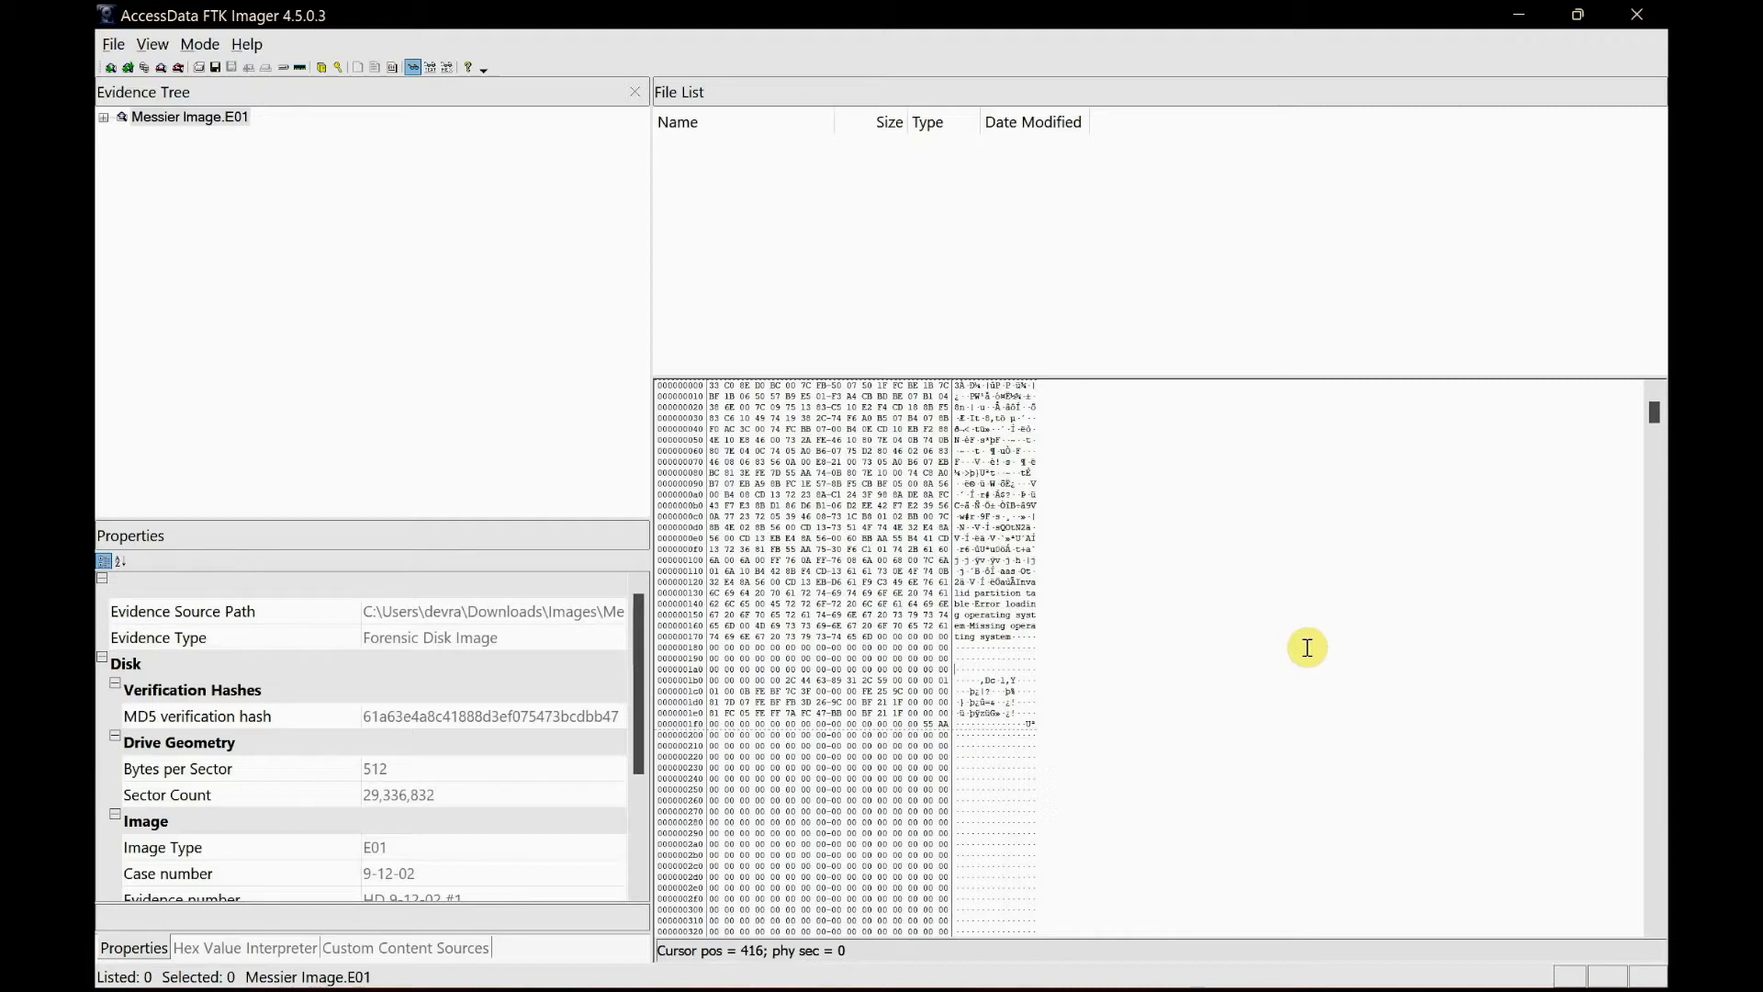
{"action": "mouse_move", "coordinate": [1190, 424]}
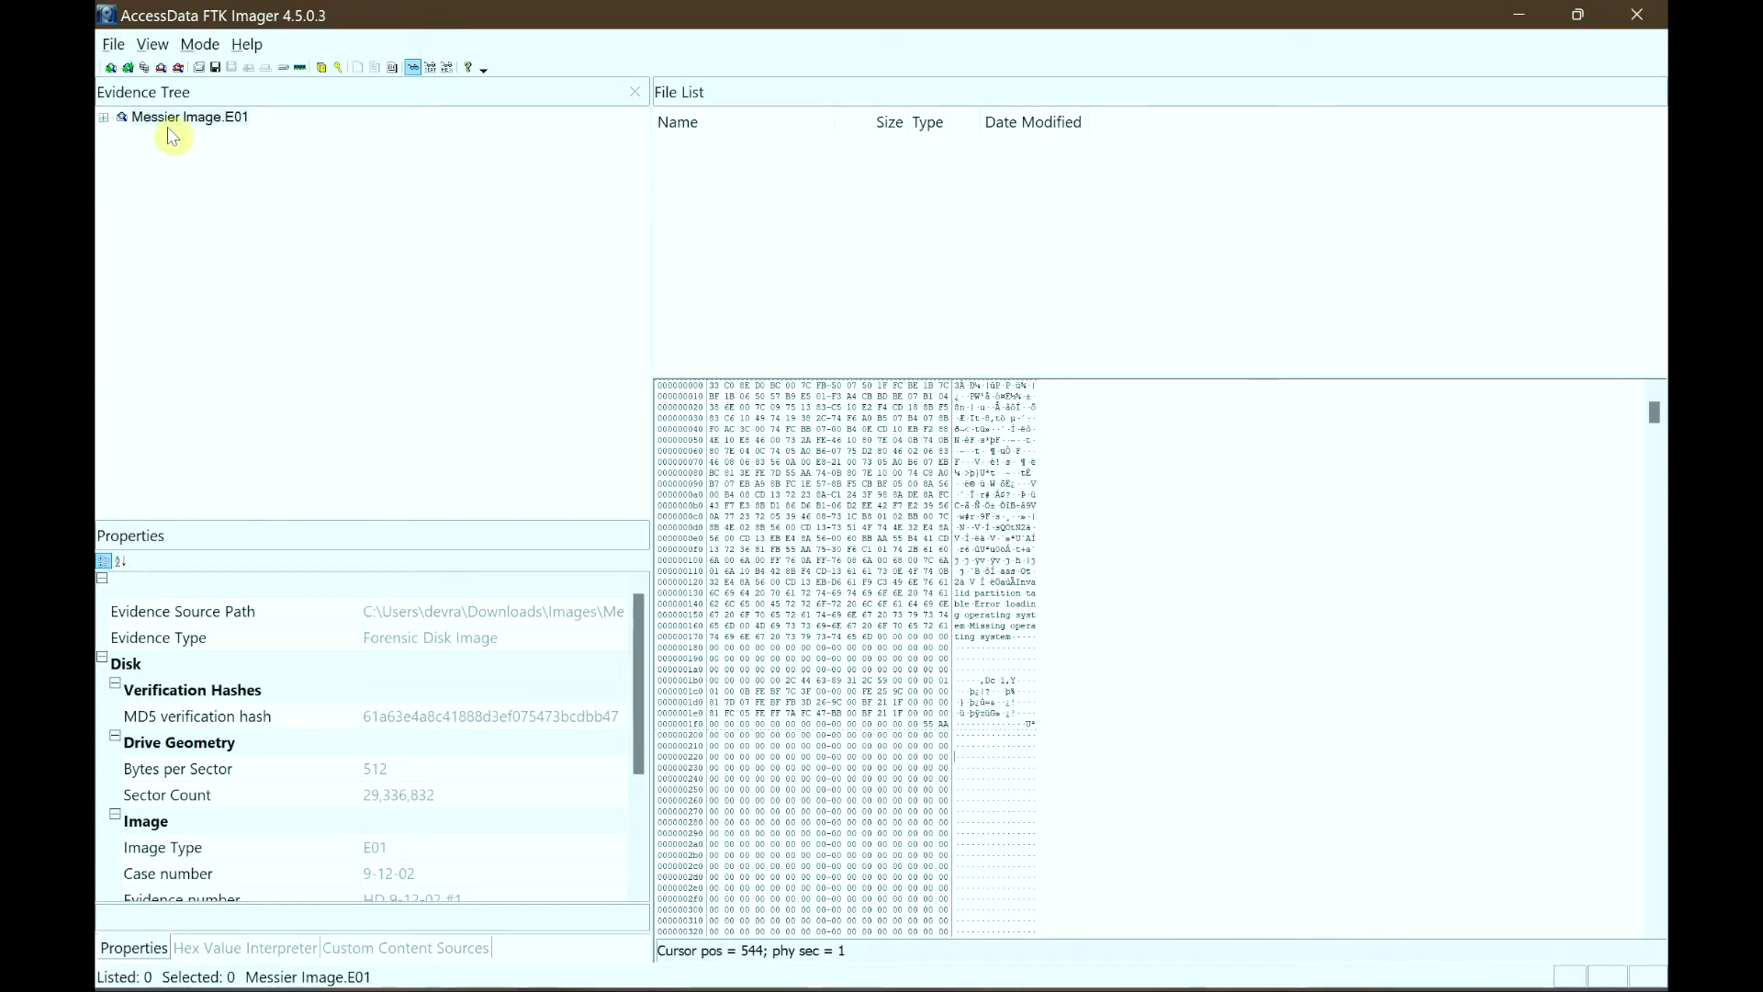
- Expand Messier Image.E01 > Partition 1 > FAT32 and select its [root], listing the top-level folders
{"action": "left_click", "coordinate": [103, 118]}
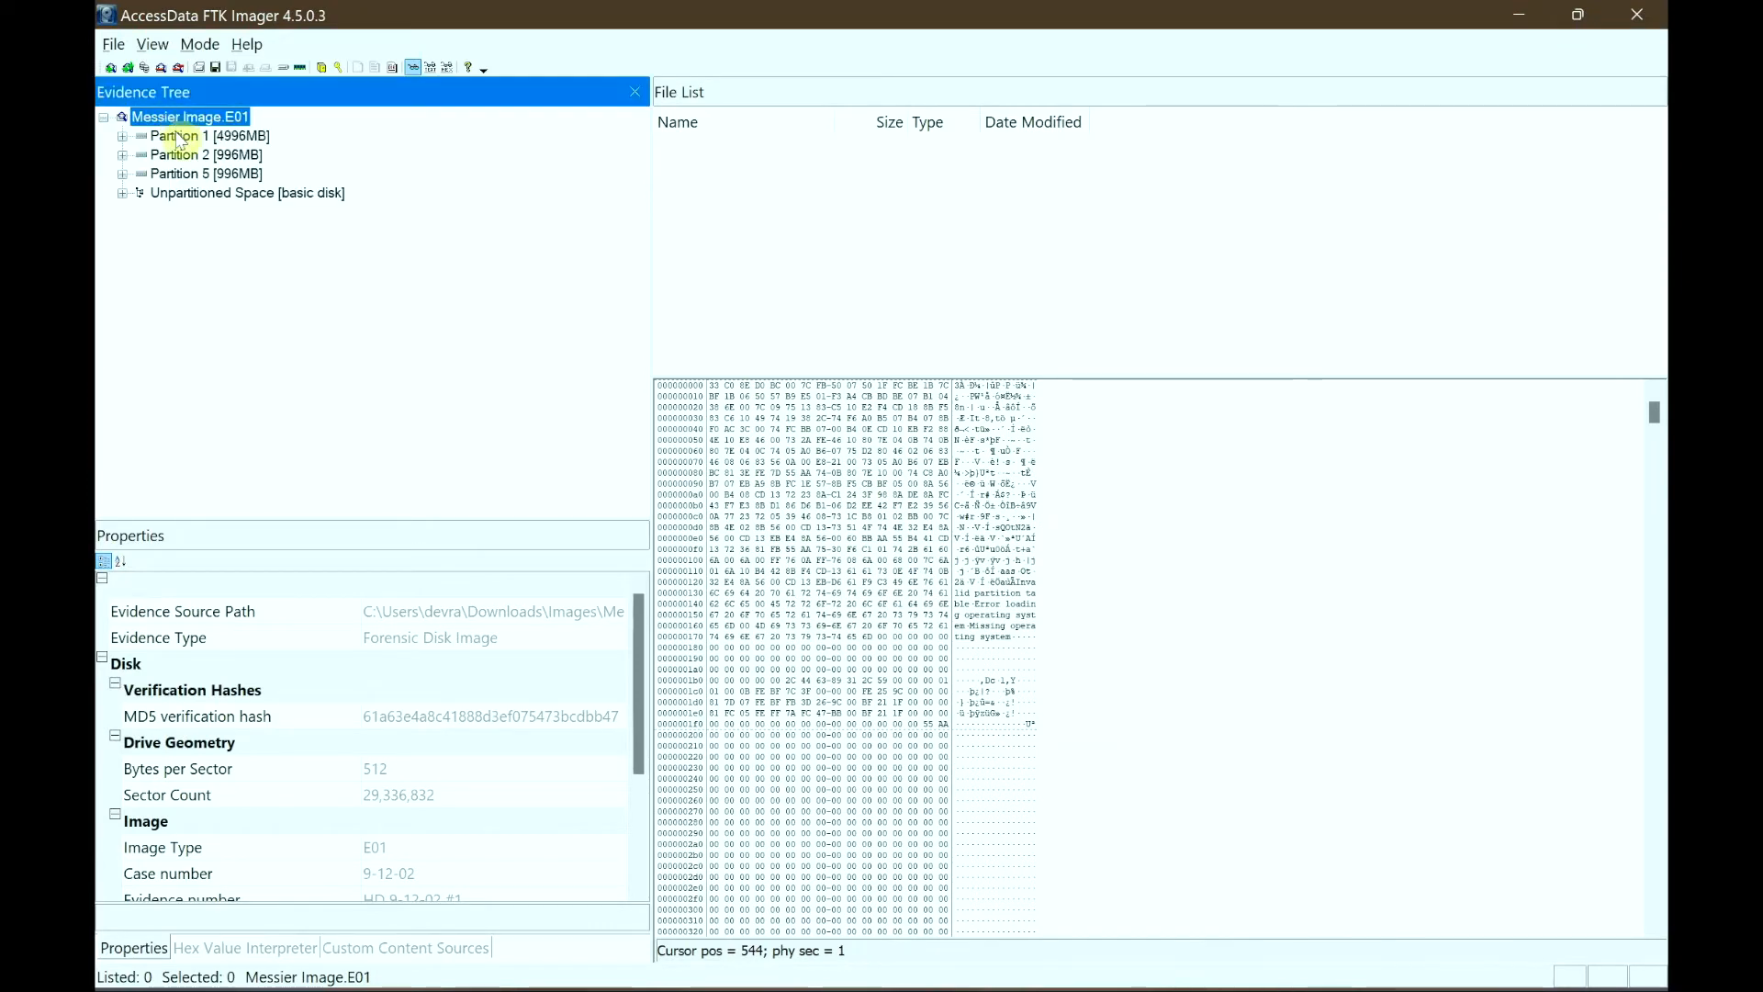
{"action": "left_click", "coordinate": [187, 134]}
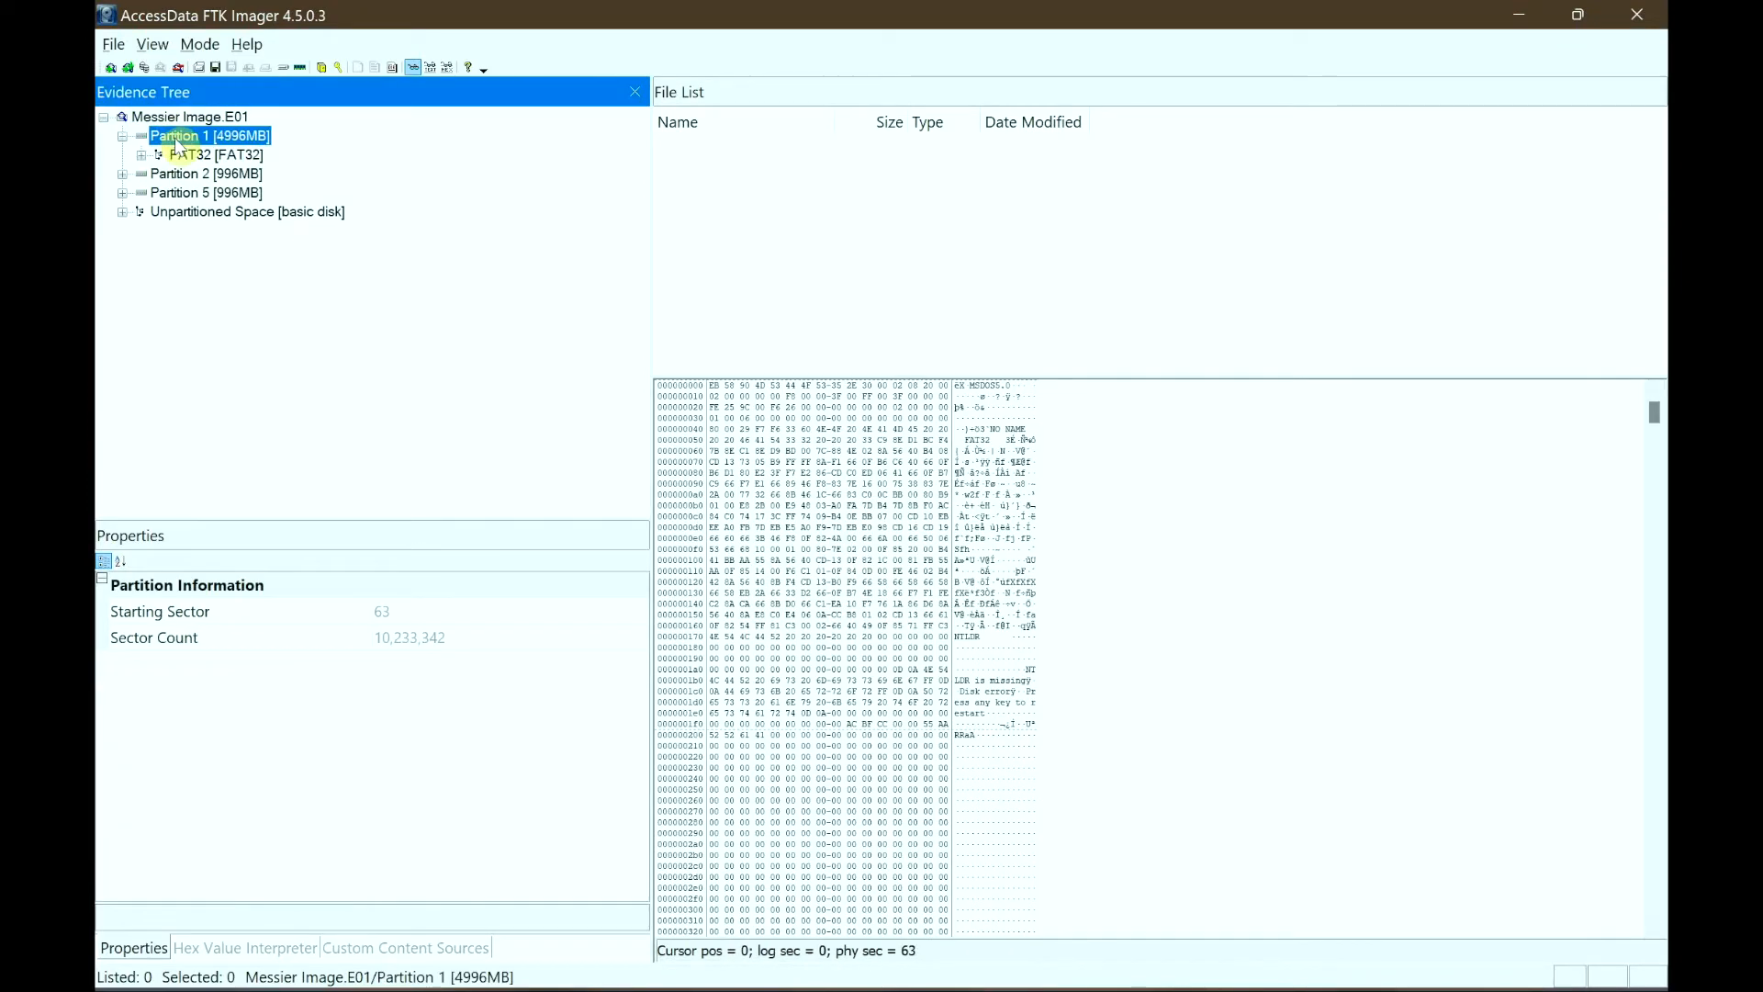
{"action": "left_click", "coordinate": [158, 154]}
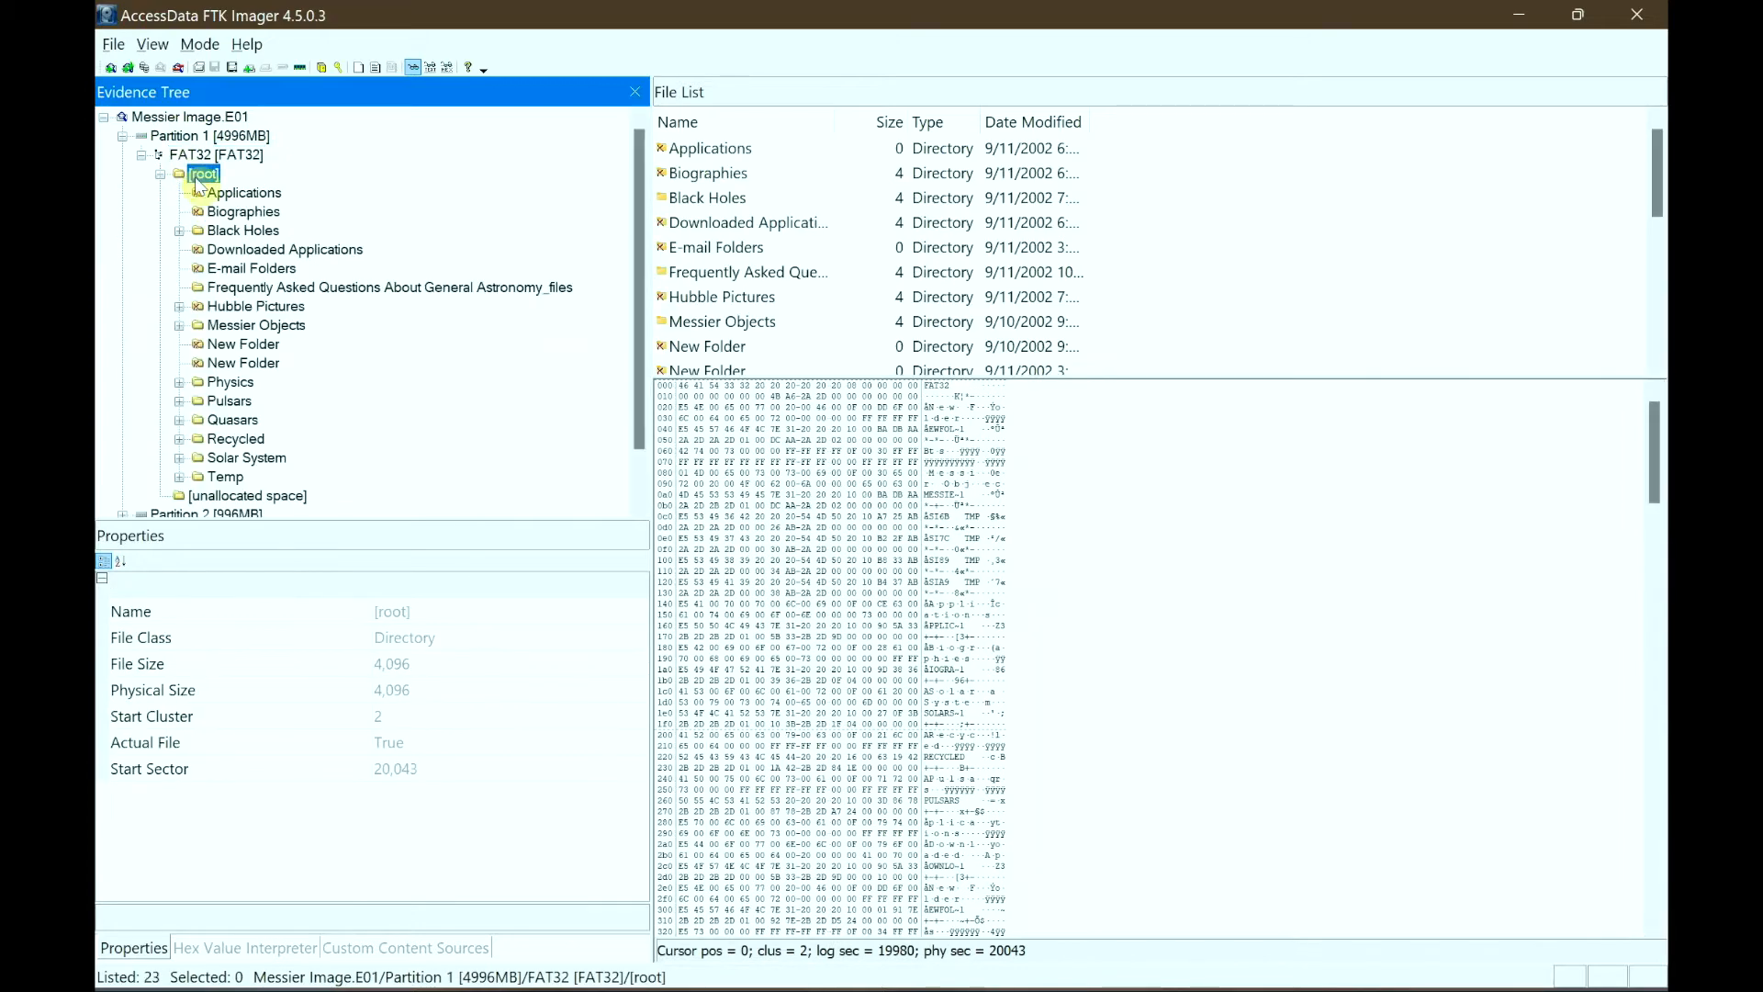
{"action": "mouse_move", "coordinate": [472, 202]}
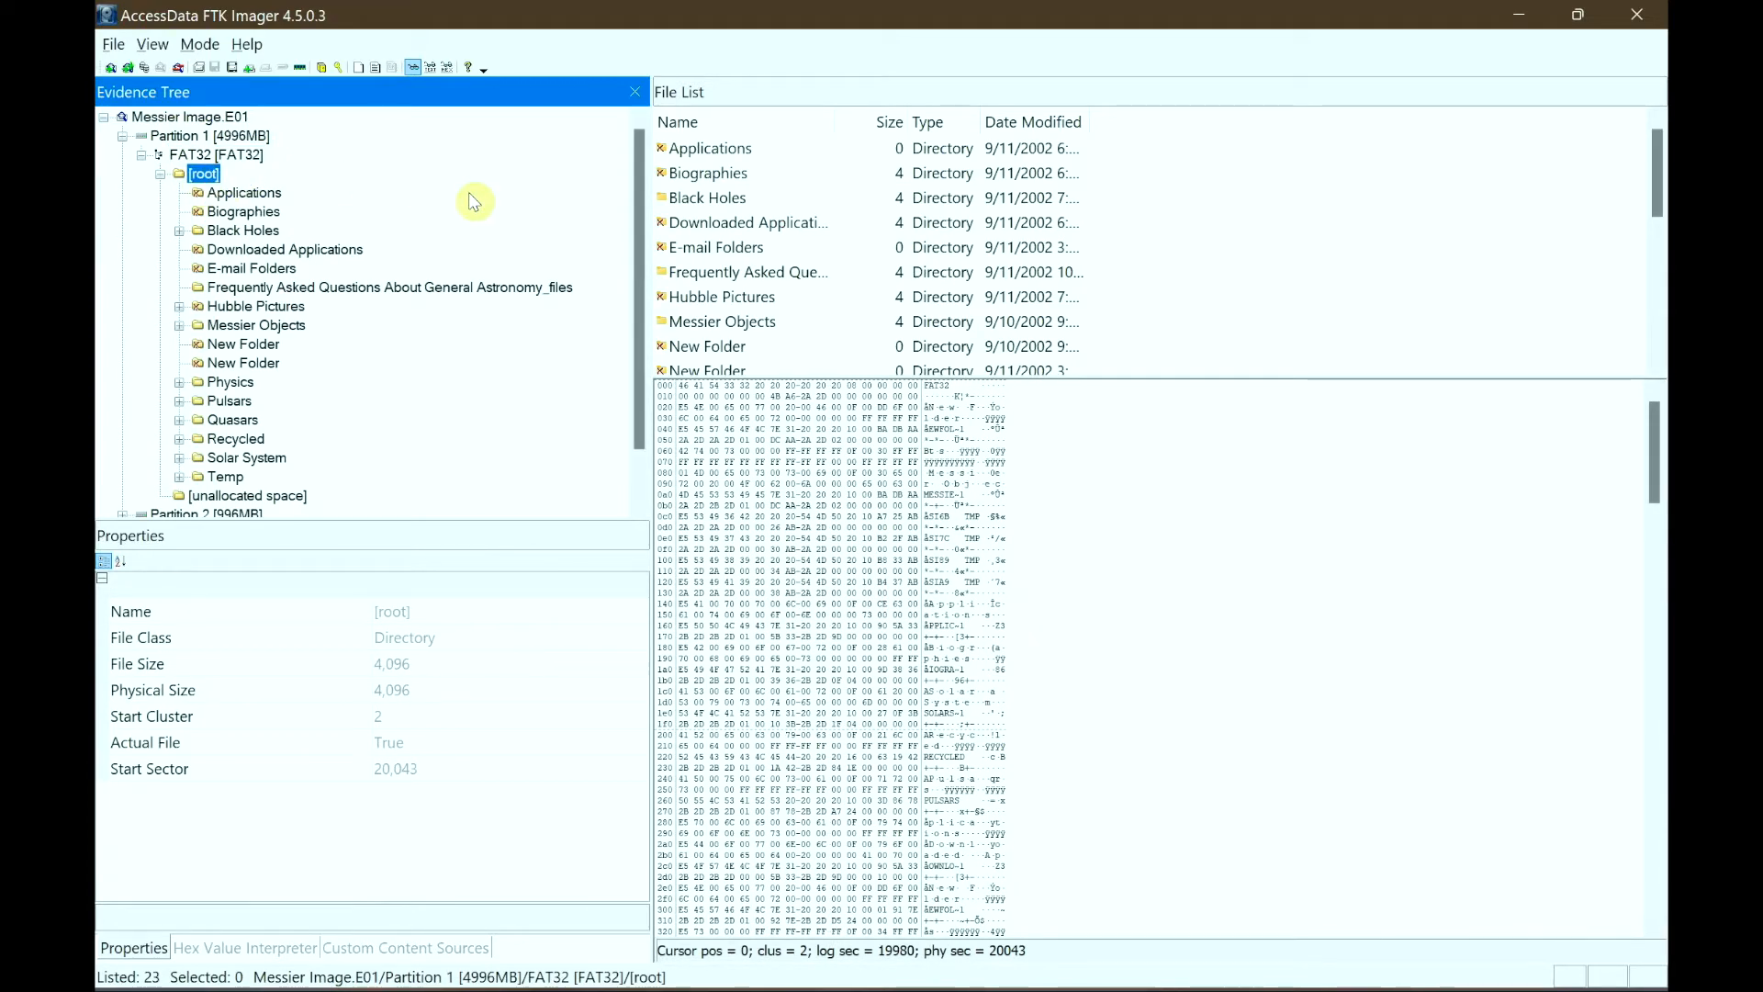
{"action": "mouse_move", "coordinate": [545, 204]}
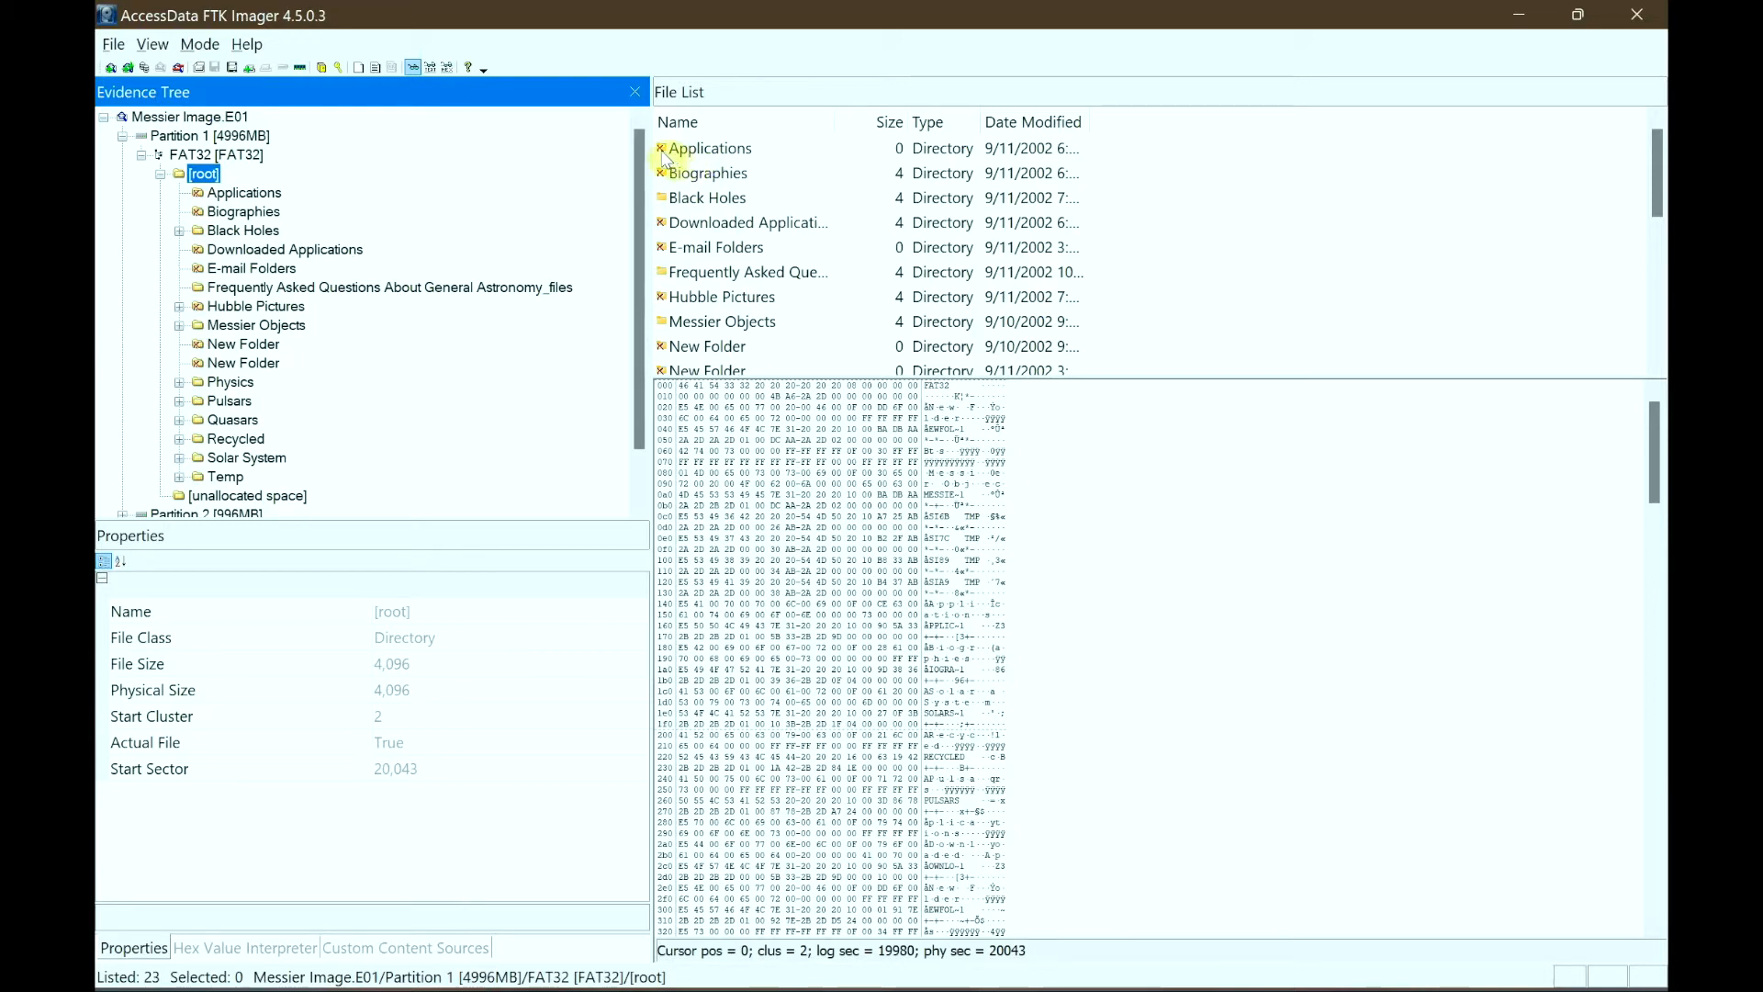
{"action": "mouse_move", "coordinate": [664, 237]}
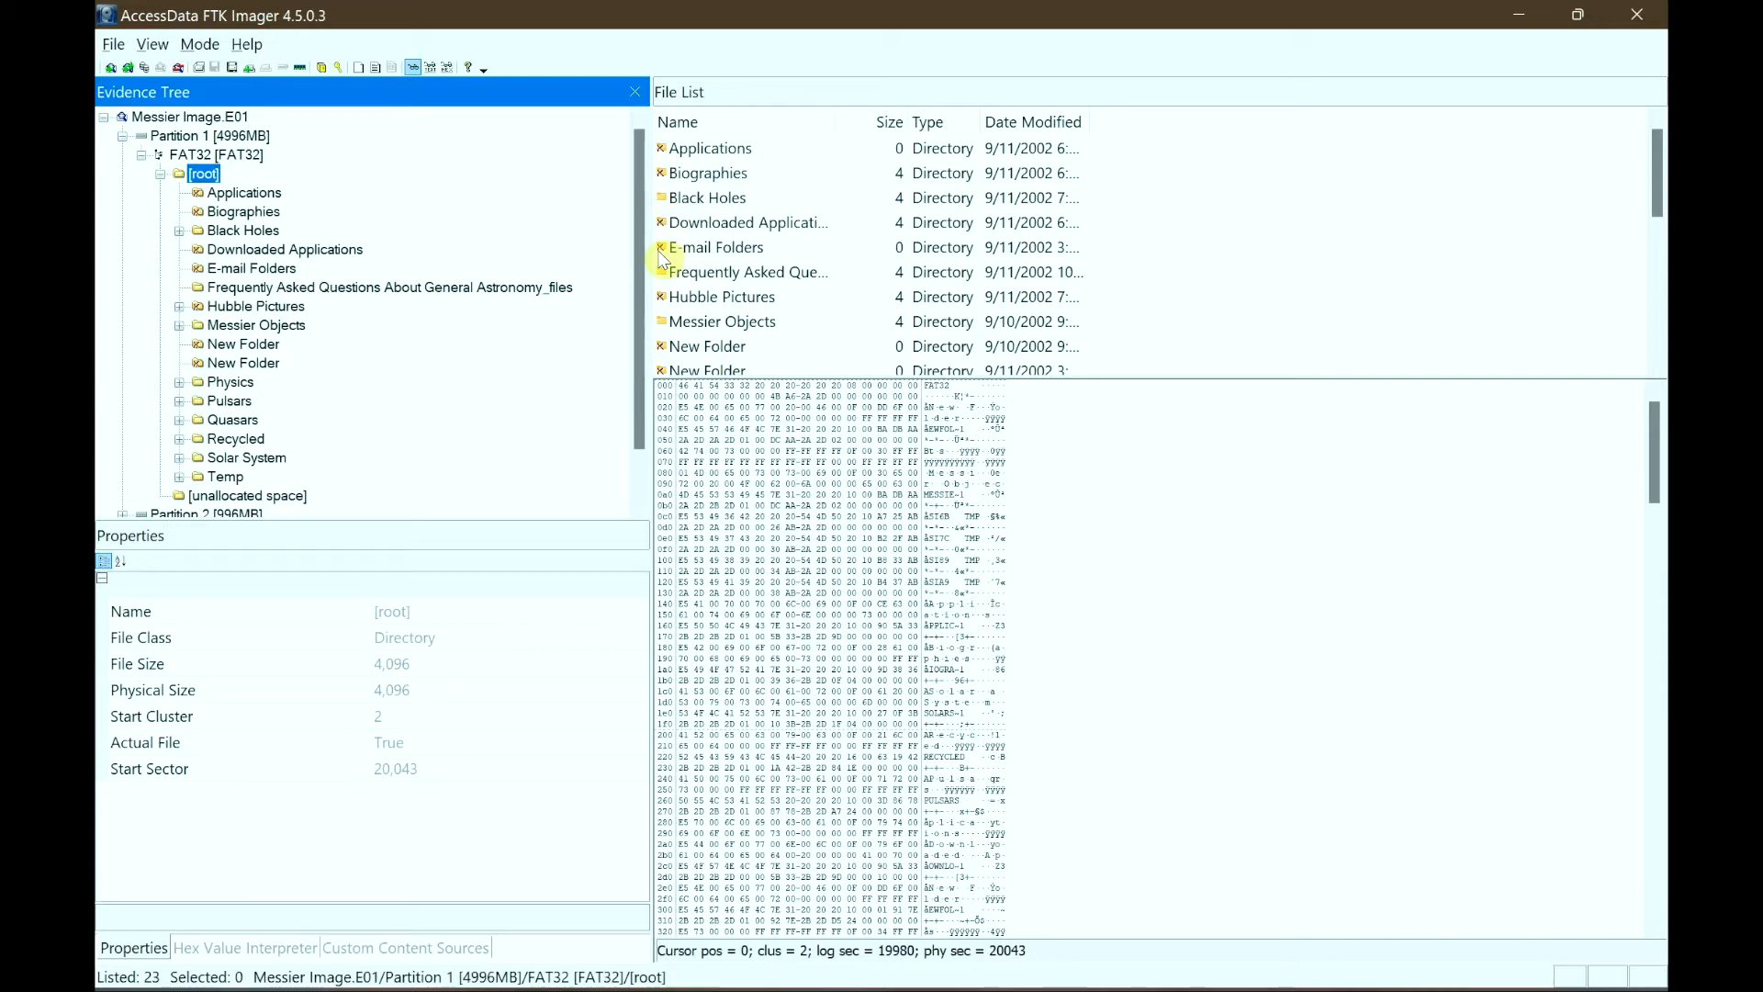
{"action": "mouse_move", "coordinate": [332, 182]}
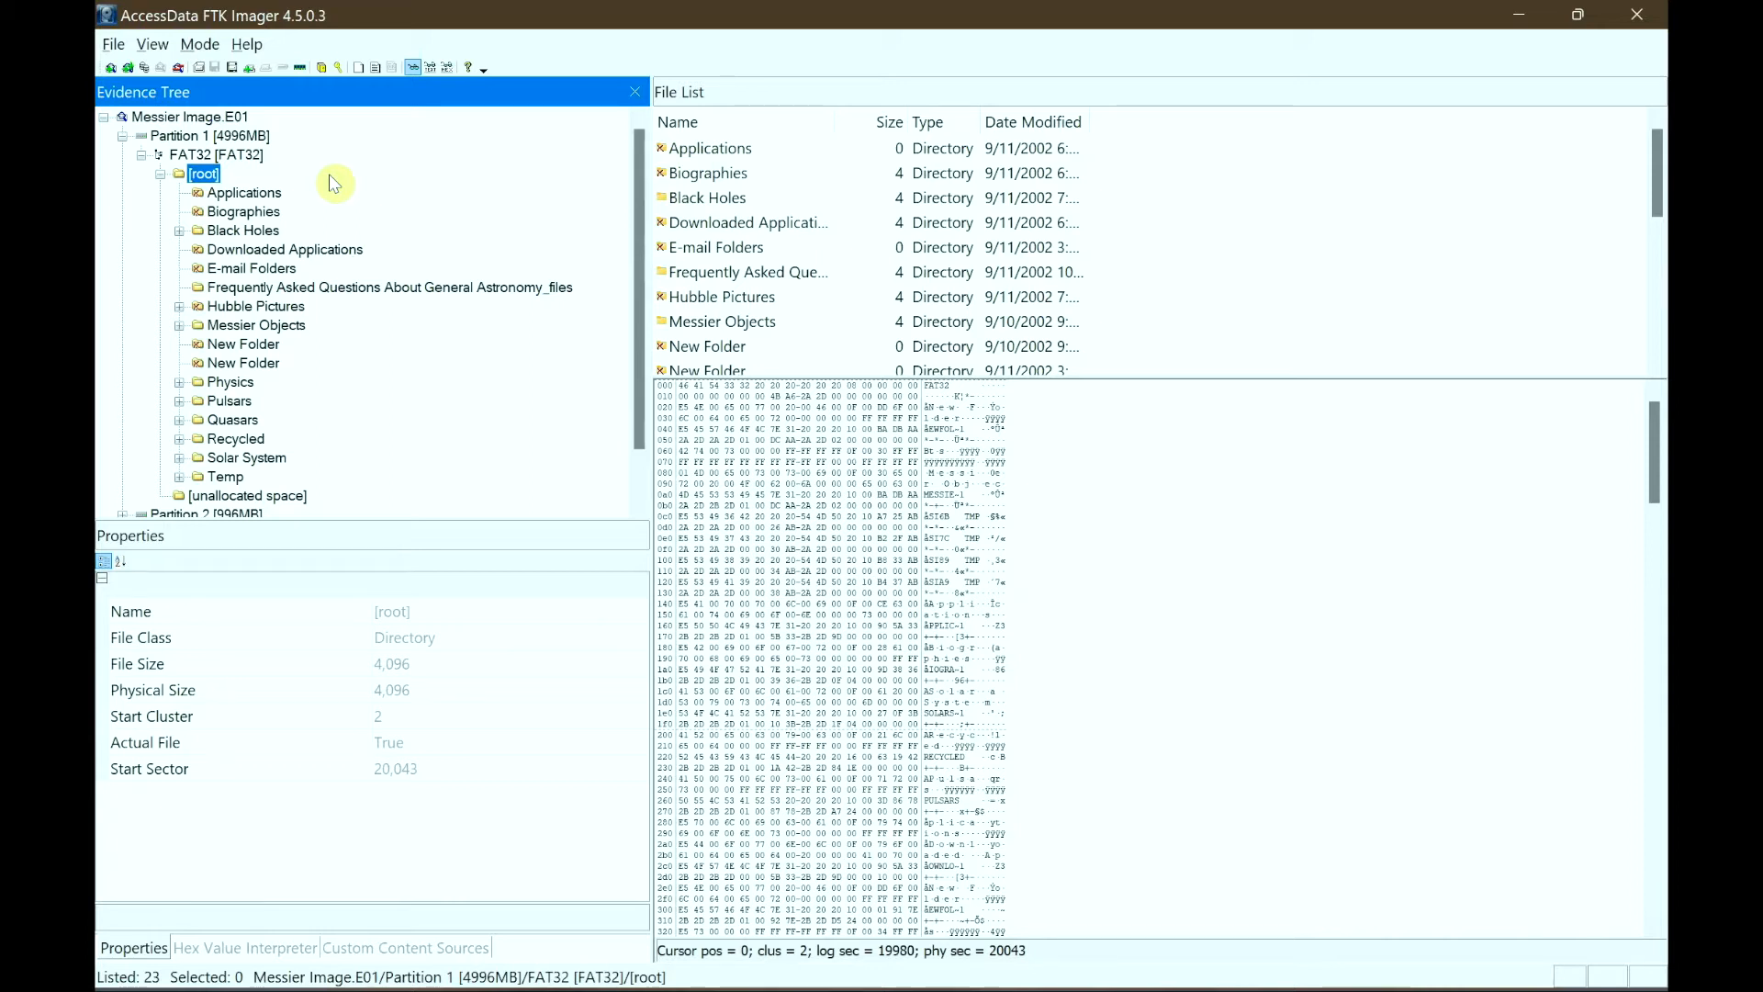
{"action": "mouse_move", "coordinate": [224, 117]}
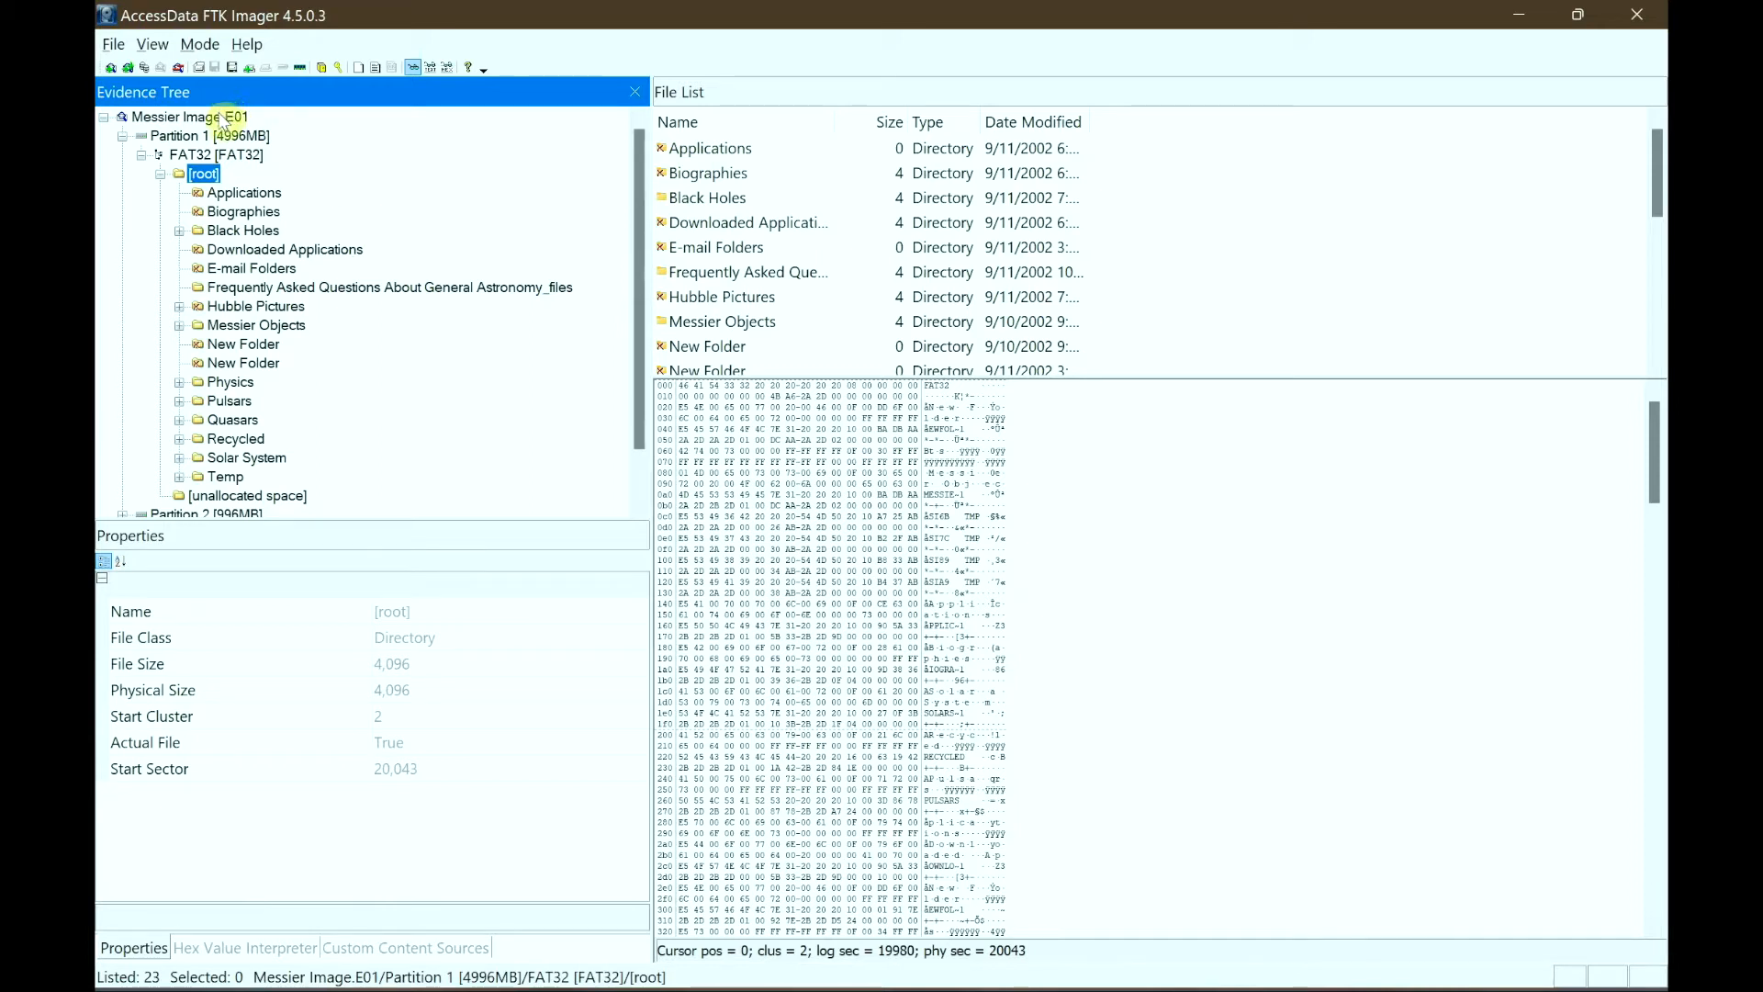
{"action": "mouse_move", "coordinate": [408, 187]}
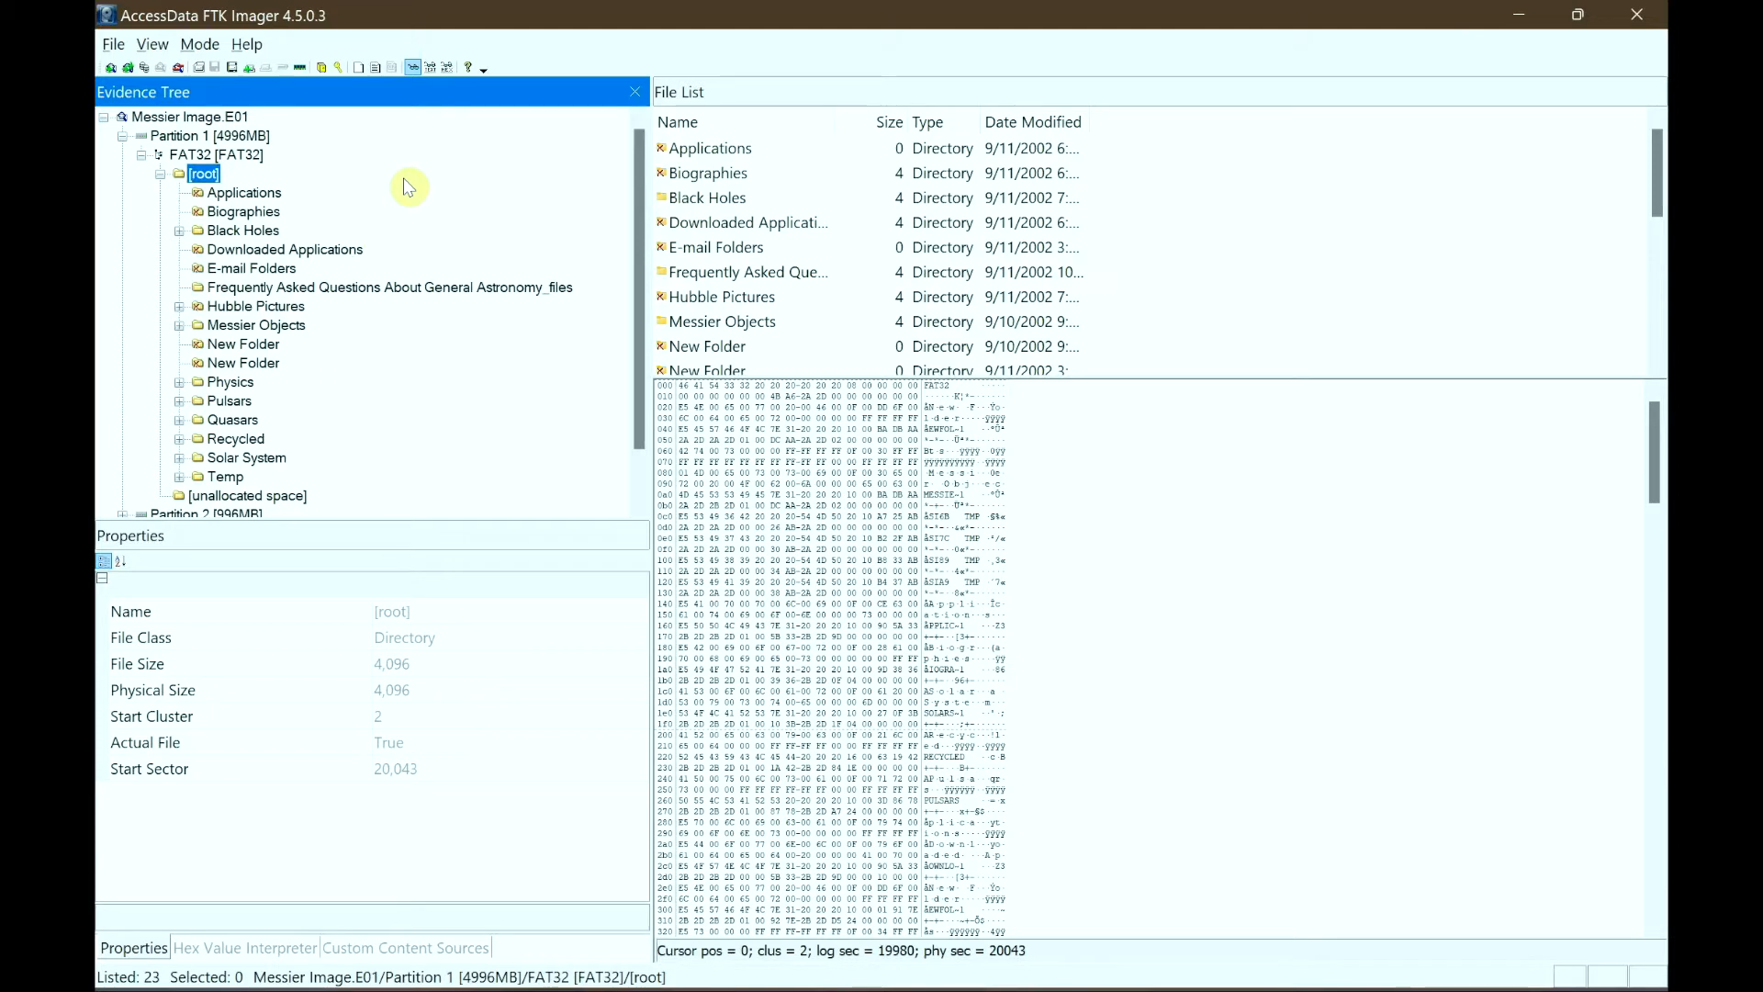
- In Applications > Biographies, select the 59 KB Friedrich Wilhelm.doc and read it in Text mode
{"action": "left_click", "coordinate": [244, 191]}
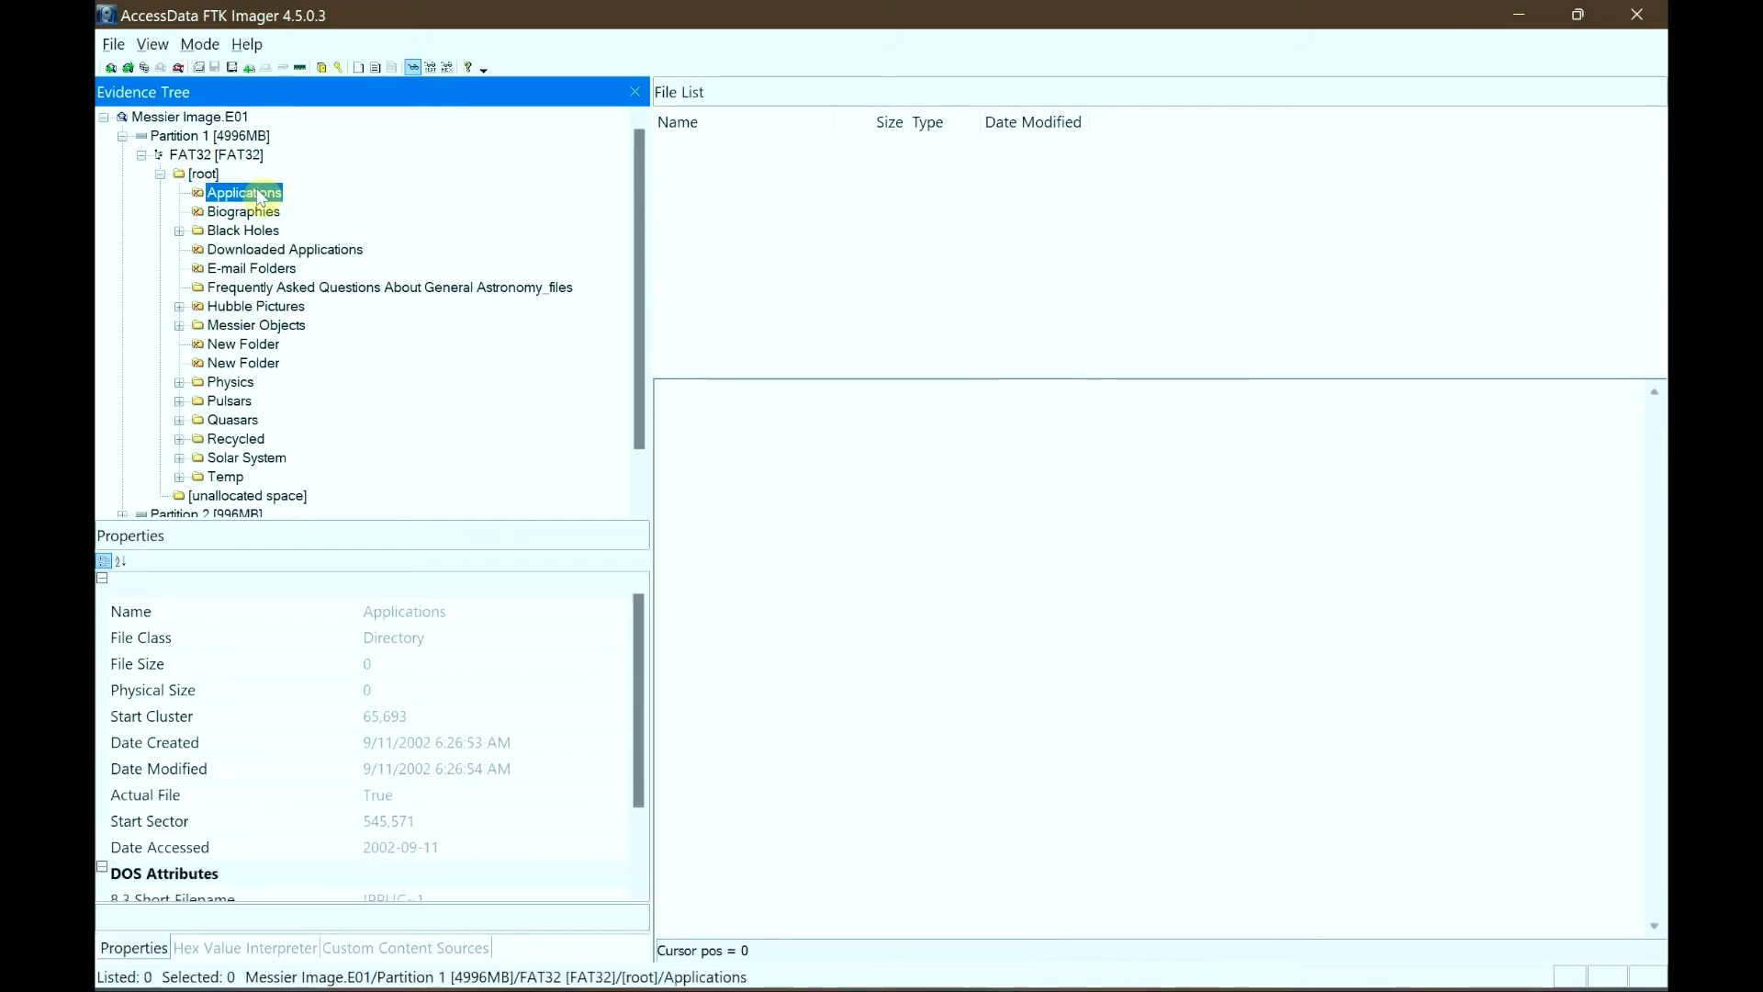
{"action": "mouse_move", "coordinate": [349, 213]}
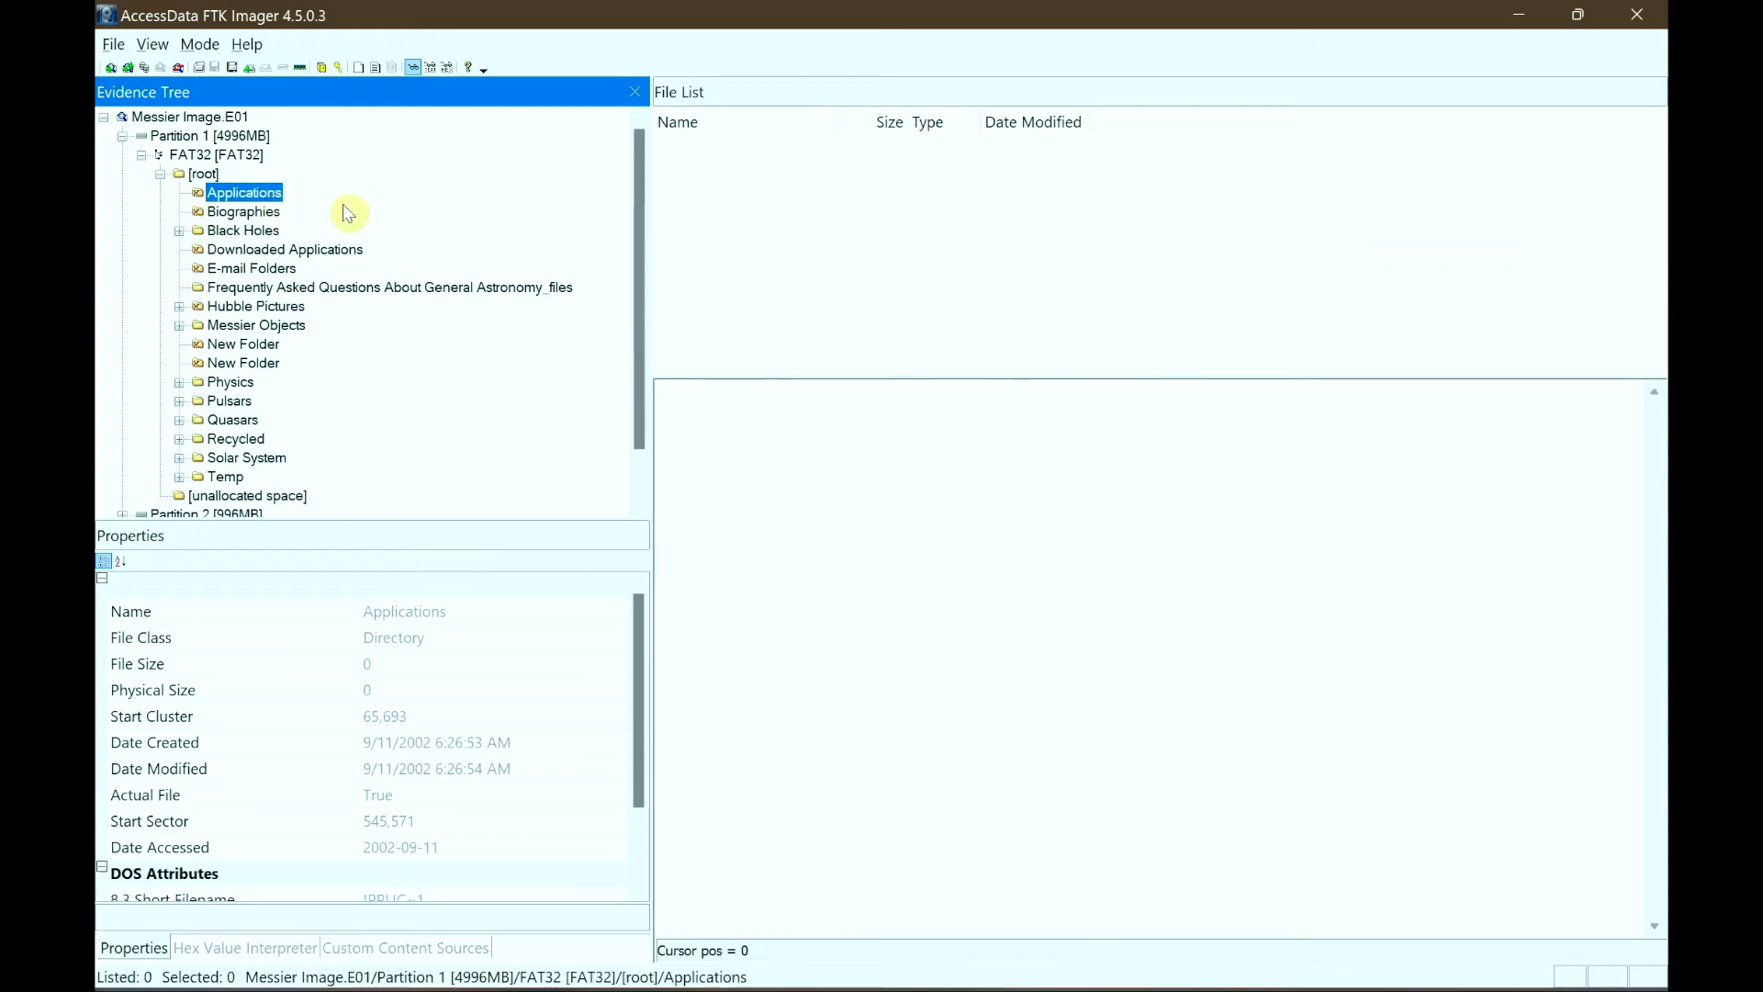
{"action": "left_click", "coordinate": [242, 211]}
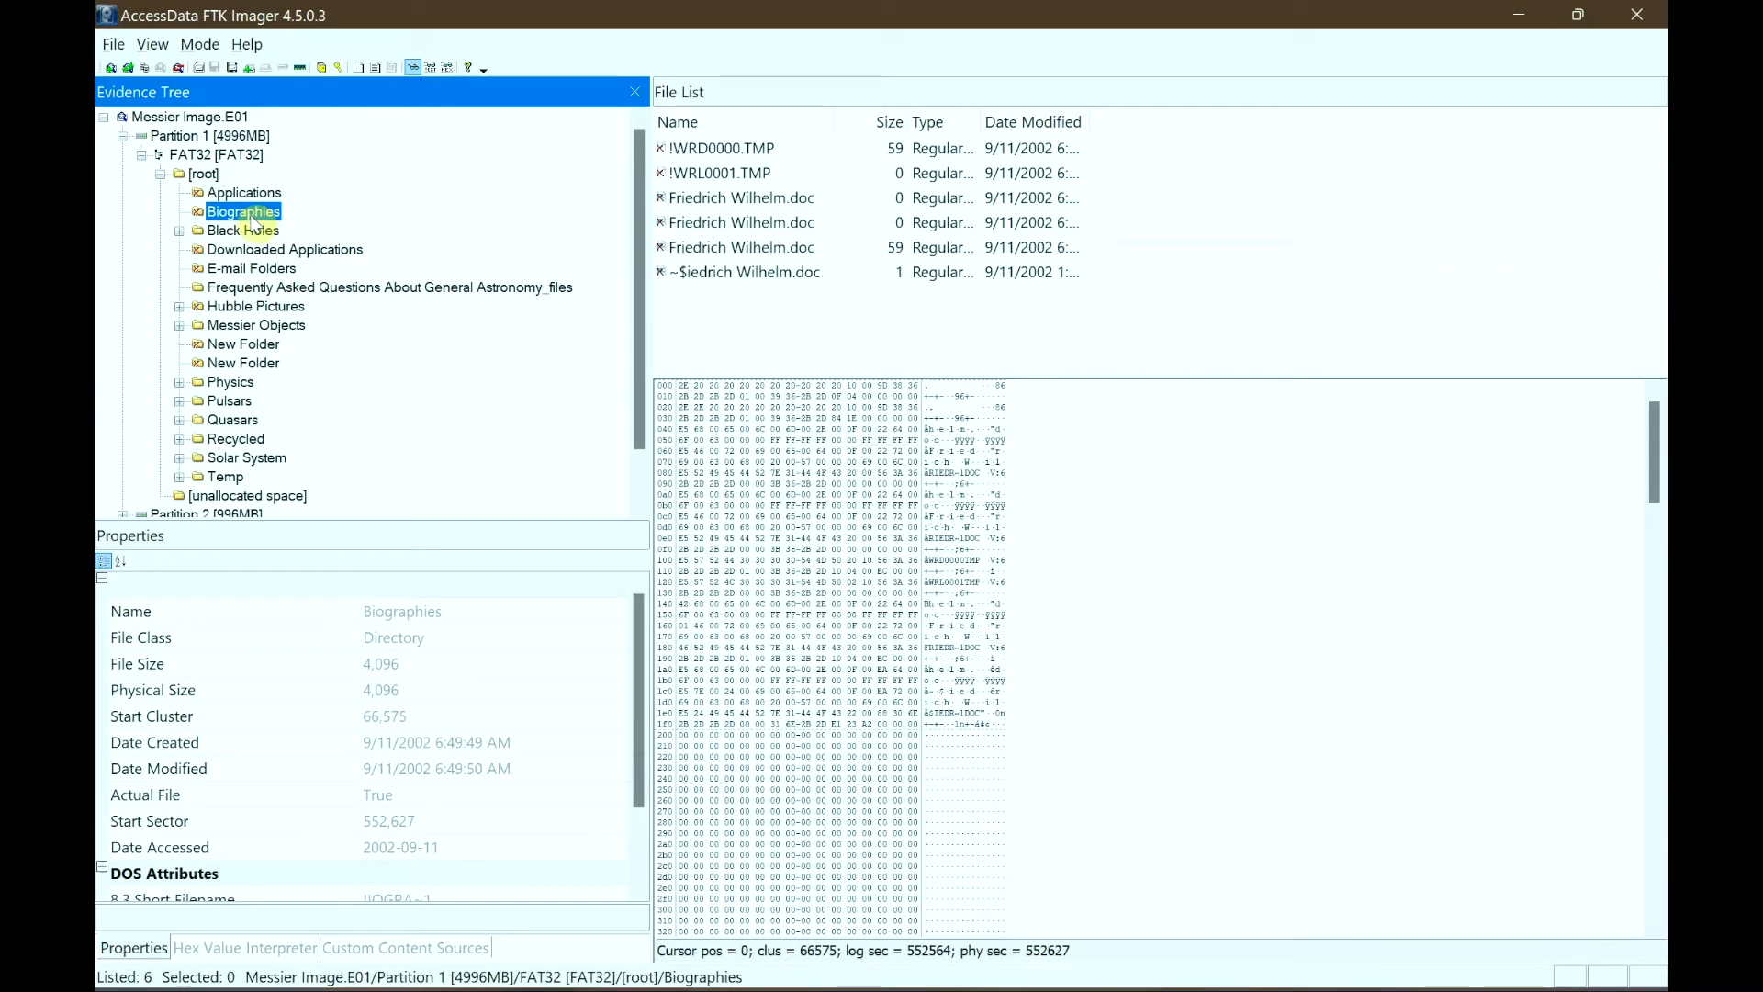
{"action": "mouse_move", "coordinate": [389, 216]}
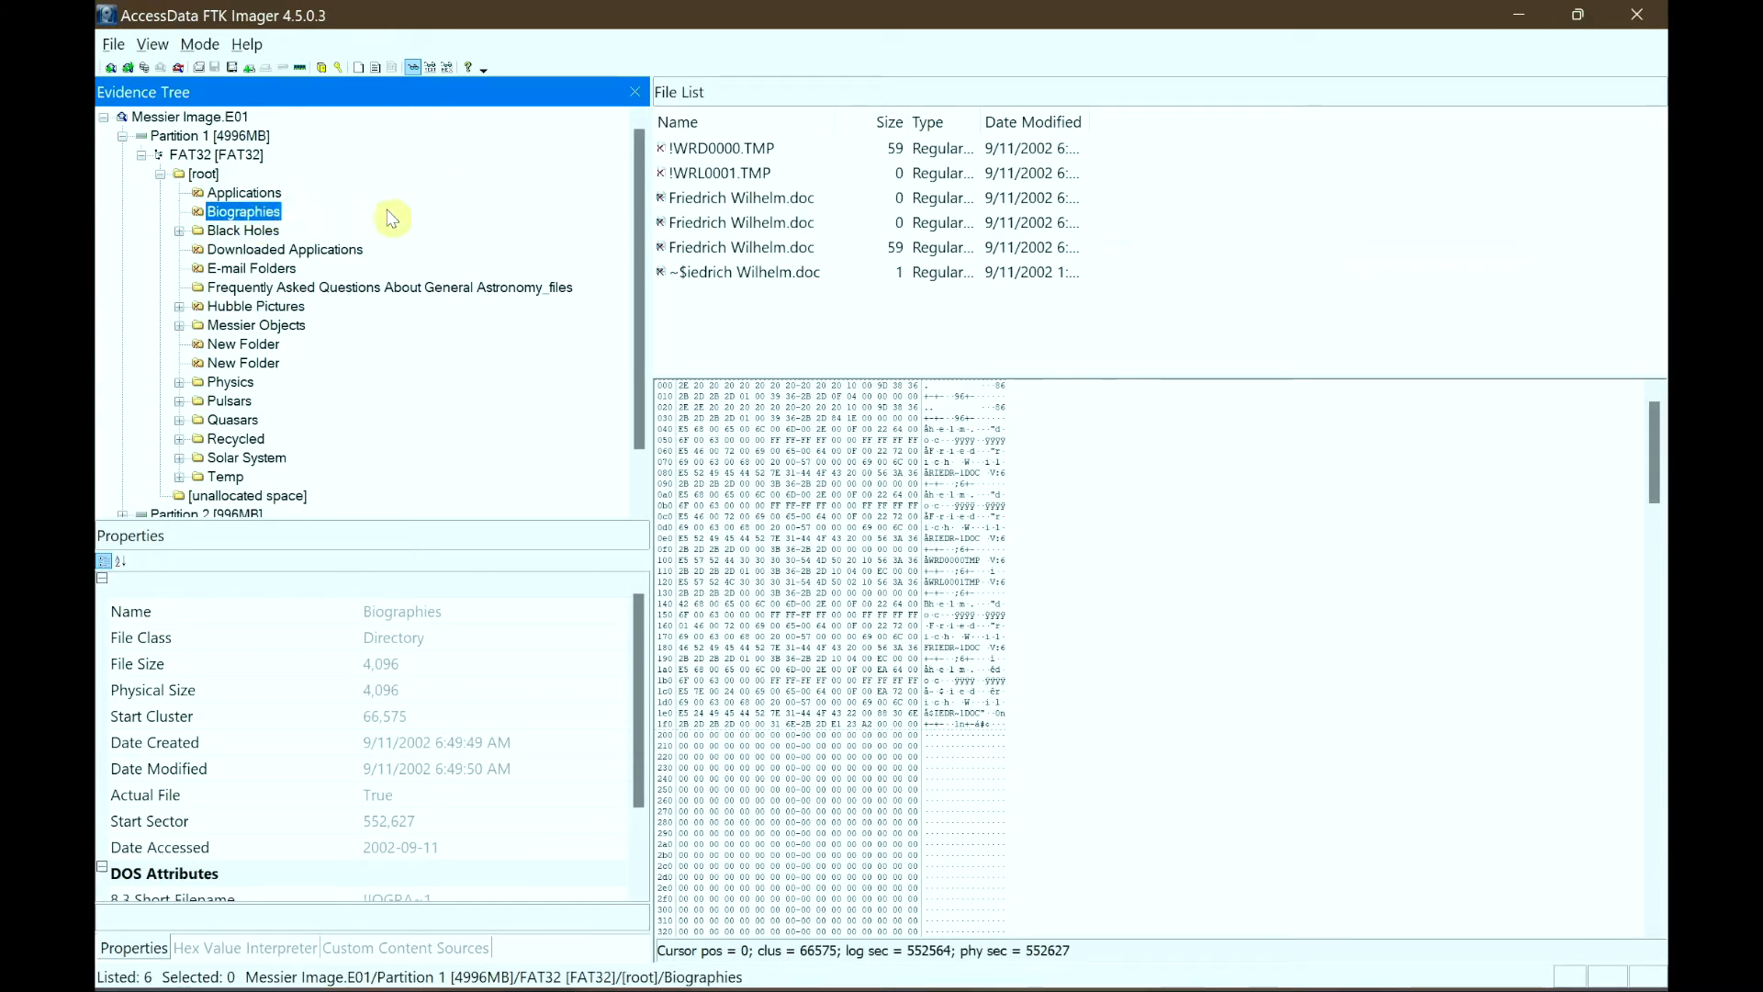
{"action": "mouse_move", "coordinate": [505, 204]}
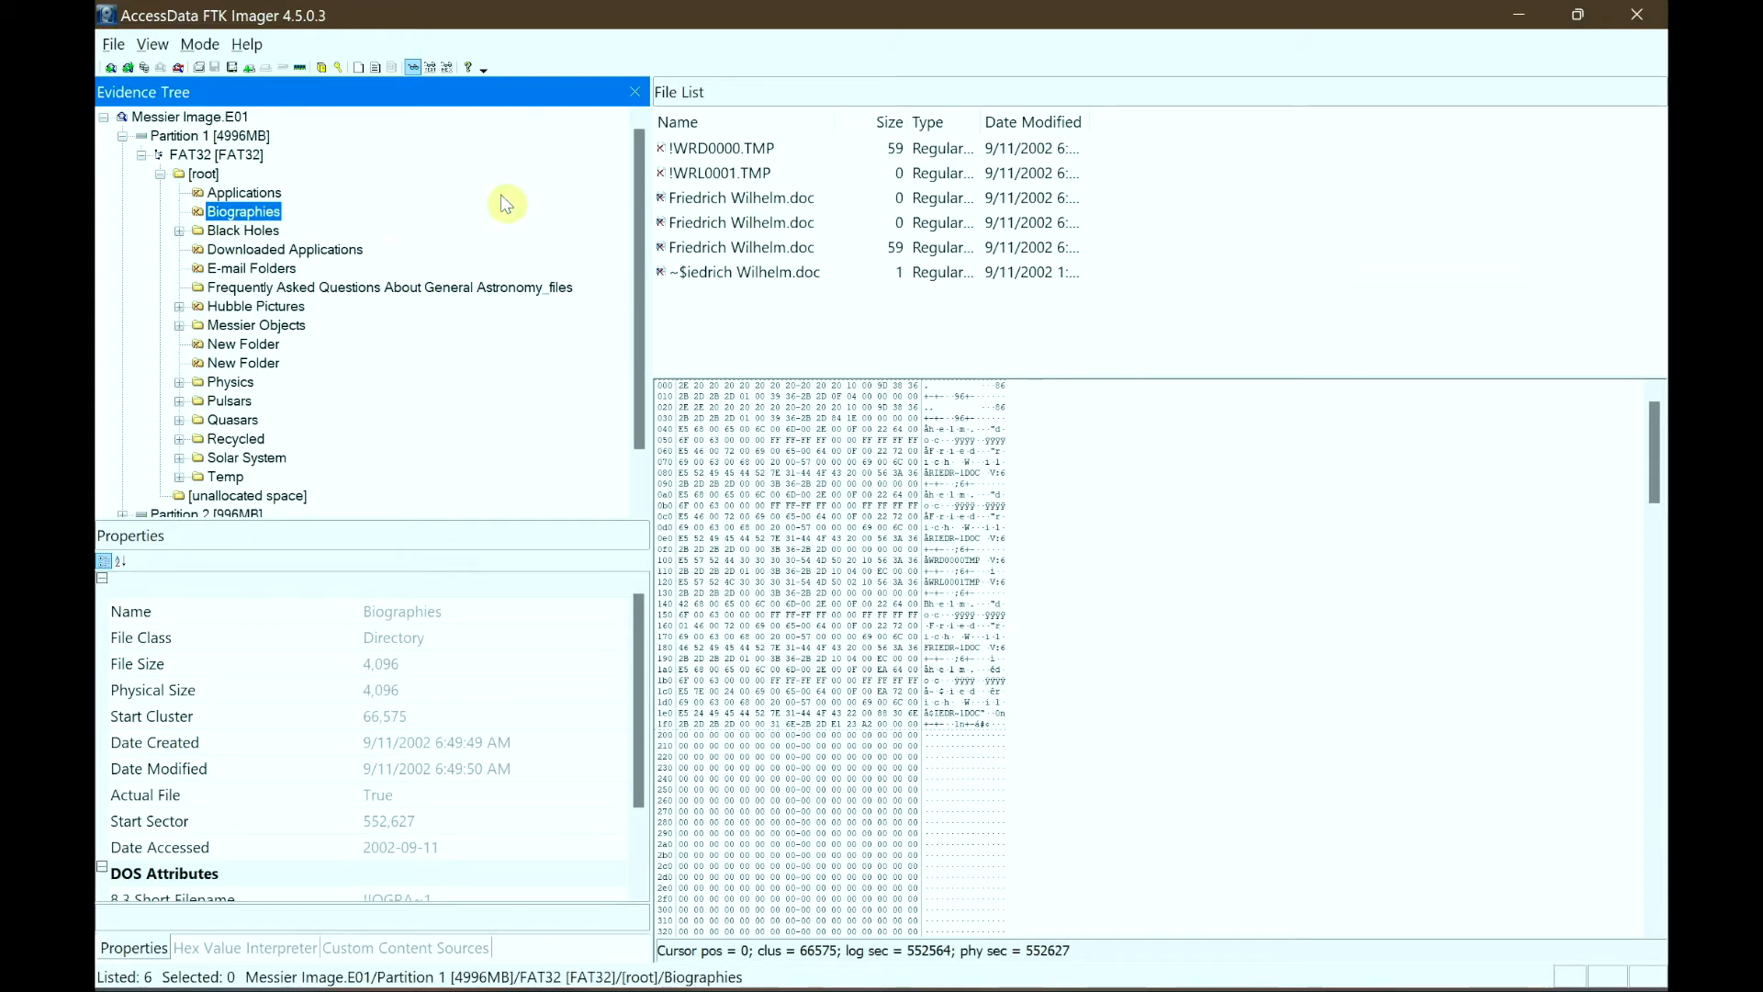
{"action": "mouse_move", "coordinate": [946, 165]}
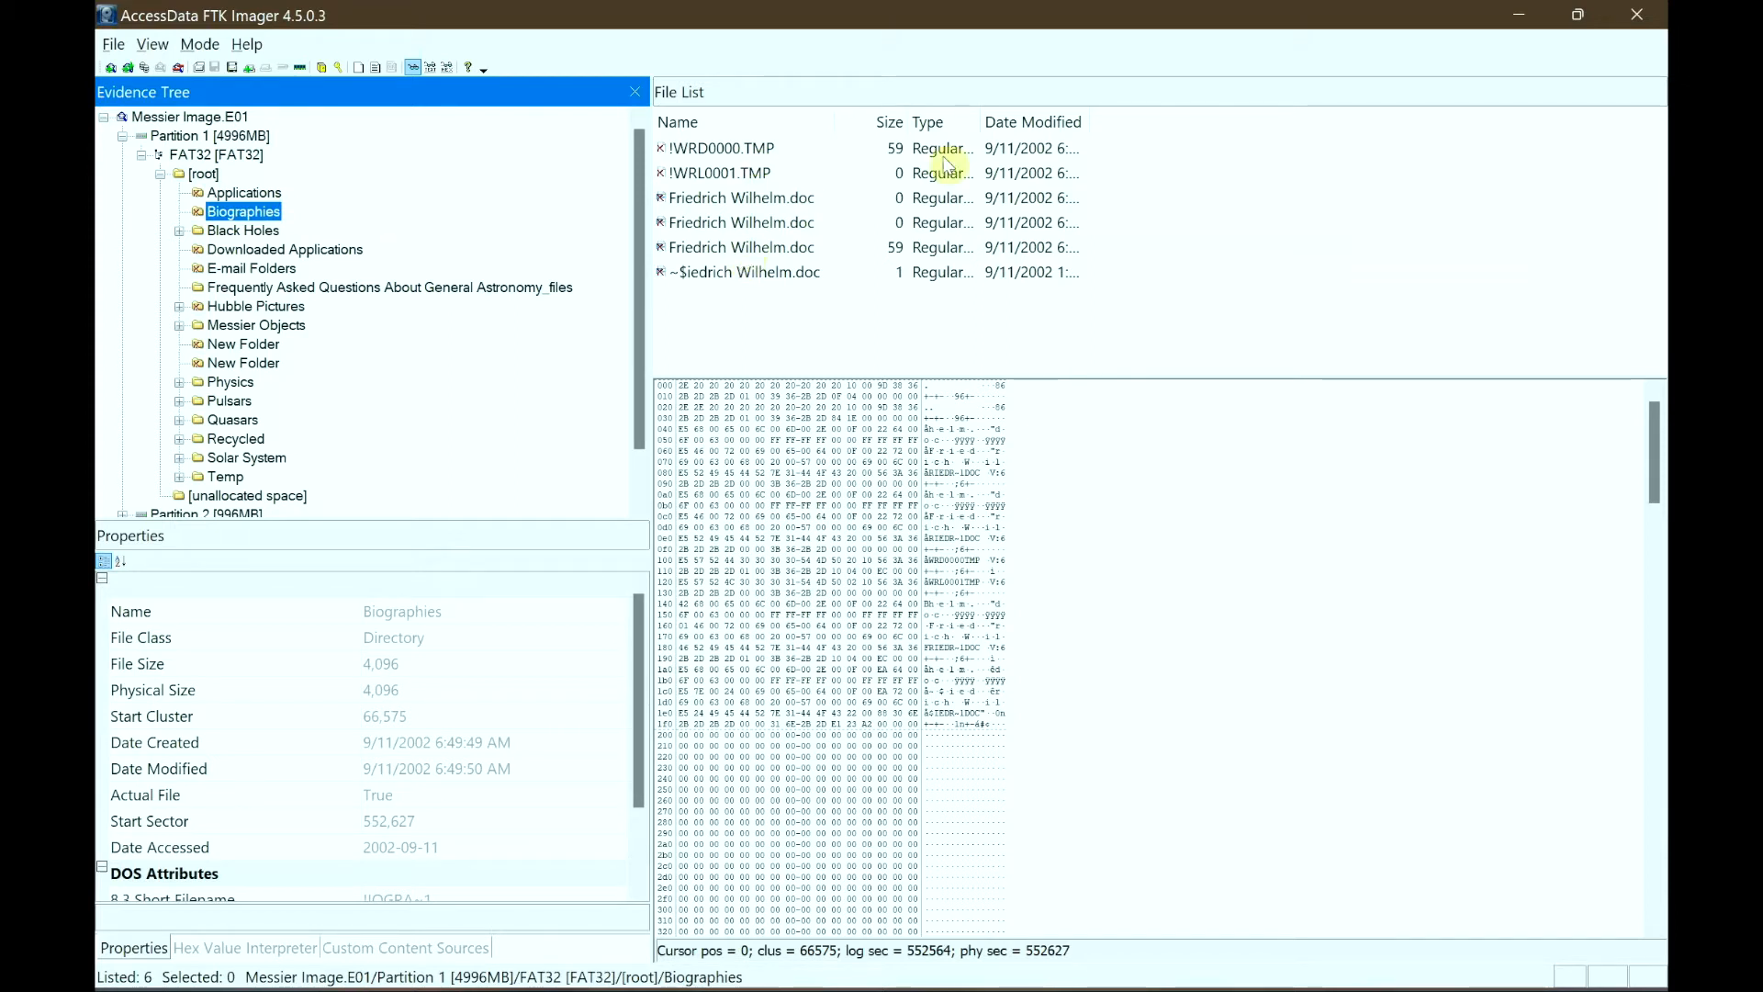
{"action": "mouse_move", "coordinate": [898, 209]}
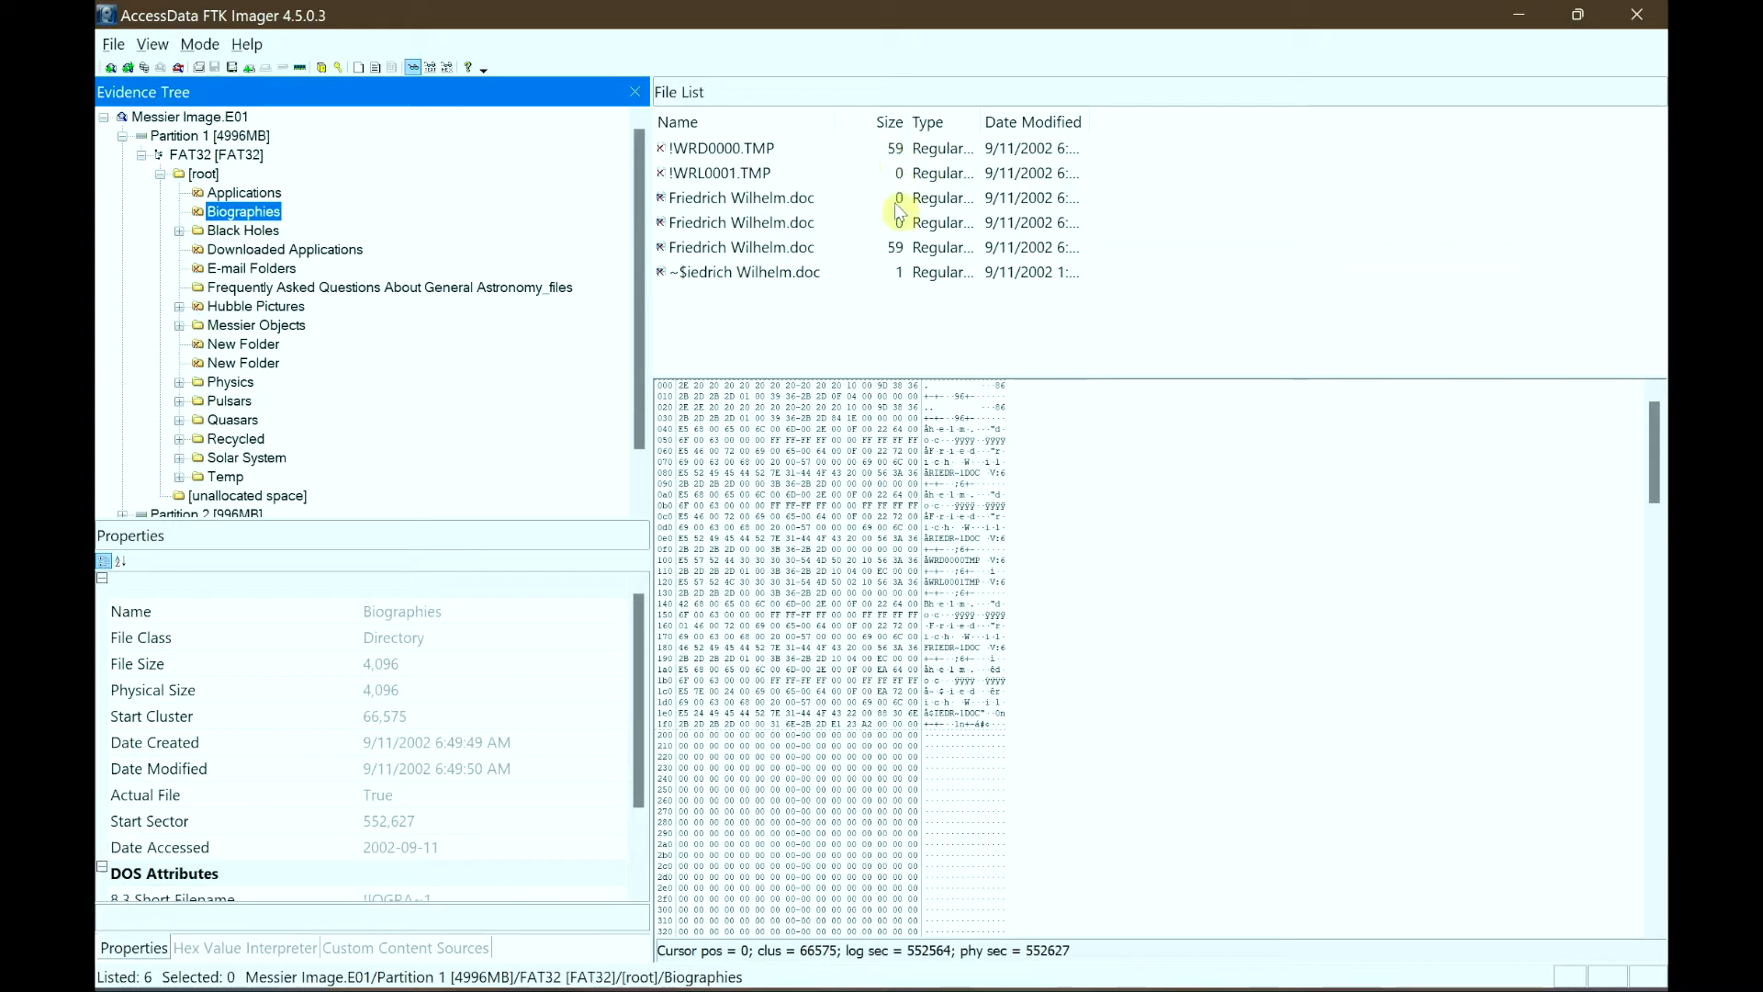
{"action": "mouse_move", "coordinate": [736, 264]}
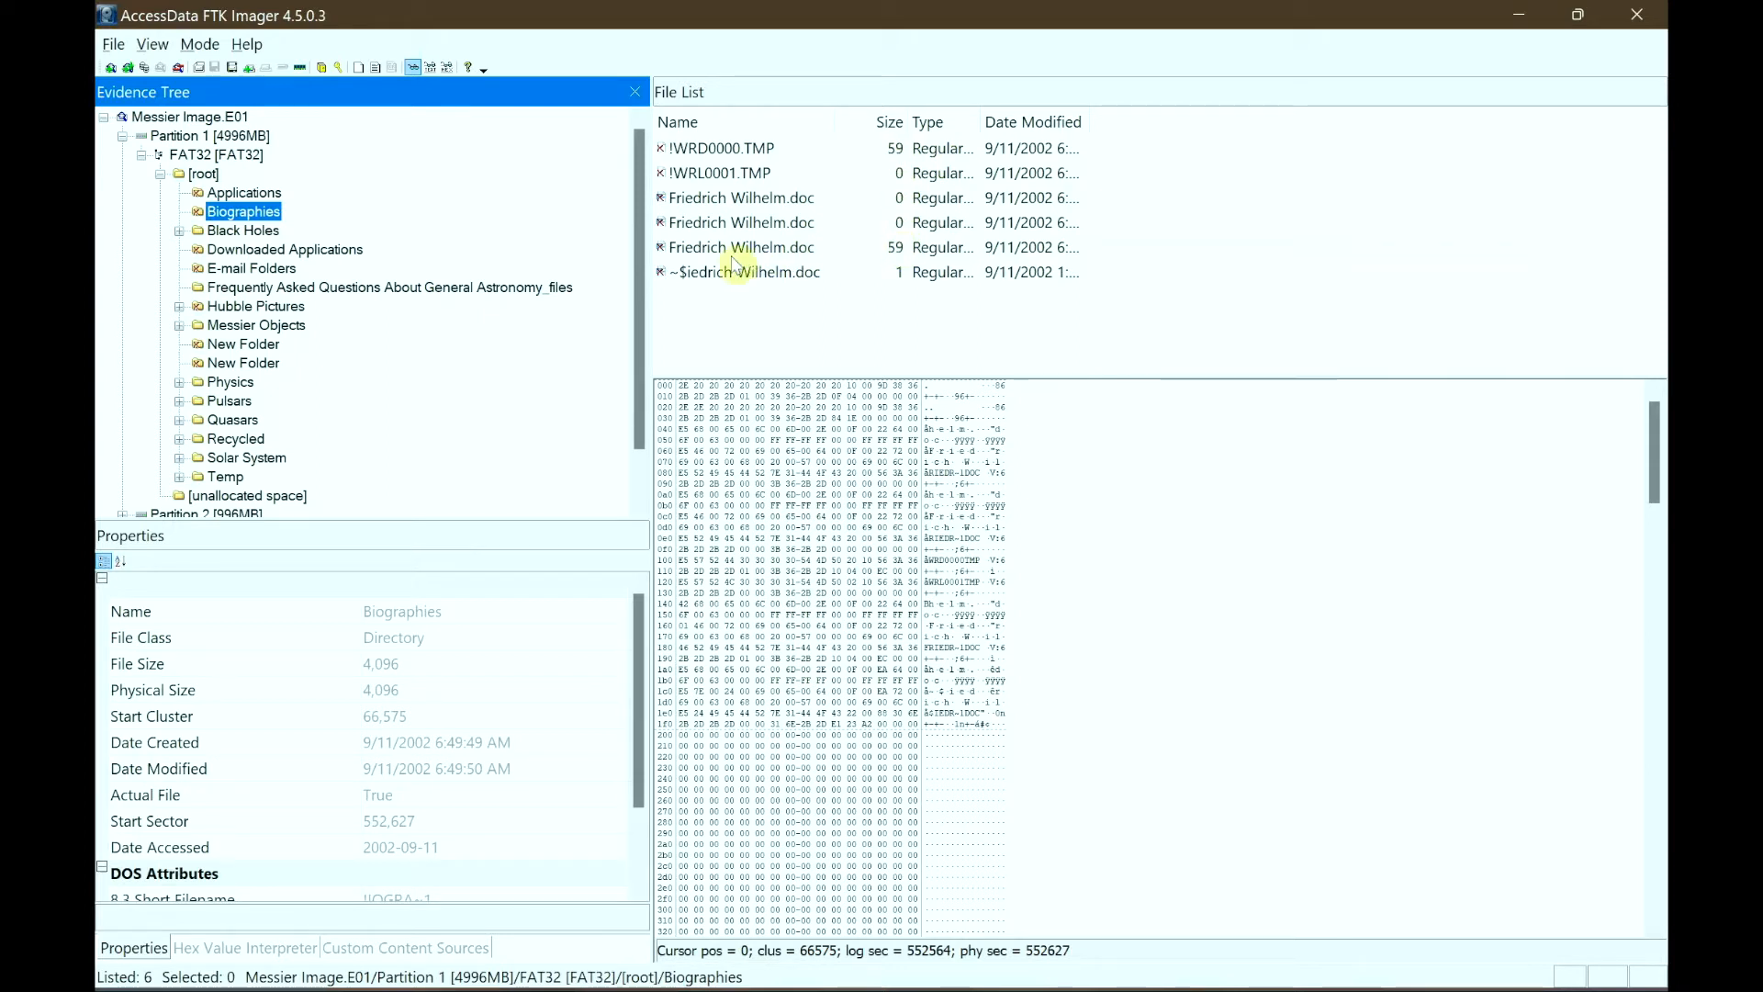
{"action": "mouse_move", "coordinate": [804, 260]}
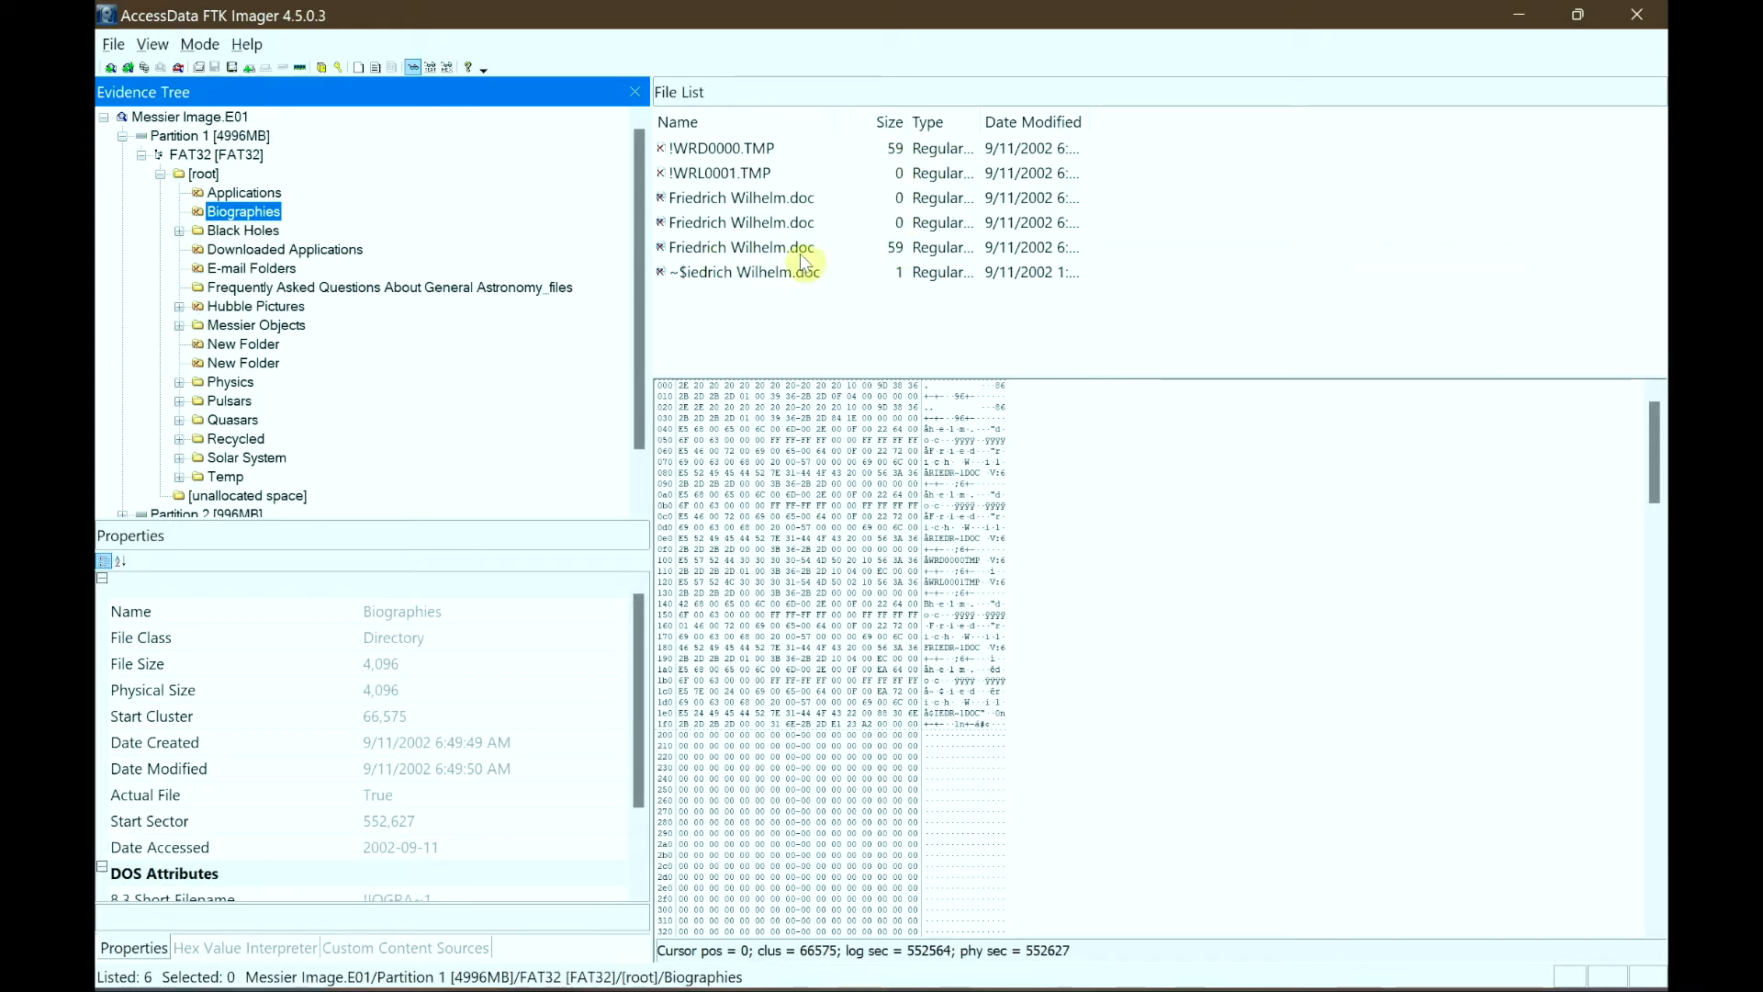
{"action": "mouse_move", "coordinate": [819, 261]}
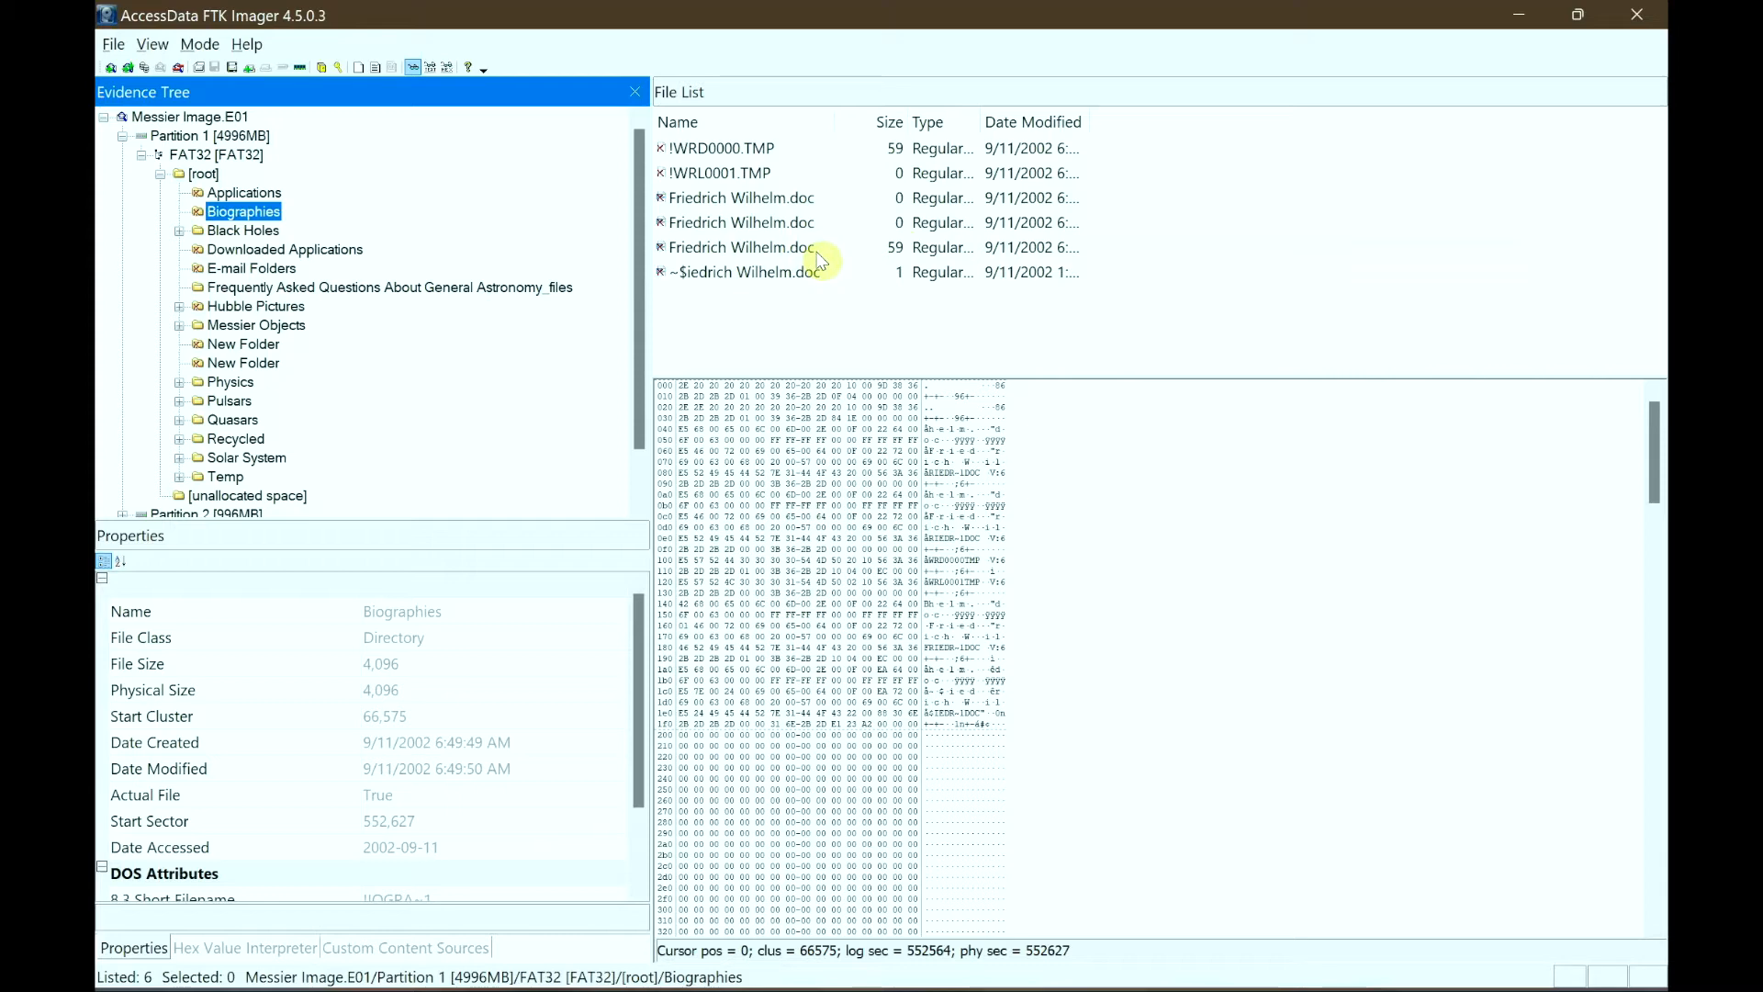
{"action": "mouse_move", "coordinate": [791, 252]}
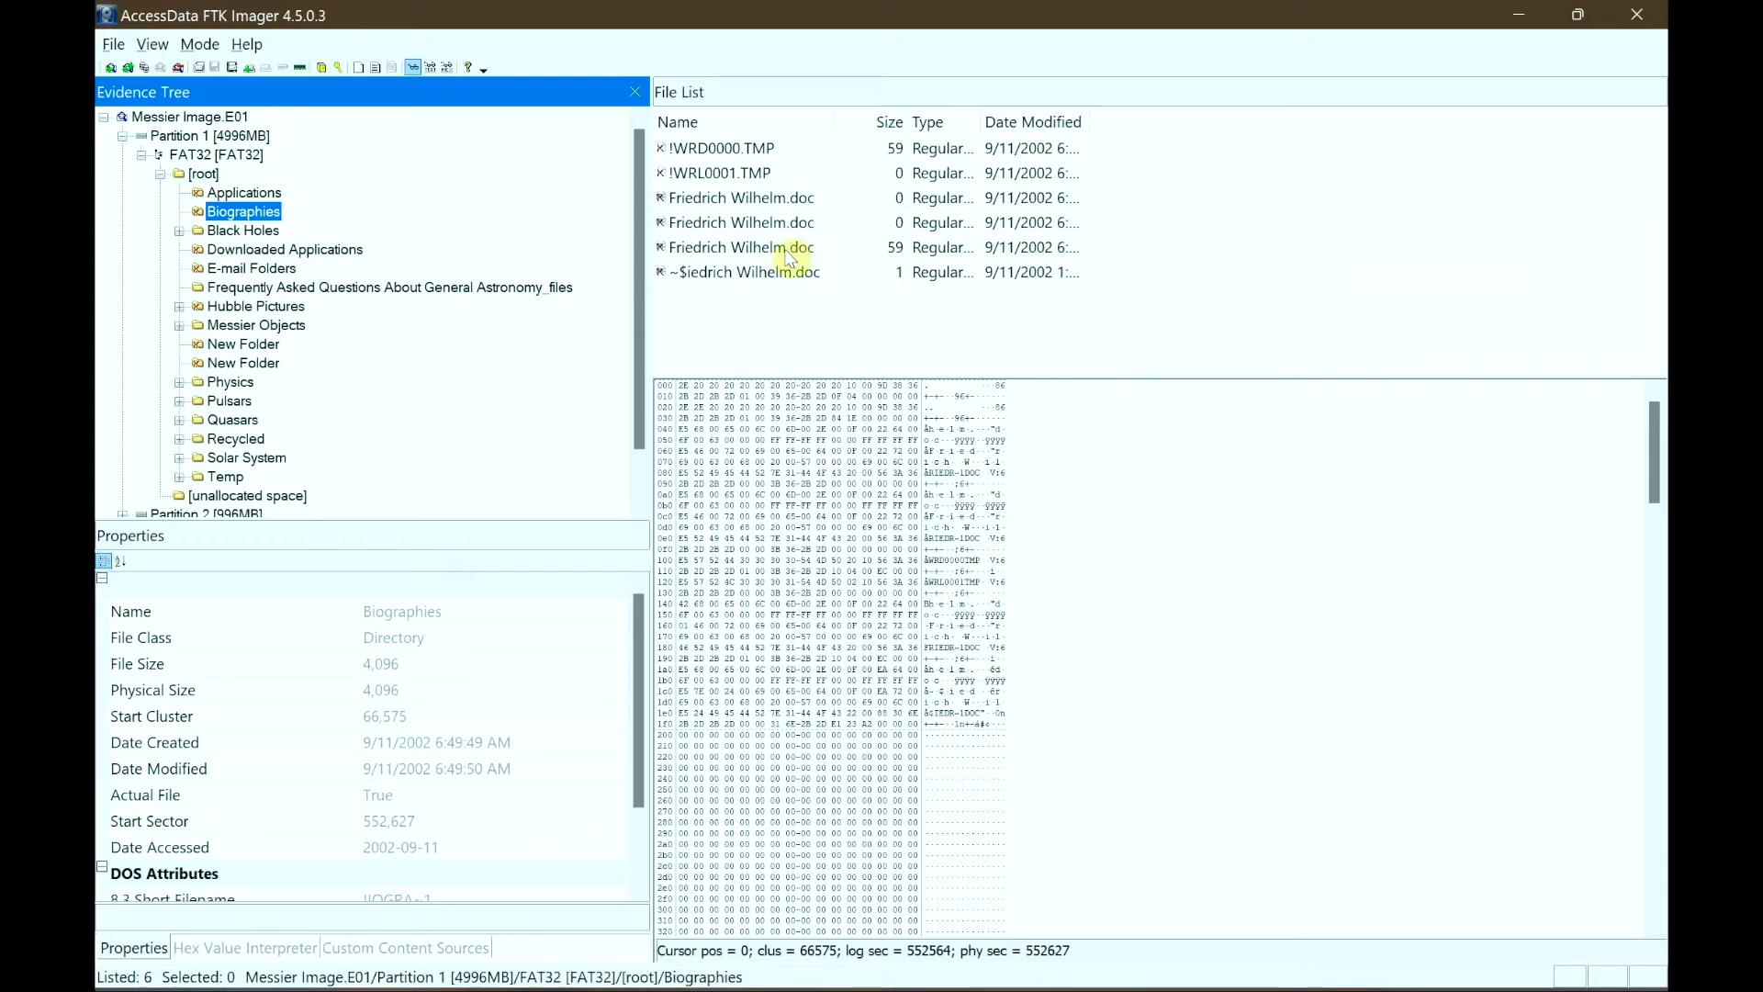
{"action": "left_click", "coordinate": [740, 248]}
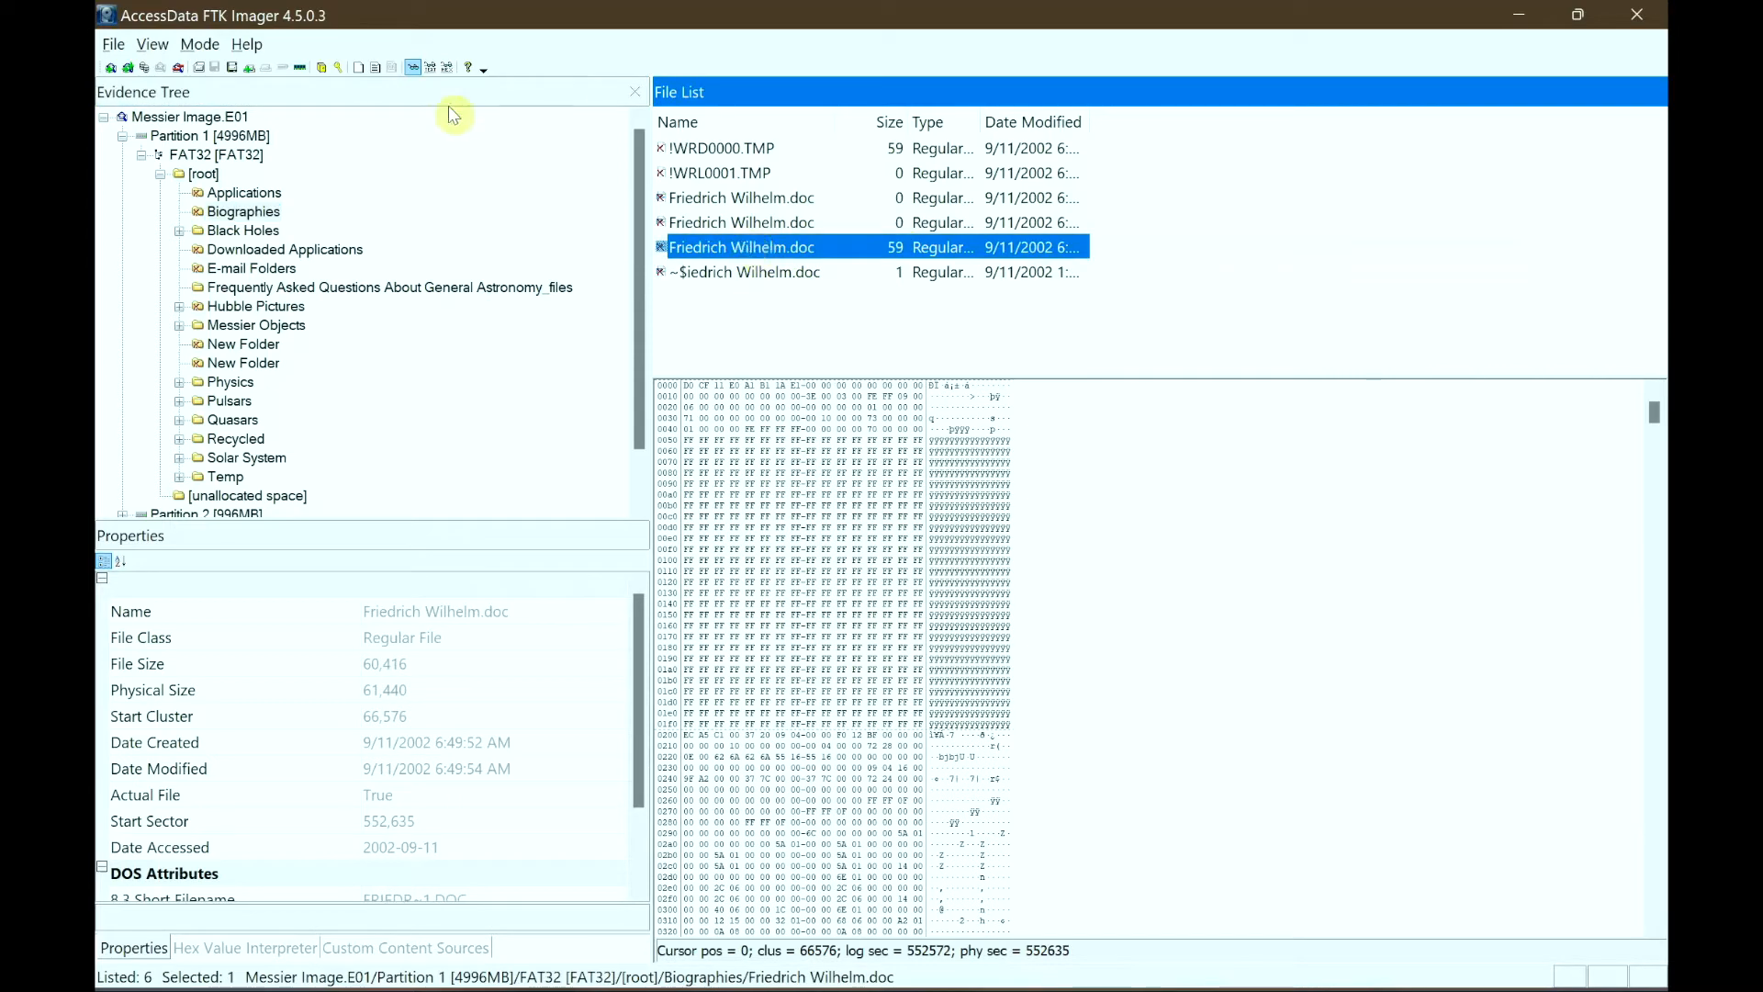
{"action": "left_click", "coordinate": [430, 66]}
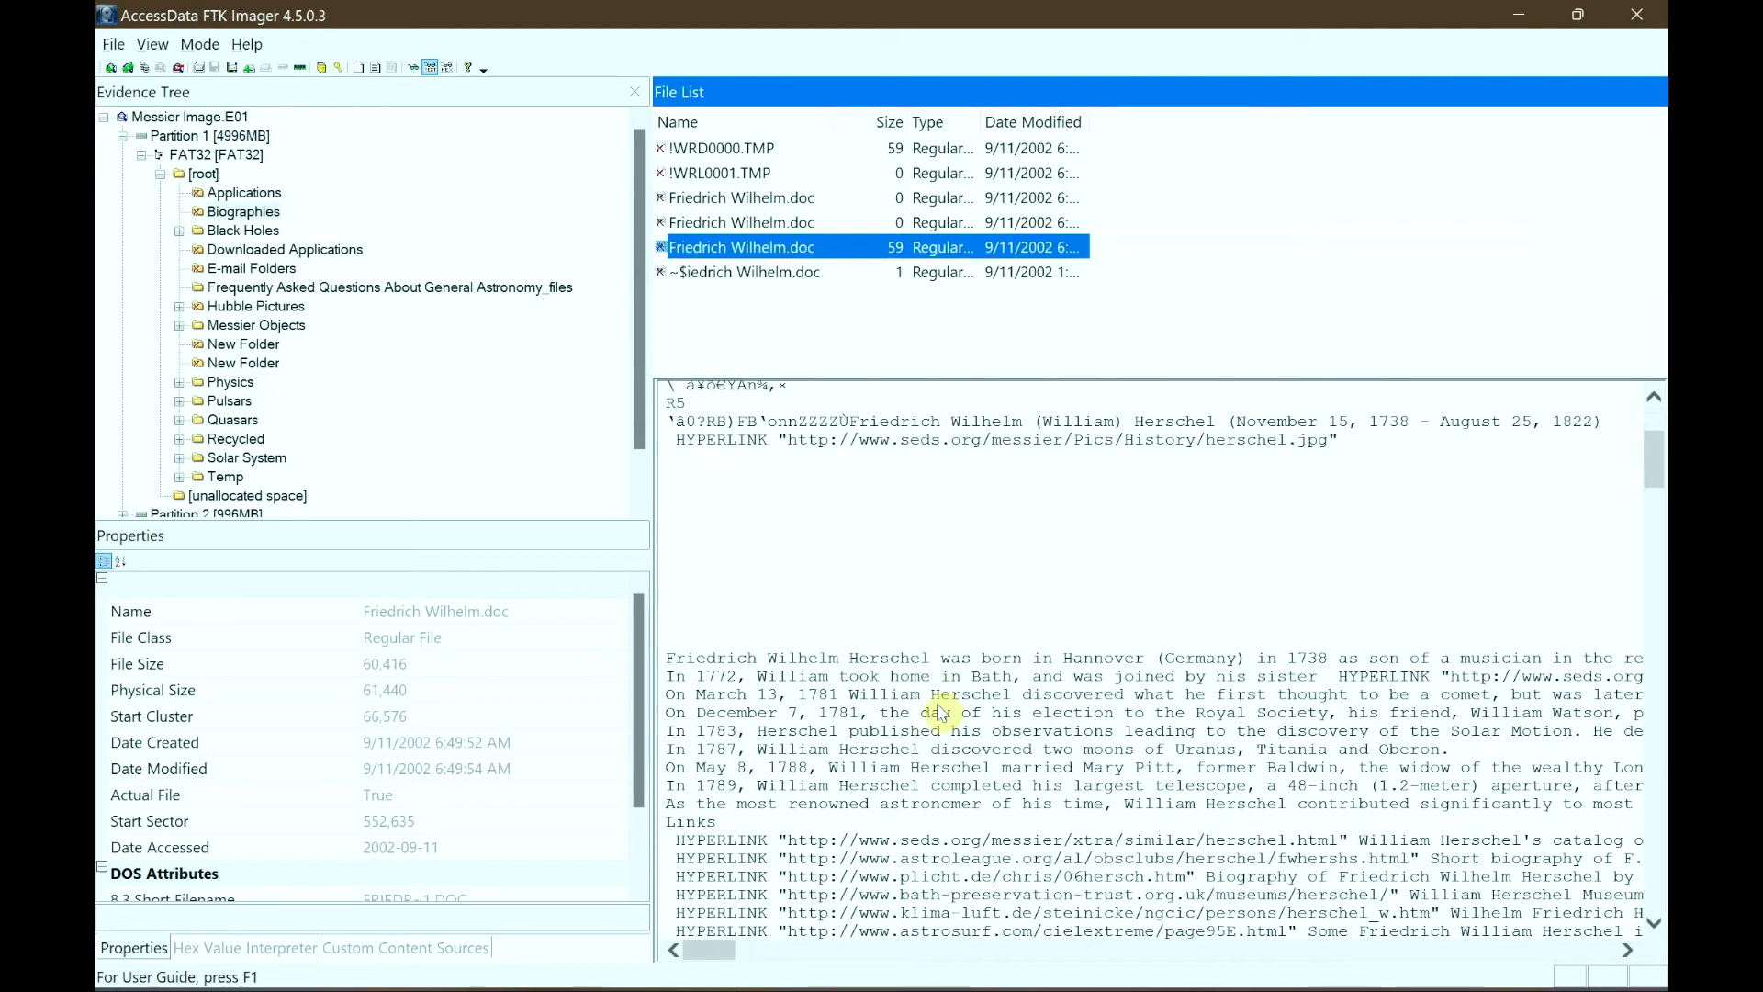
{"action": "scroll", "scroll_direction": "down", "scroll_amount": 3}
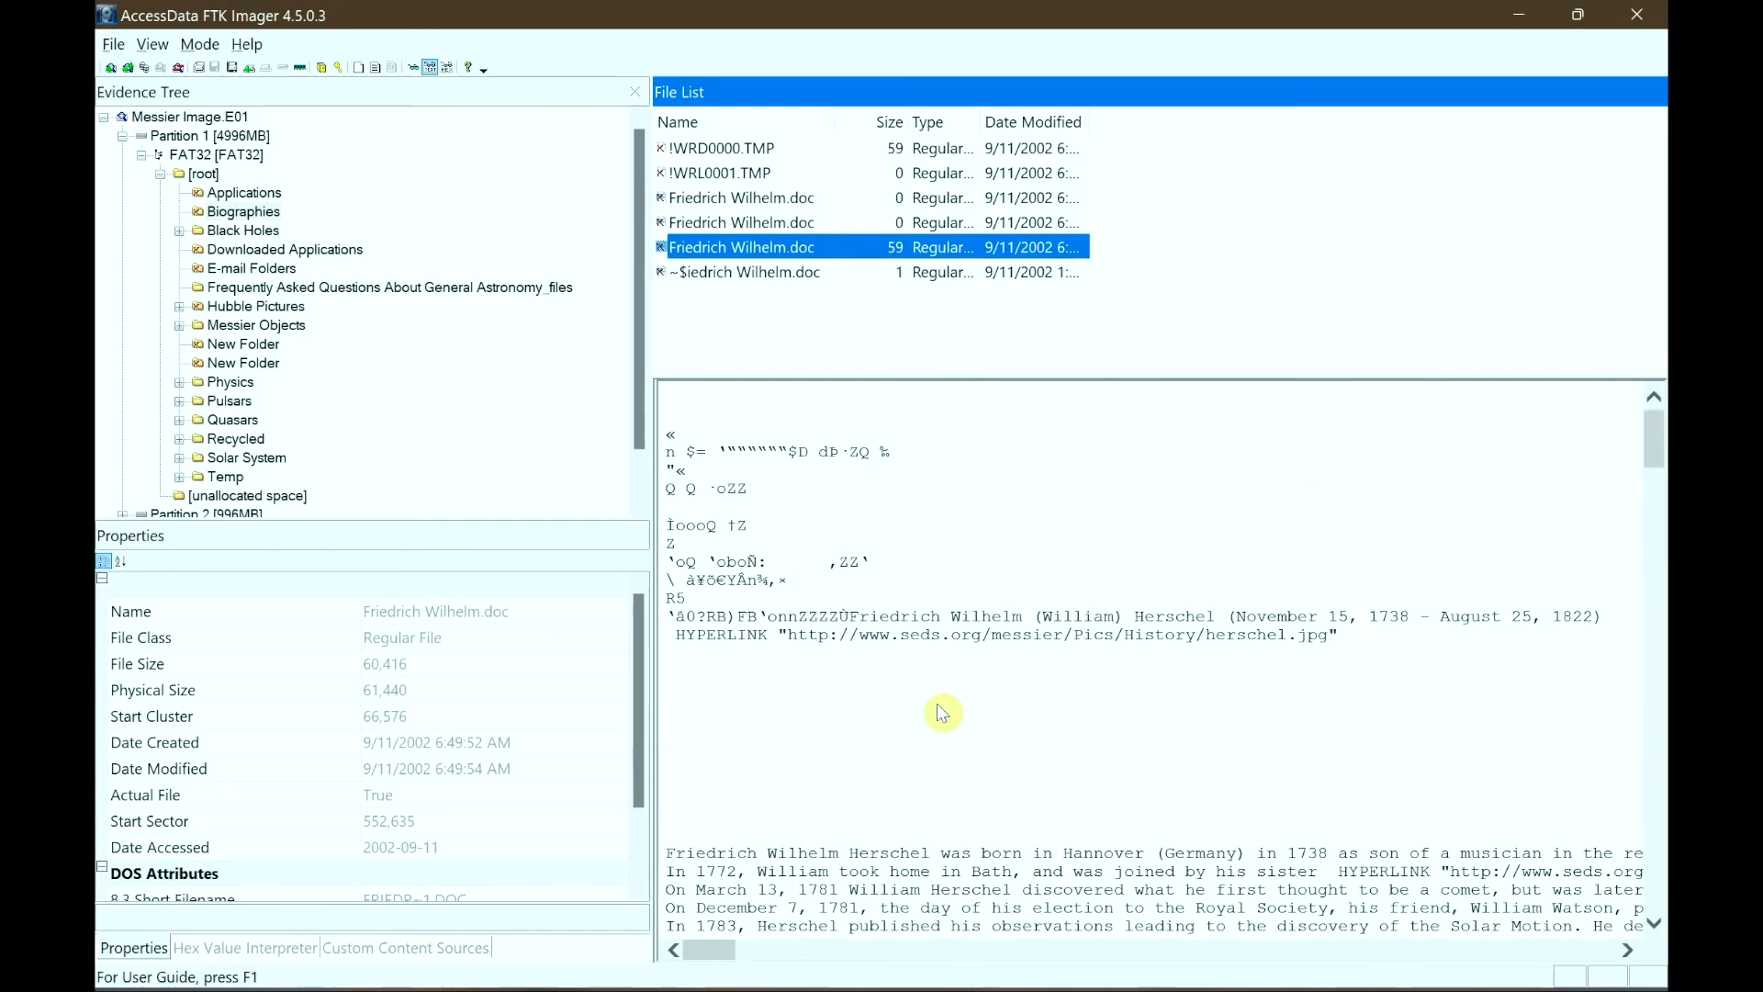
{"action": "mouse_move", "coordinate": [942, 587]}
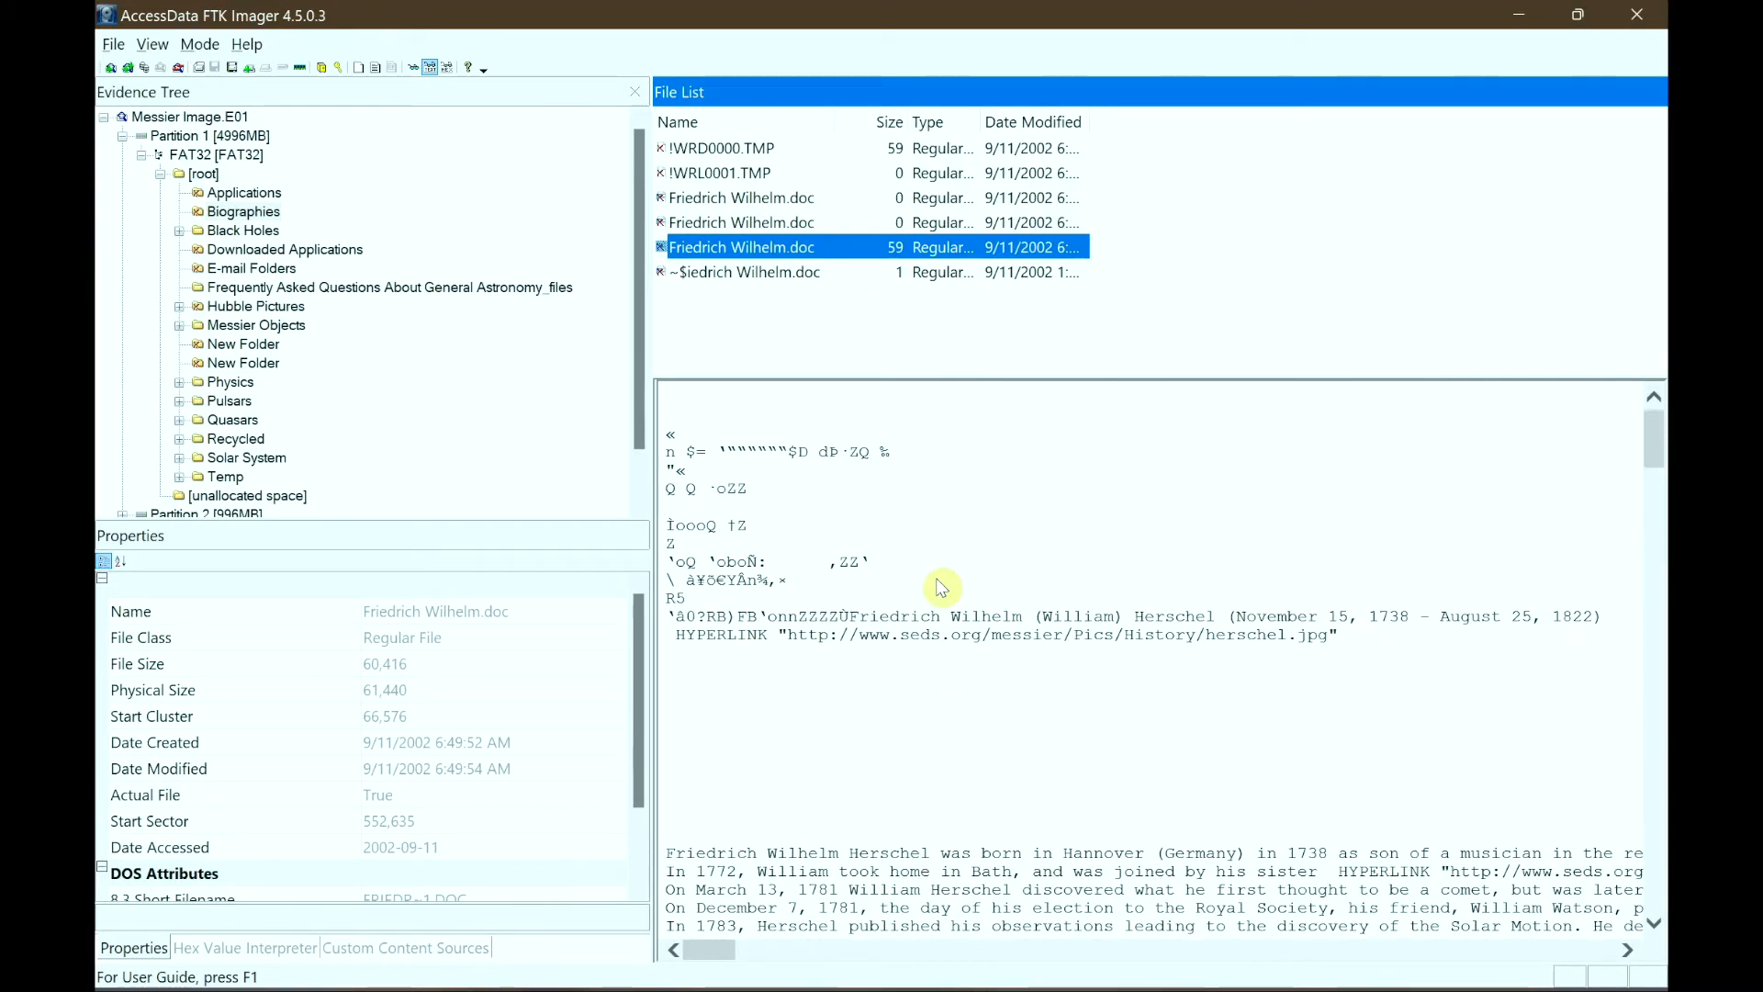
- Export Friedrich Wilhelm.doc to the Desktop (1 file, 60416 bytes) and dismiss the results message
{"action": "right_click", "coordinate": [740, 246]}
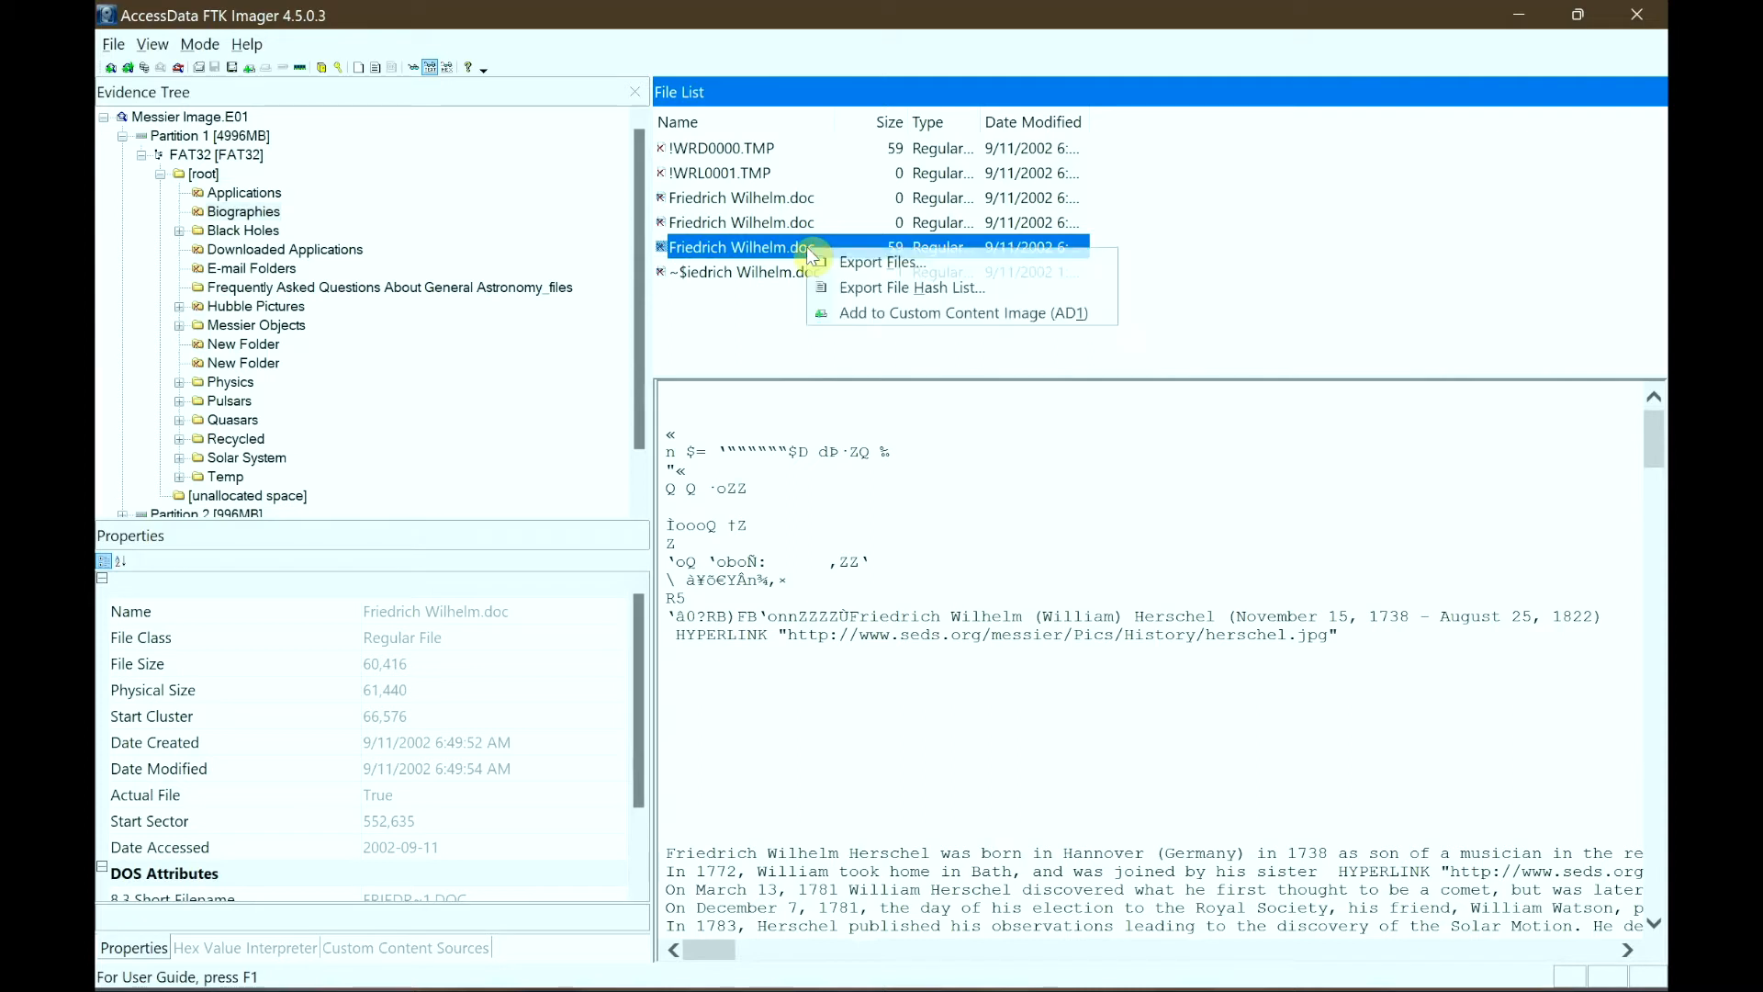
{"action": "left_click", "coordinate": [880, 263]}
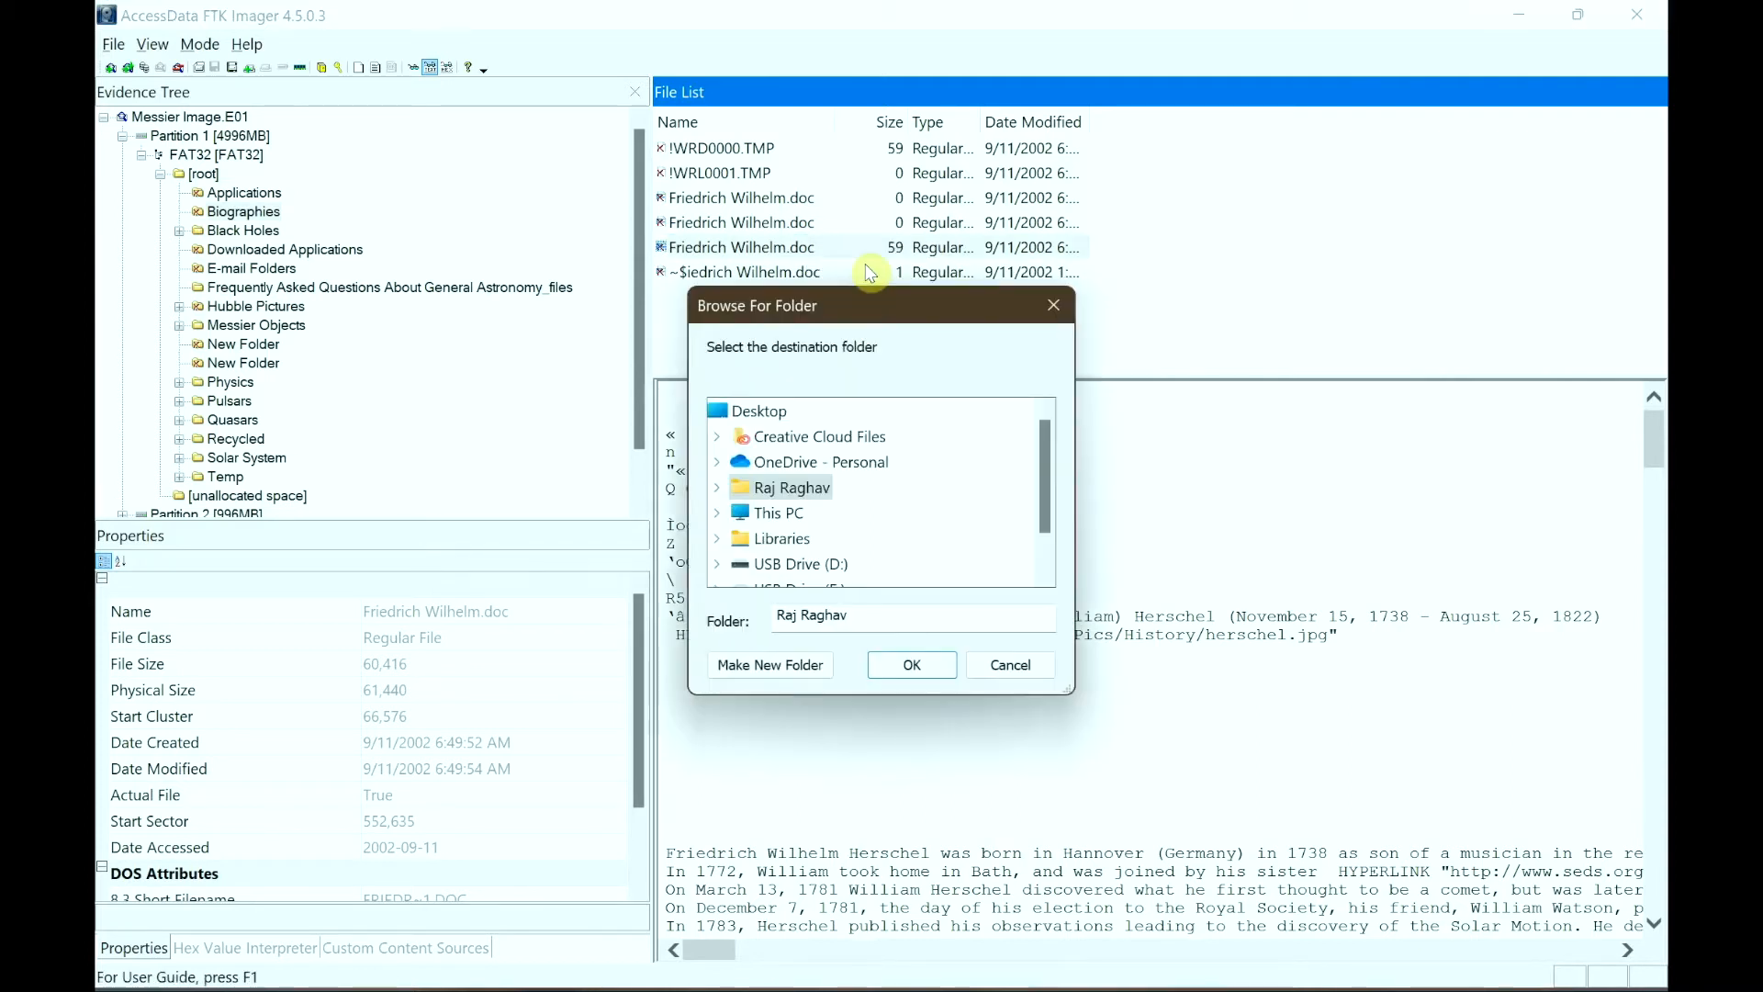
{"action": "left_click", "coordinate": [757, 409]}
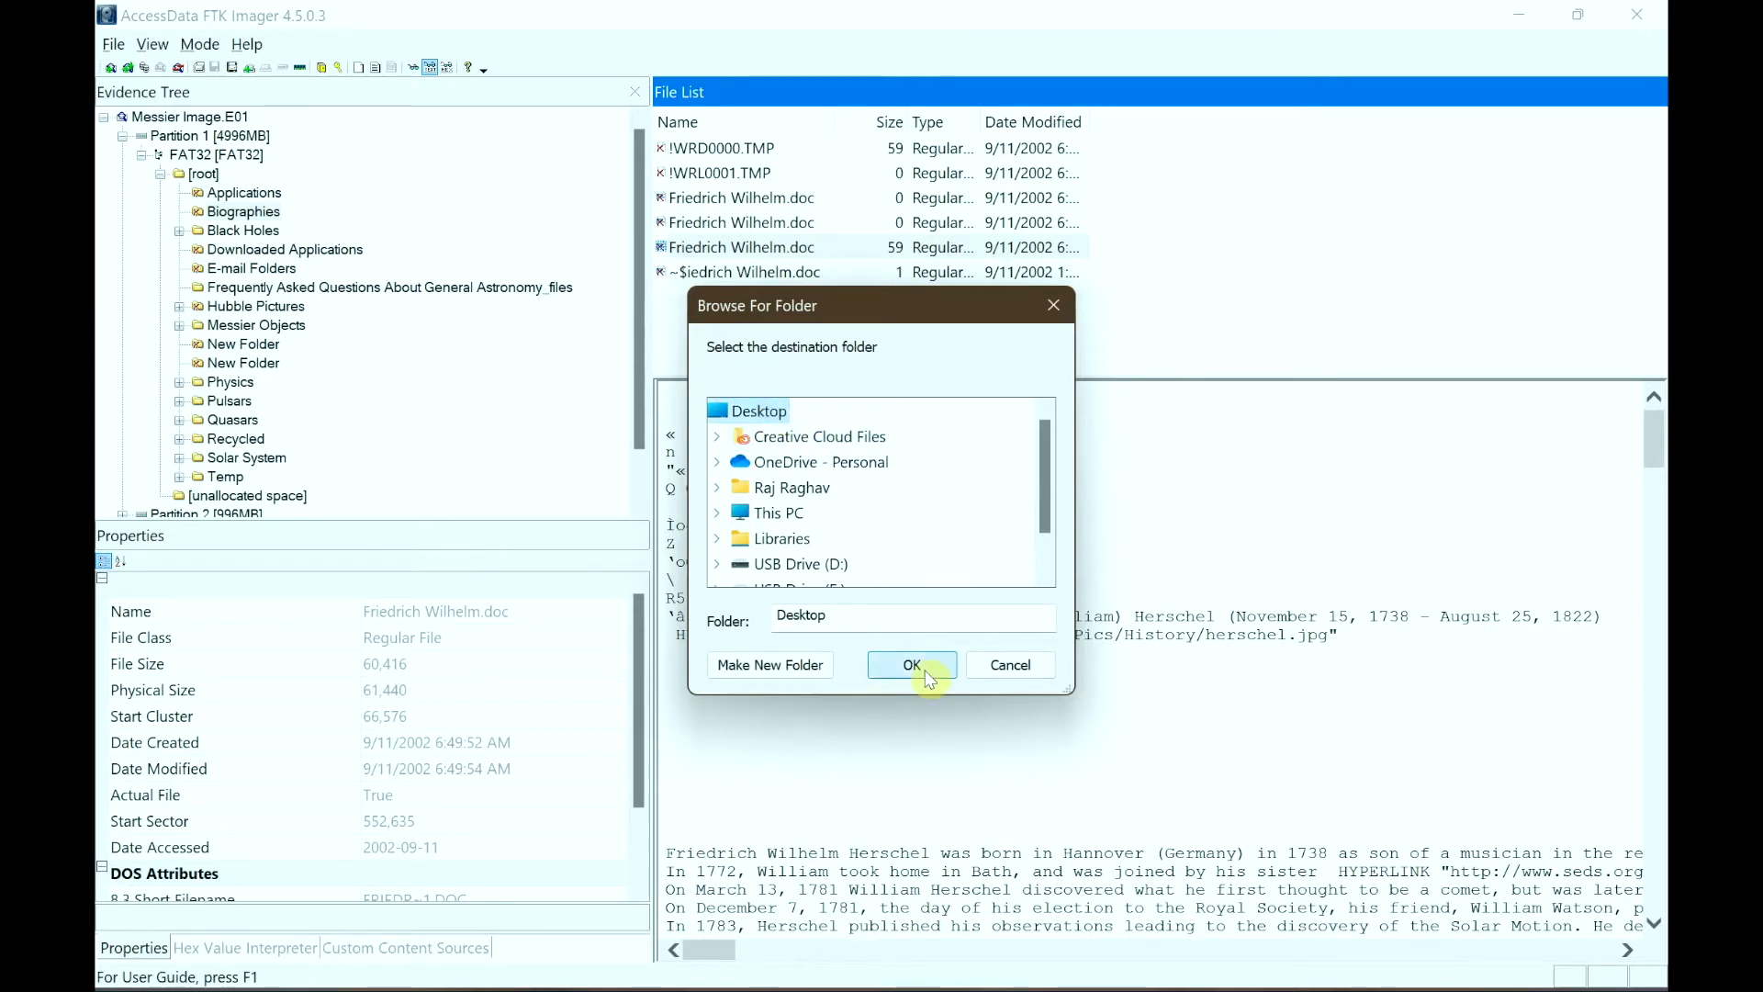
{"action": "left_click", "coordinate": [910, 664]}
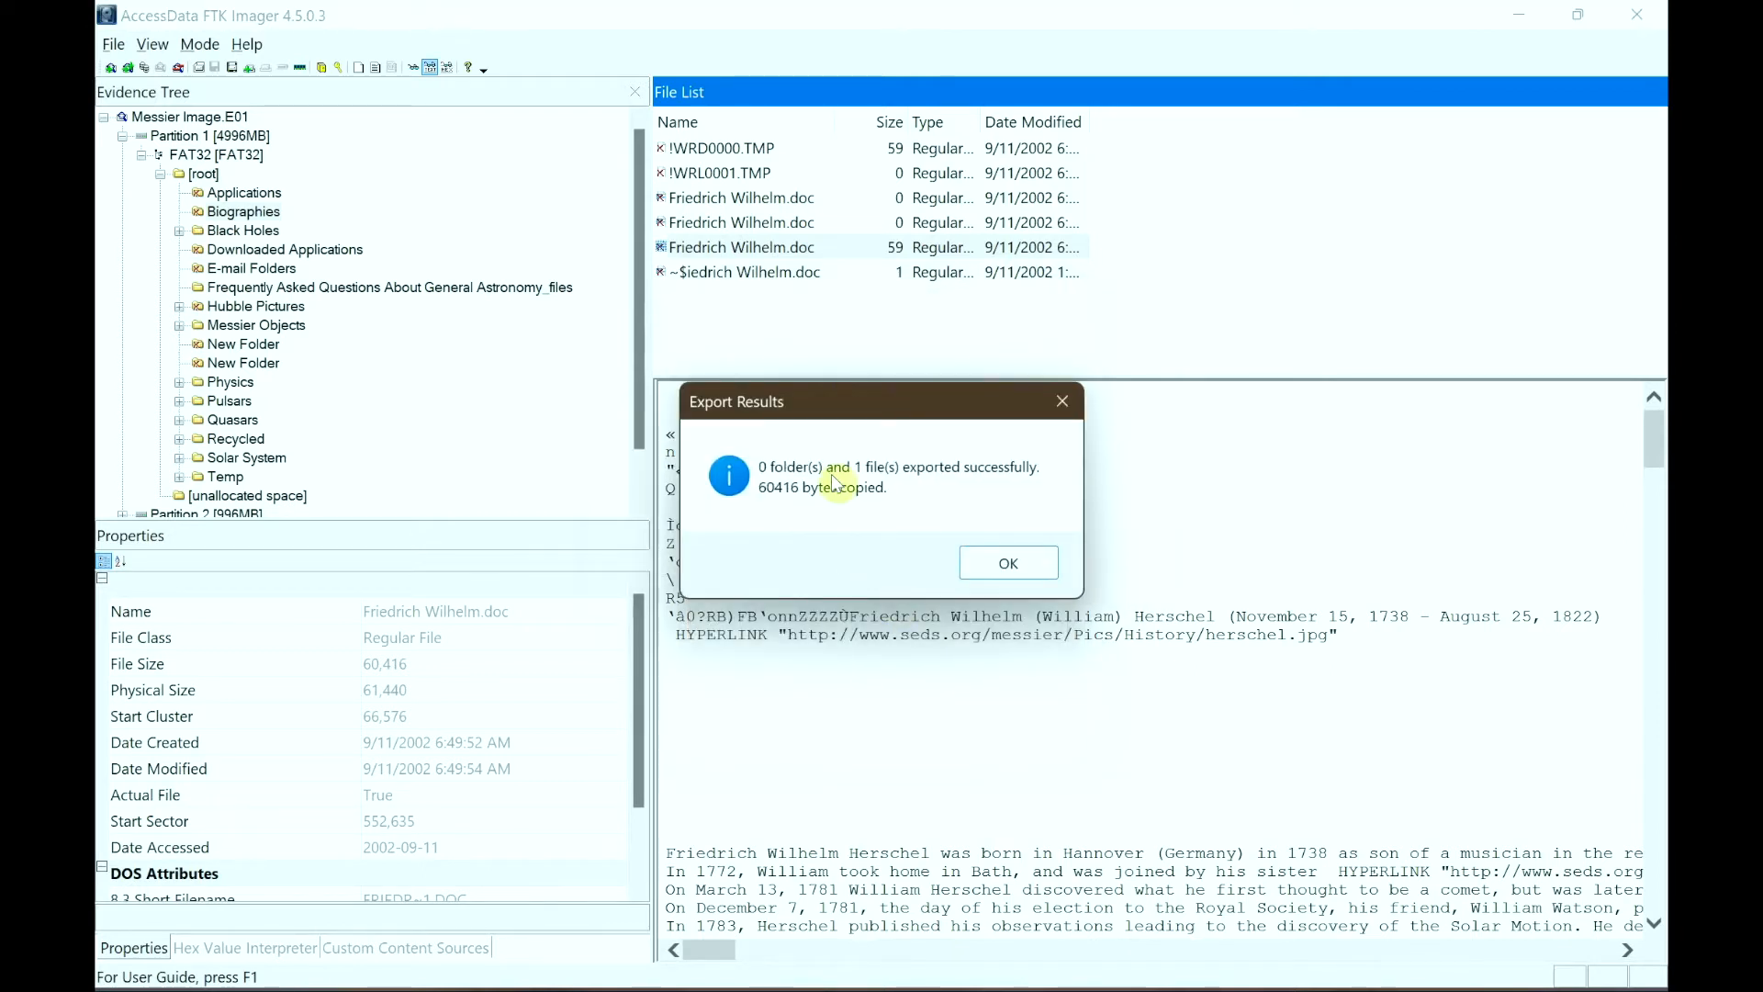
{"action": "mouse_move", "coordinate": [1025, 529]}
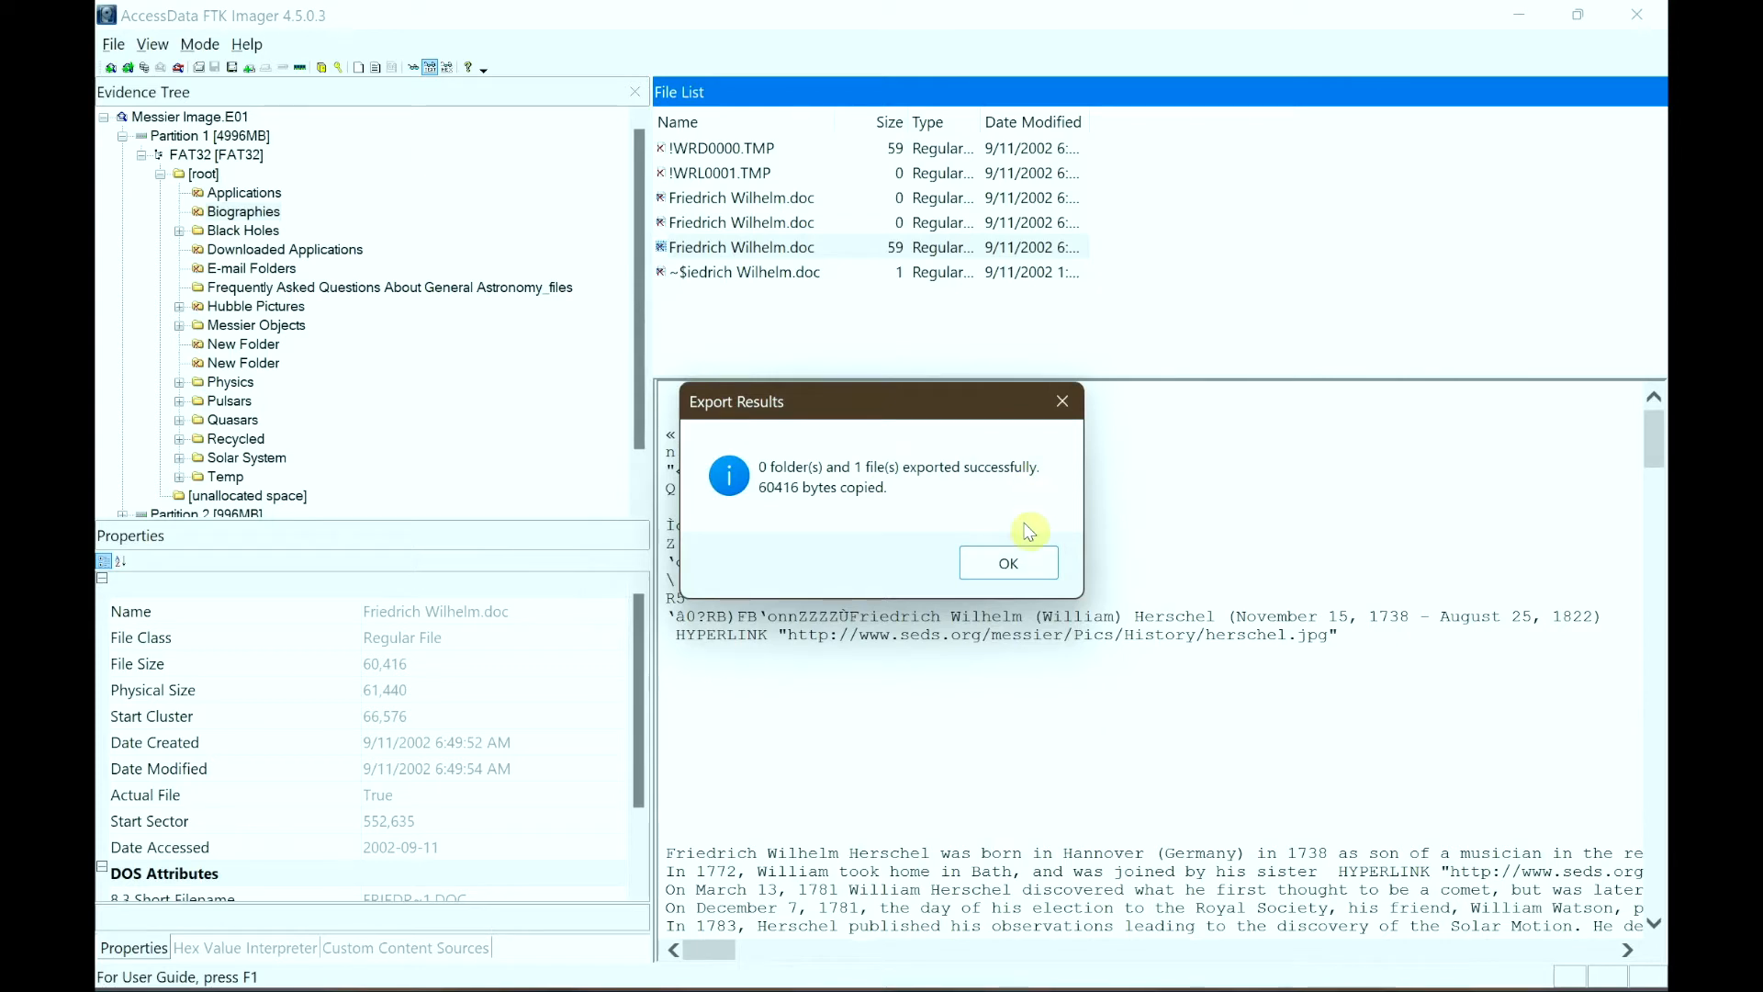
{"action": "left_click", "coordinate": [1008, 561]}
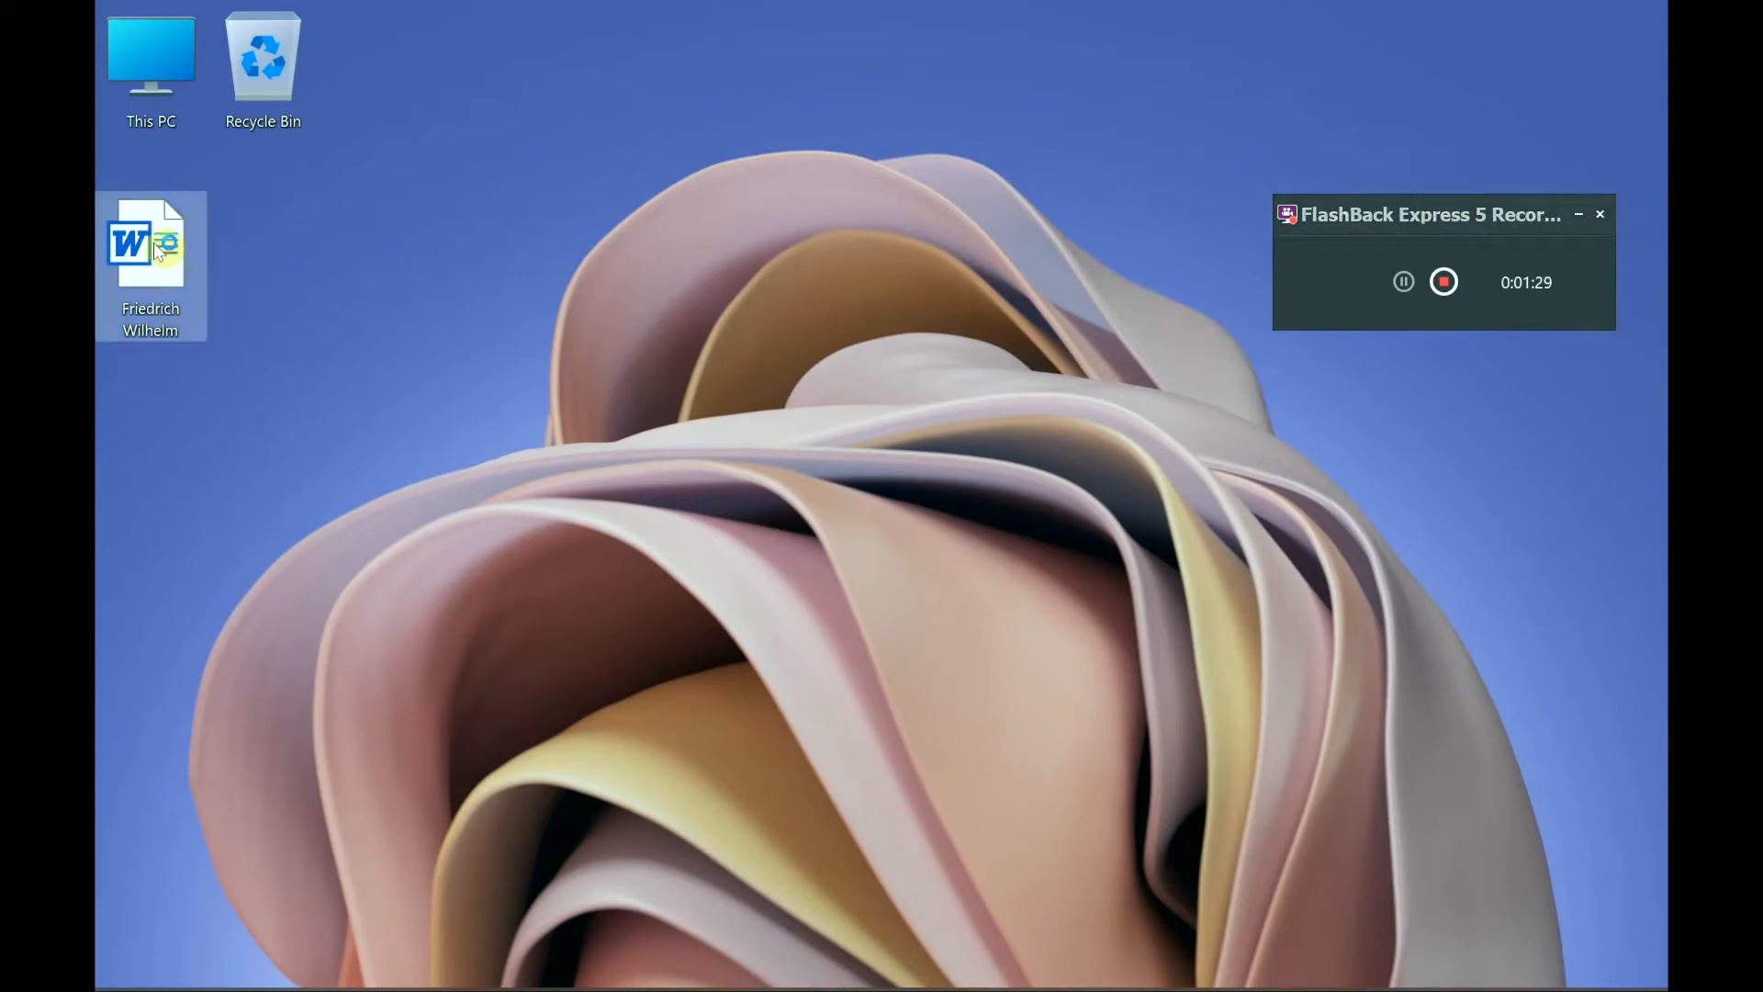
- Open the exported Friedrich Wilhelm document in Word and scroll through Herschel's biography
{"action": "double_click", "coordinate": [151, 242]}
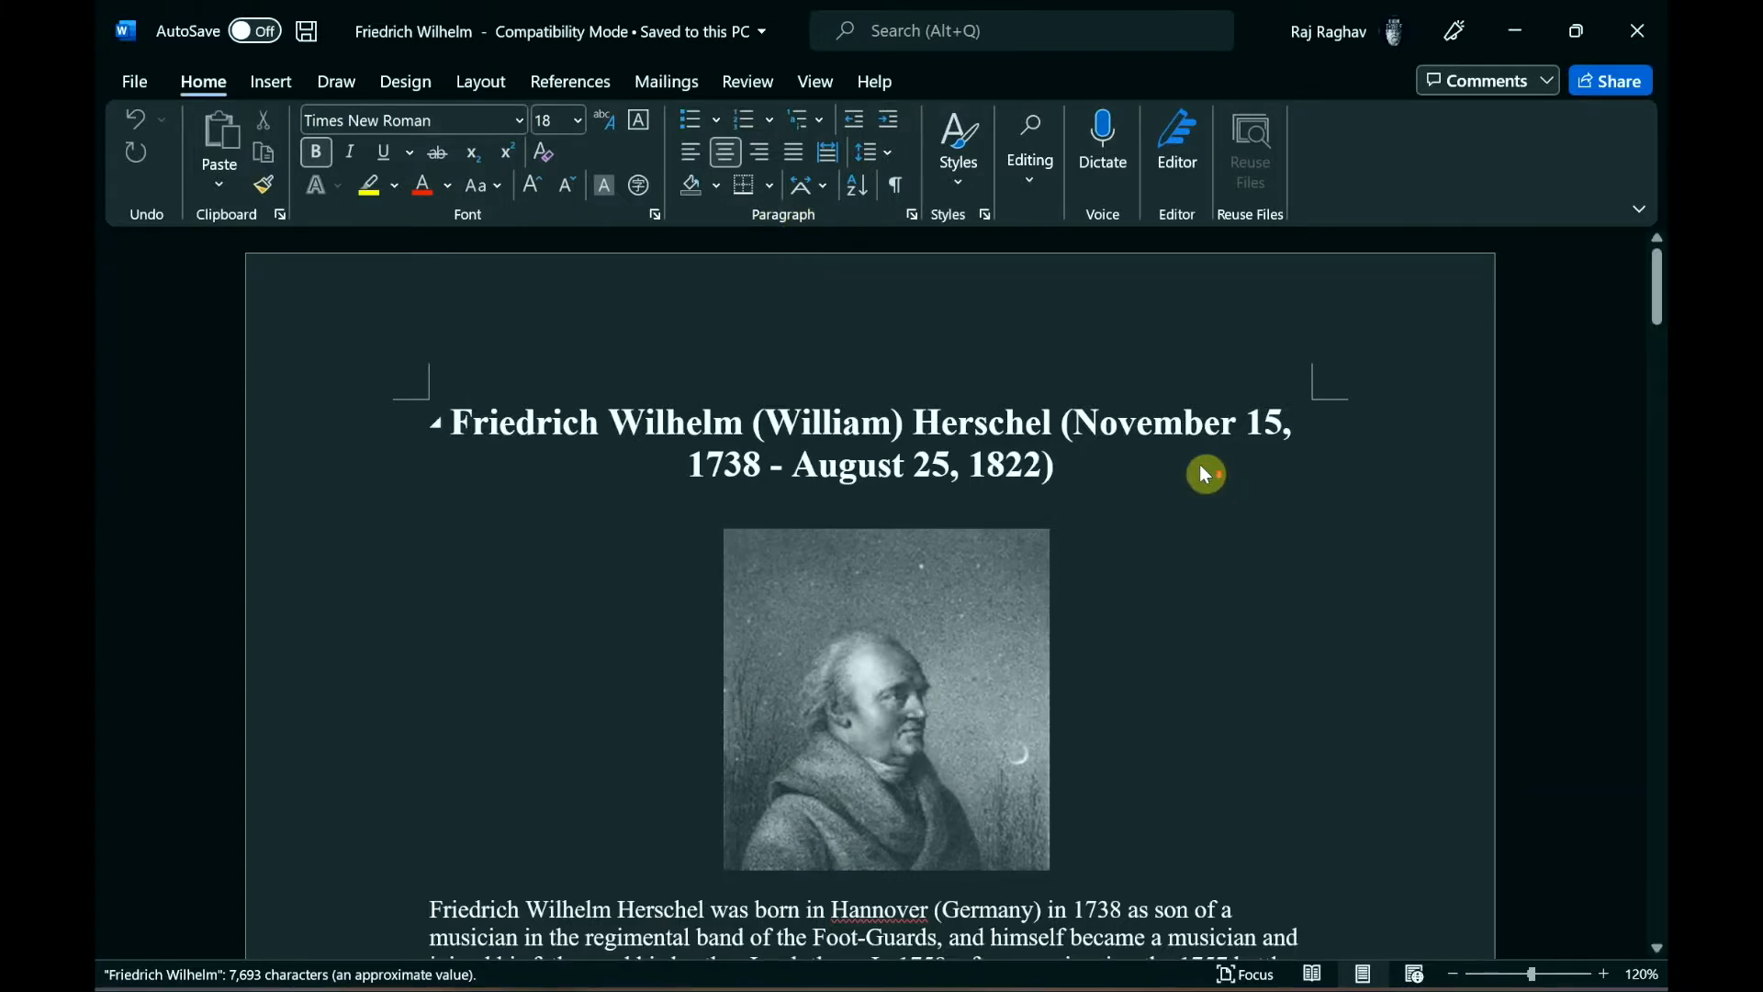
{"action": "scroll", "scroll_direction": "down", "scroll_amount": 3}
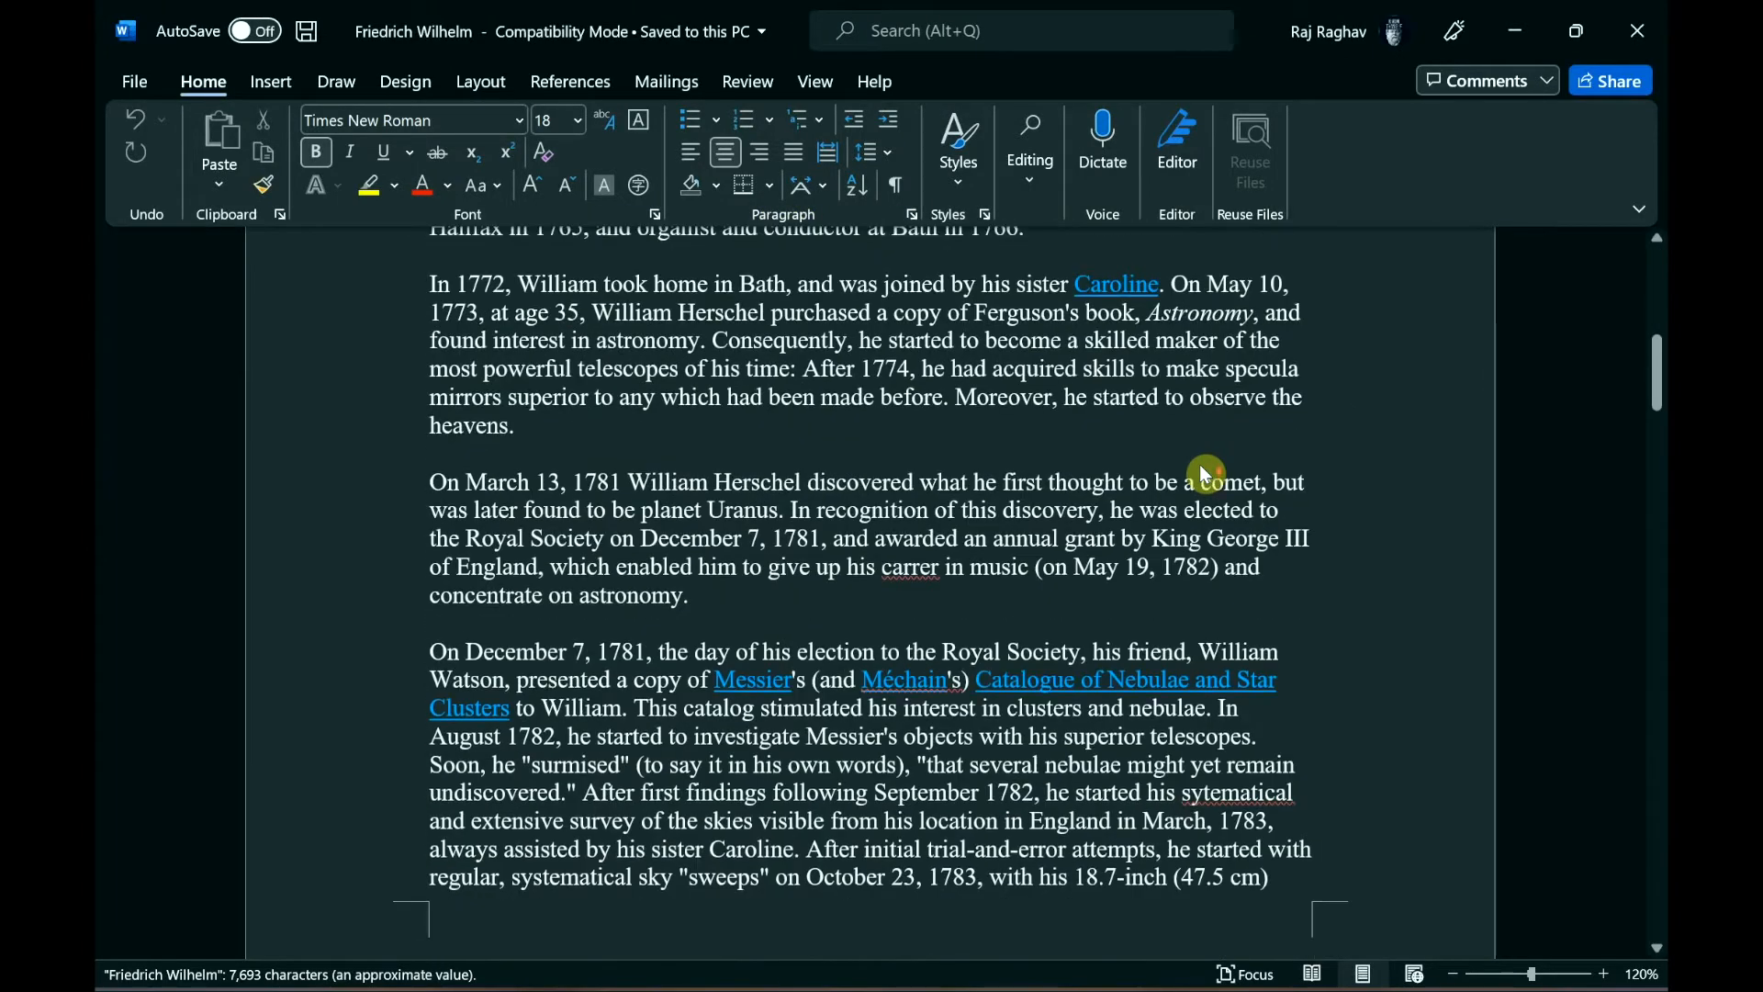
{"action": "scroll", "scroll_direction": "down", "scroll_amount": 3}
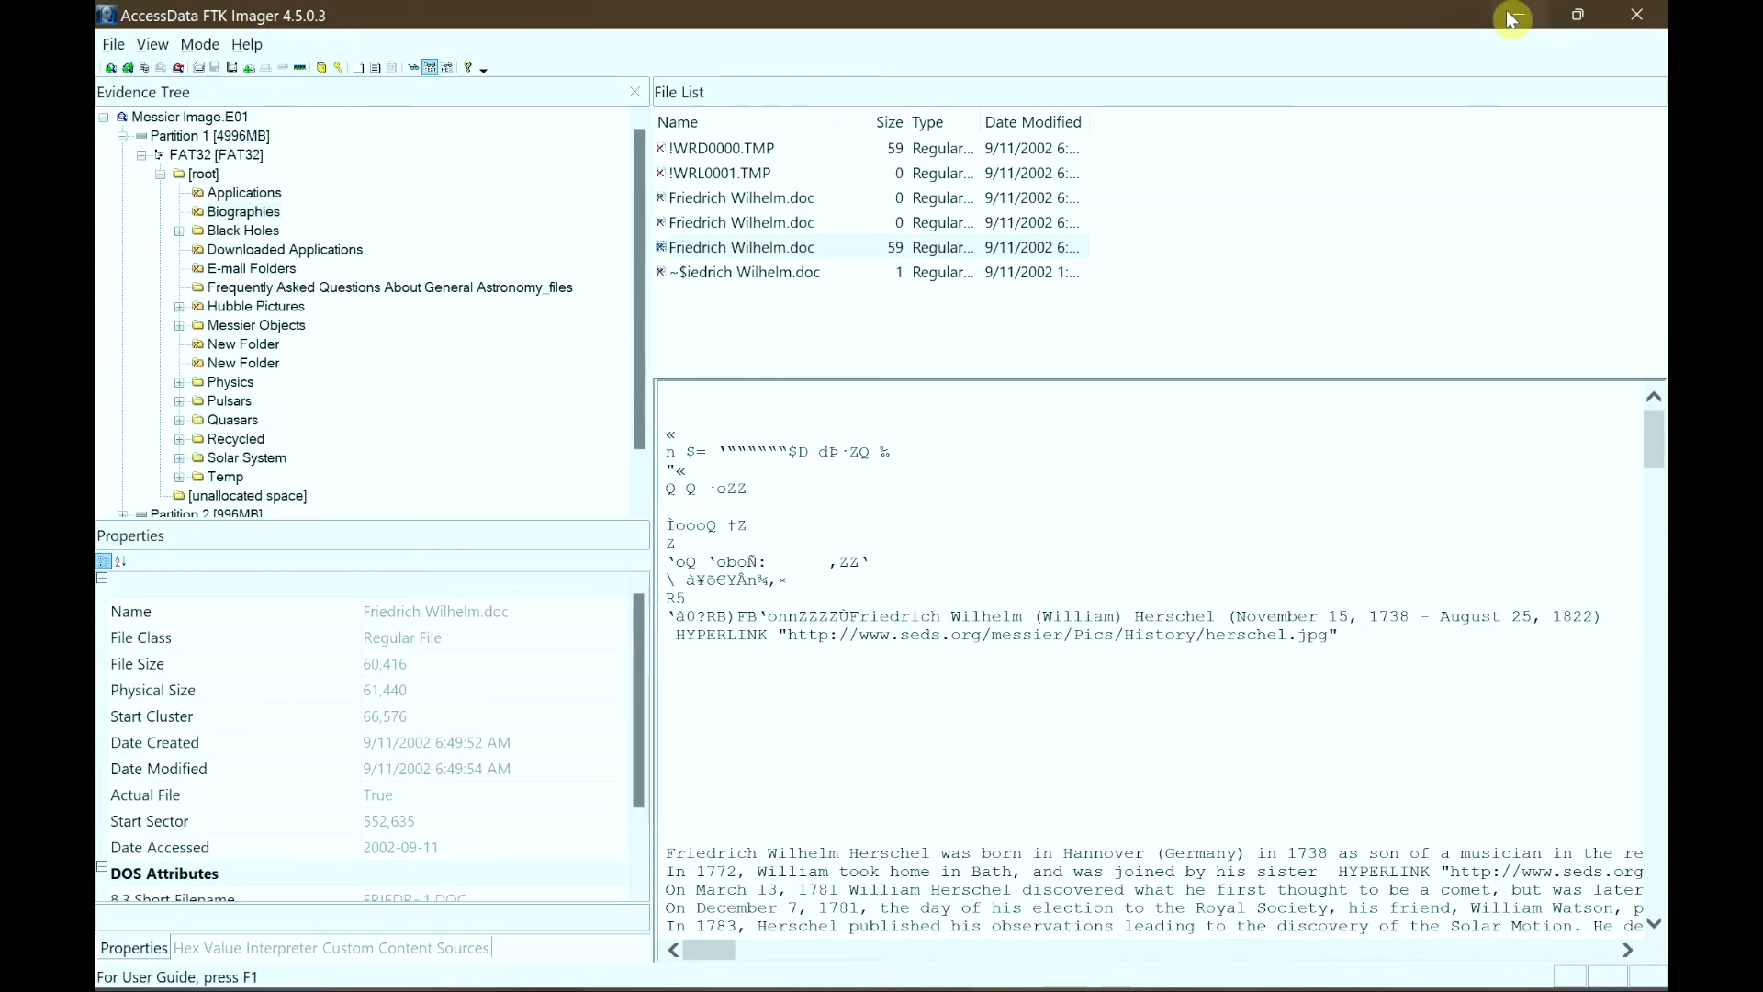
{"action": "mouse_move", "coordinate": [850, 204]}
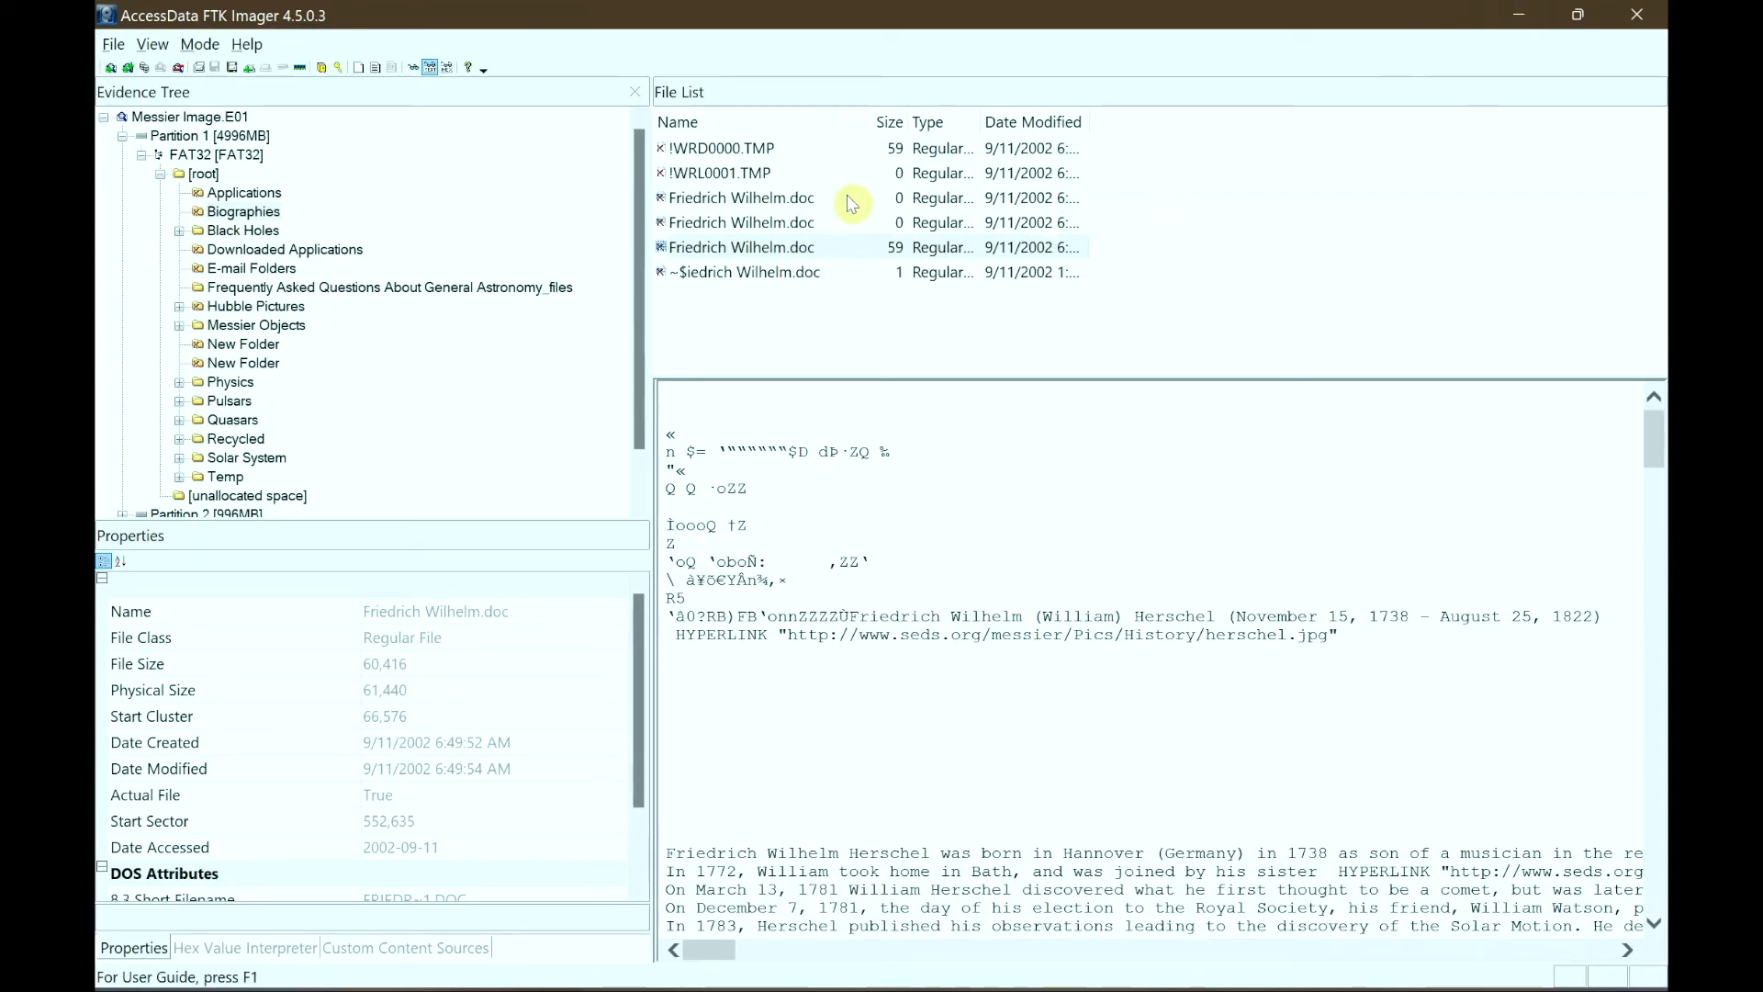
{"action": "mouse_move", "coordinate": [947, 290]}
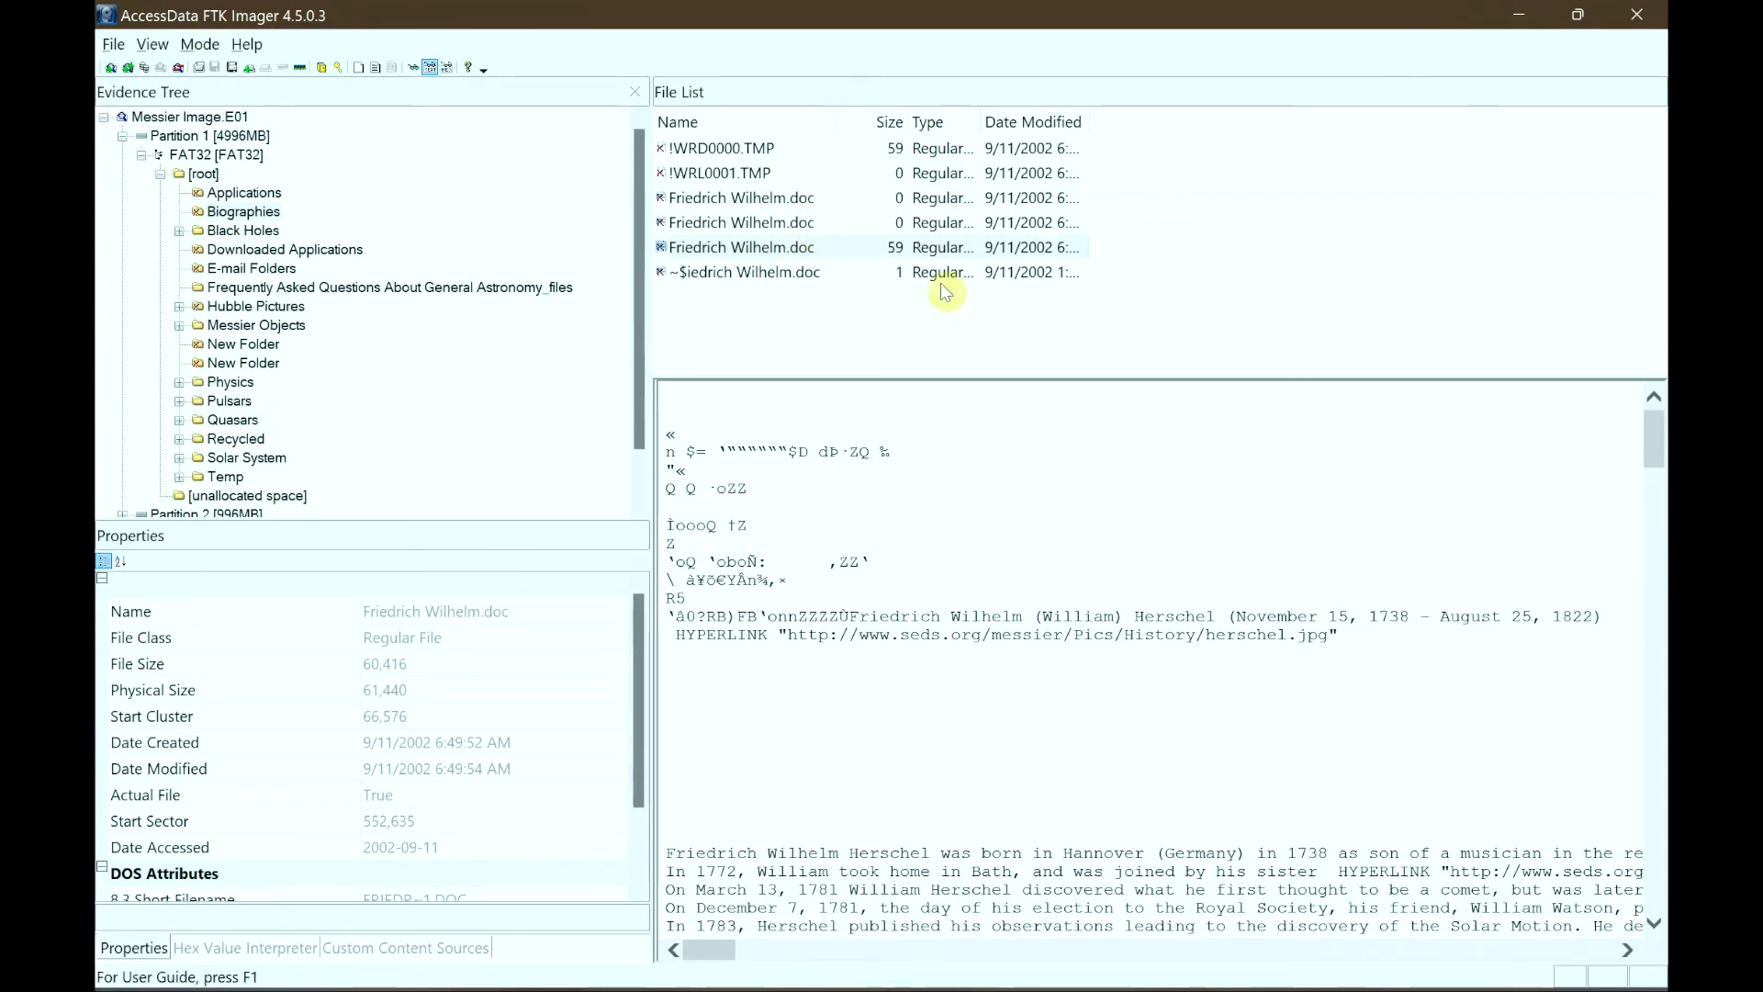
{"action": "mouse_move", "coordinate": [960, 305]}
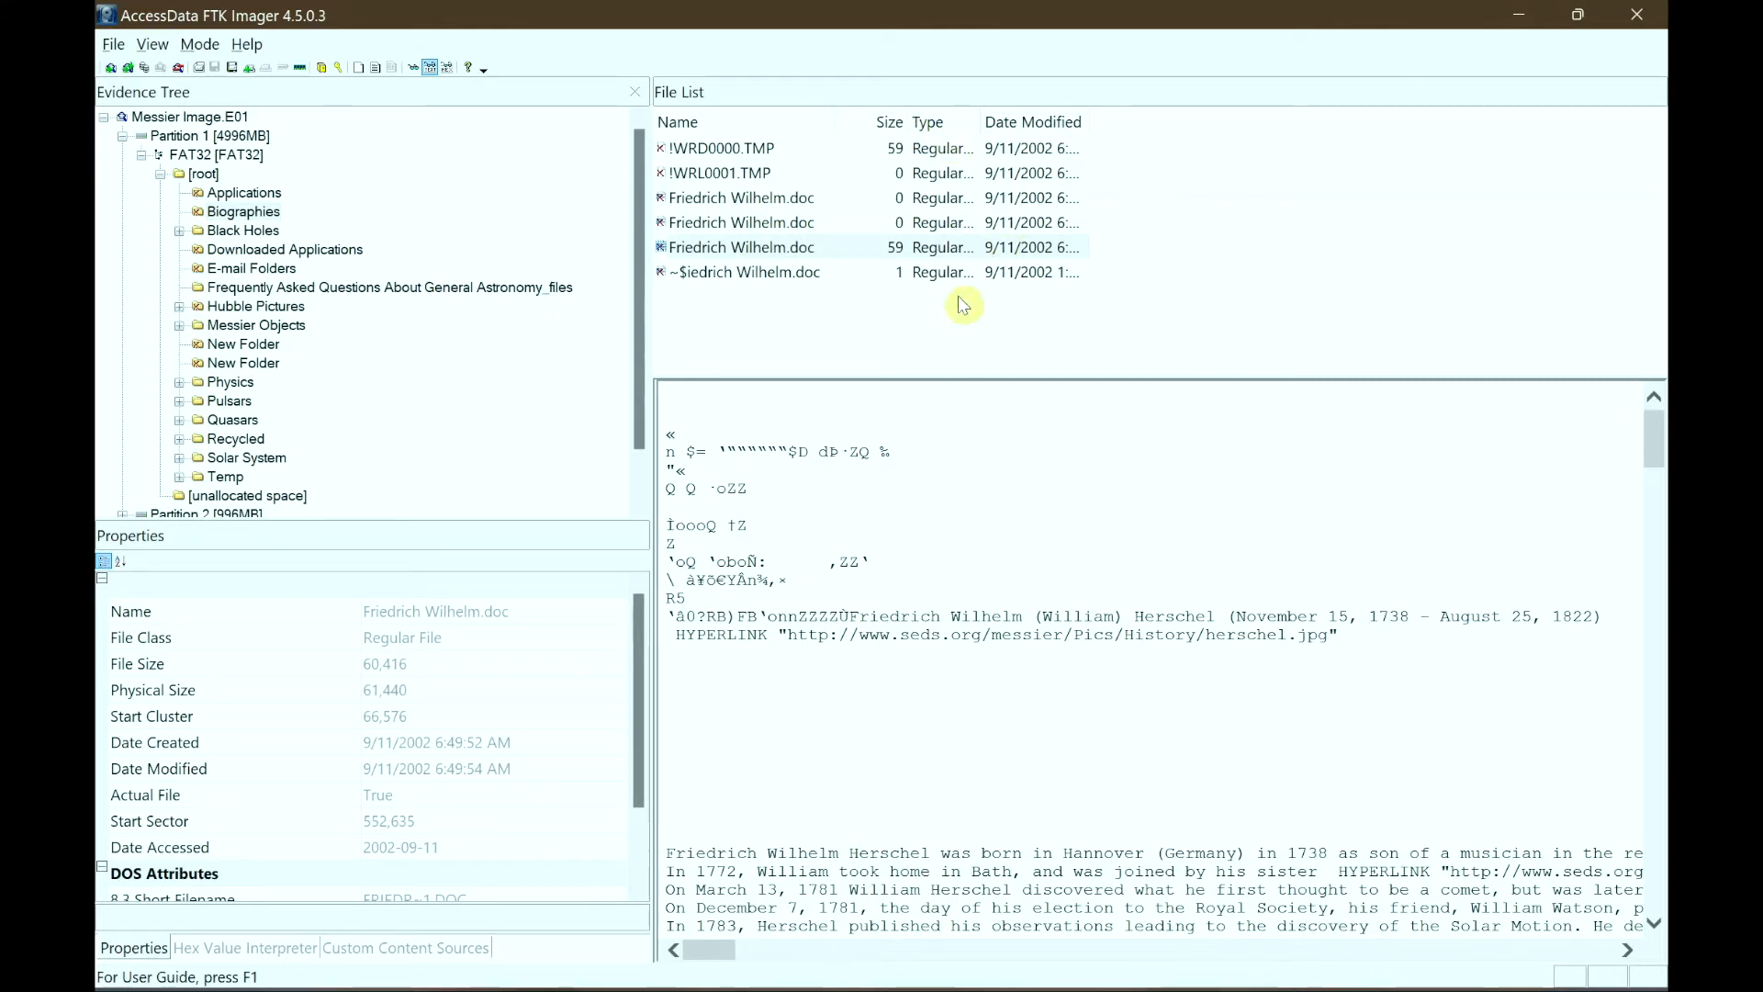
{"action": "mouse_move", "coordinate": [791, 312]}
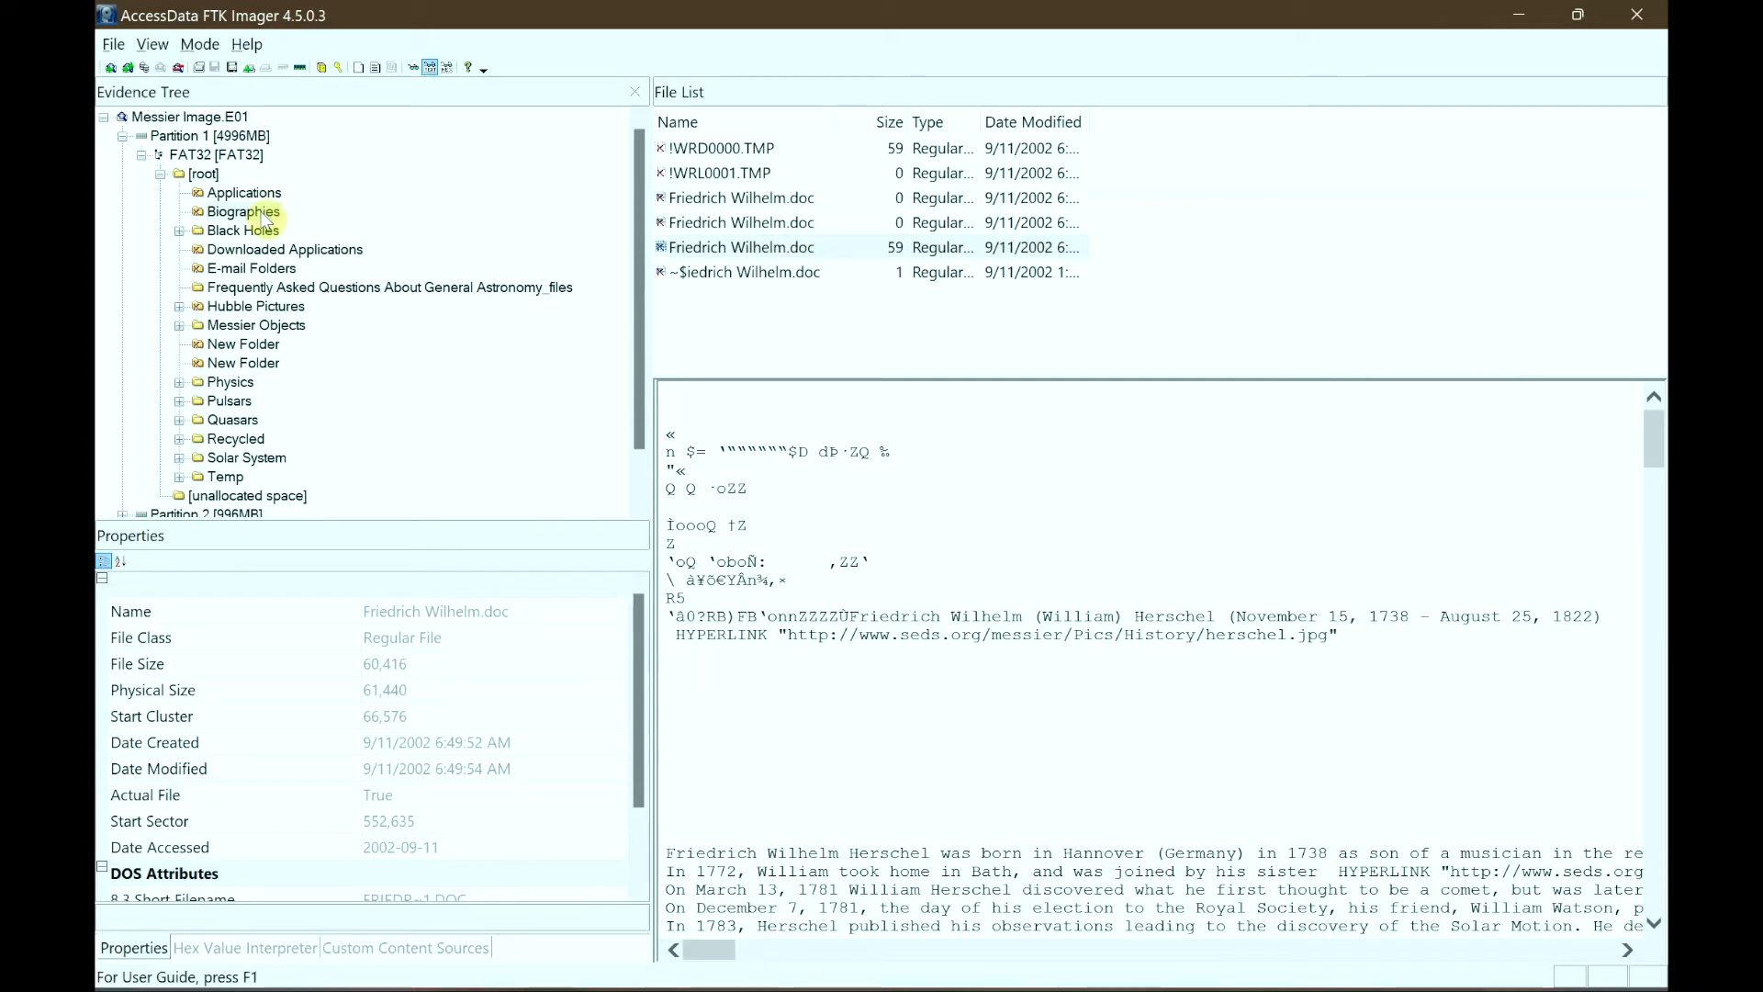
- Export the whole Biographies folder (1 folder, 6 files) to the Desktop, then open it there
{"action": "right_click", "coordinate": [237, 211]}
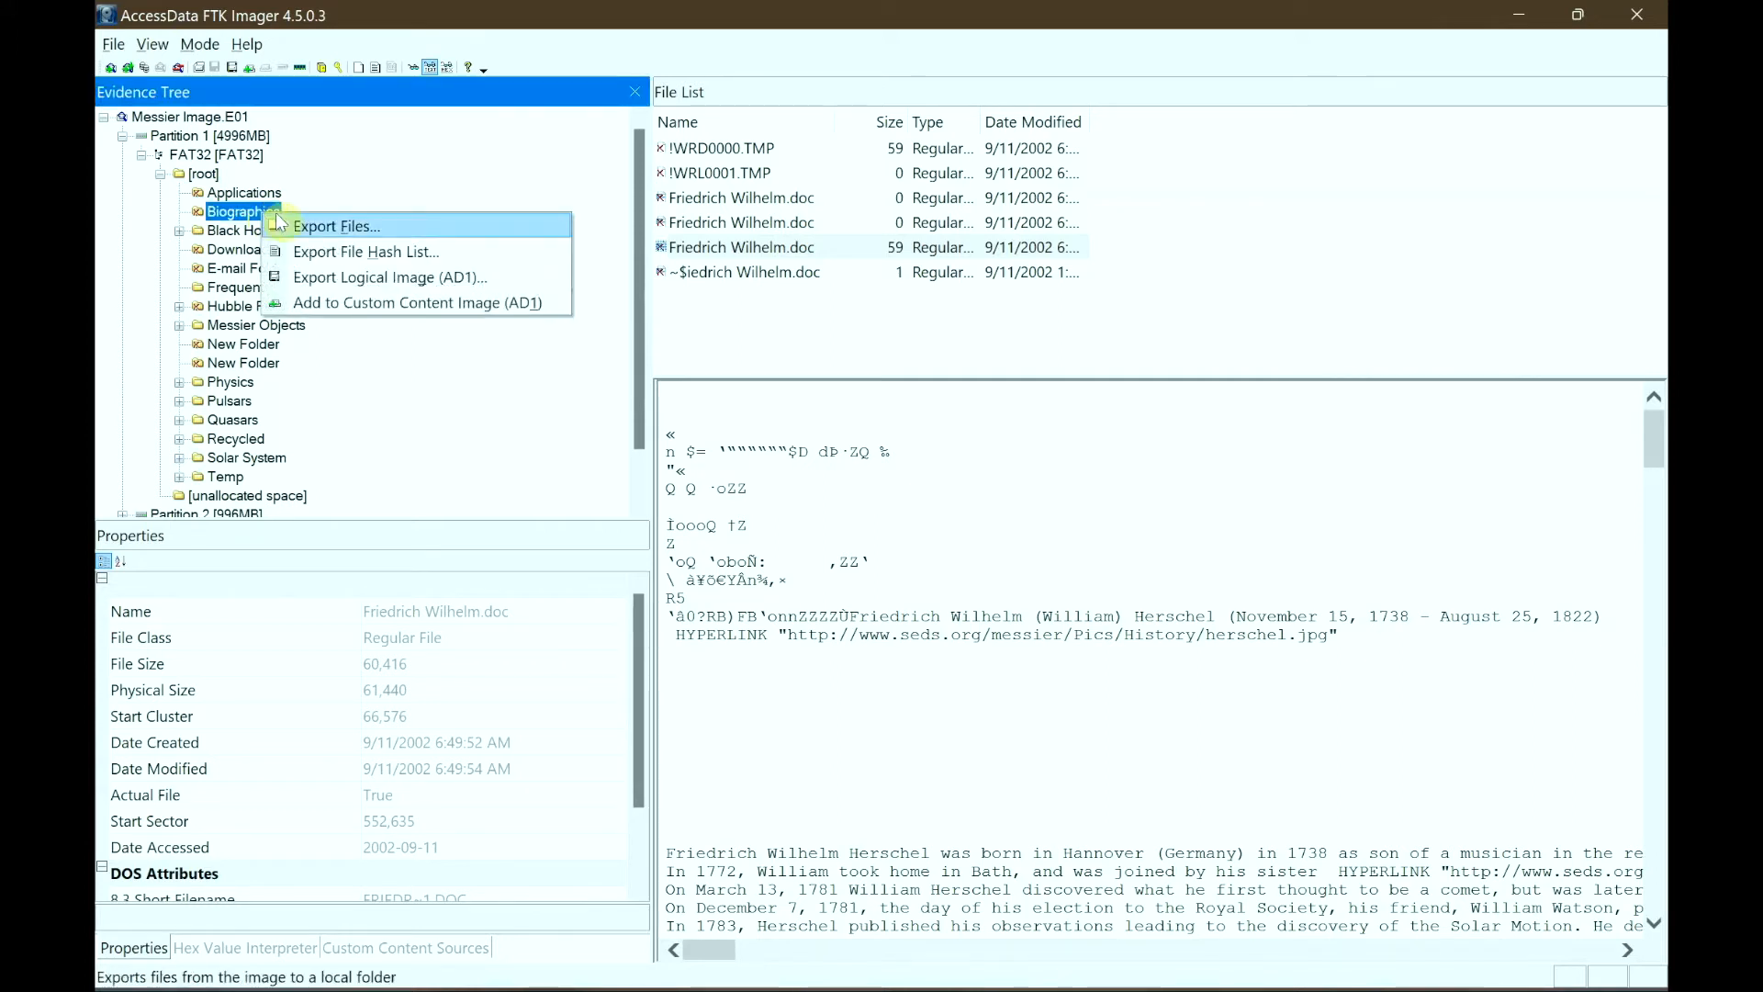
{"action": "mouse_move", "coordinate": [338, 226]}
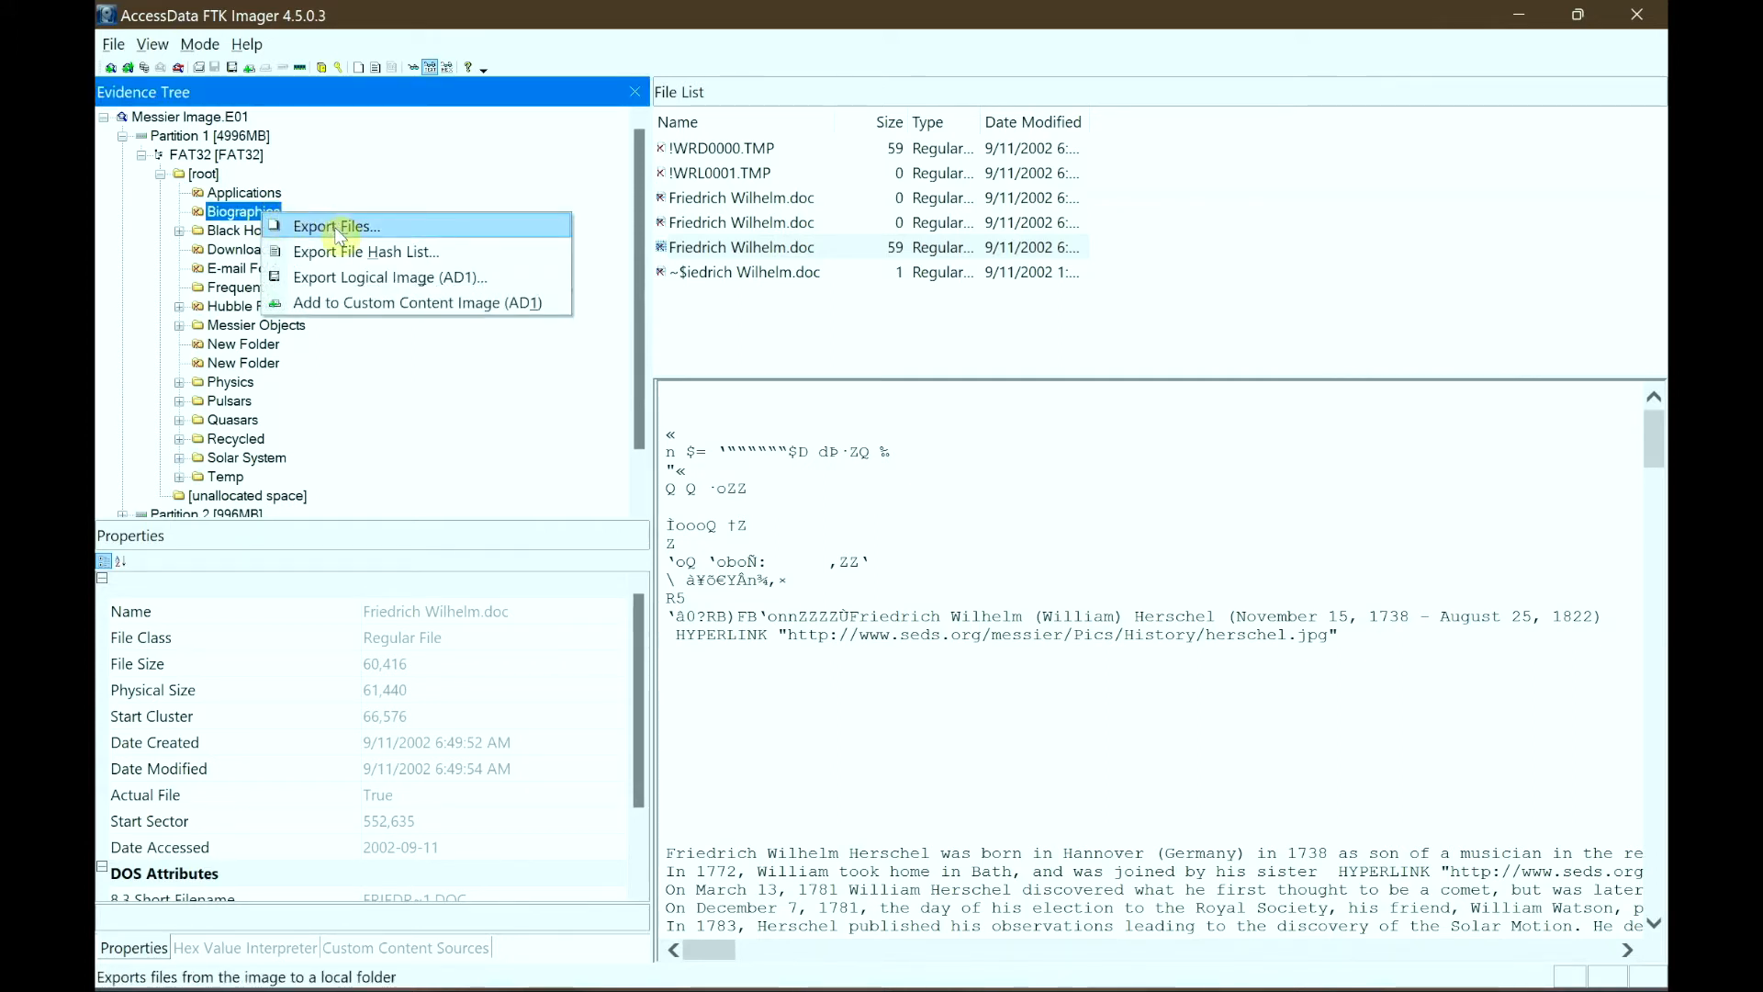
{"action": "left_click", "coordinate": [334, 226]}
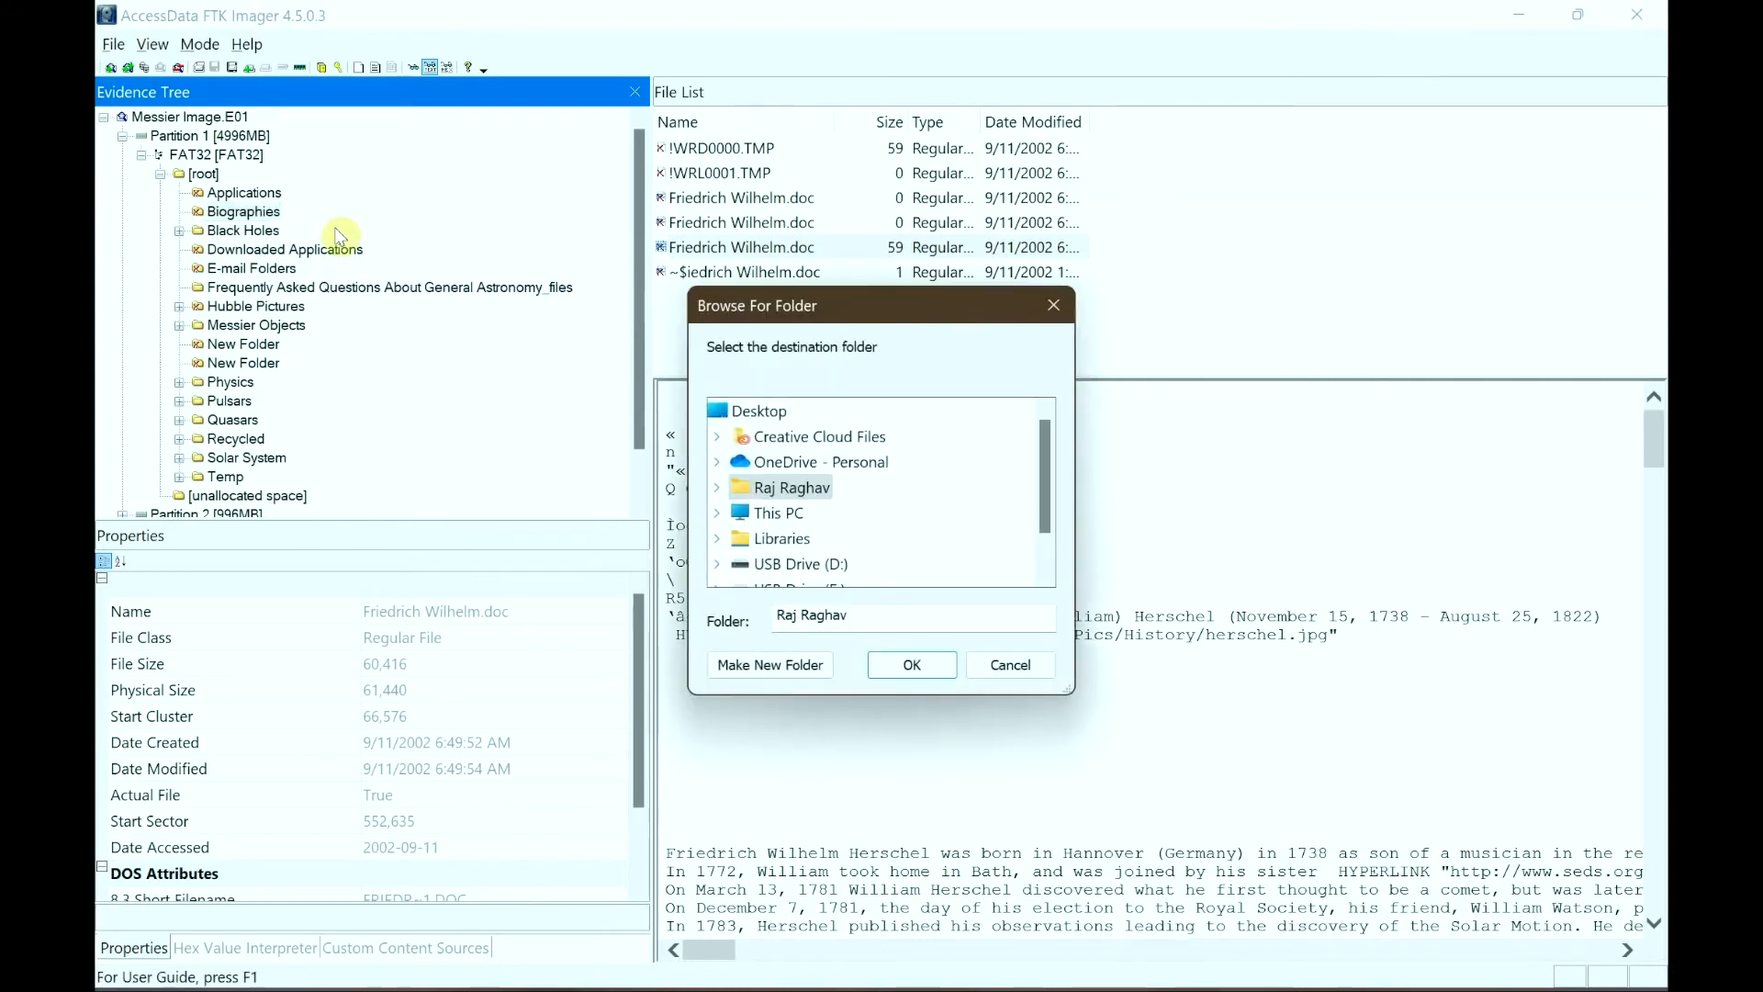
{"action": "left_click", "coordinate": [759, 410]}
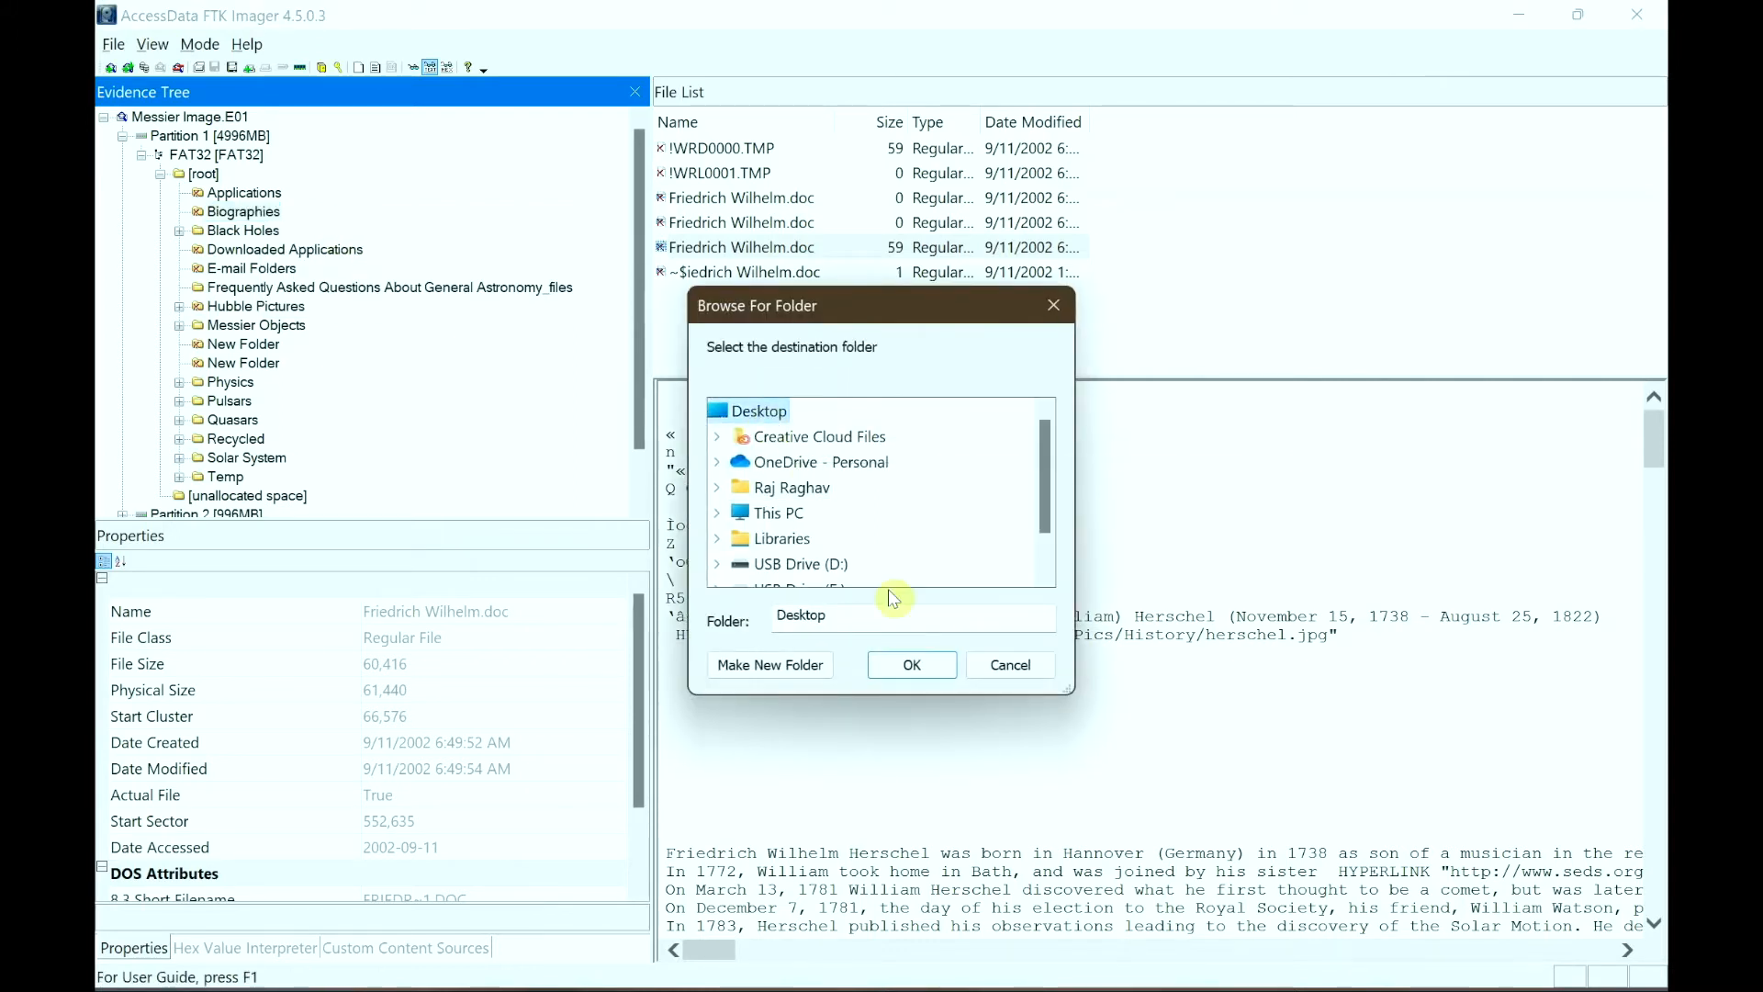
{"action": "left_click", "coordinate": [911, 665]}
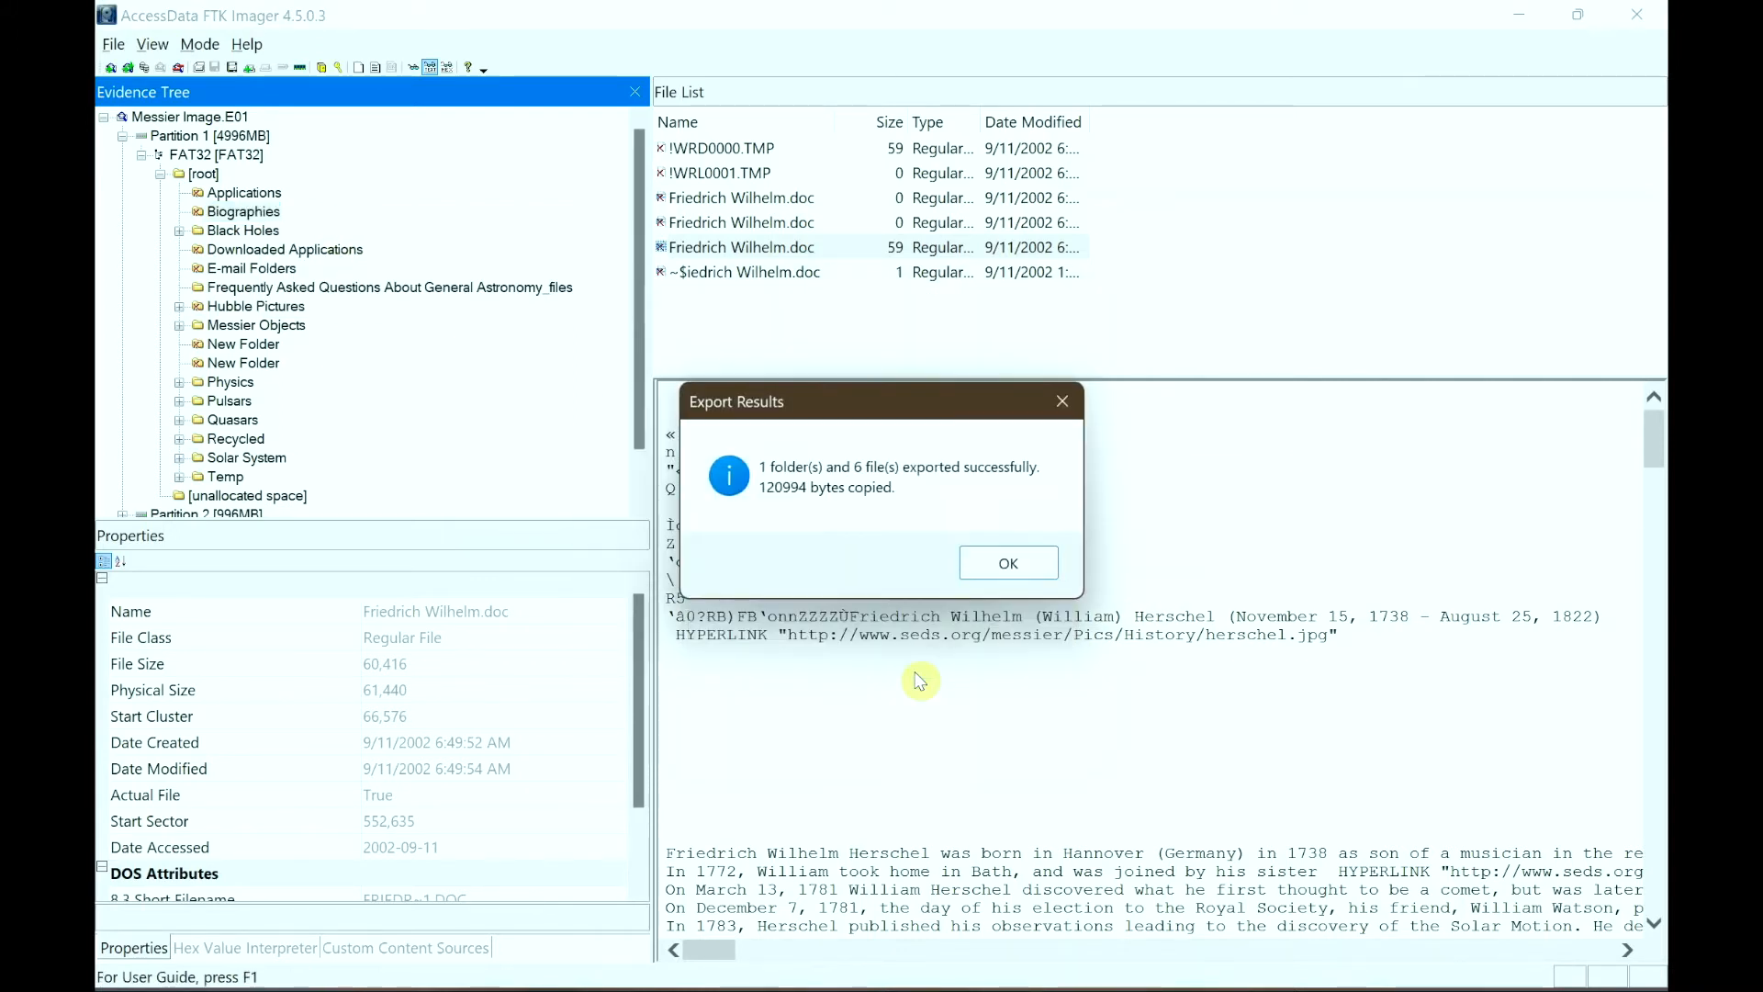
{"action": "mouse_move", "coordinate": [981, 498]}
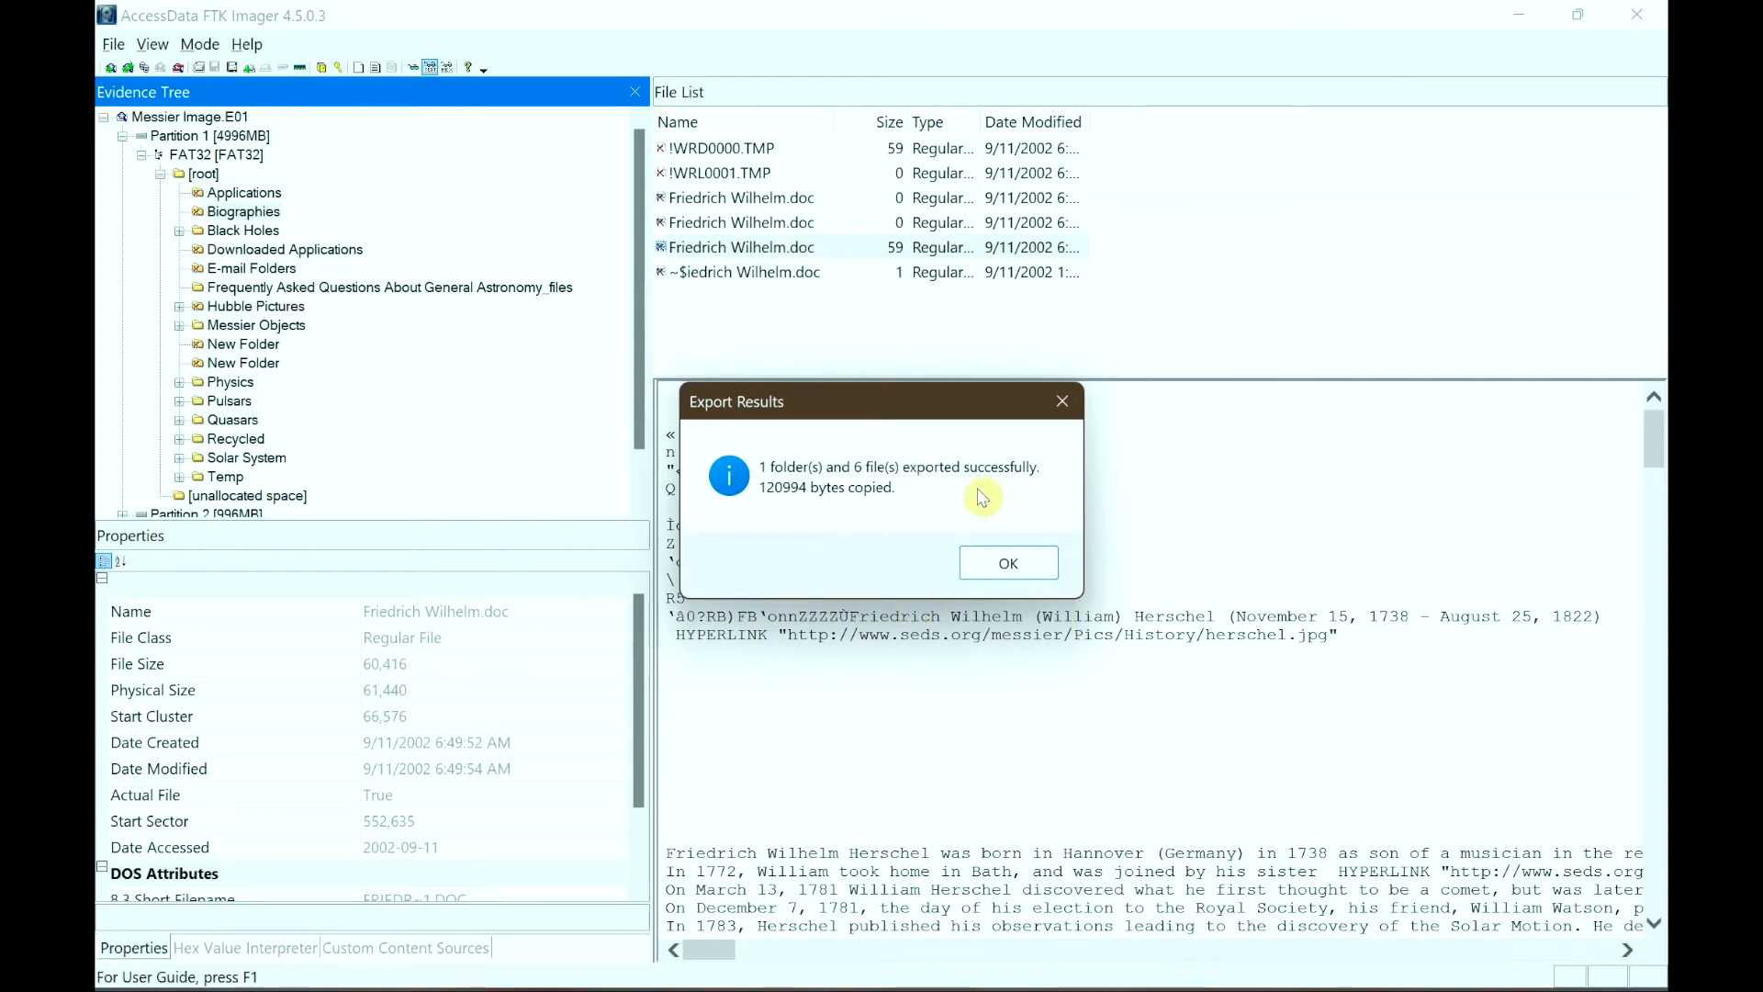
{"action": "left_click", "coordinate": [1006, 562]}
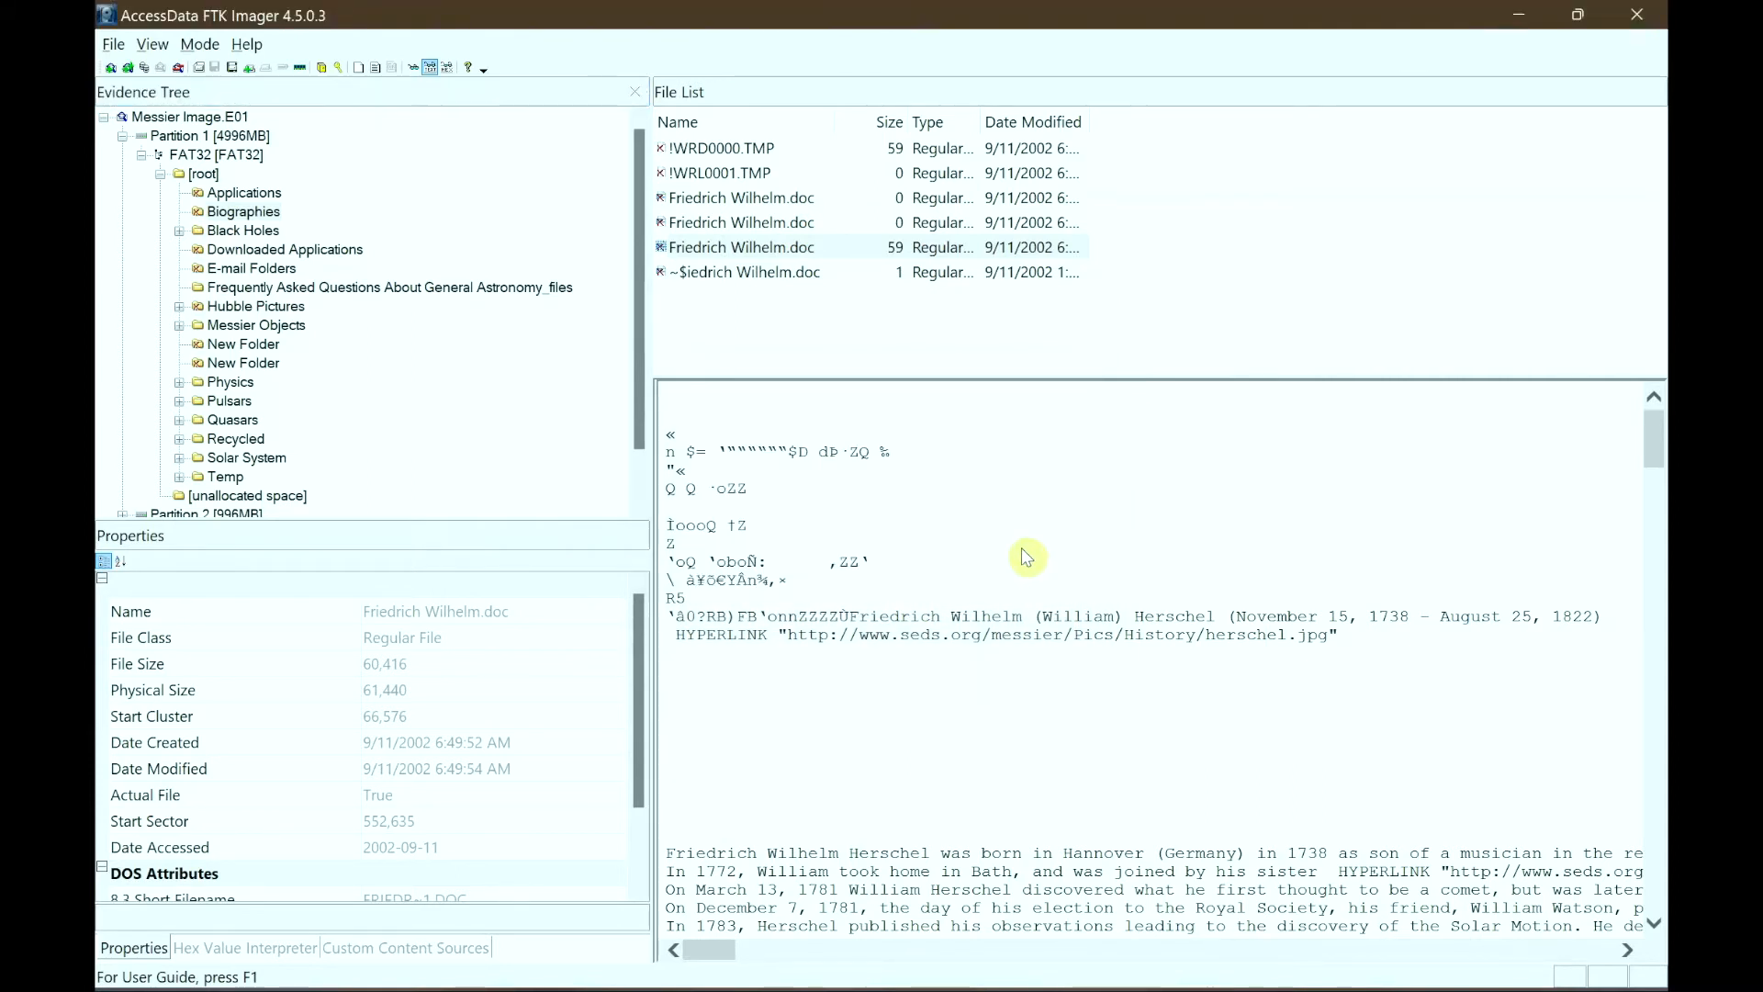
{"action": "left_click", "coordinate": [1576, 14]}
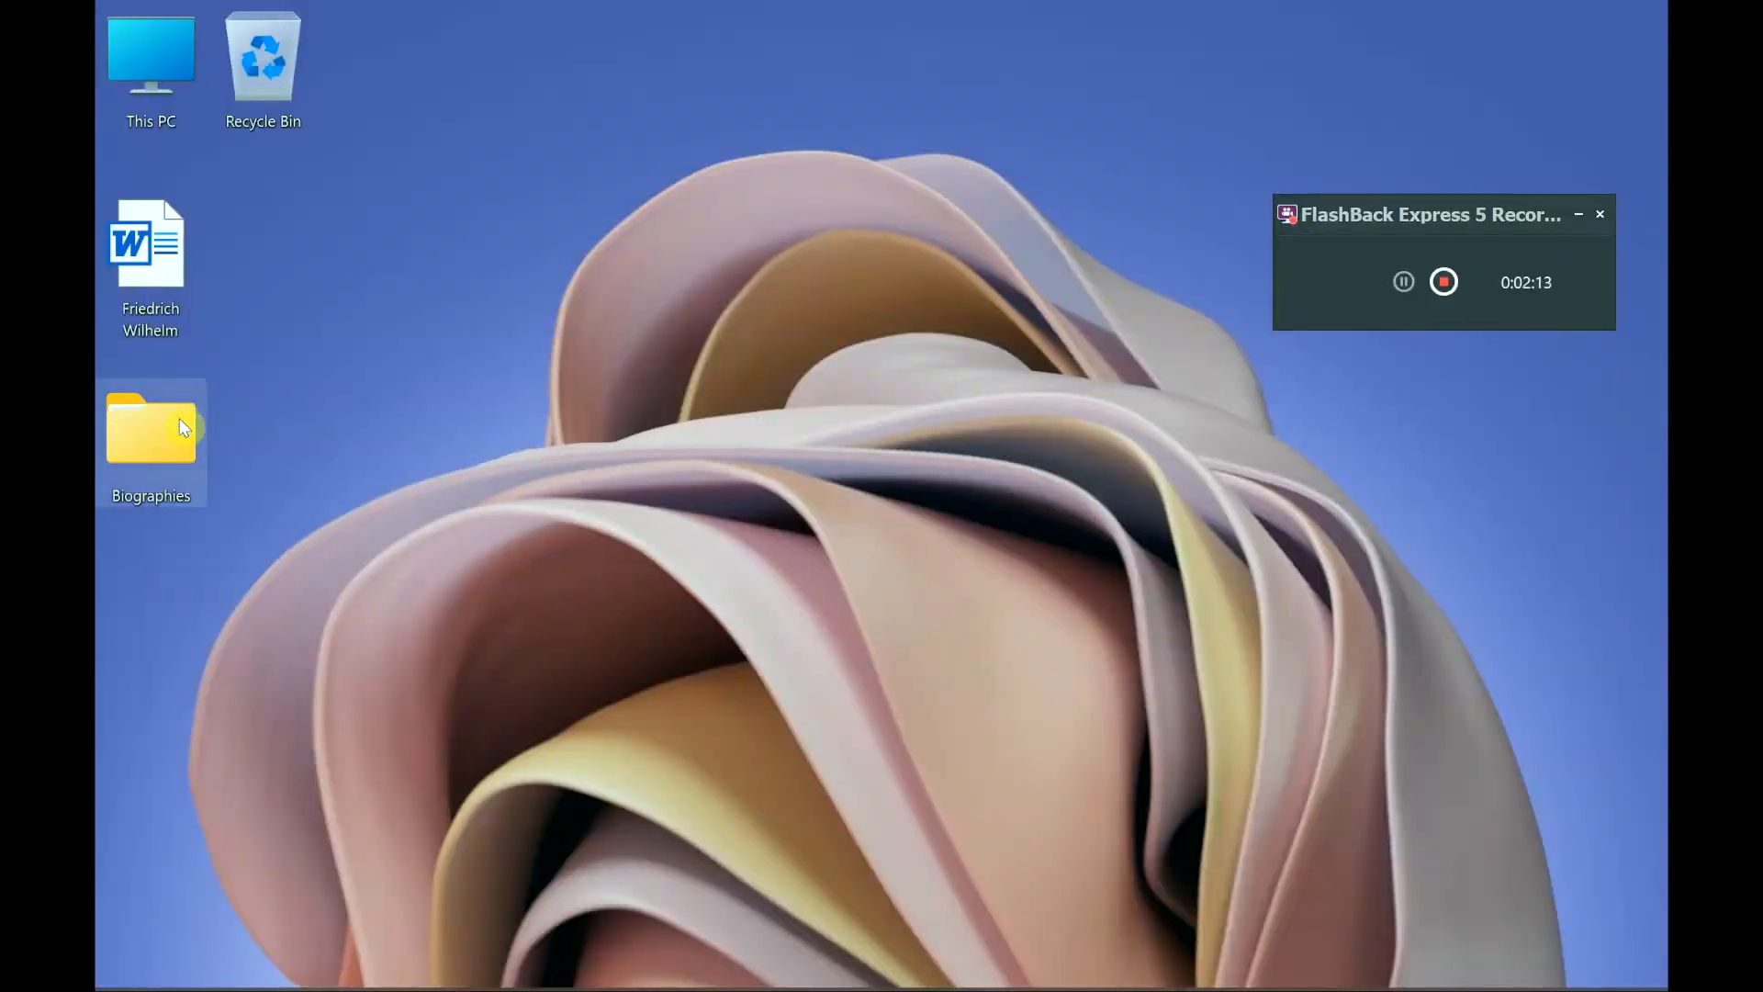
{"action": "double_click", "coordinate": [149, 428]}
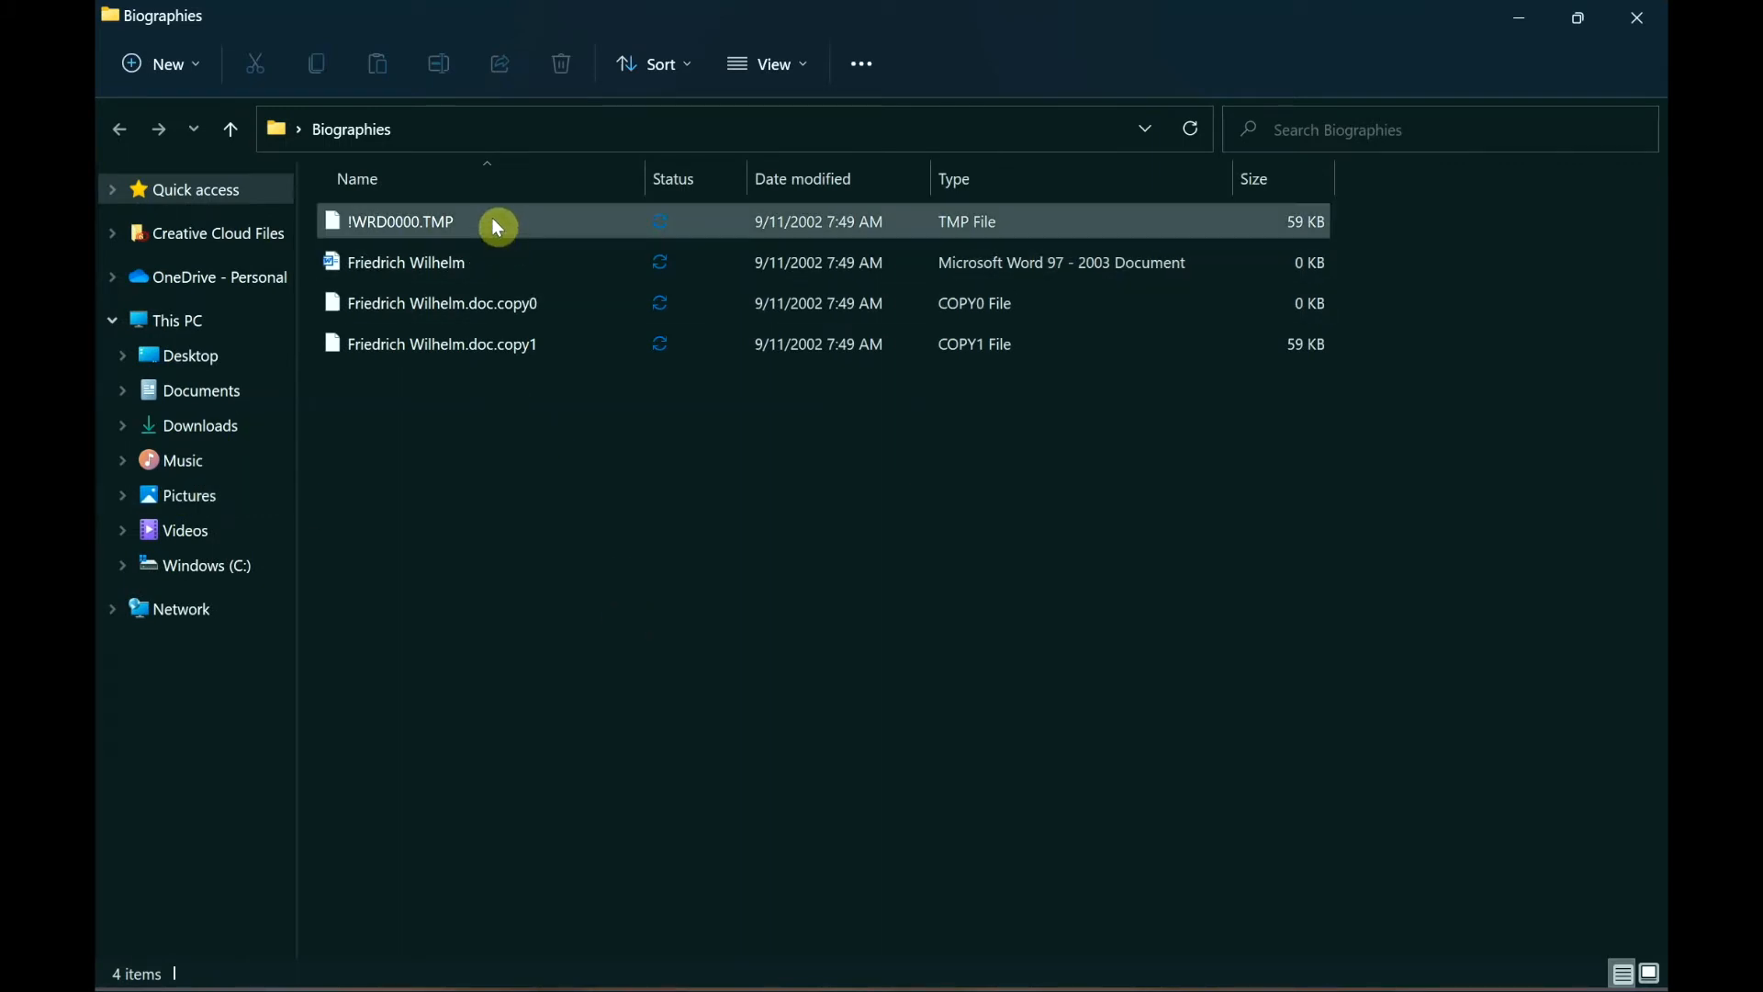
- Select !WRD0000.TMP and Friedrich Wilhelm.doc.copy1, then view the 0 KB Friedrich Wilhelm document in Word and close it
{"action": "left_click", "coordinate": [442, 343]}
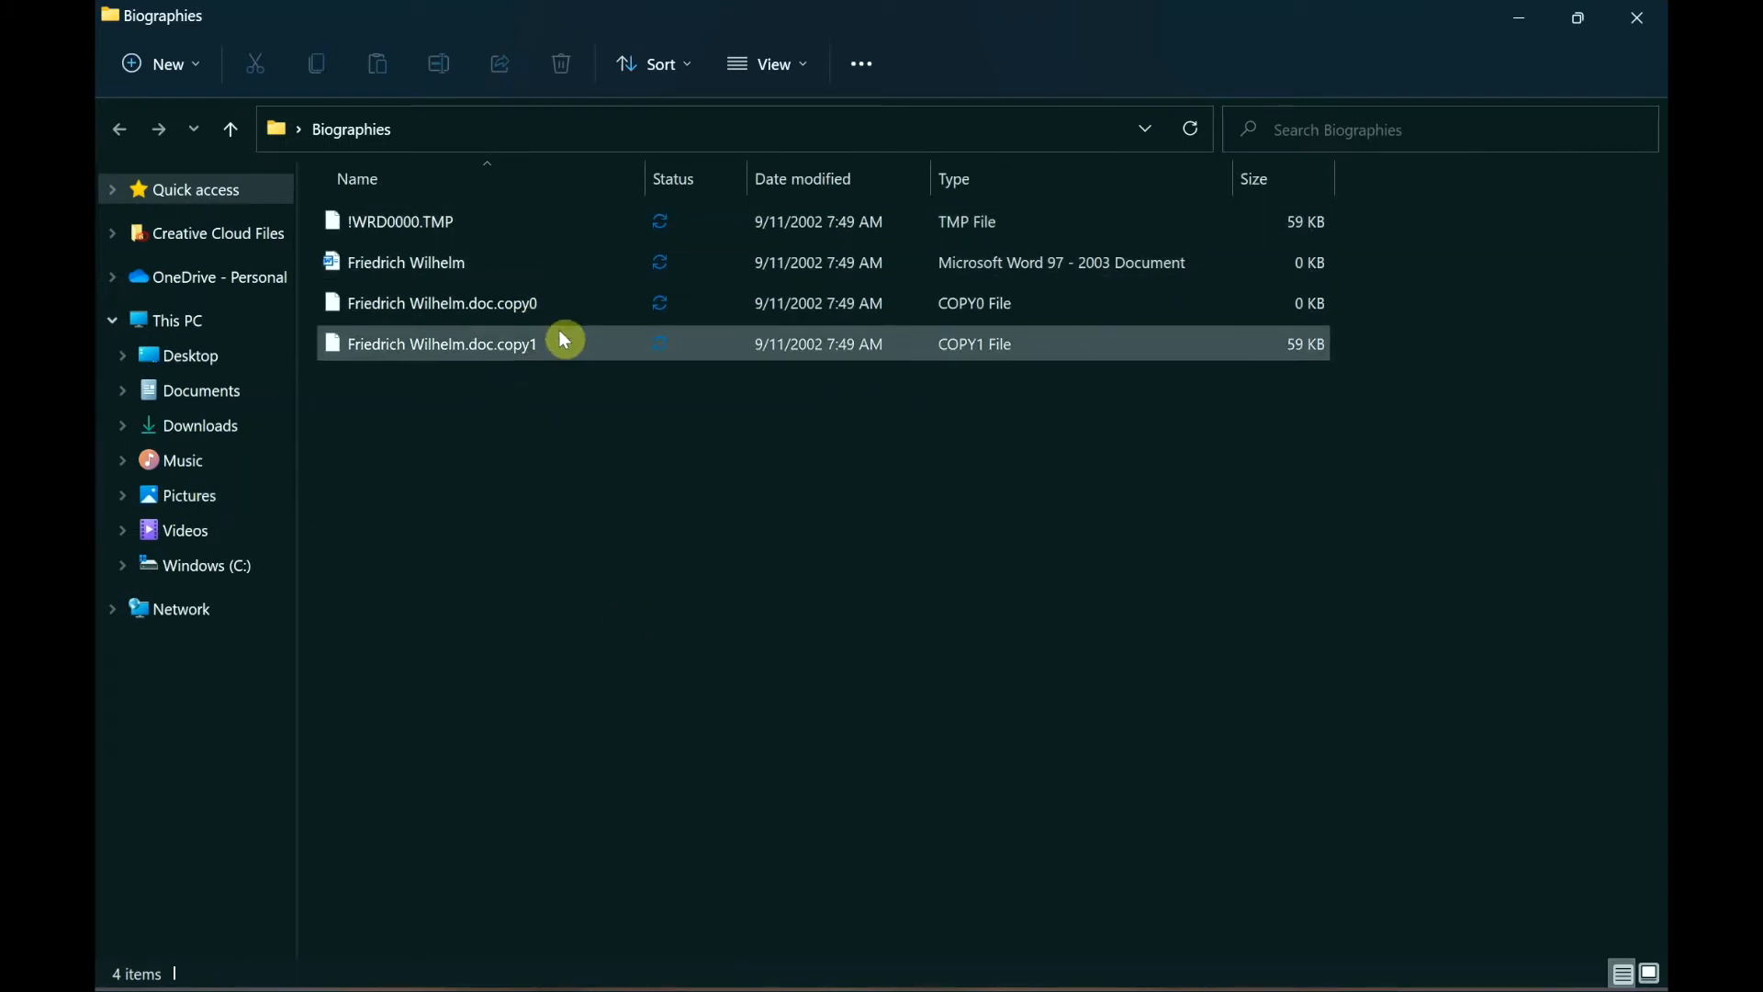
{"action": "left_click", "coordinate": [404, 262]}
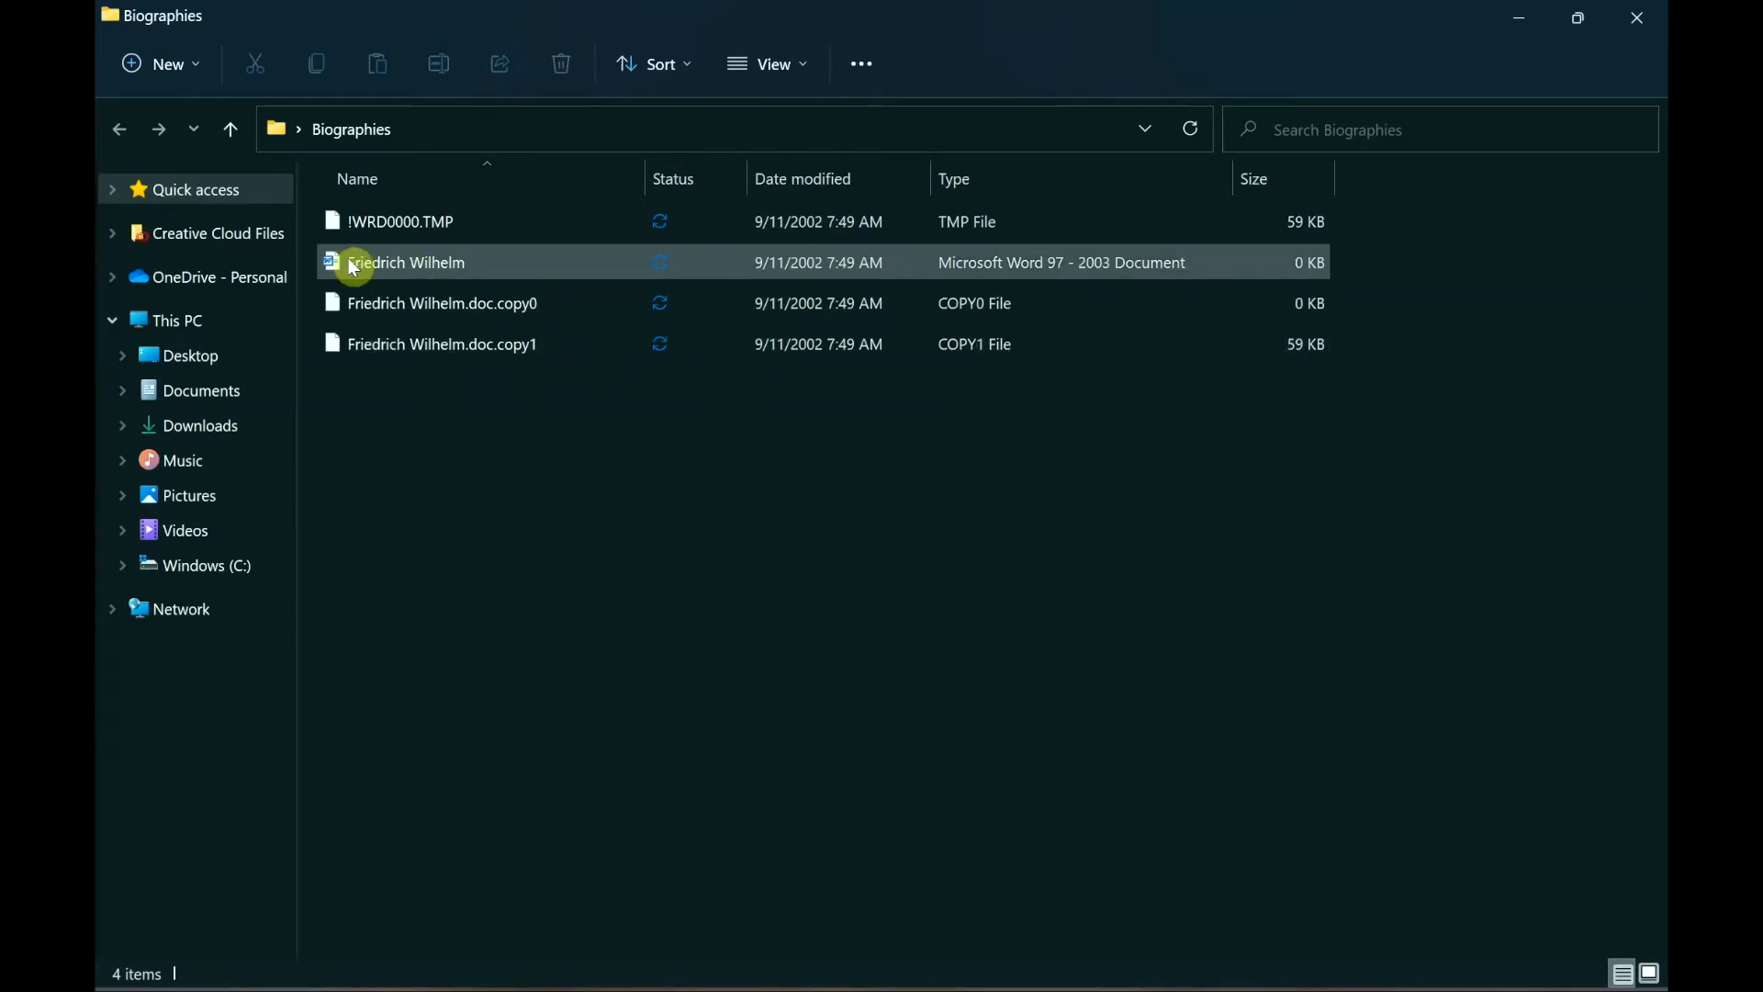
{"action": "mouse_move", "coordinate": [549, 270]}
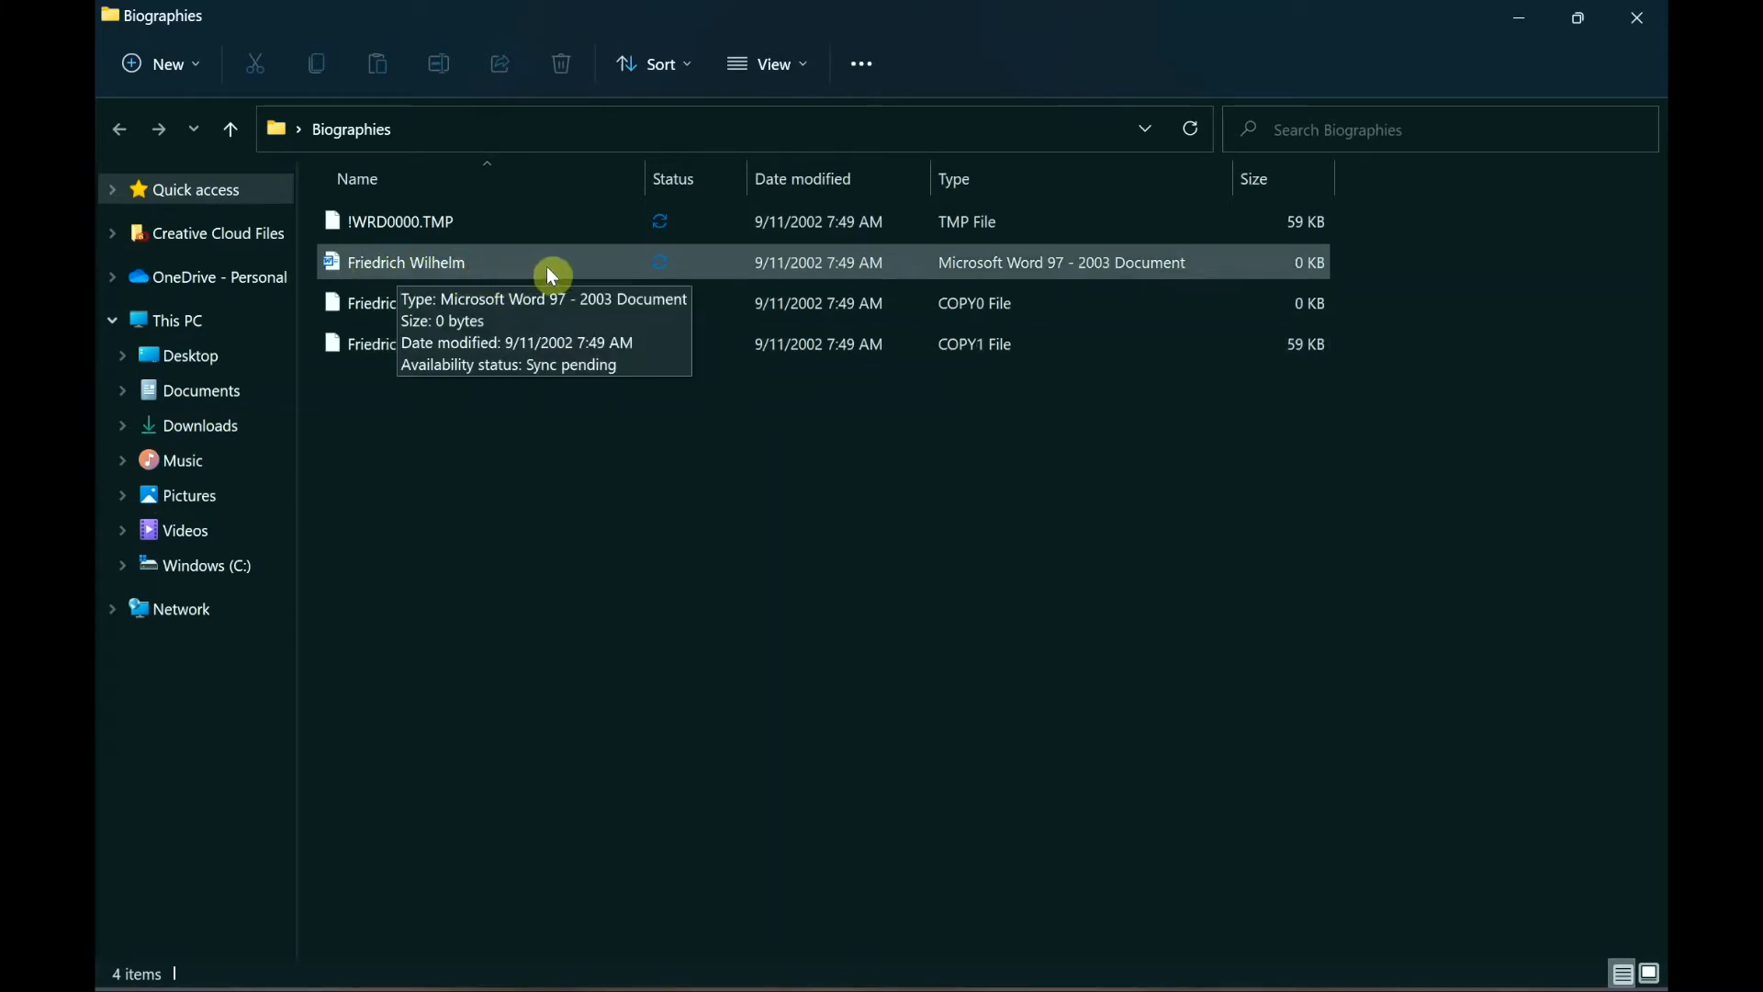
{"action": "double_click", "coordinate": [408, 262]}
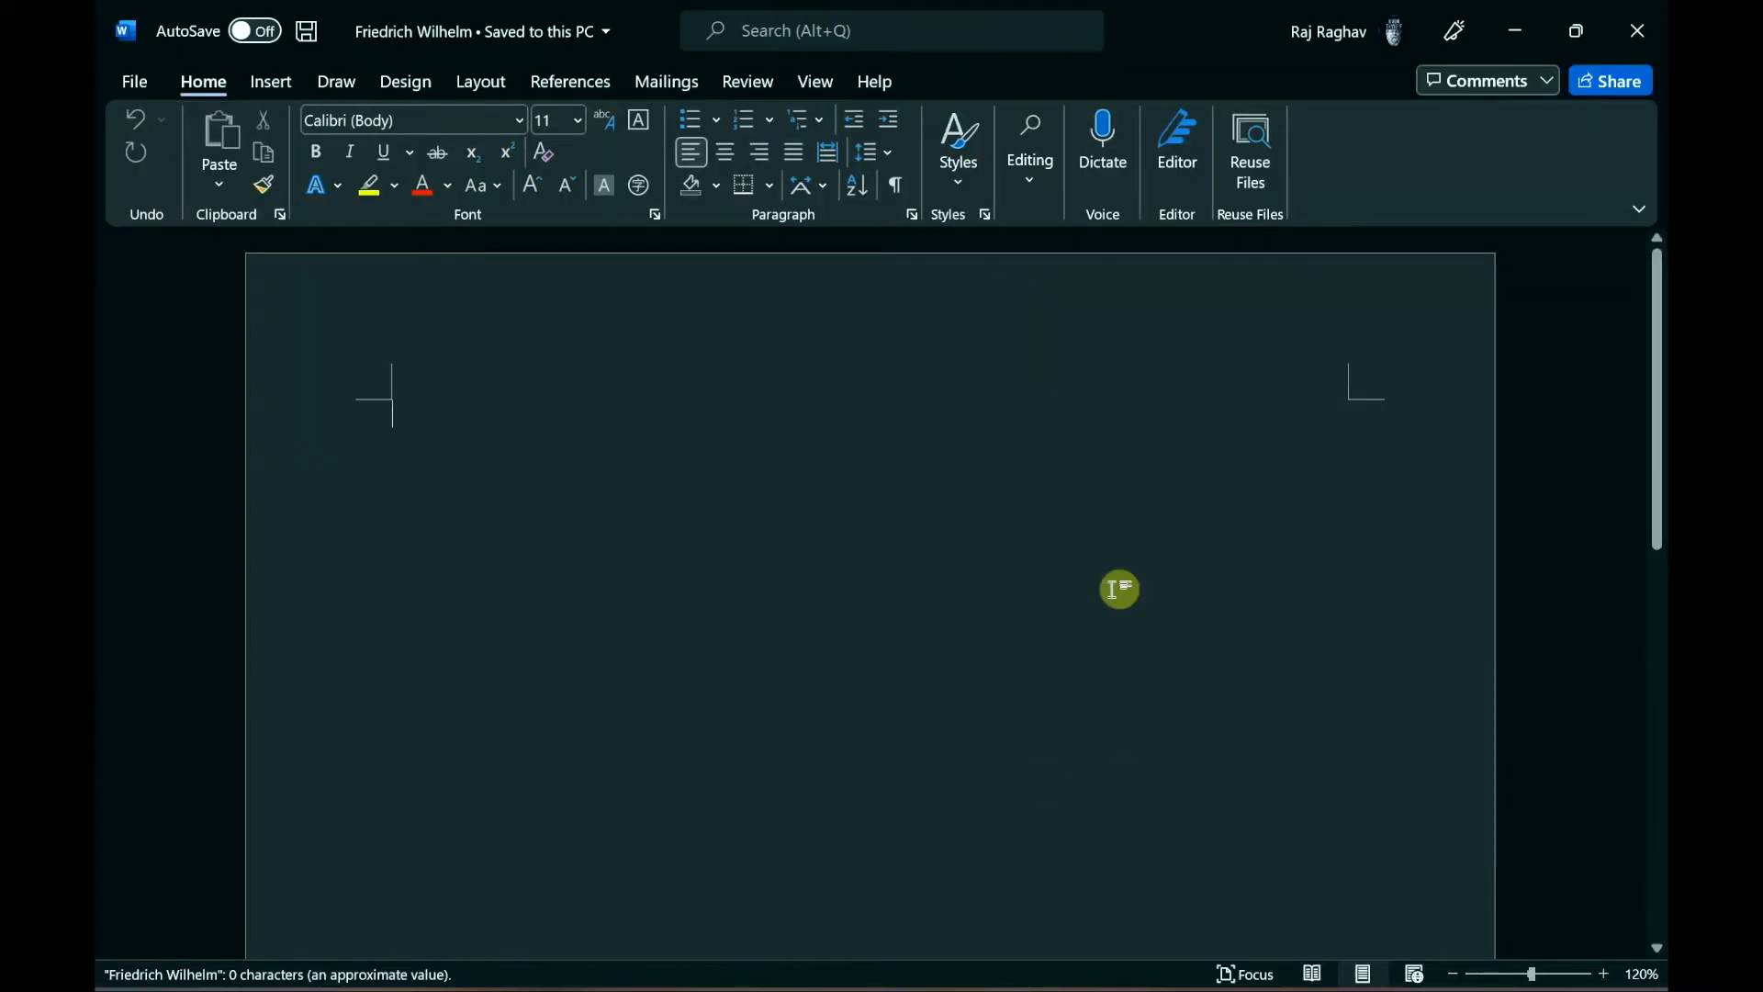
{"action": "scroll", "scroll_direction": "down", "scroll_amount": 3}
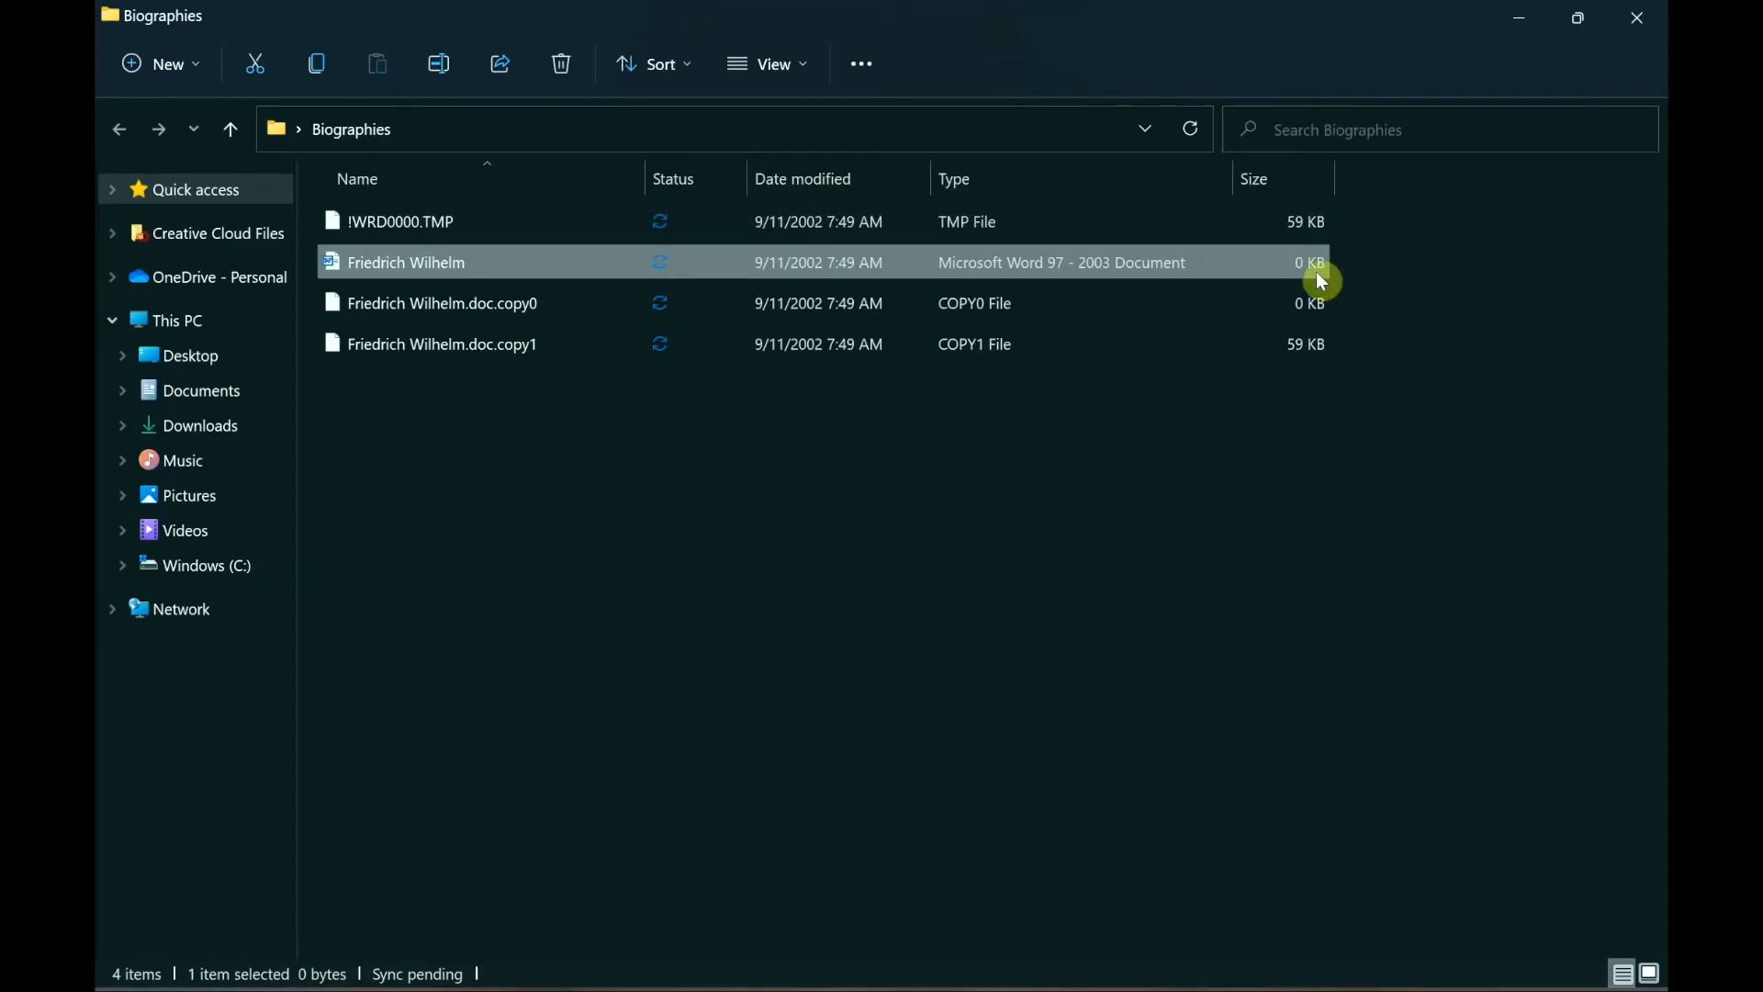
{"action": "mouse_move", "coordinate": [855, 512]}
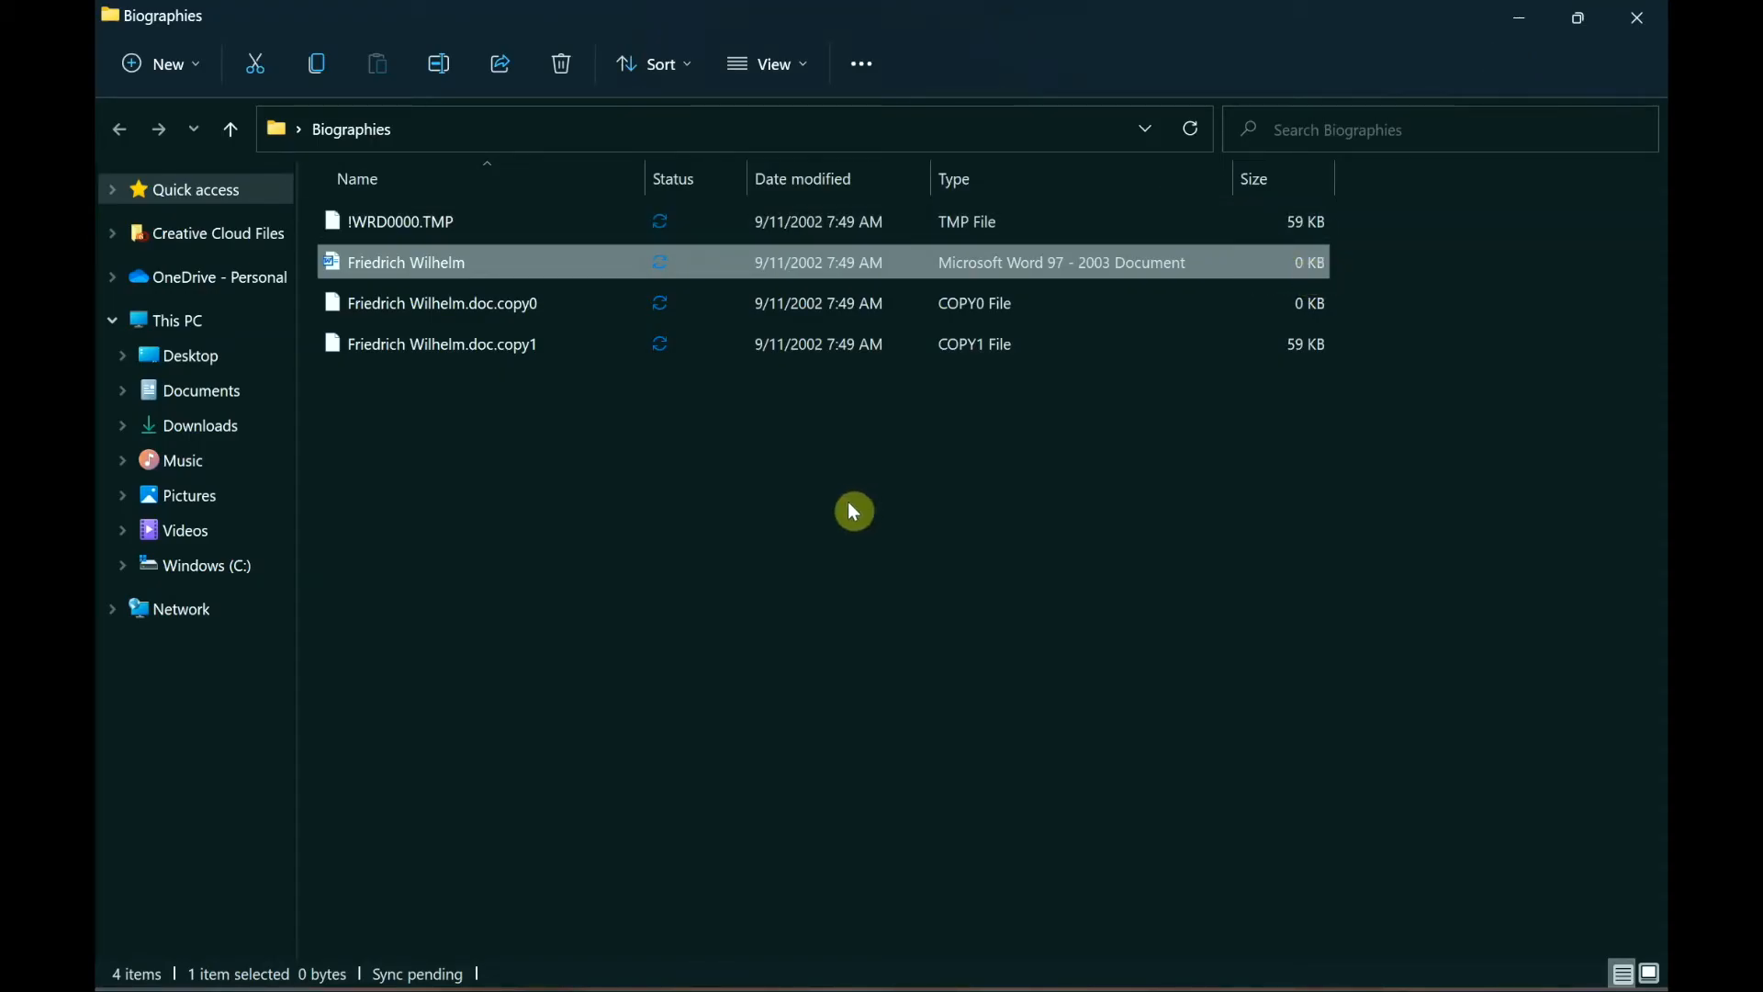
{"action": "left_click", "coordinate": [659, 62]}
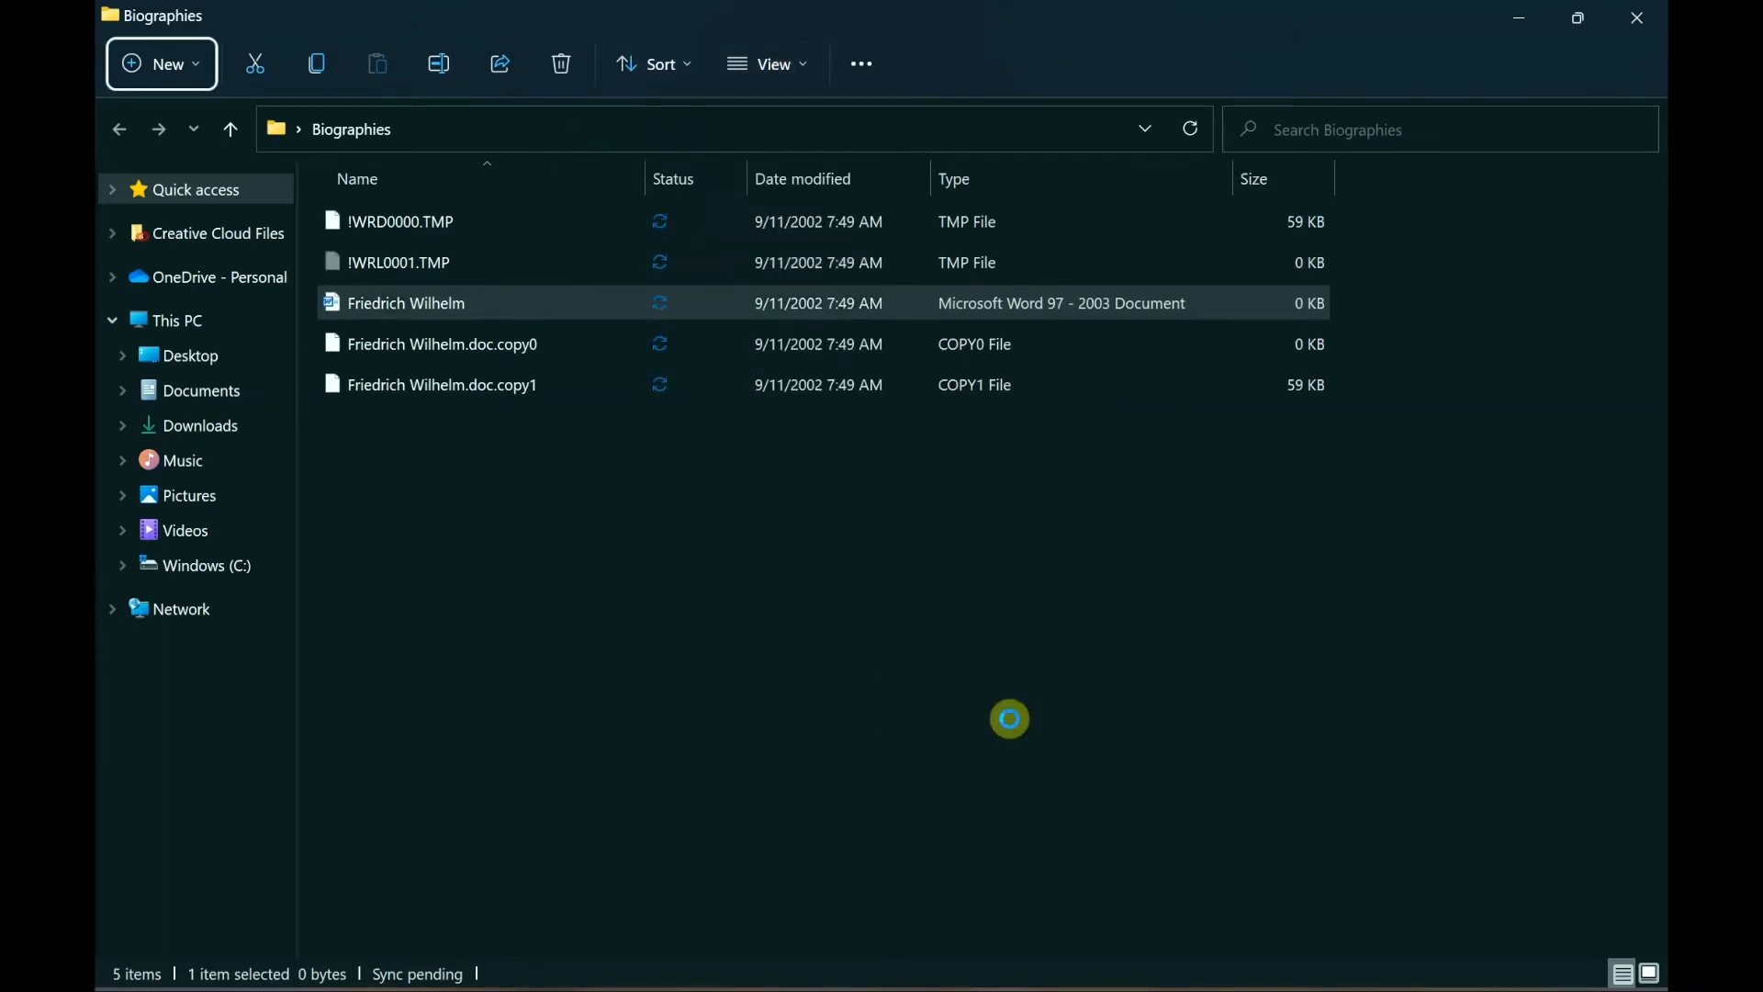
- Select !WRL0001.TMP and toggle Hidden items in the Explorer View > Show options
{"action": "left_click", "coordinate": [399, 263]}
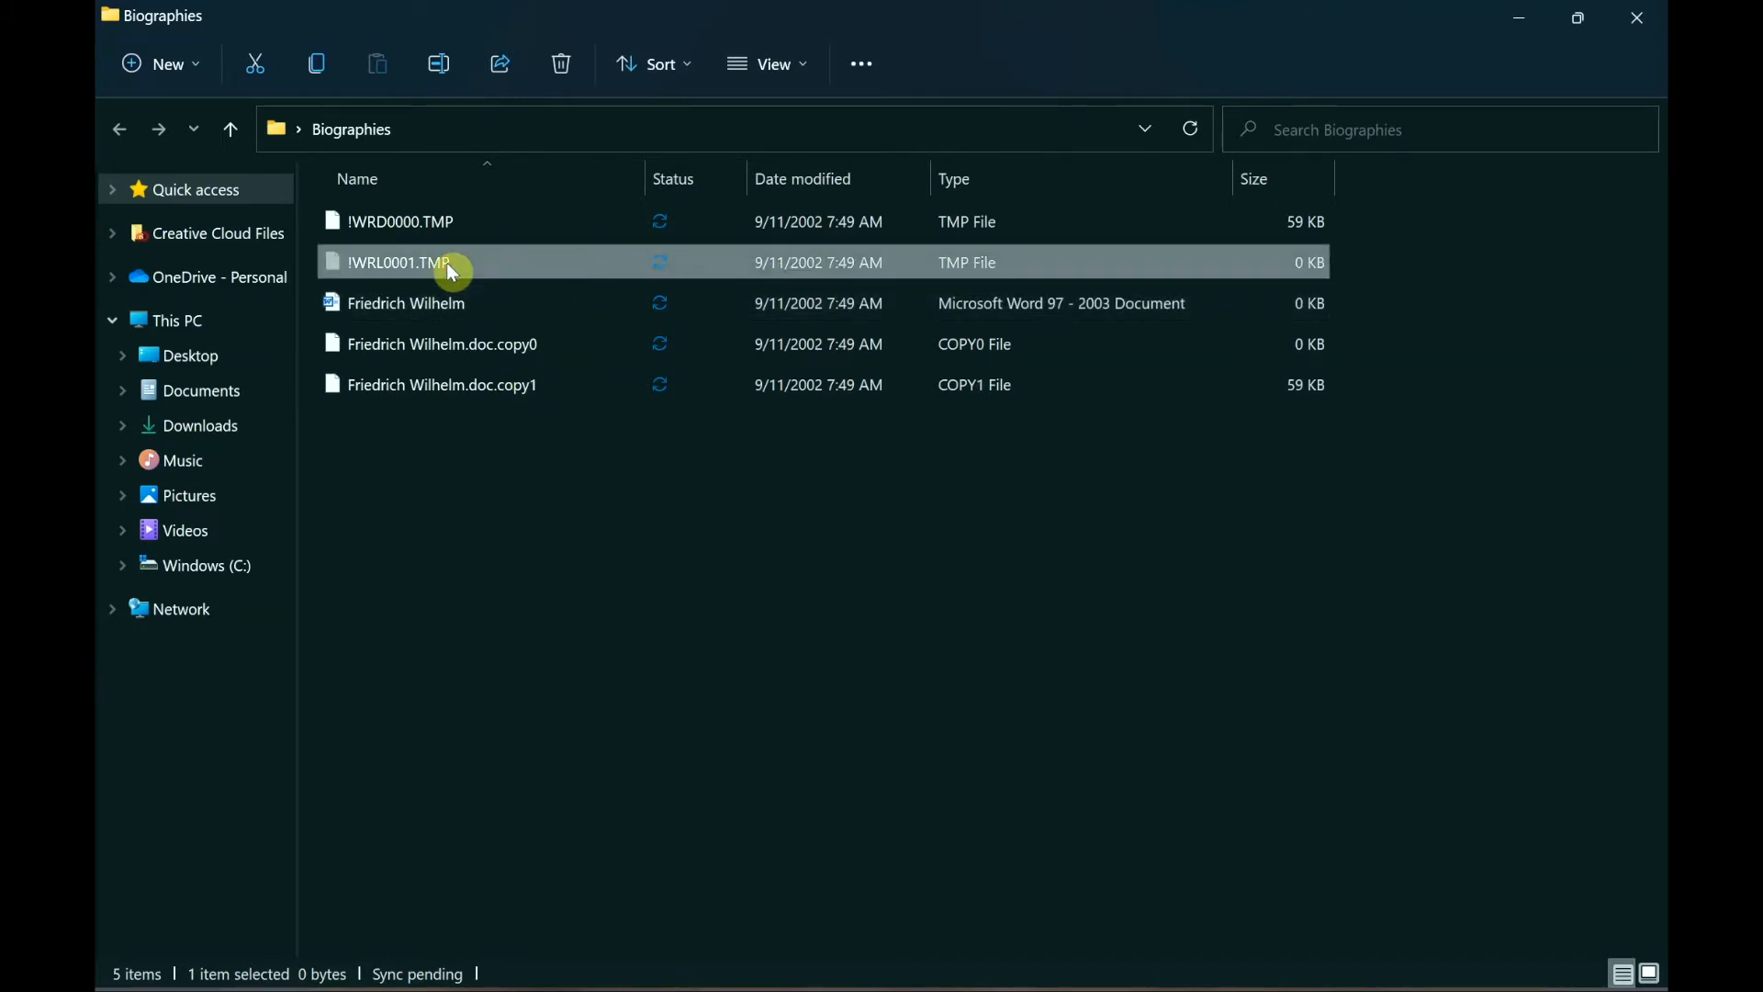
{"action": "left_click", "coordinate": [767, 63]}
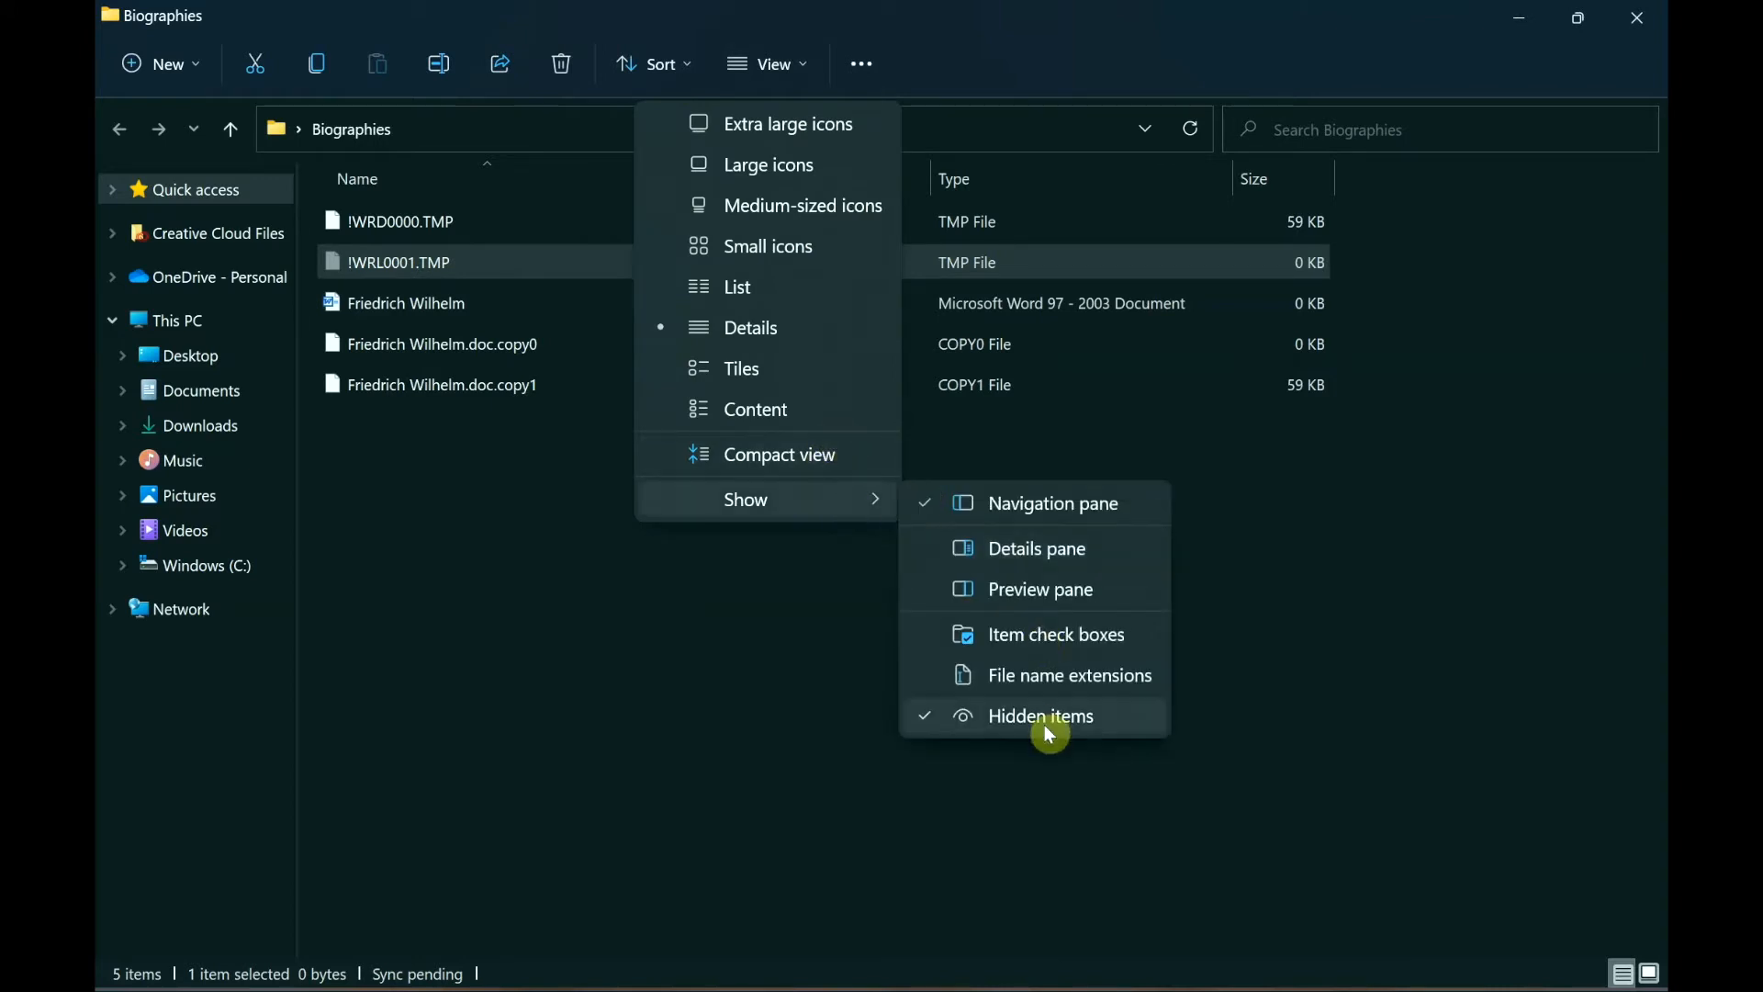
{"action": "left_click", "coordinate": [1040, 714]}
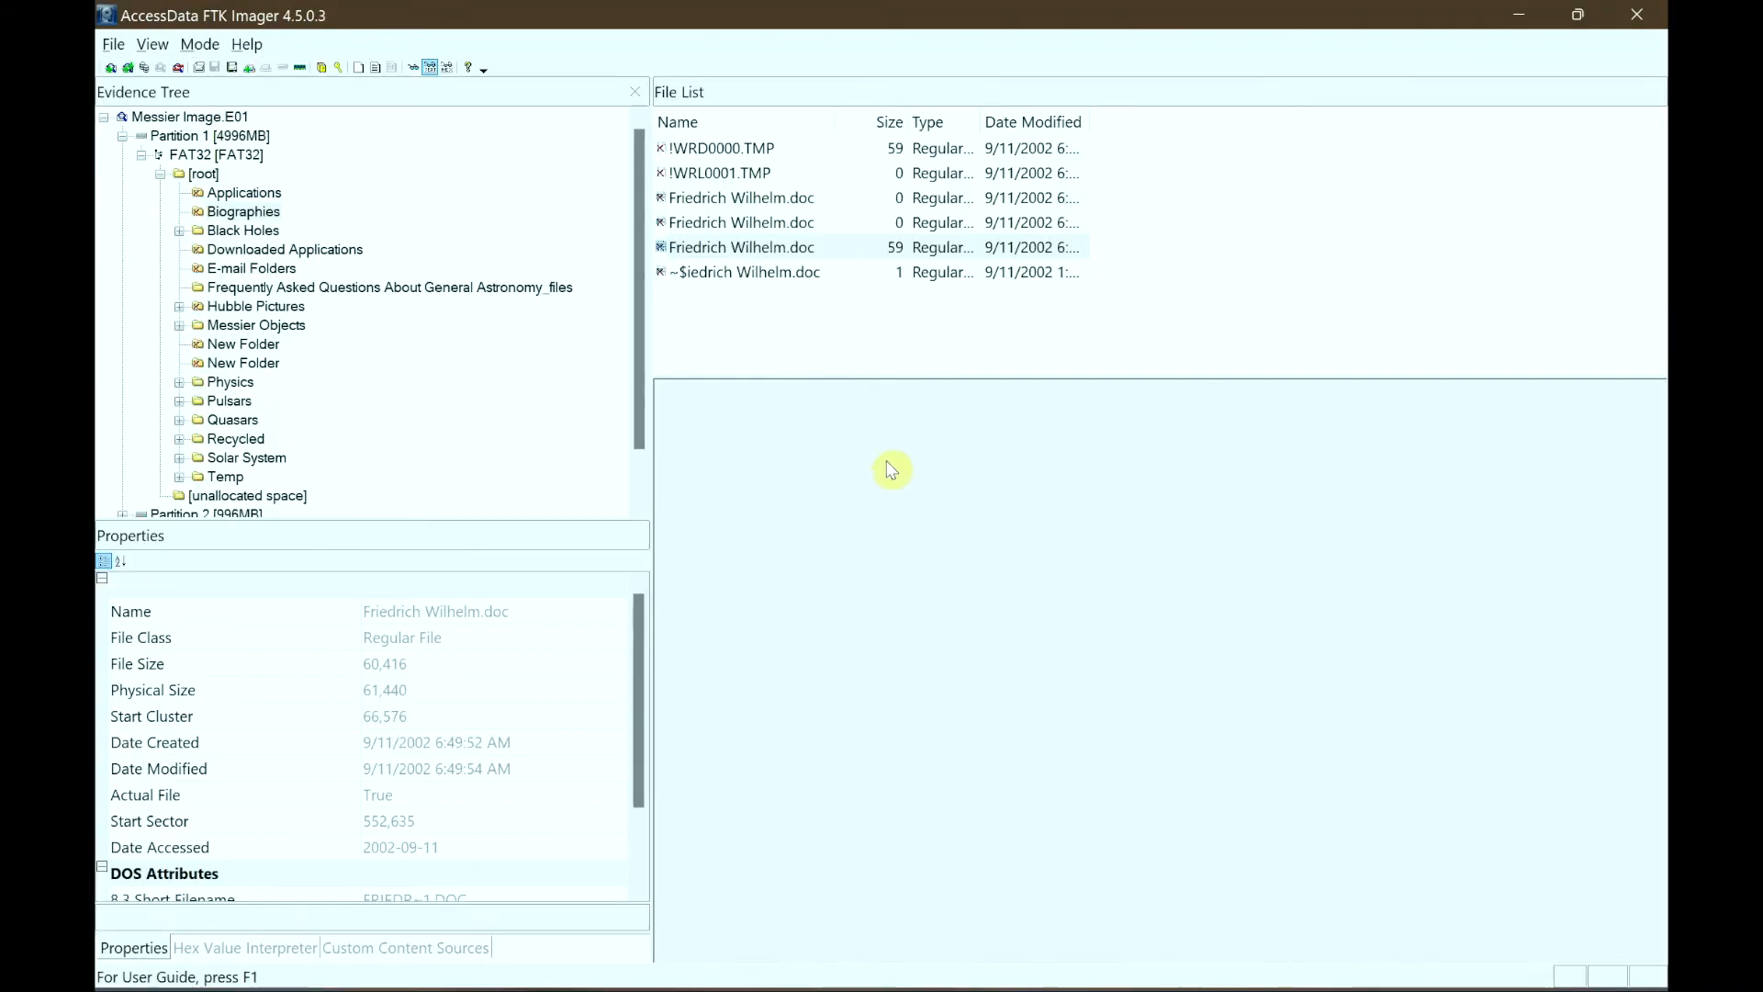
{"action": "mouse_move", "coordinate": [257, 229]}
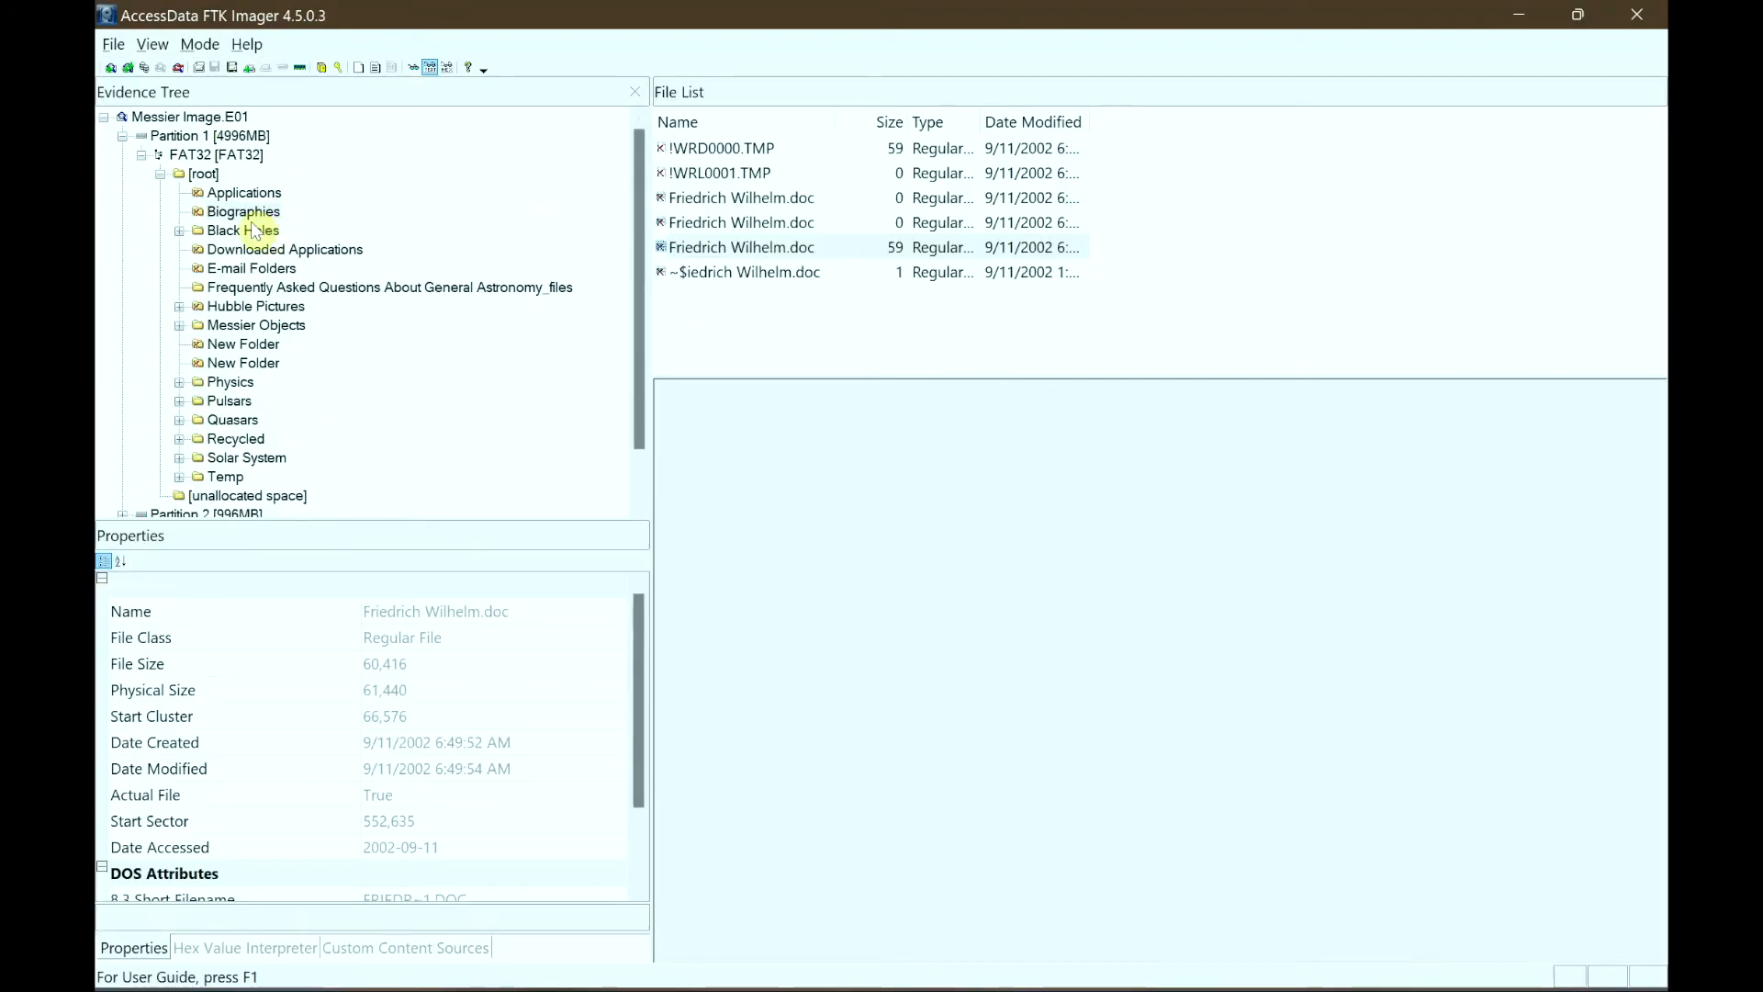
{"action": "mouse_move", "coordinate": [259, 220]}
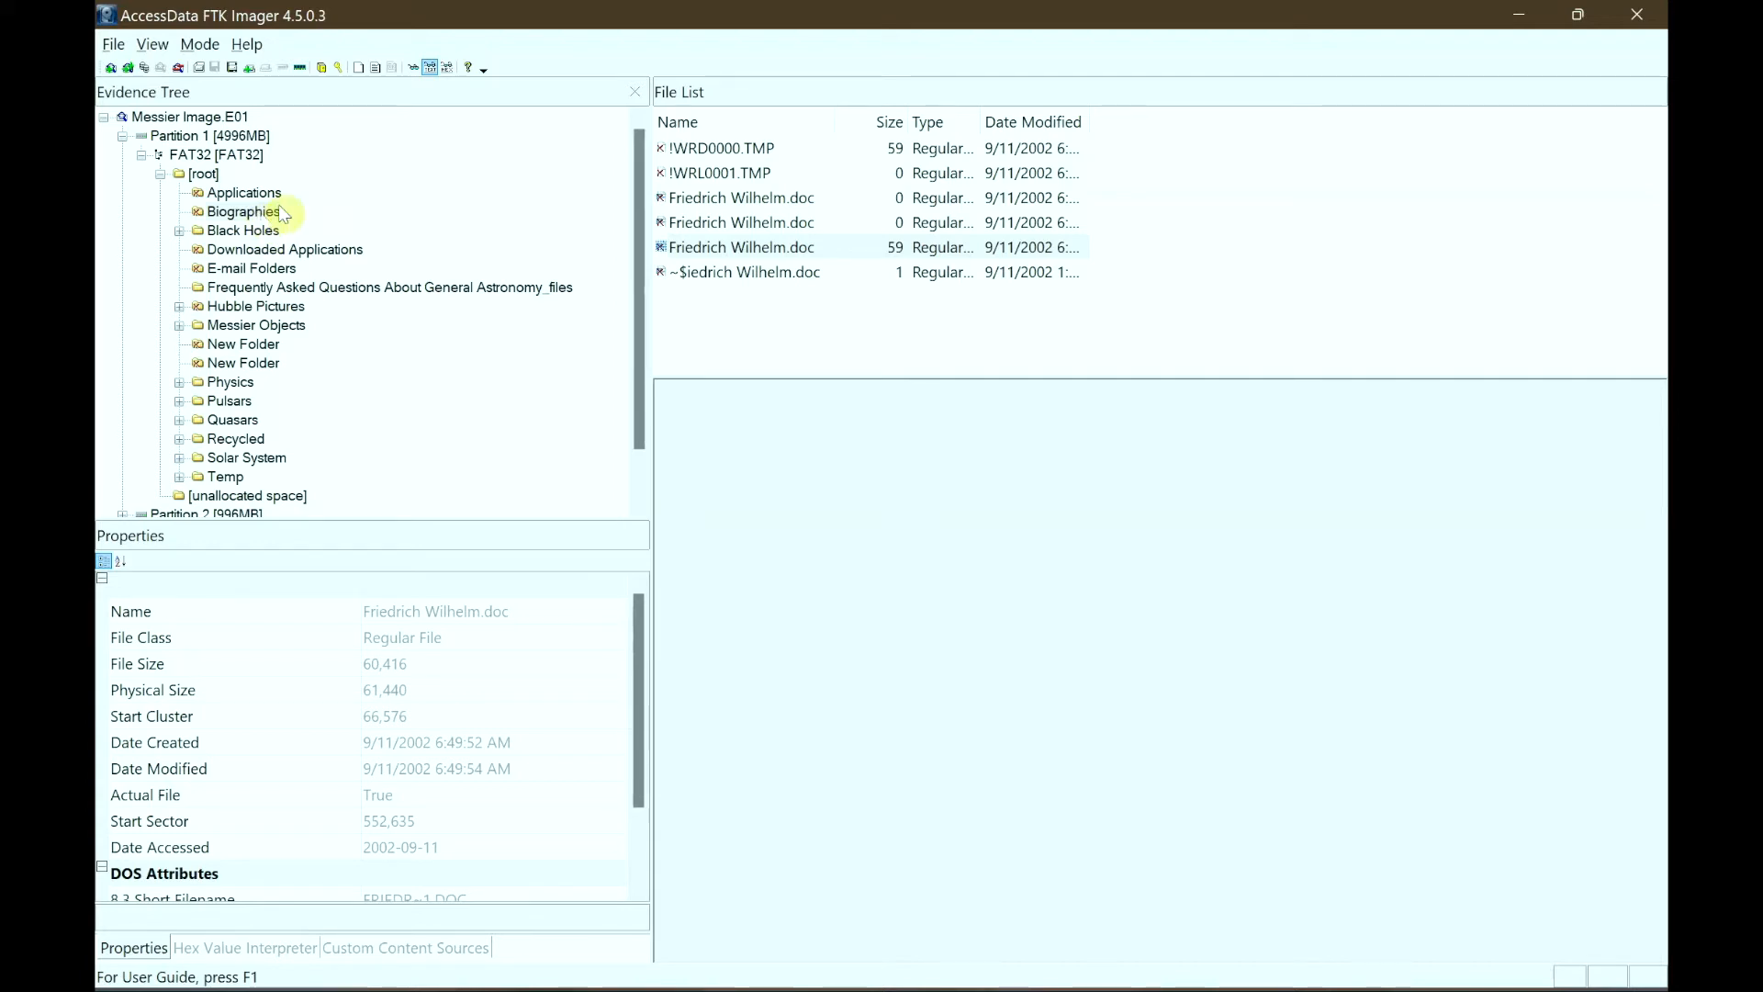
{"action": "mouse_move", "coordinate": [716, 248]}
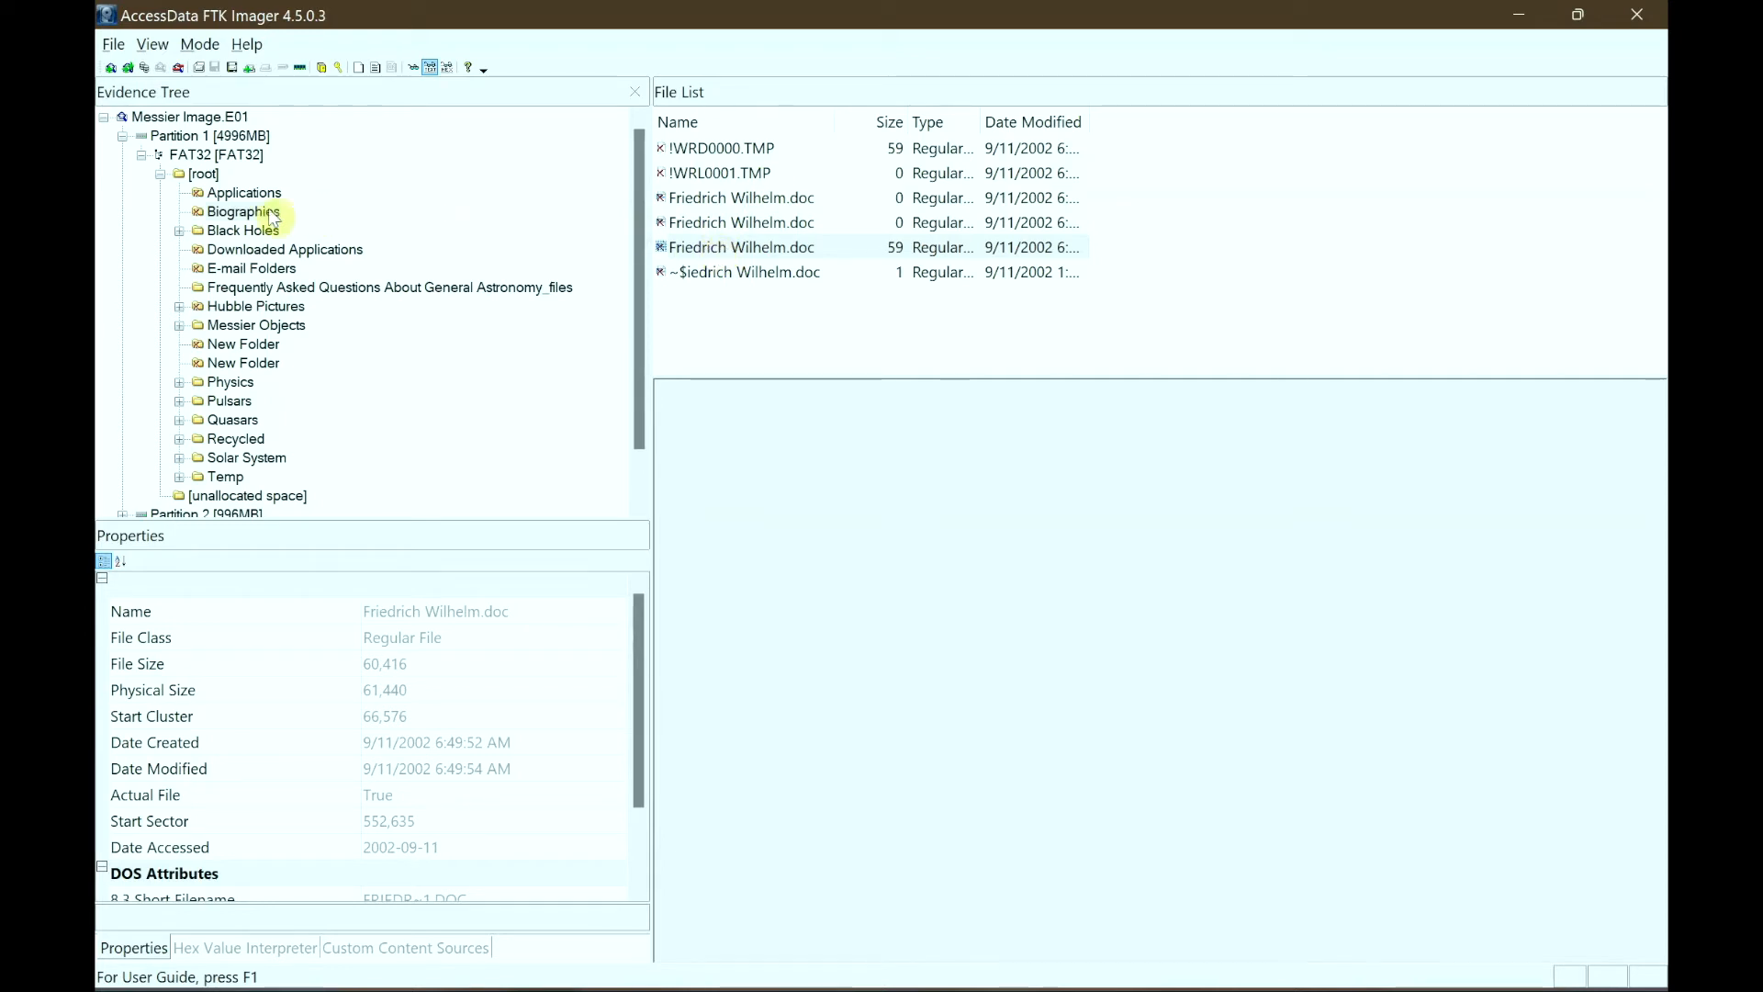
{"action": "mouse_move", "coordinate": [771, 248]}
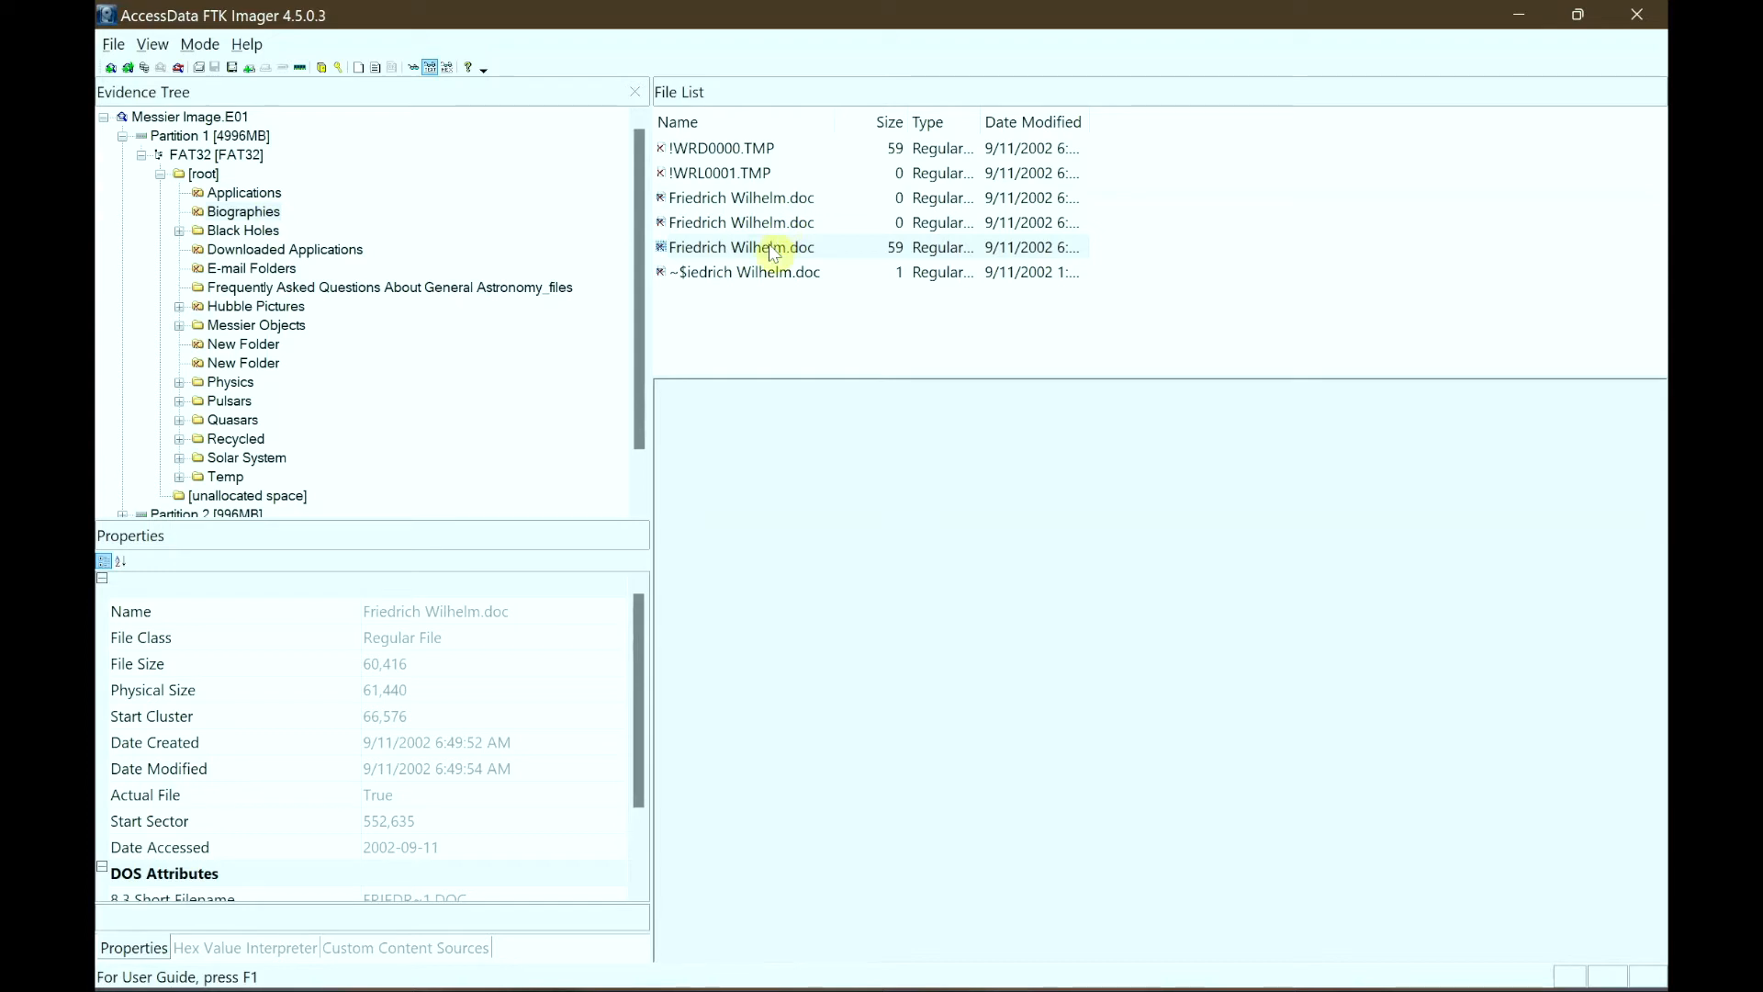
{"action": "mouse_move", "coordinate": [830, 249]}
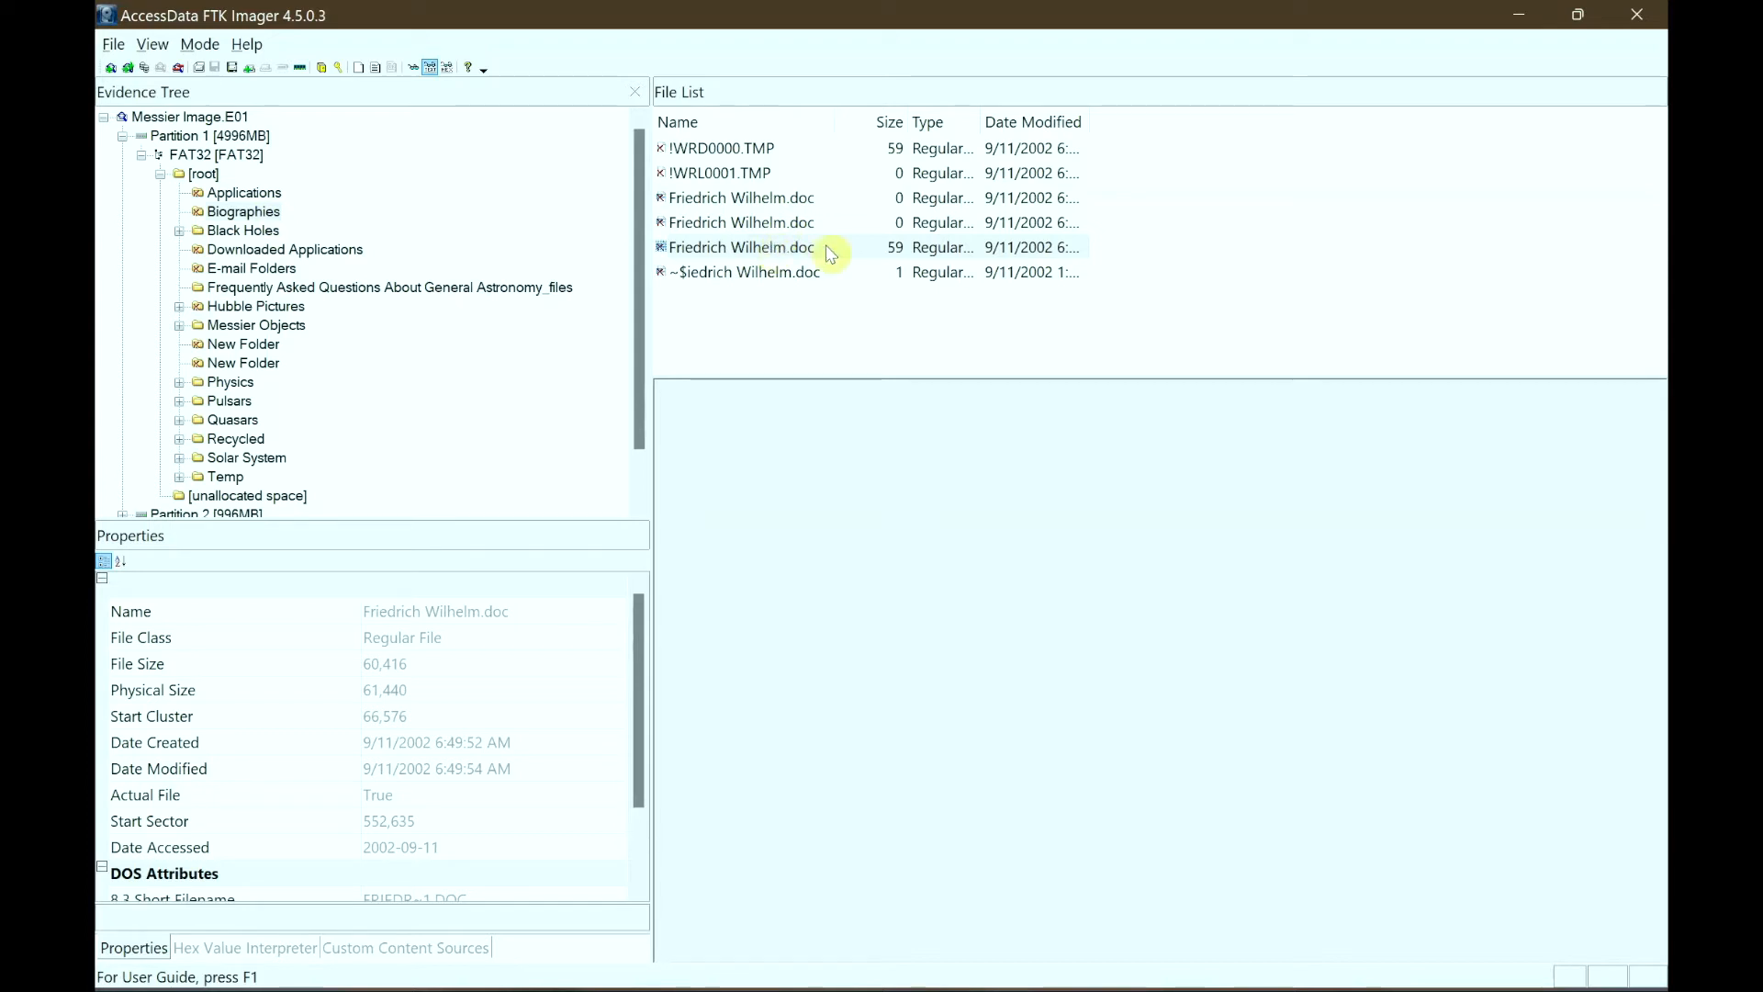
{"action": "left_click", "coordinate": [742, 246]}
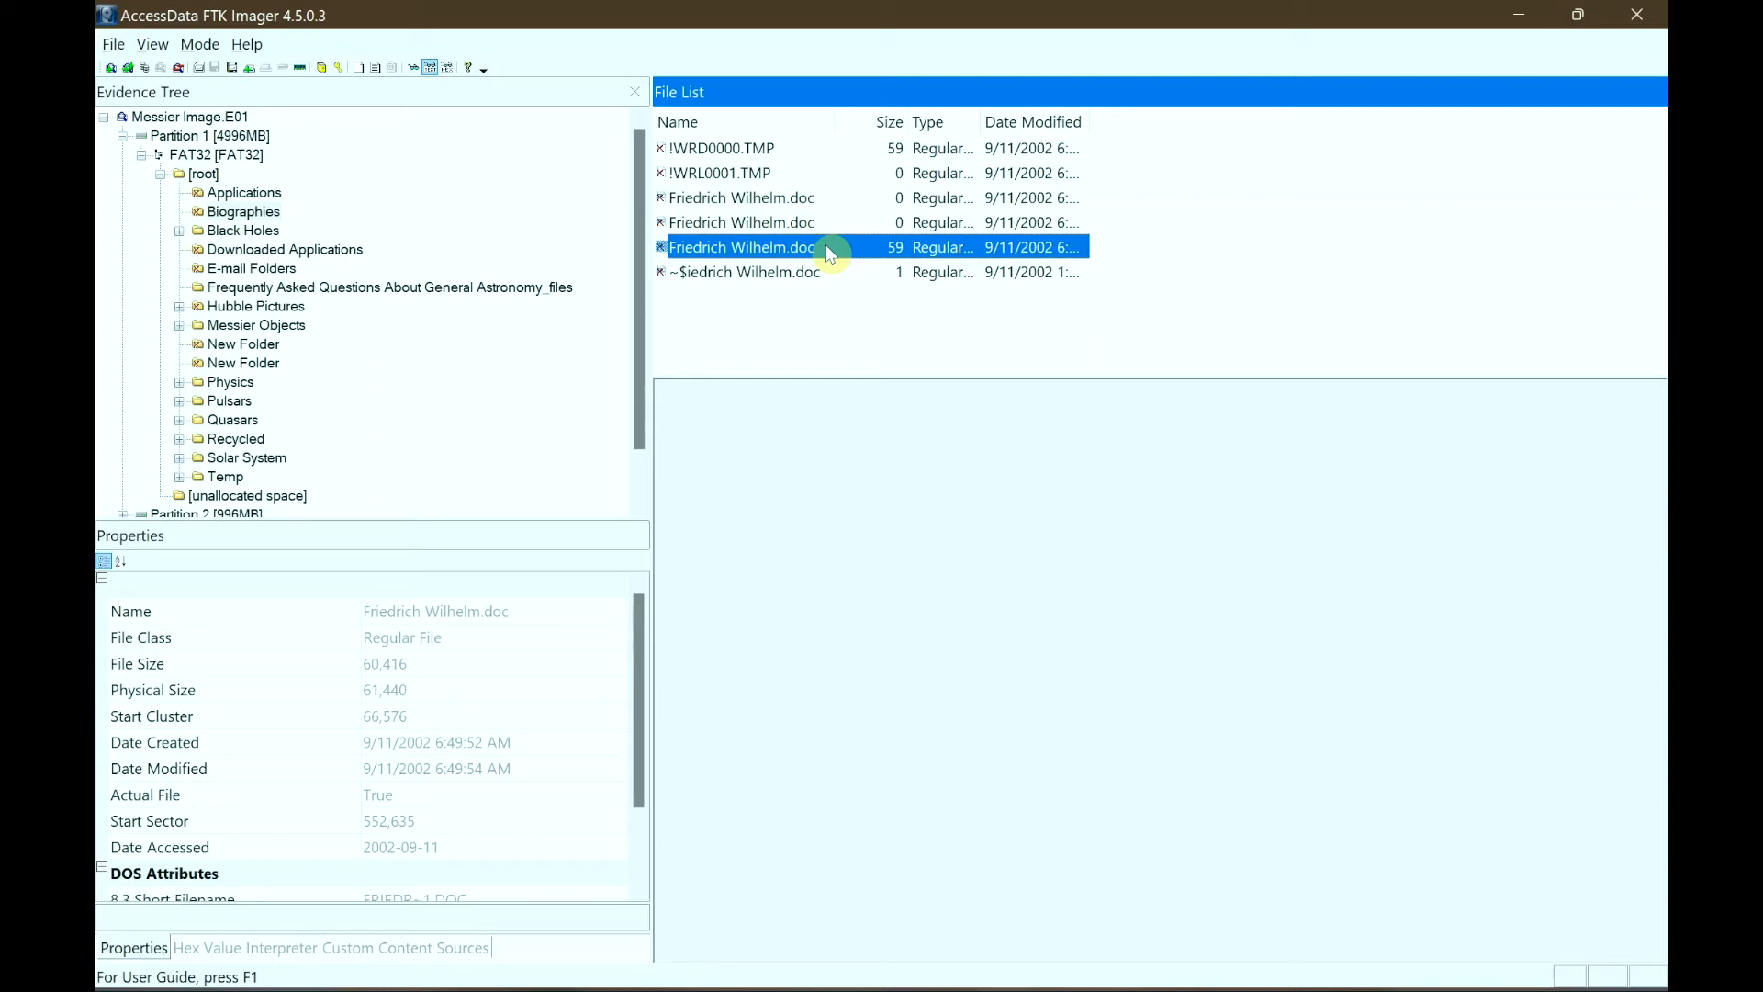
- Export the file hash list for Friedrich Wilhelm.doc to the Desktop as data.csv
{"action": "right_click", "coordinate": [740, 246]}
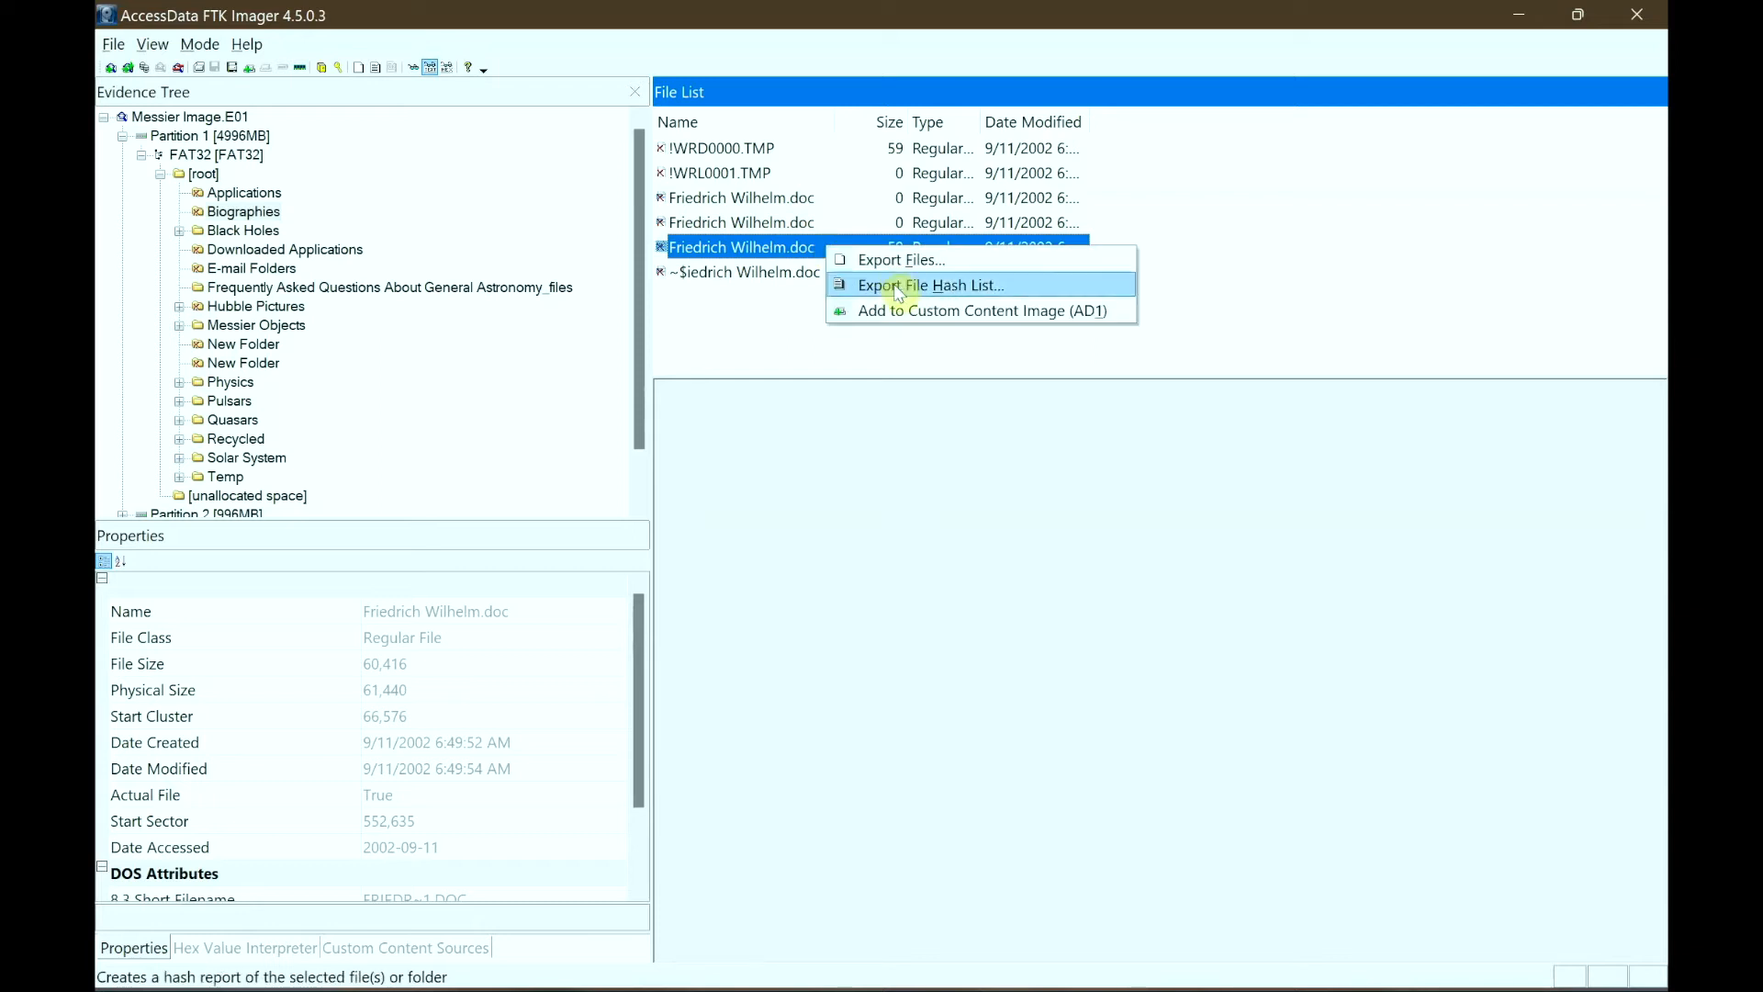
{"action": "left_click", "coordinate": [929, 285]}
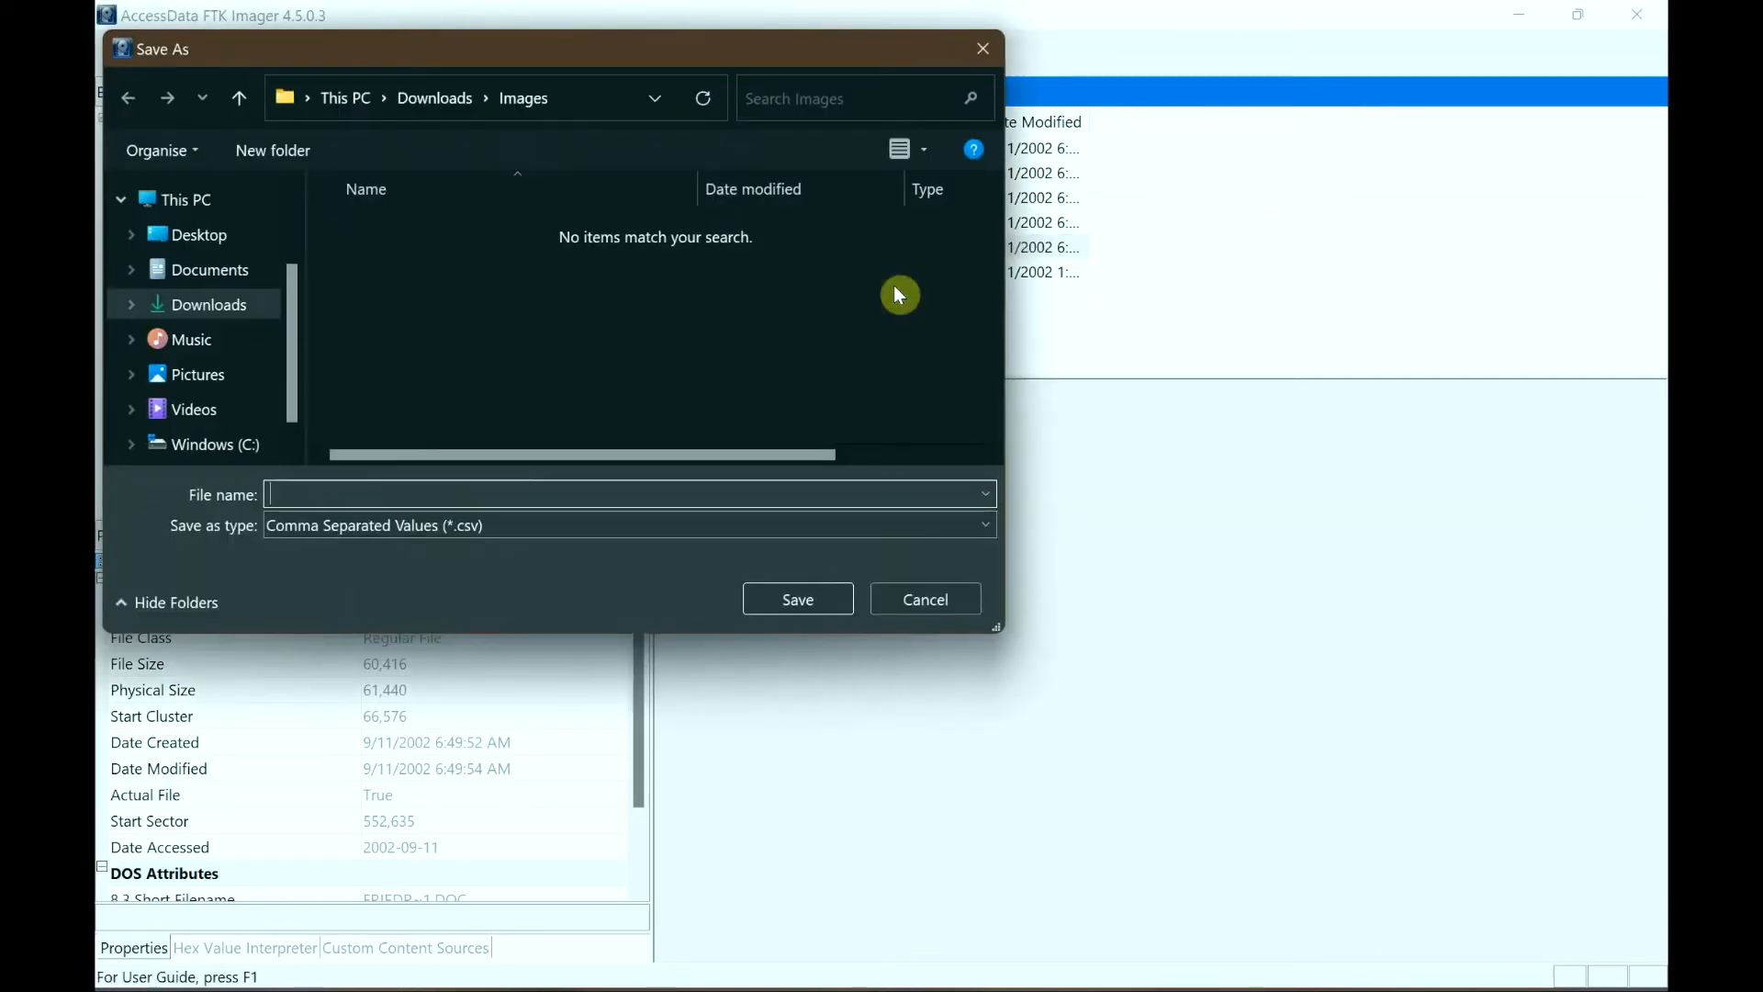
{"action": "mouse_move", "coordinate": [219, 263]}
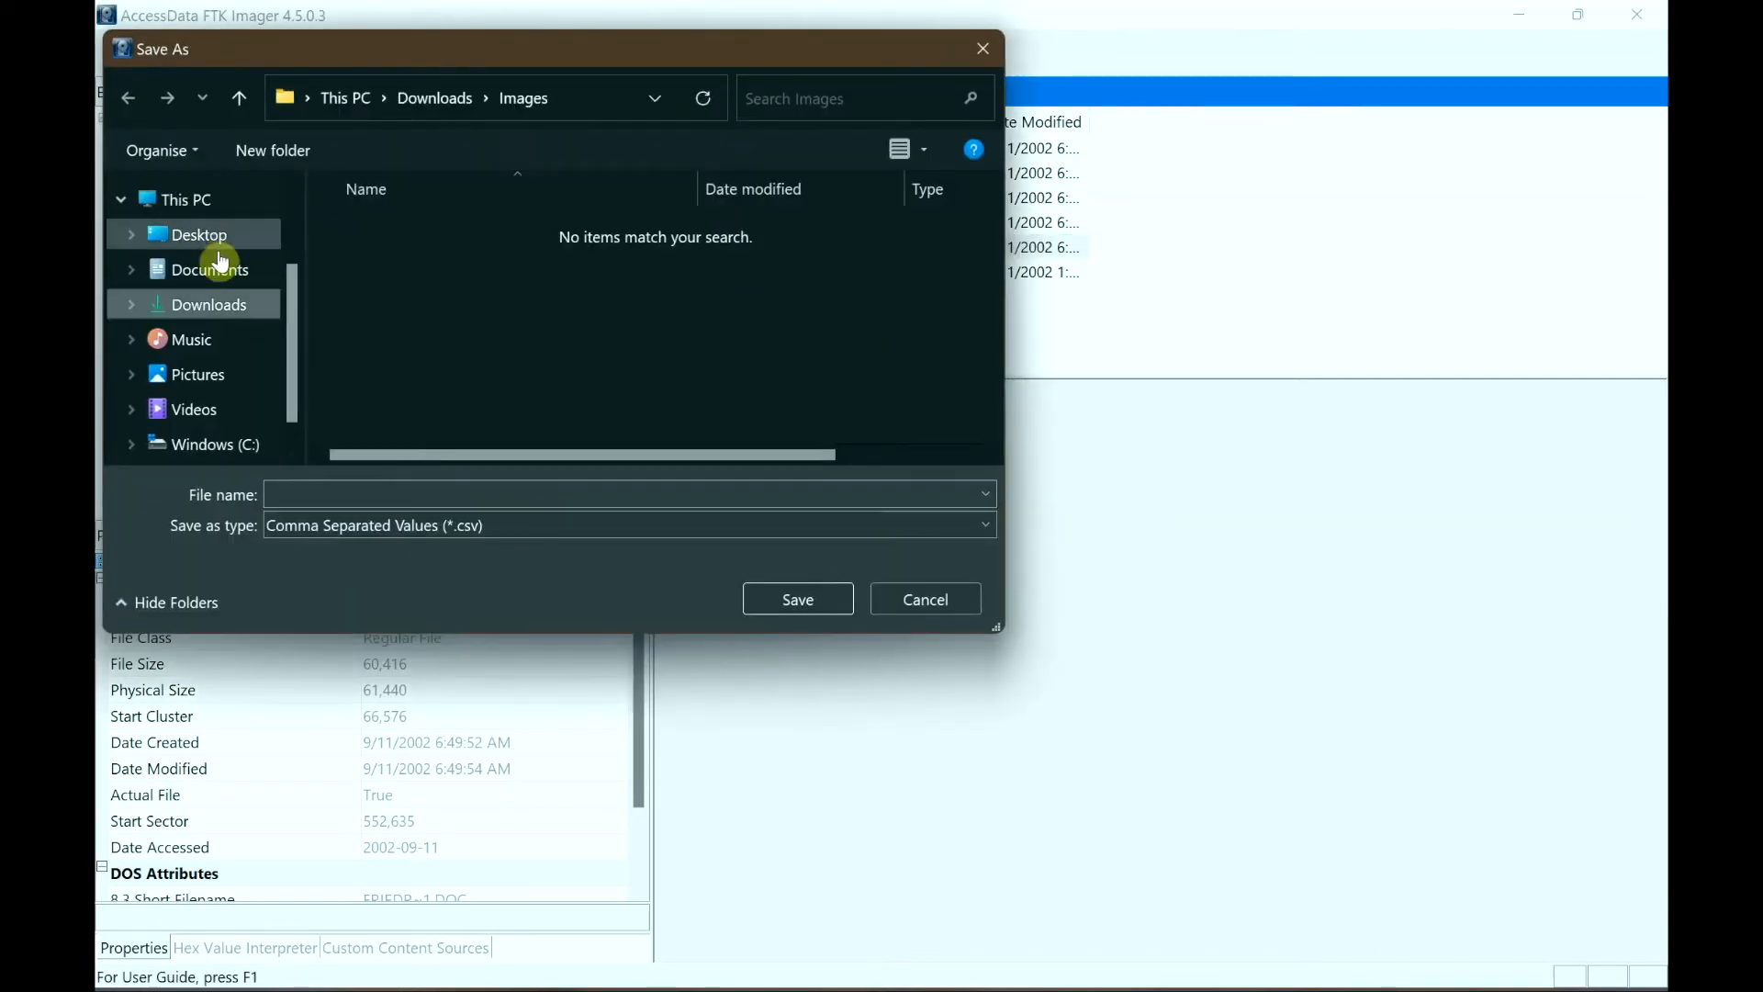
{"action": "left_click", "coordinate": [198, 233]}
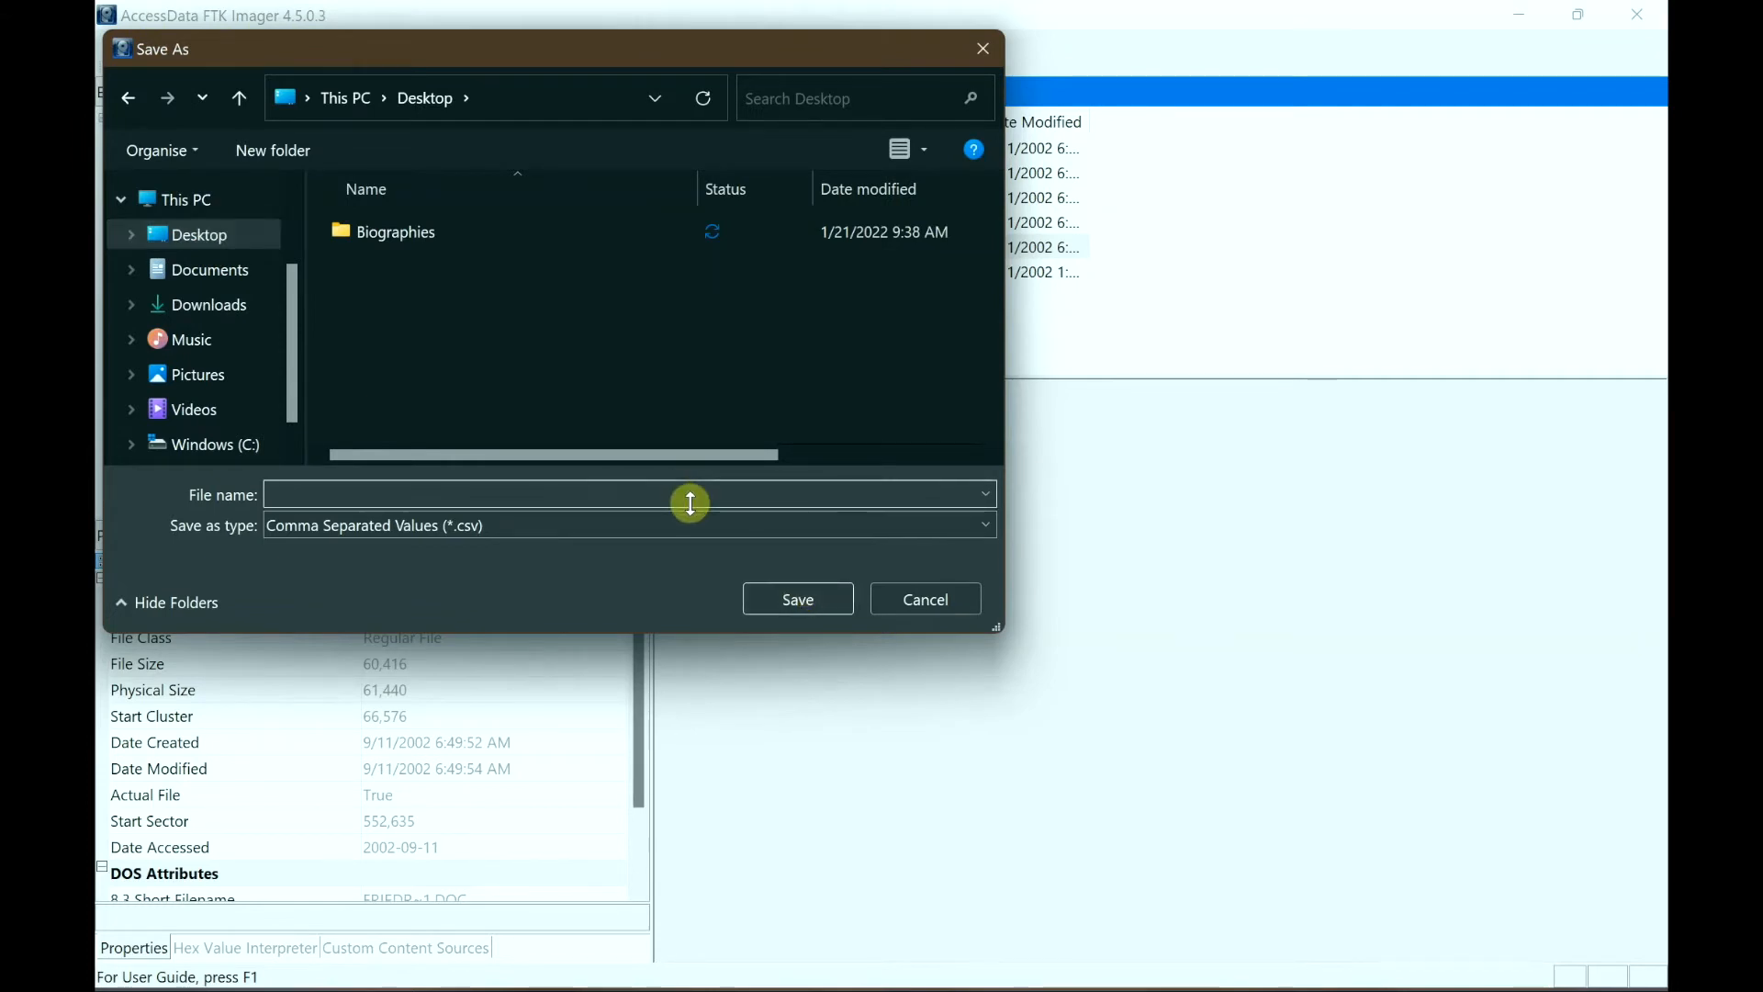
{"action": "type", "text": "data"}
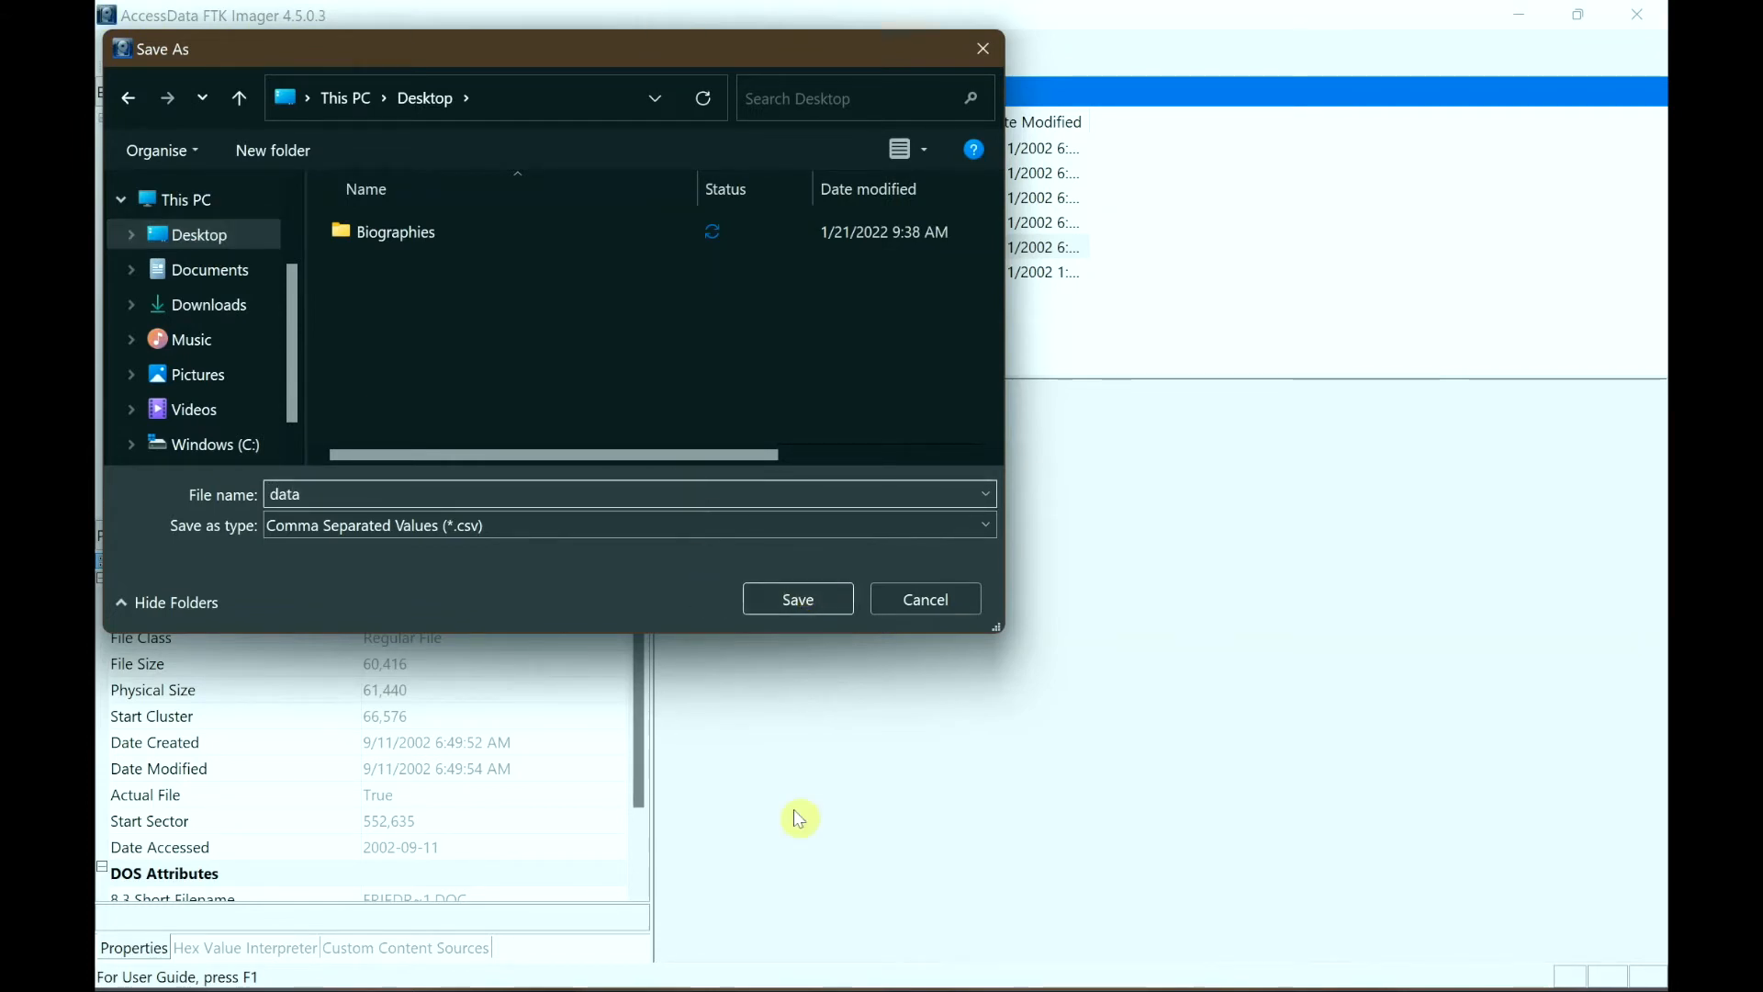
{"action": "left_click", "coordinate": [795, 598]}
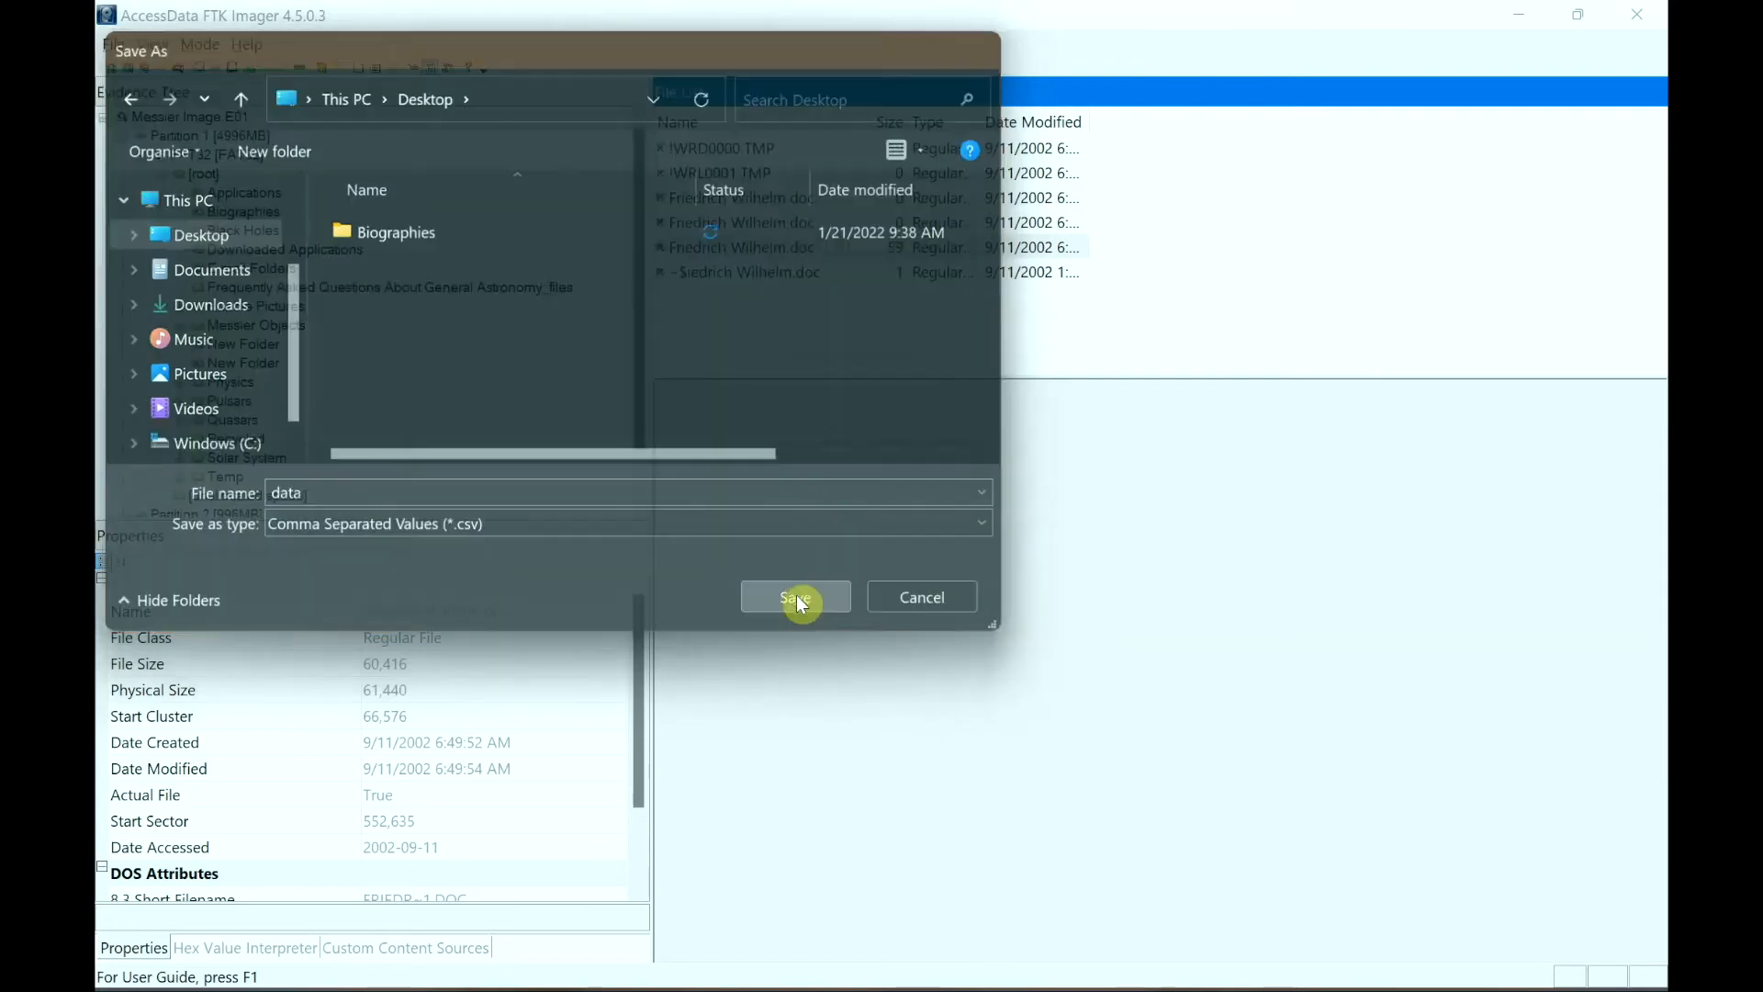
{"action": "left_click", "coordinate": [793, 597]}
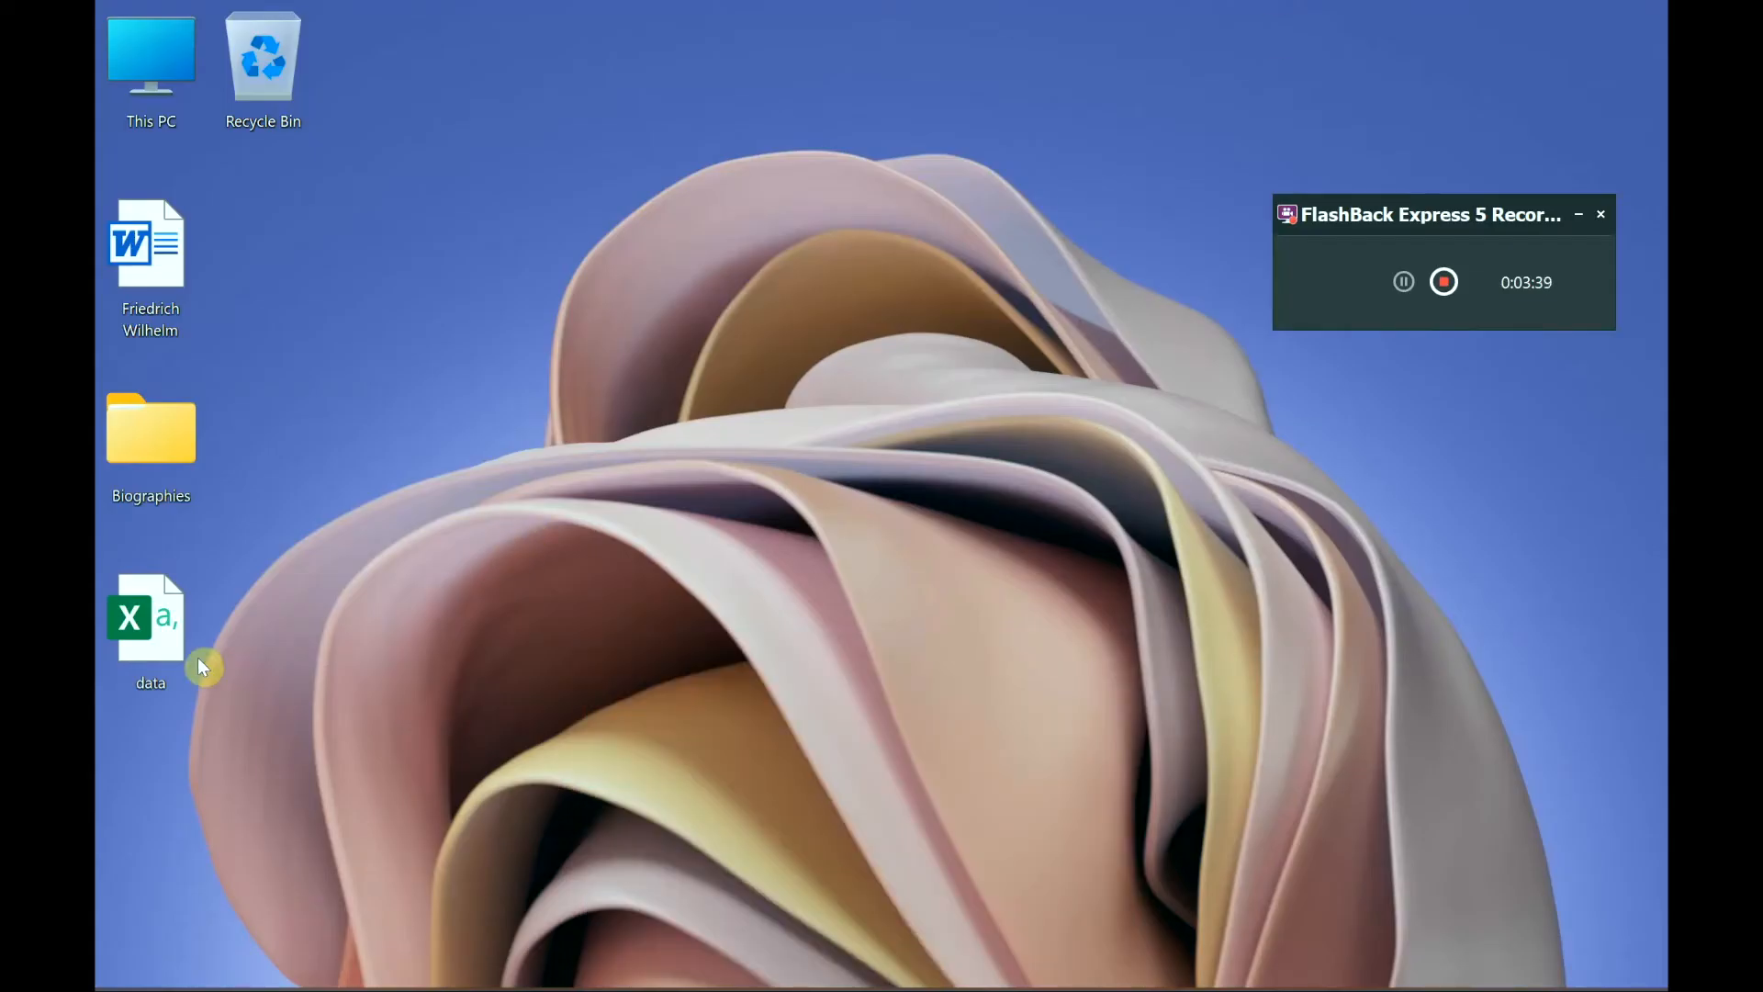
- Open data.csv in Excel, widen columns A and B to show the MD5 and SHA1 hashes, then close without saving
{"action": "left_click", "coordinate": [150, 619]}
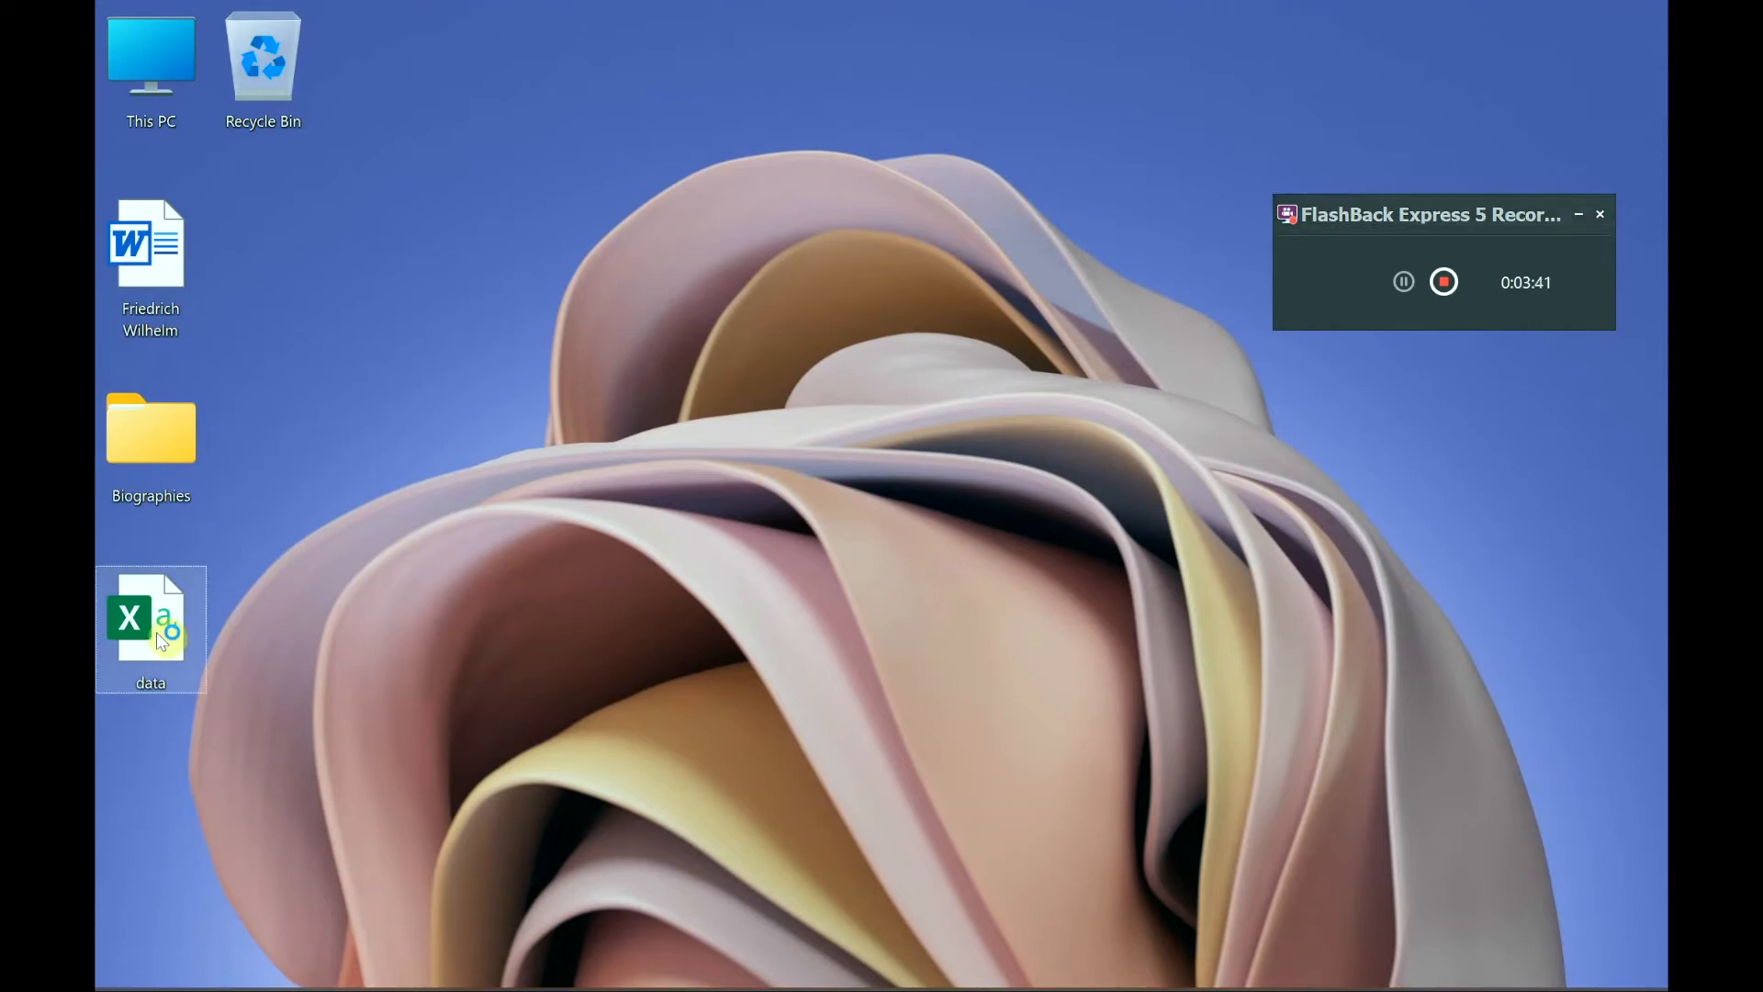
{"action": "double_click", "coordinate": [151, 618]}
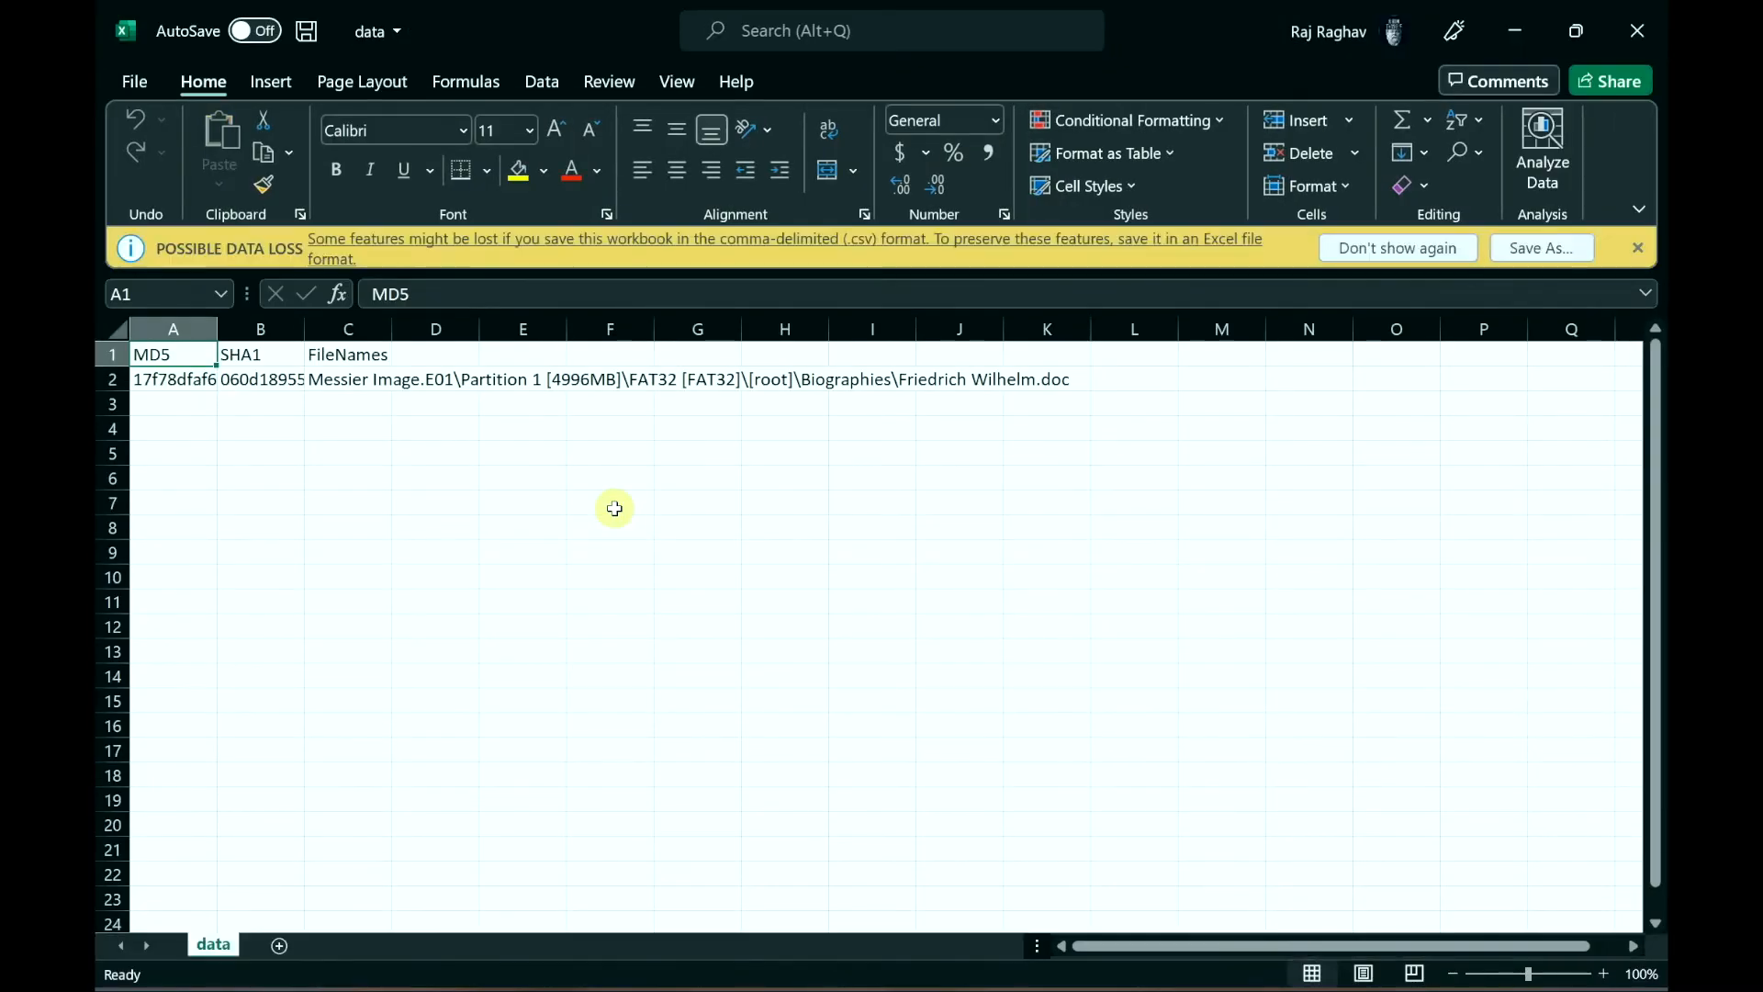
{"action": "mouse_move", "coordinate": [219, 360]}
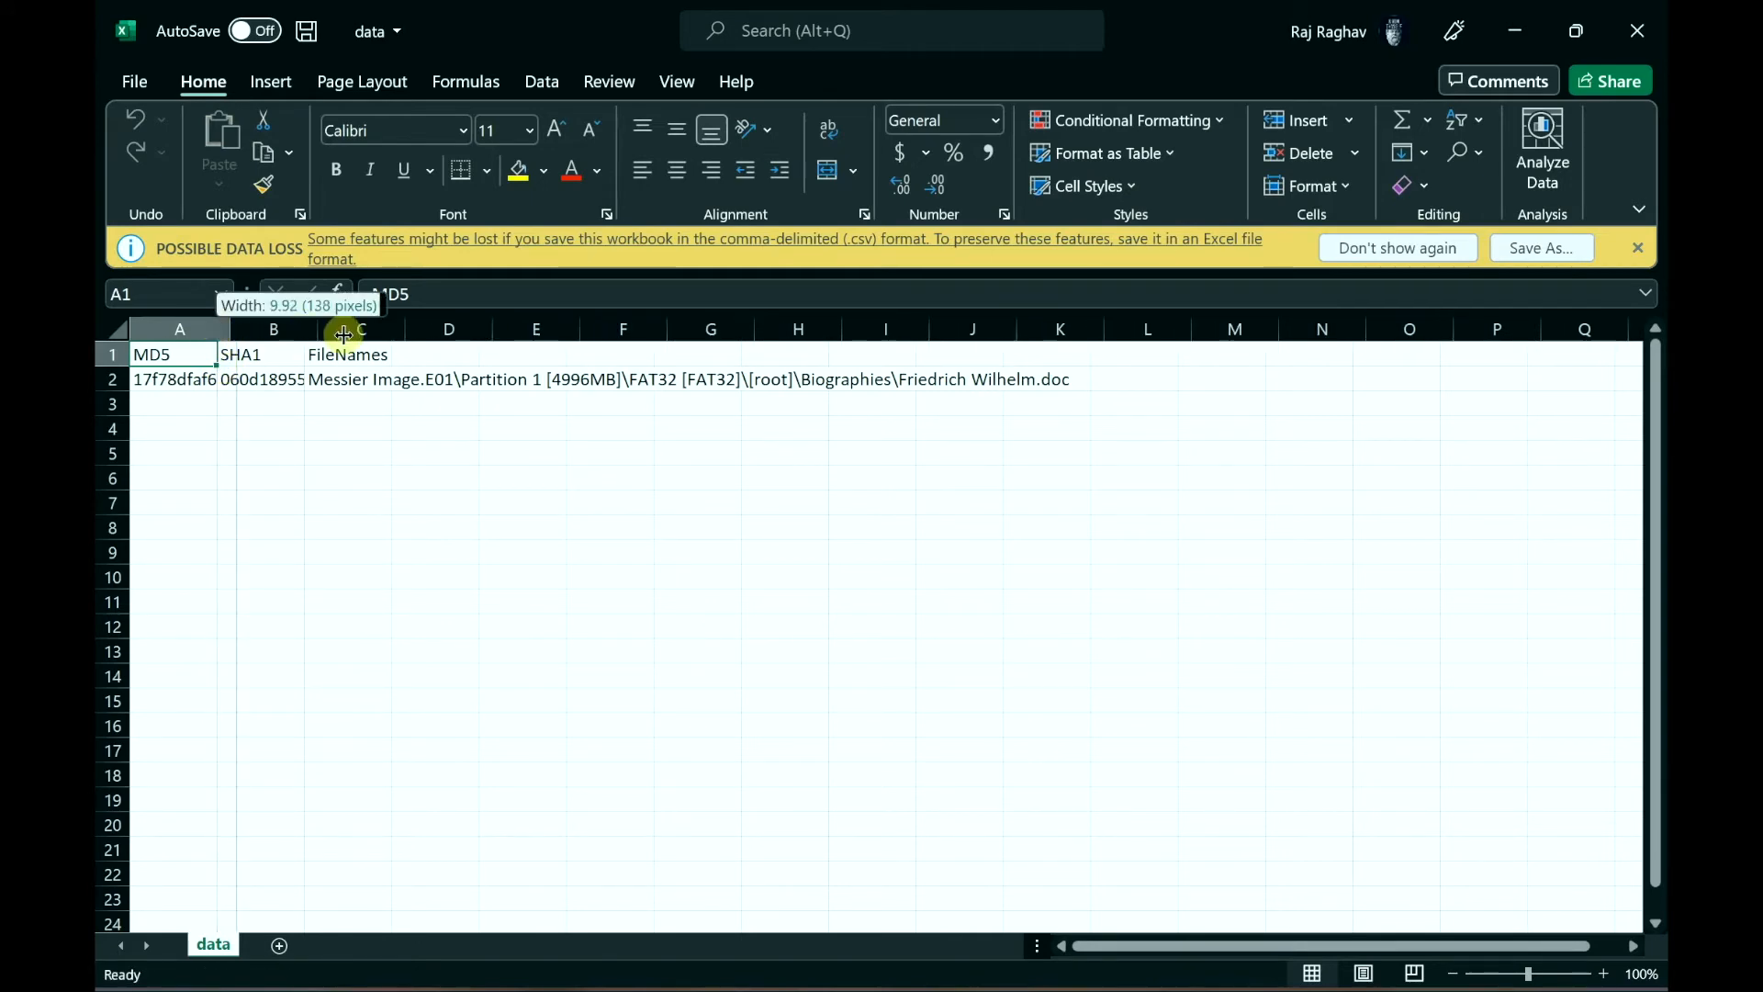
{"action": "left_click_drag", "start_coordinate": [360, 328], "coordinate": [416, 329]}
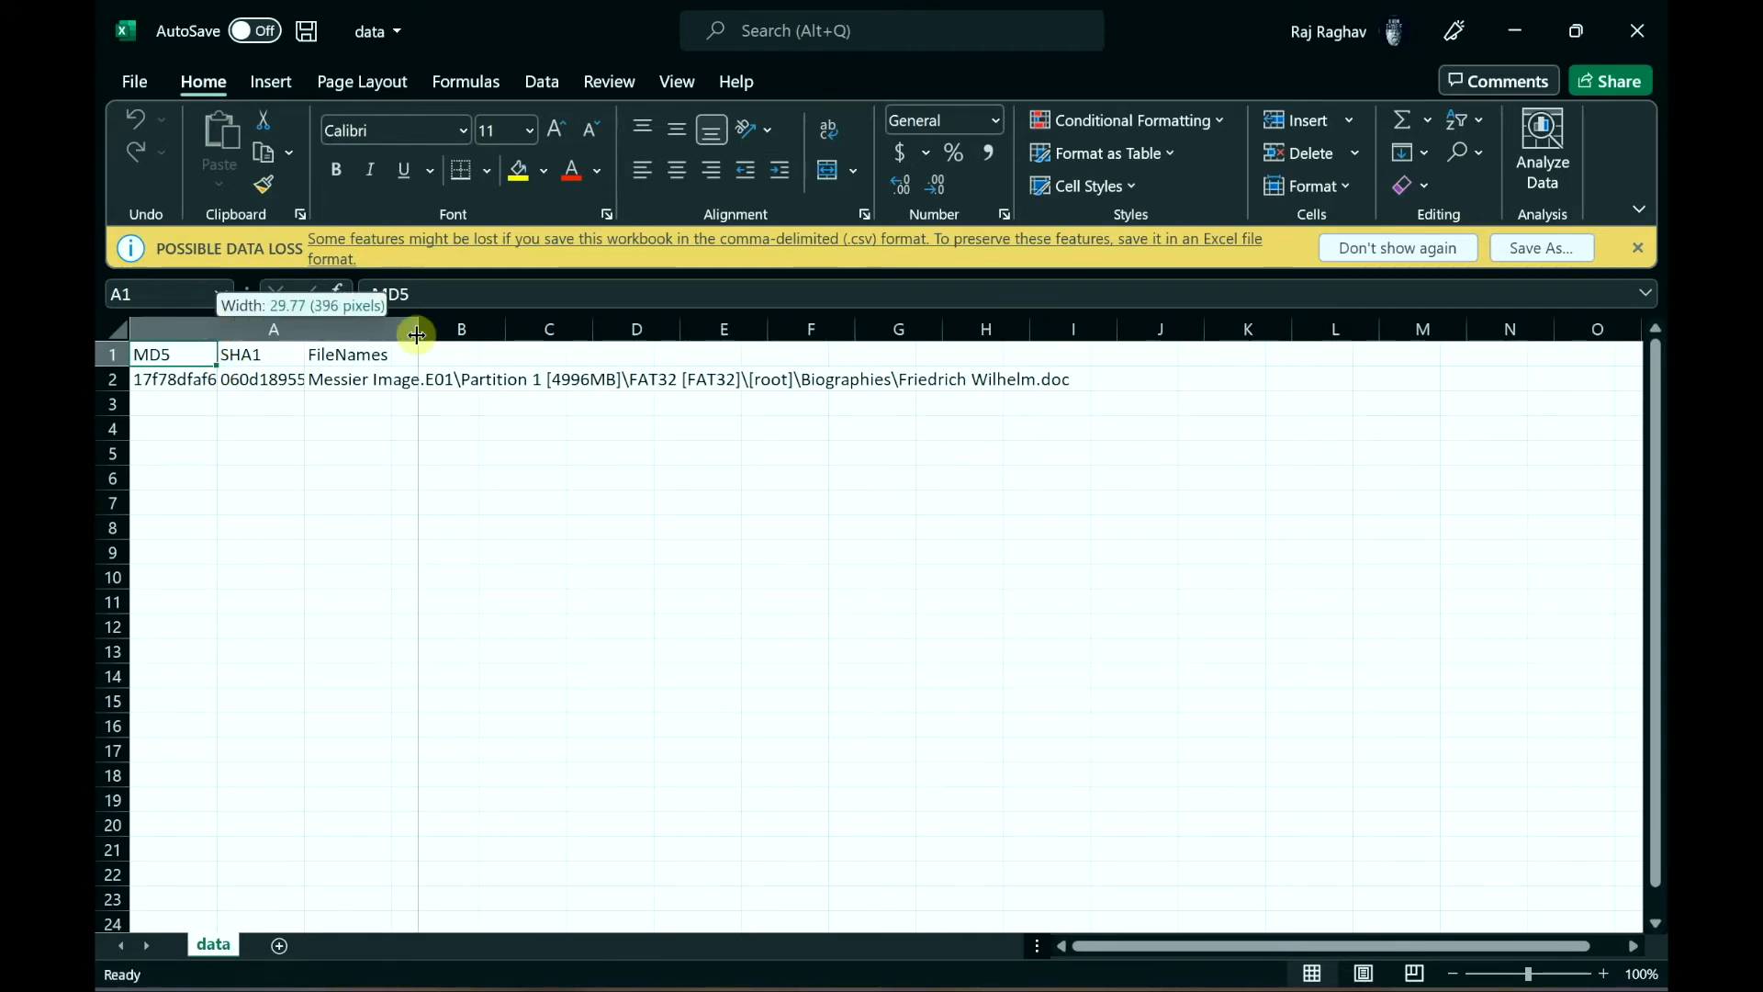
{"action": "left_click_drag", "start_coordinate": [417, 329], "coordinate": [506, 328]}
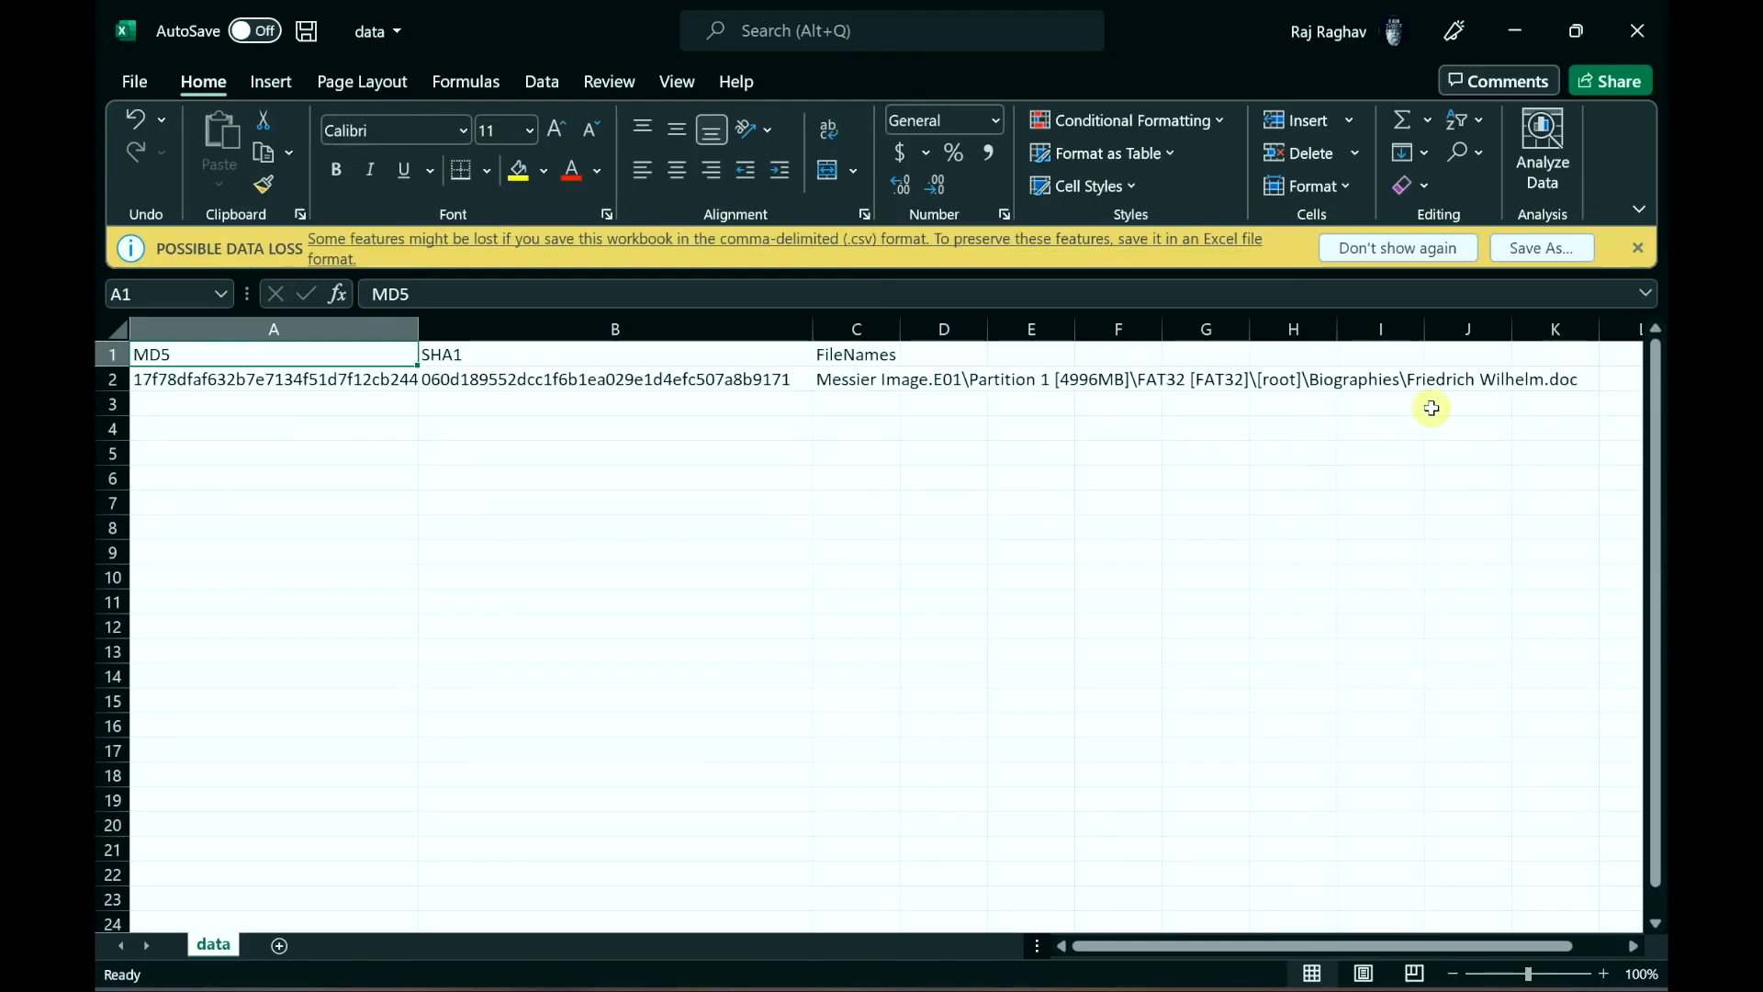
{"action": "mouse_move", "coordinate": [1021, 422]}
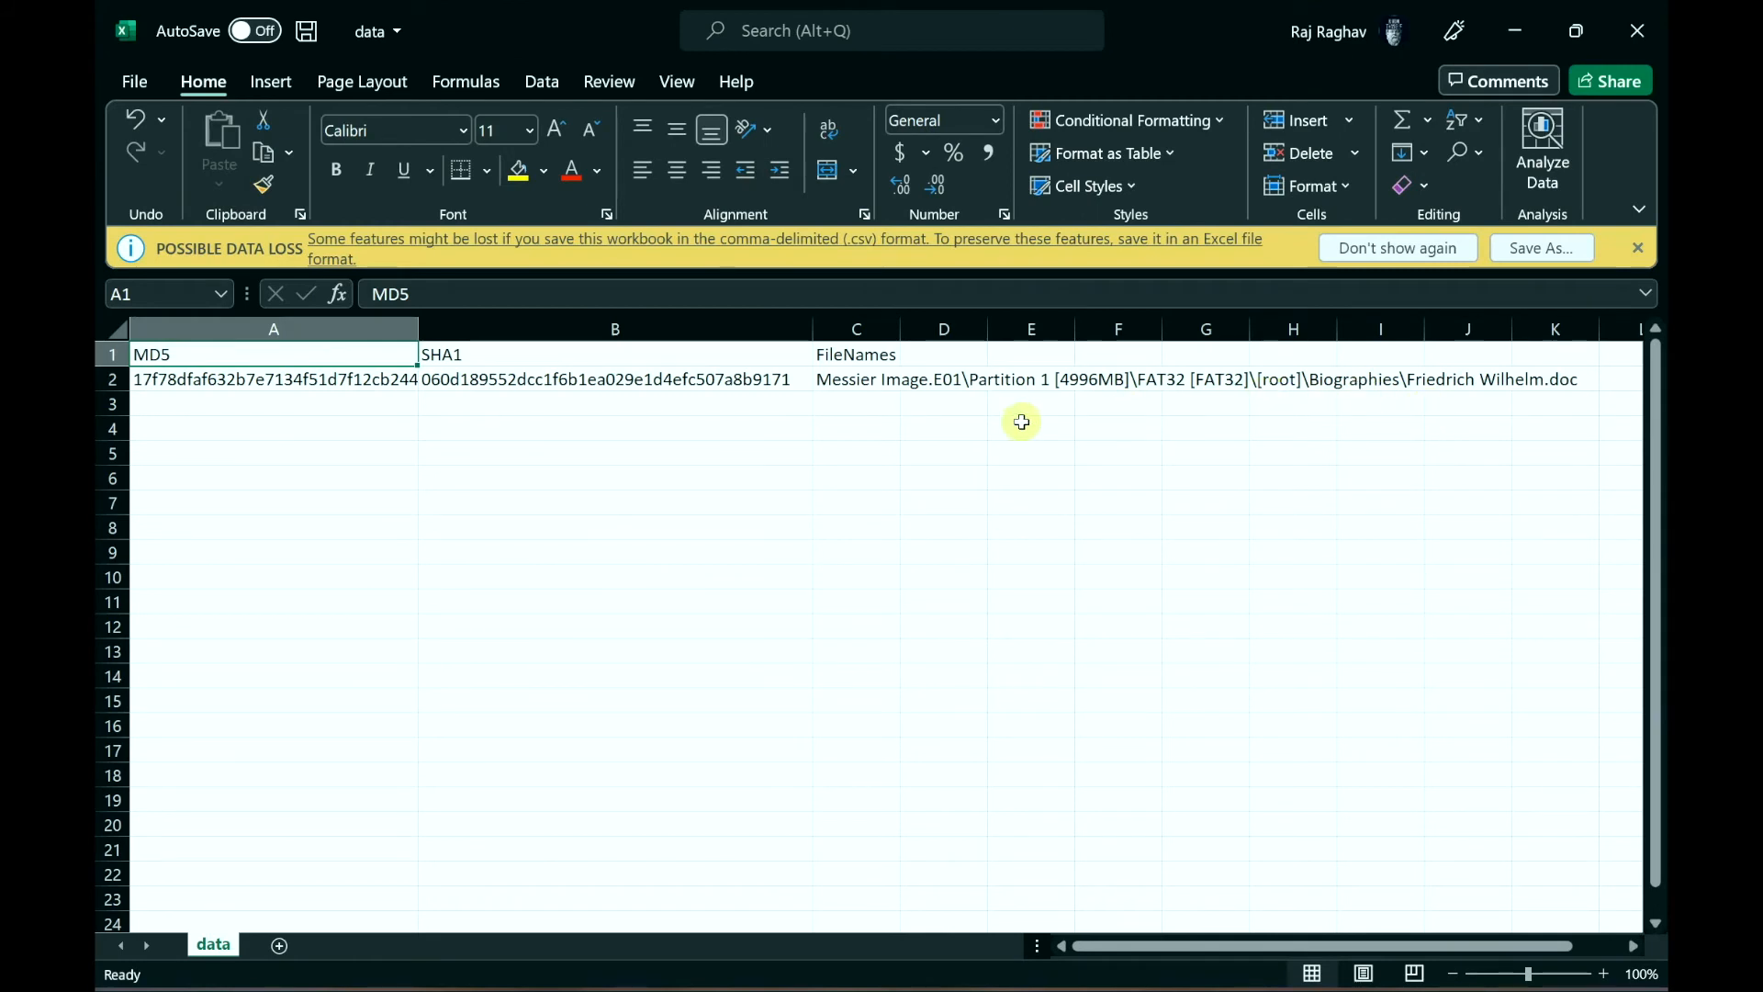
{"action": "mouse_move", "coordinate": [843, 402]}
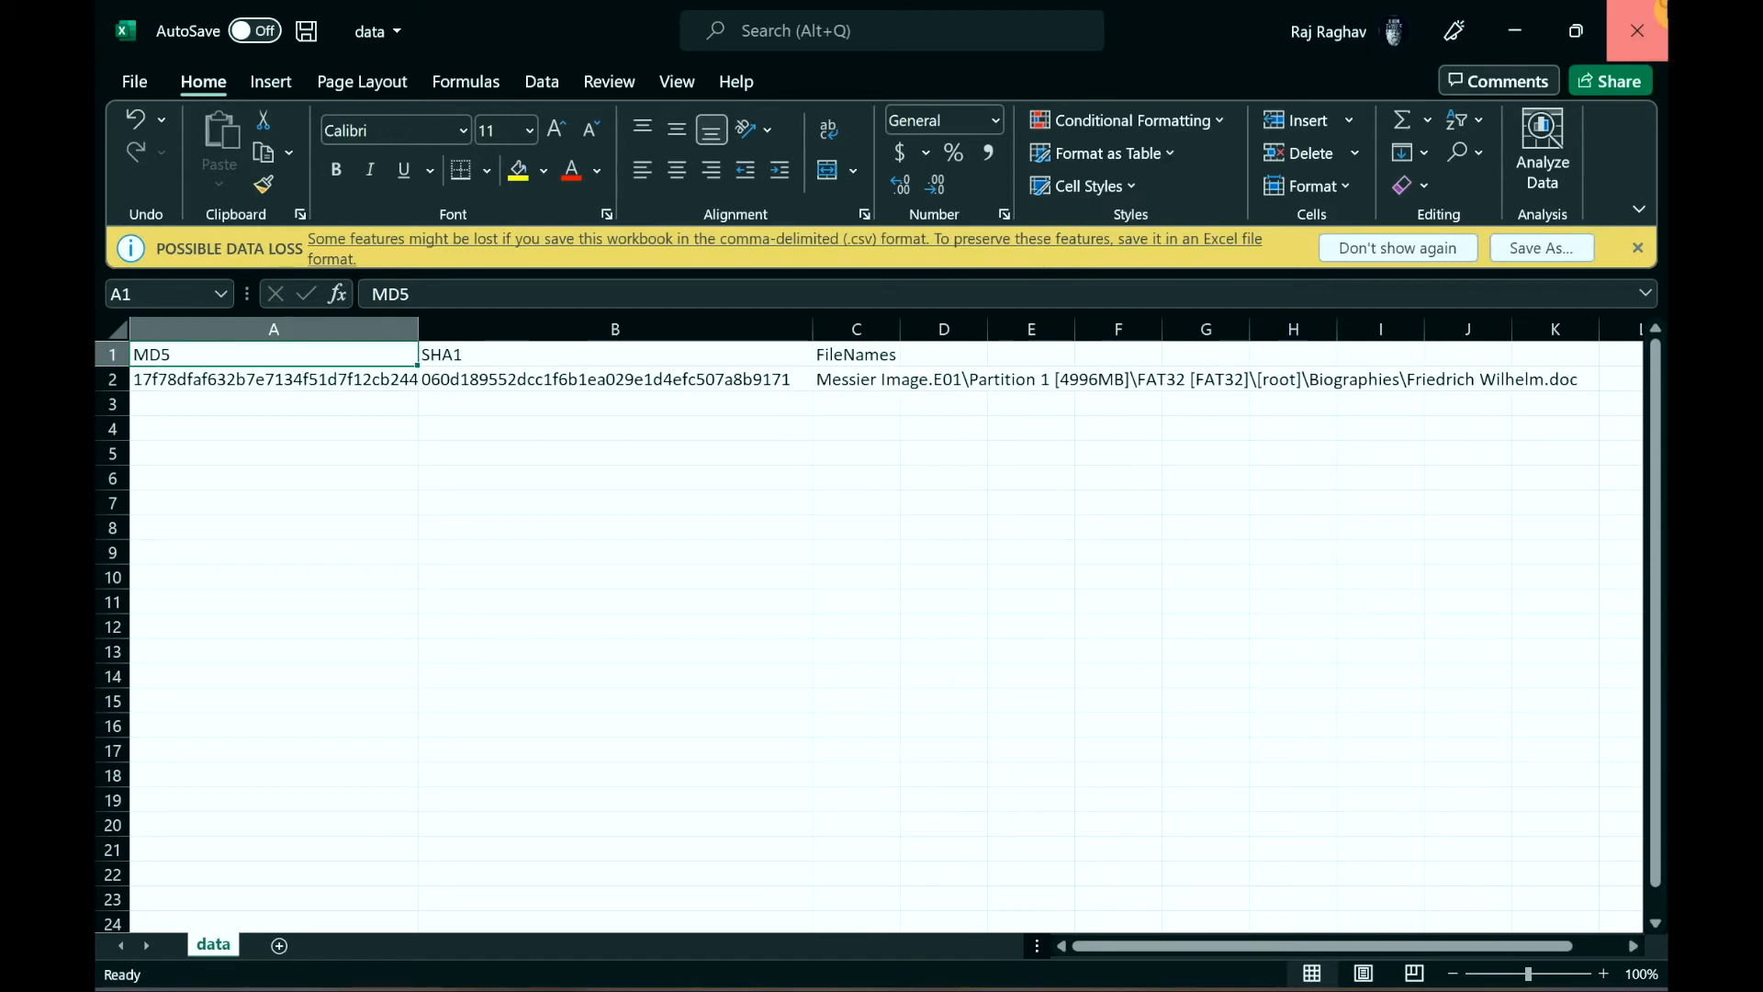
{"action": "left_click", "coordinate": [1636, 32]}
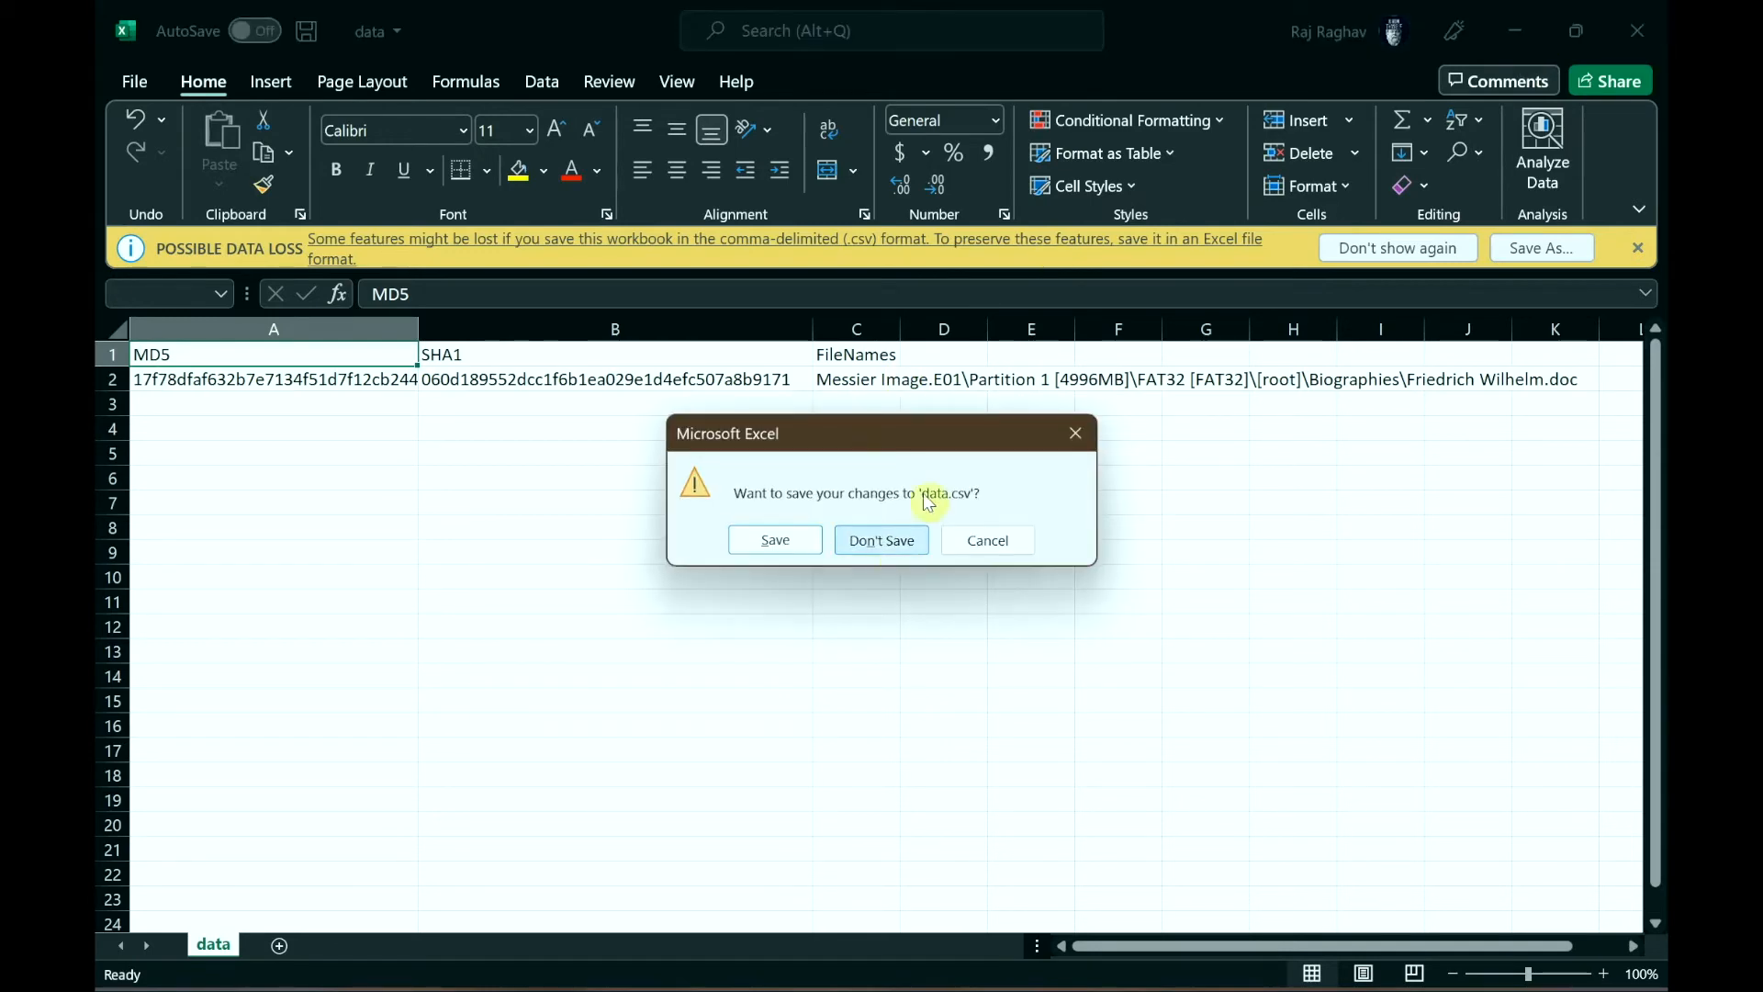
{"action": "left_click", "coordinate": [882, 540]}
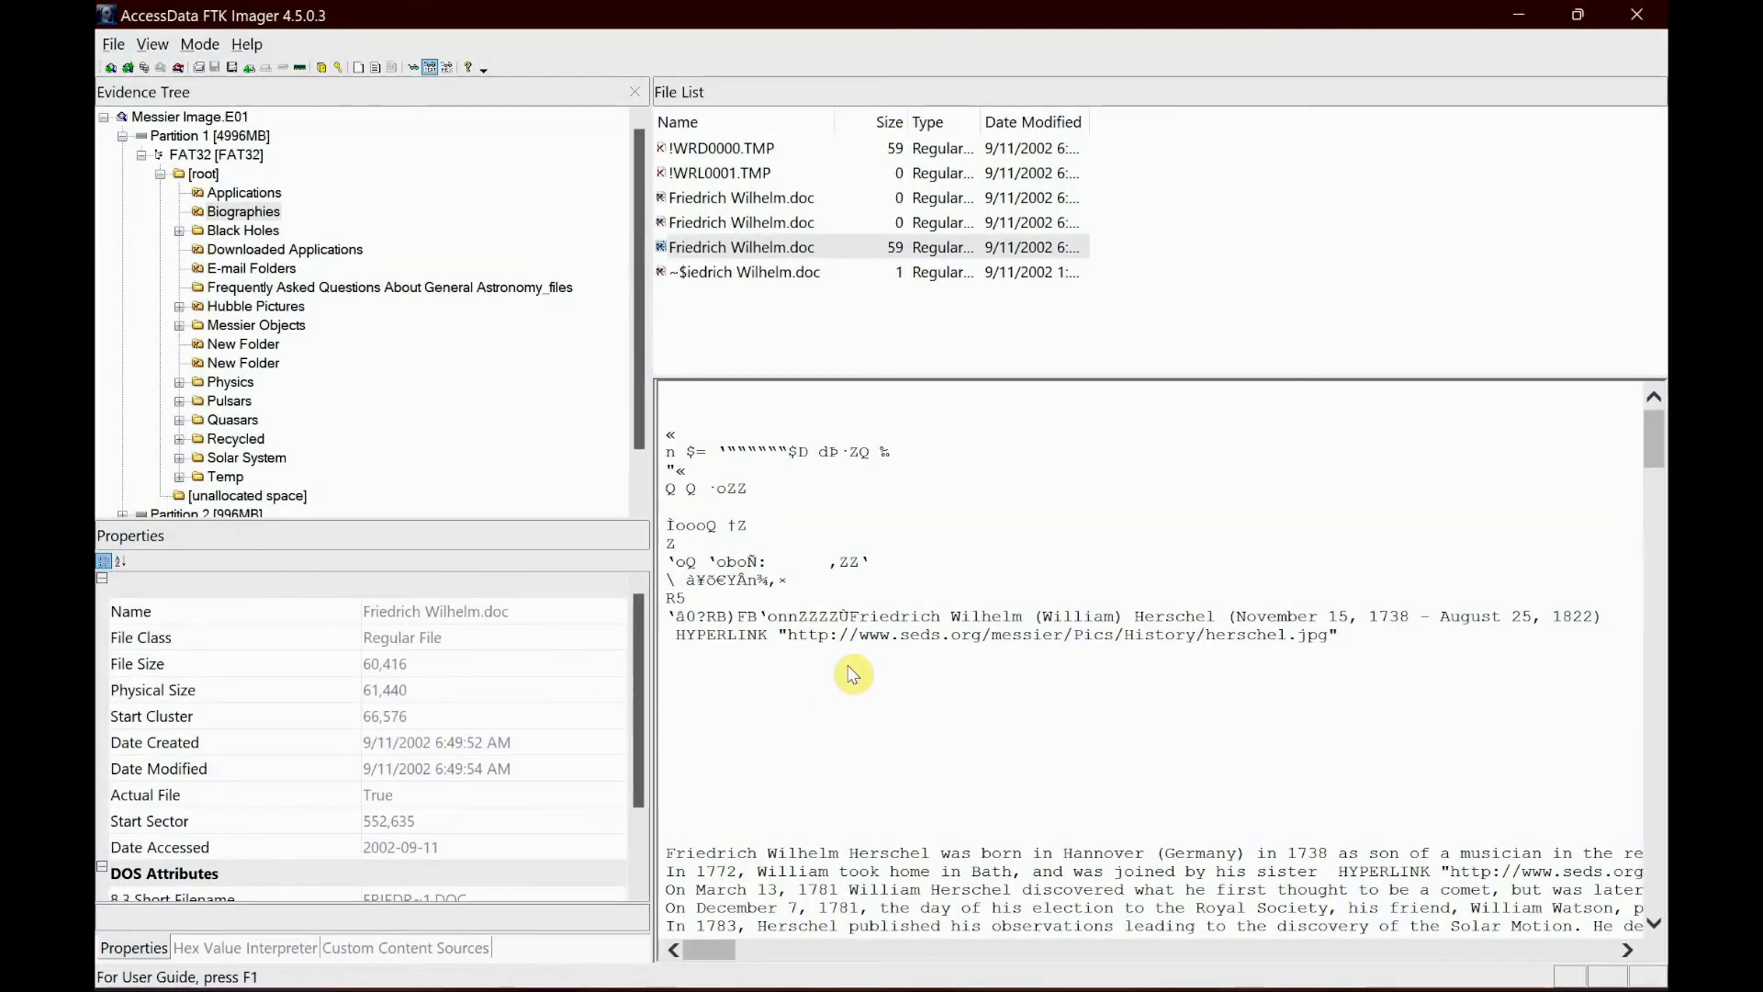
{"action": "mouse_move", "coordinate": [564, 397]}
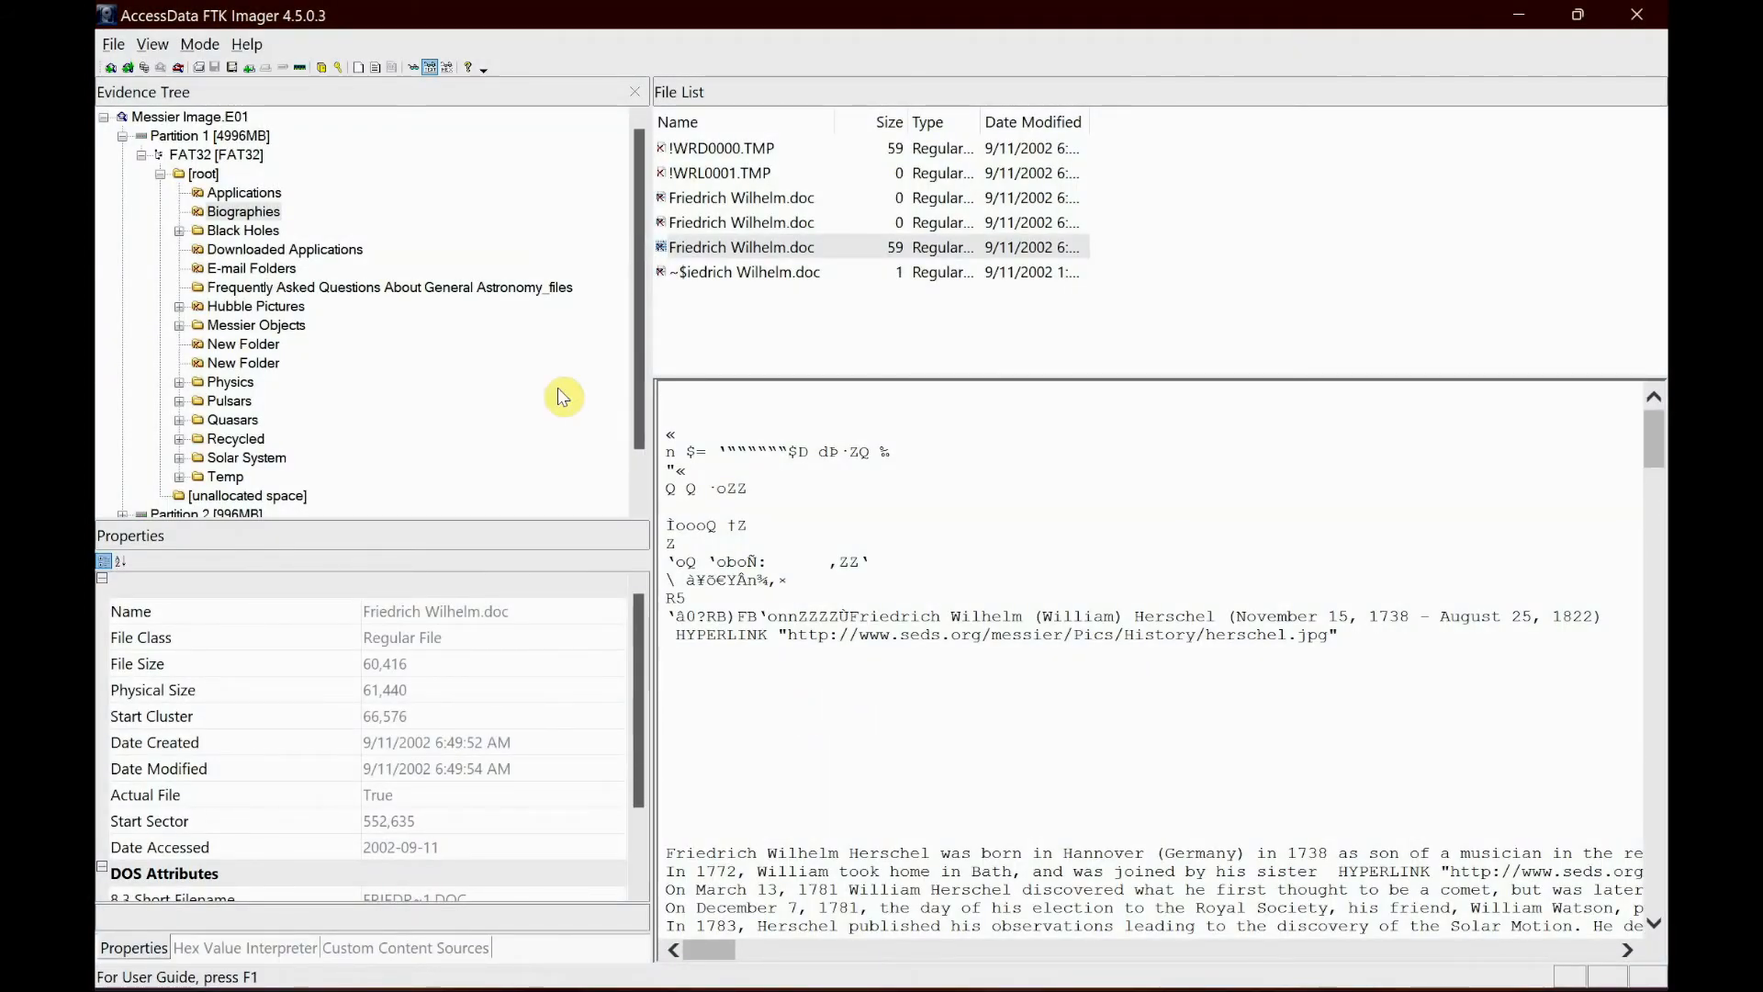
- Browse the FAQ_files folder, then select Hubble Pictures to list its subfolders and image files
{"action": "left_click", "coordinate": [387, 286]}
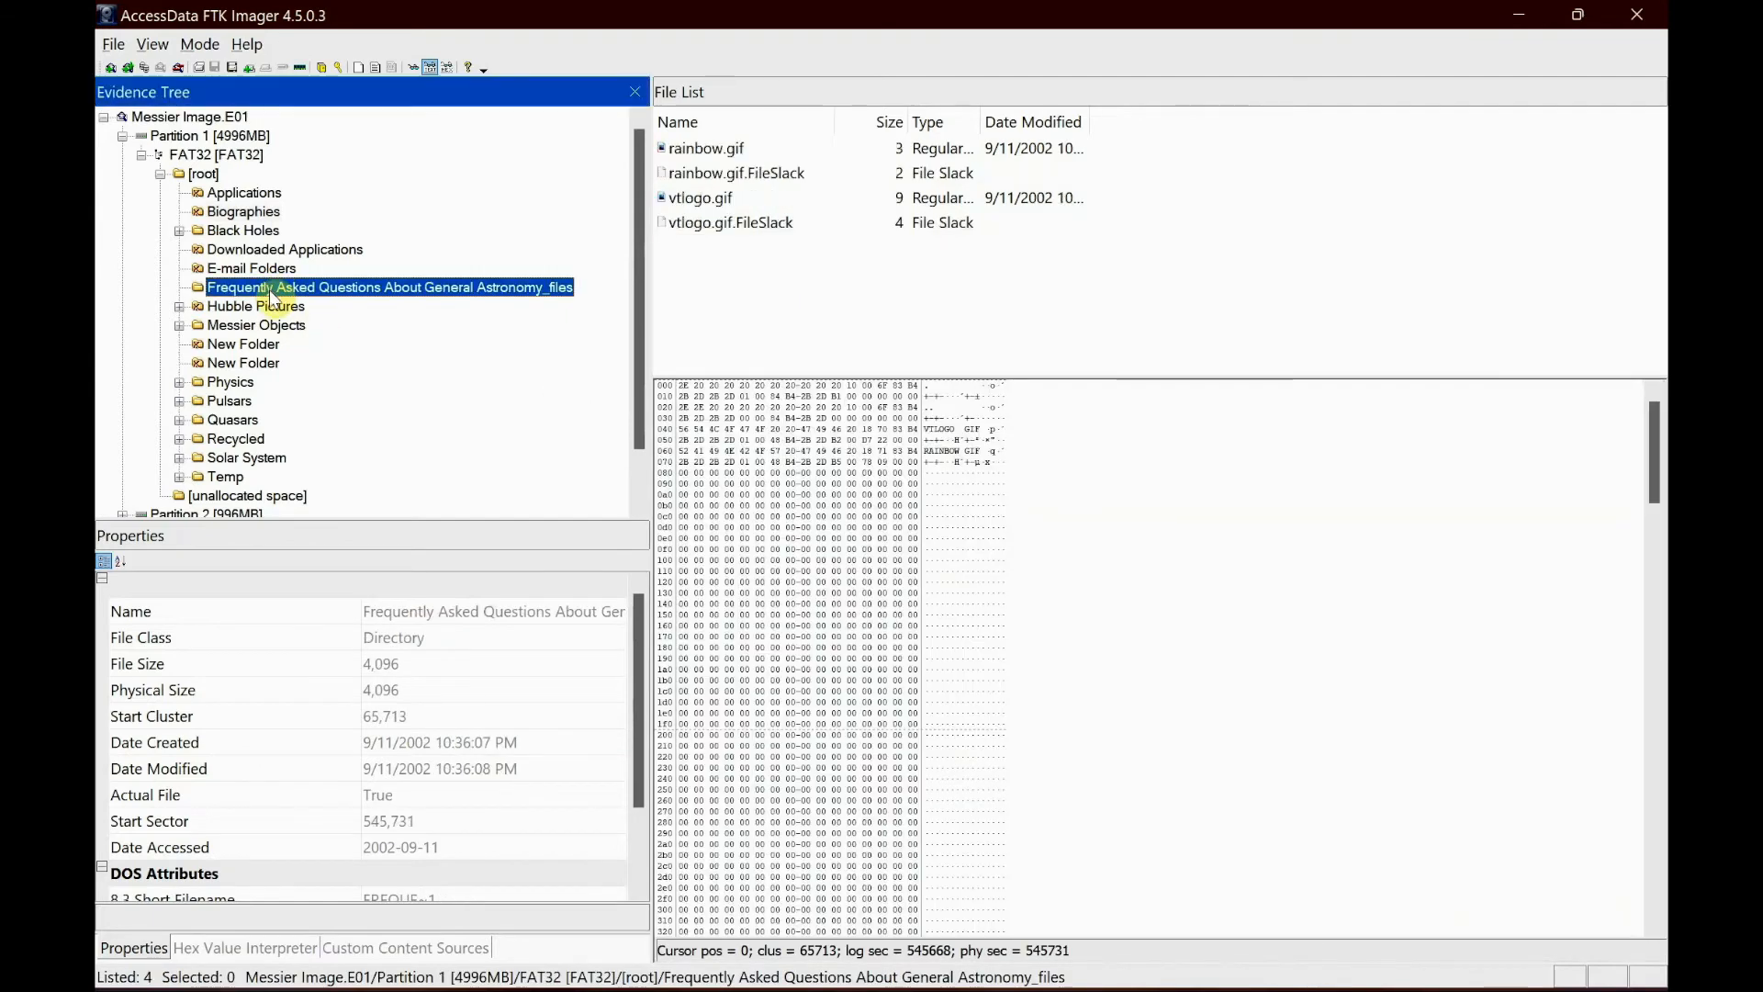
{"action": "left_click", "coordinate": [254, 307]}
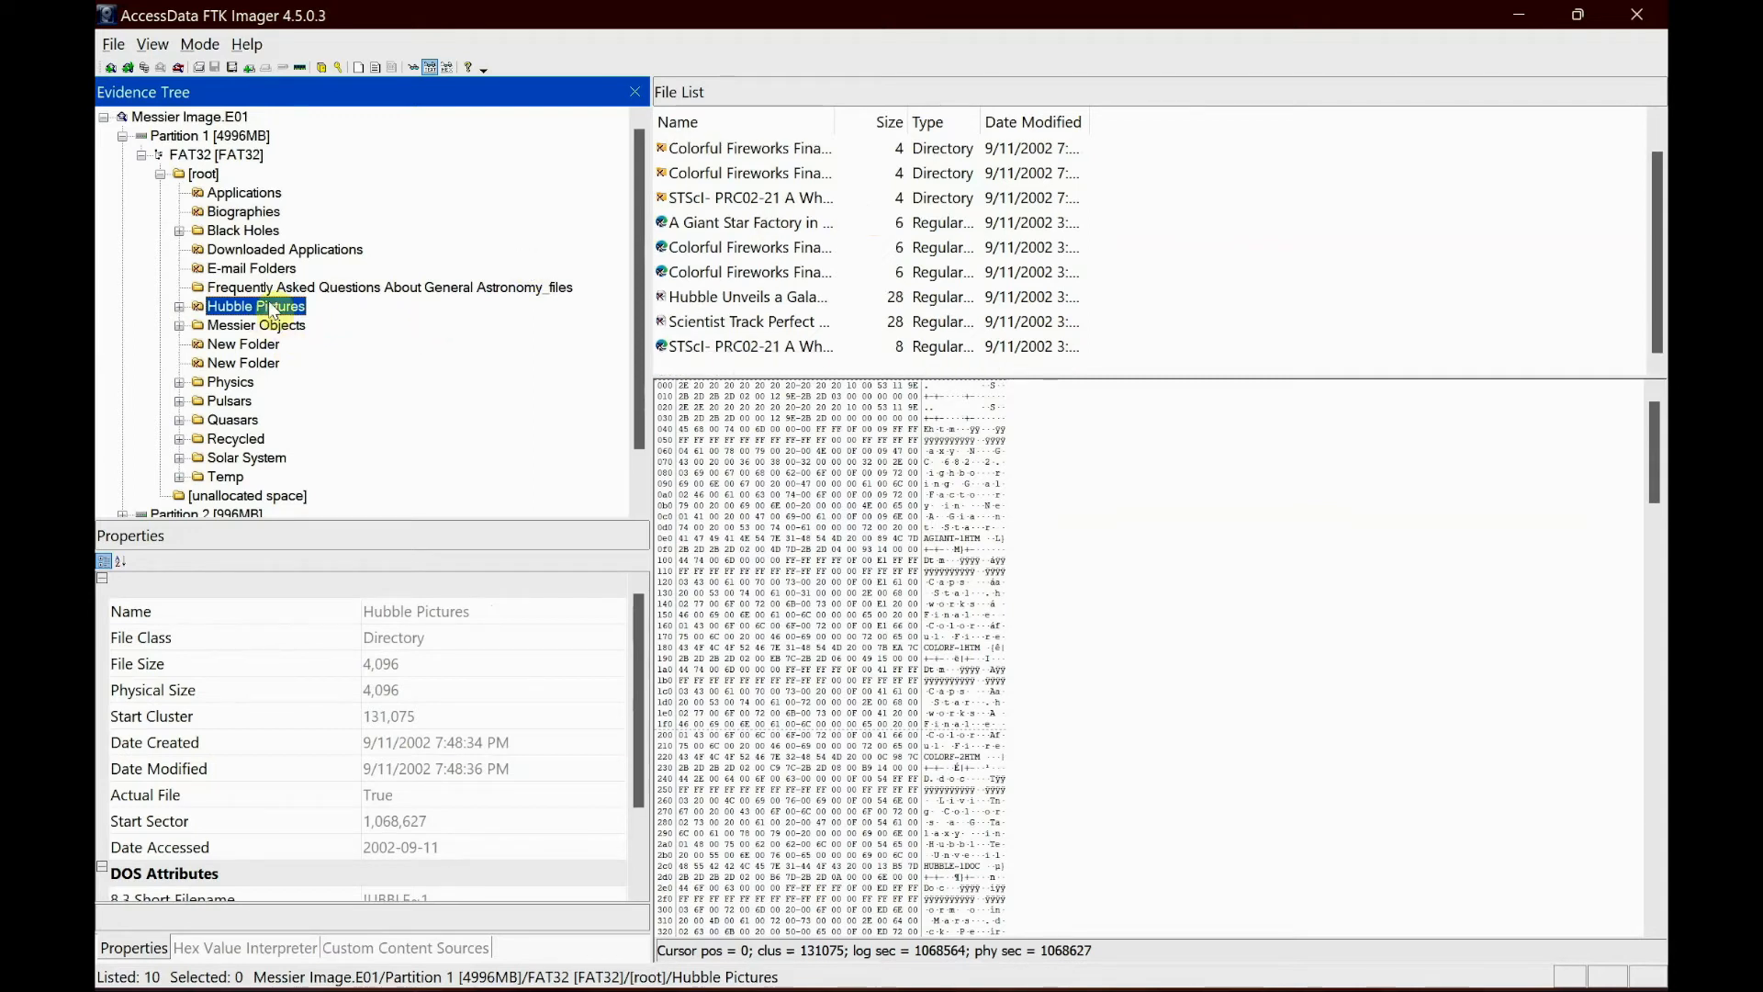
{"action": "left_click", "coordinate": [677, 121]}
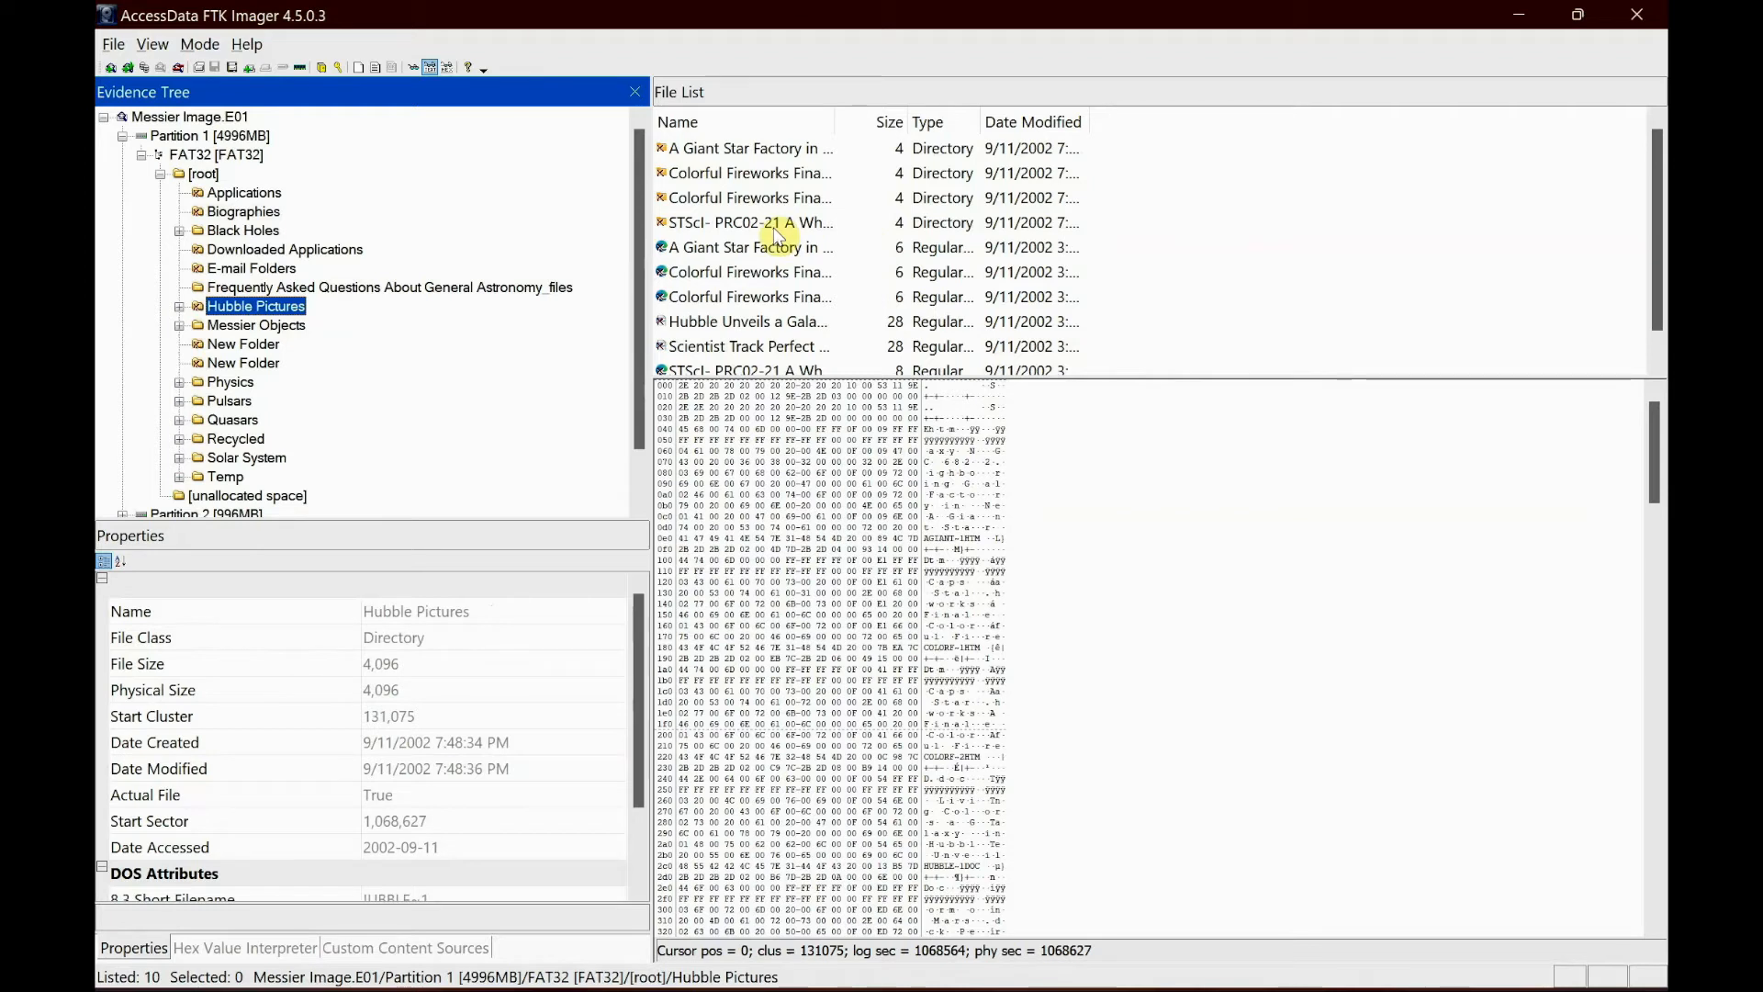
{"action": "mouse_move", "coordinate": [848, 270]}
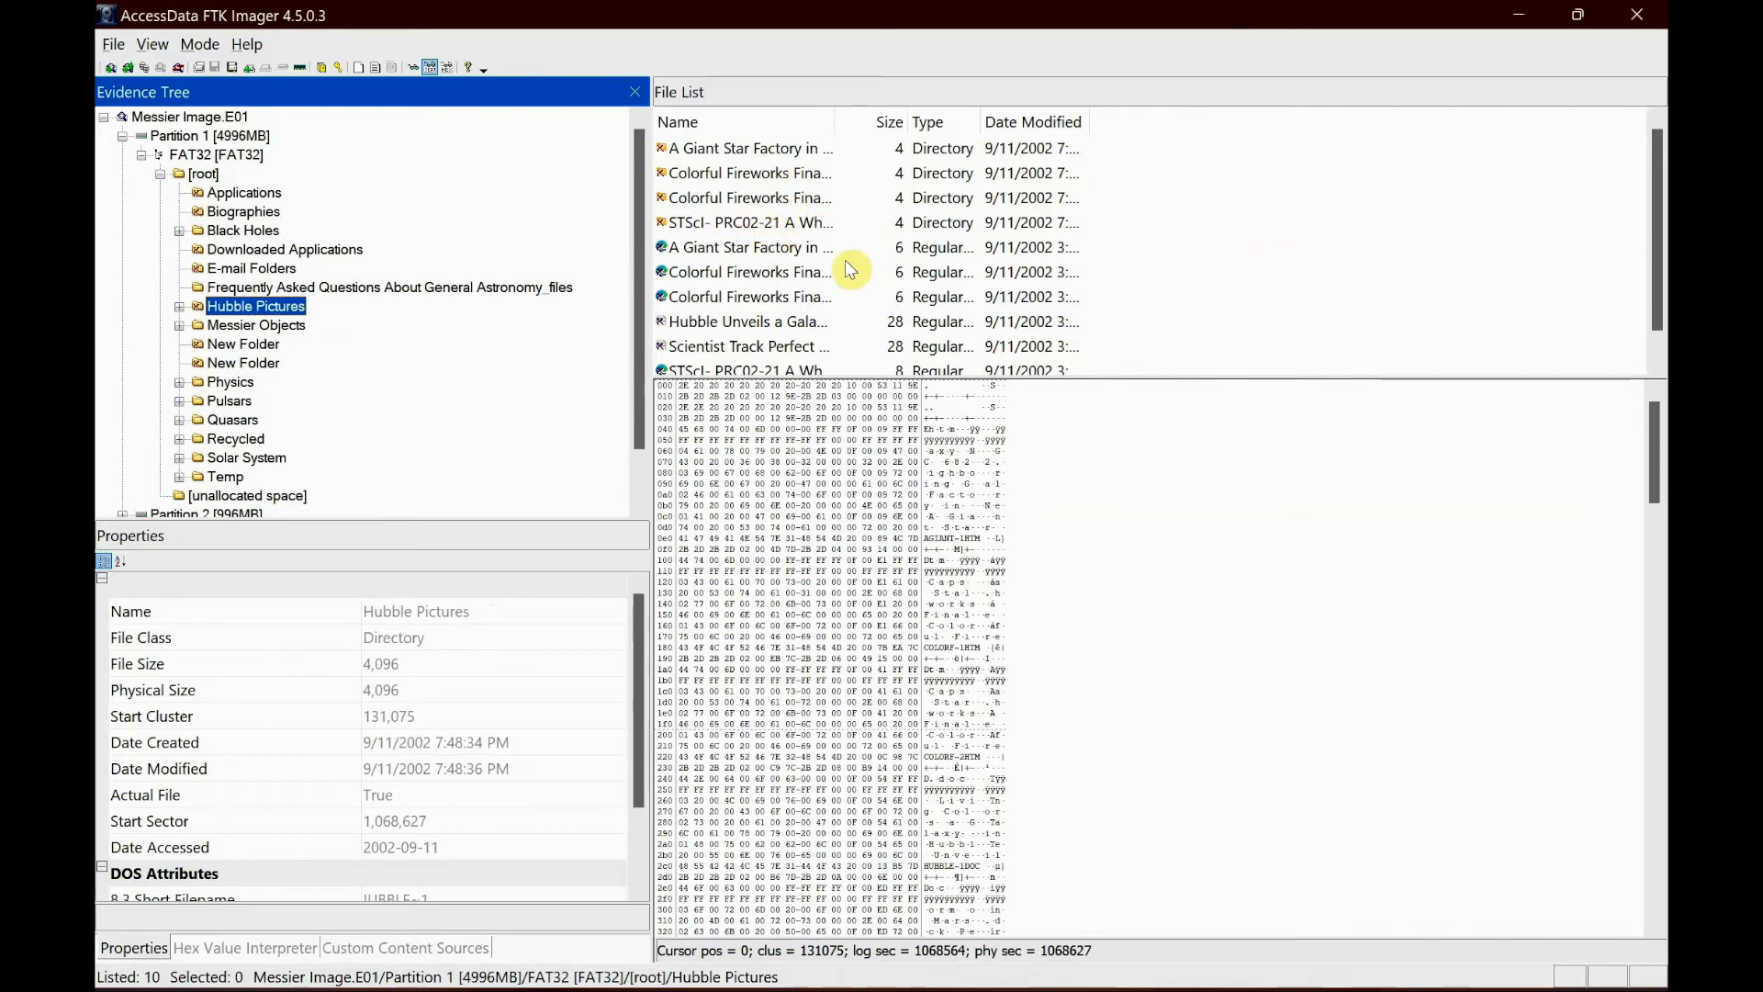
{"action": "mouse_move", "coordinate": [773, 218]}
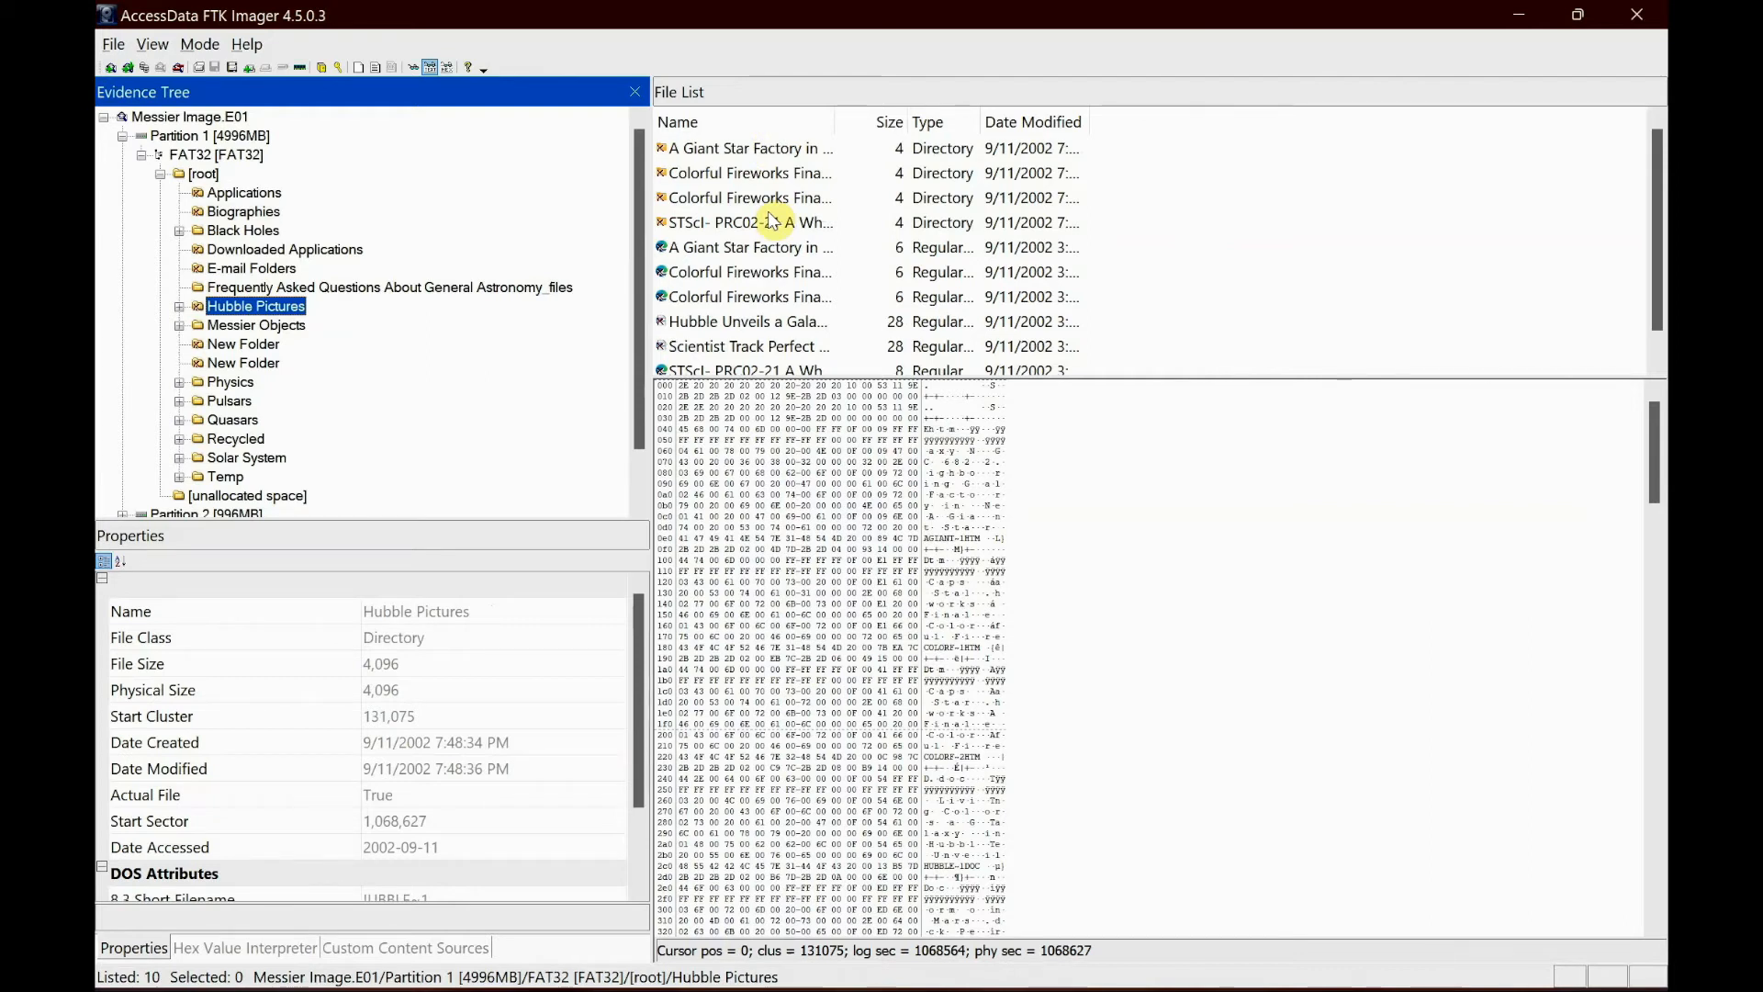
- Choose Export Logical Image (AD1)… on Hubble Pictures, opening the Create Image dialog with it as source
{"action": "right_click", "coordinate": [255, 307]}
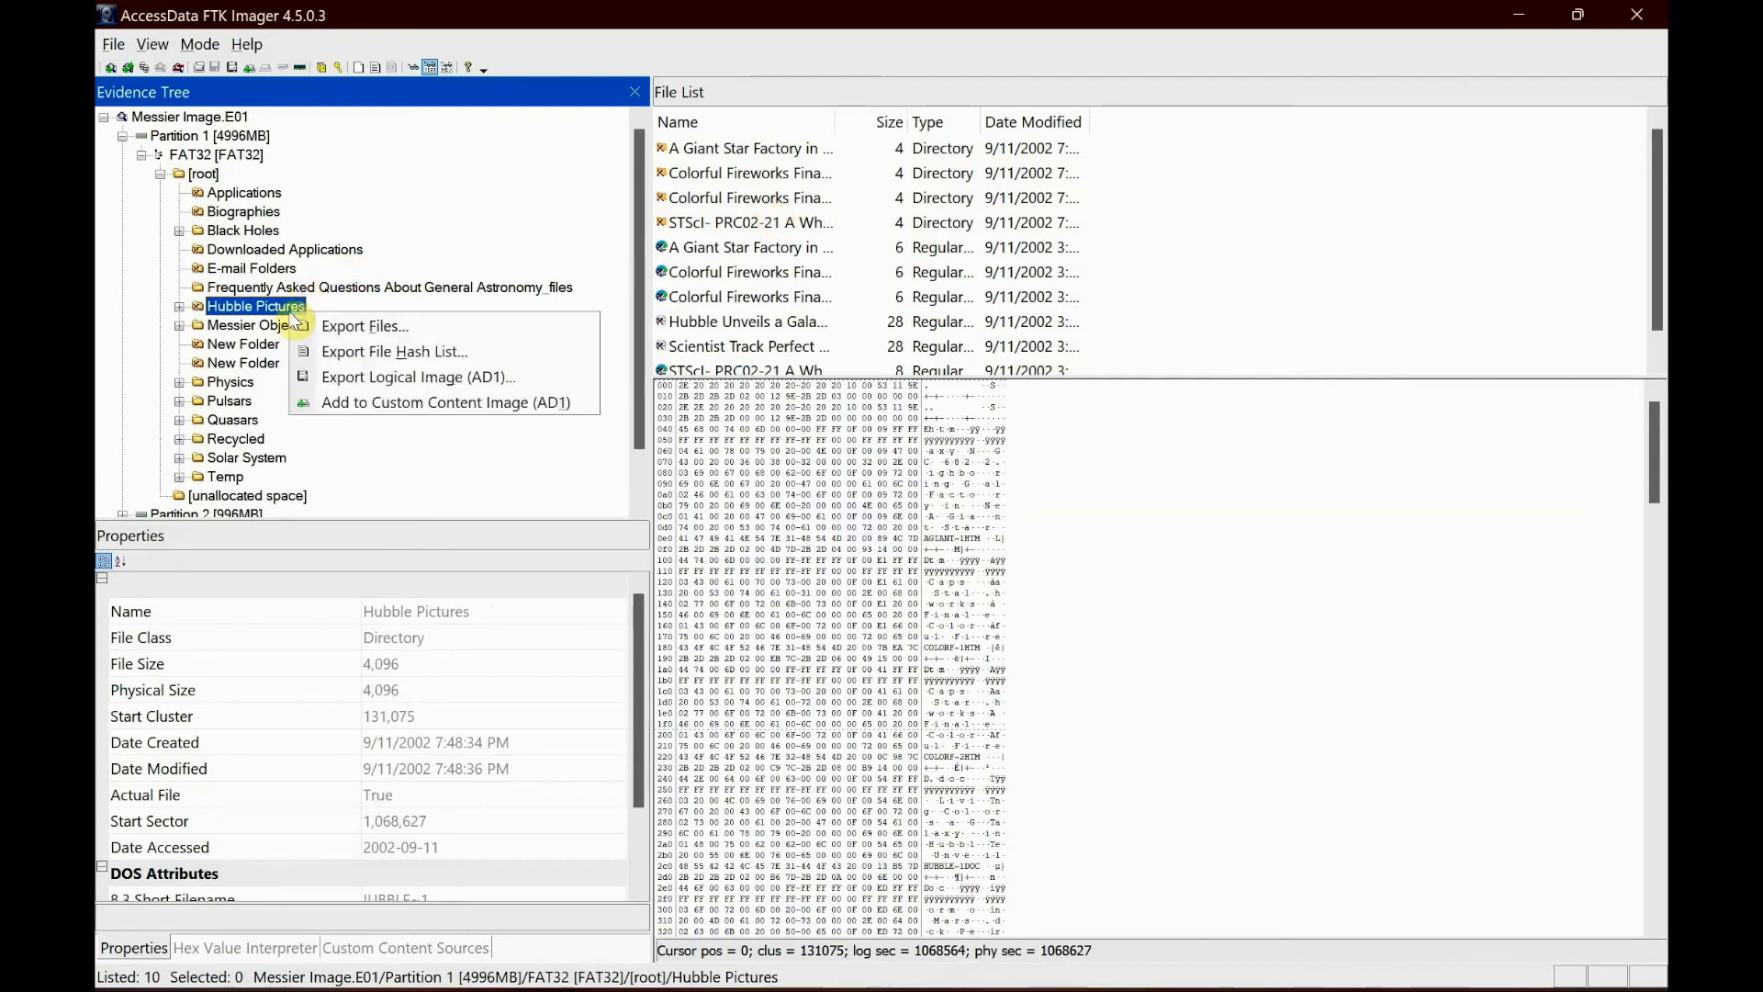
{"action": "mouse_move", "coordinate": [364, 326]}
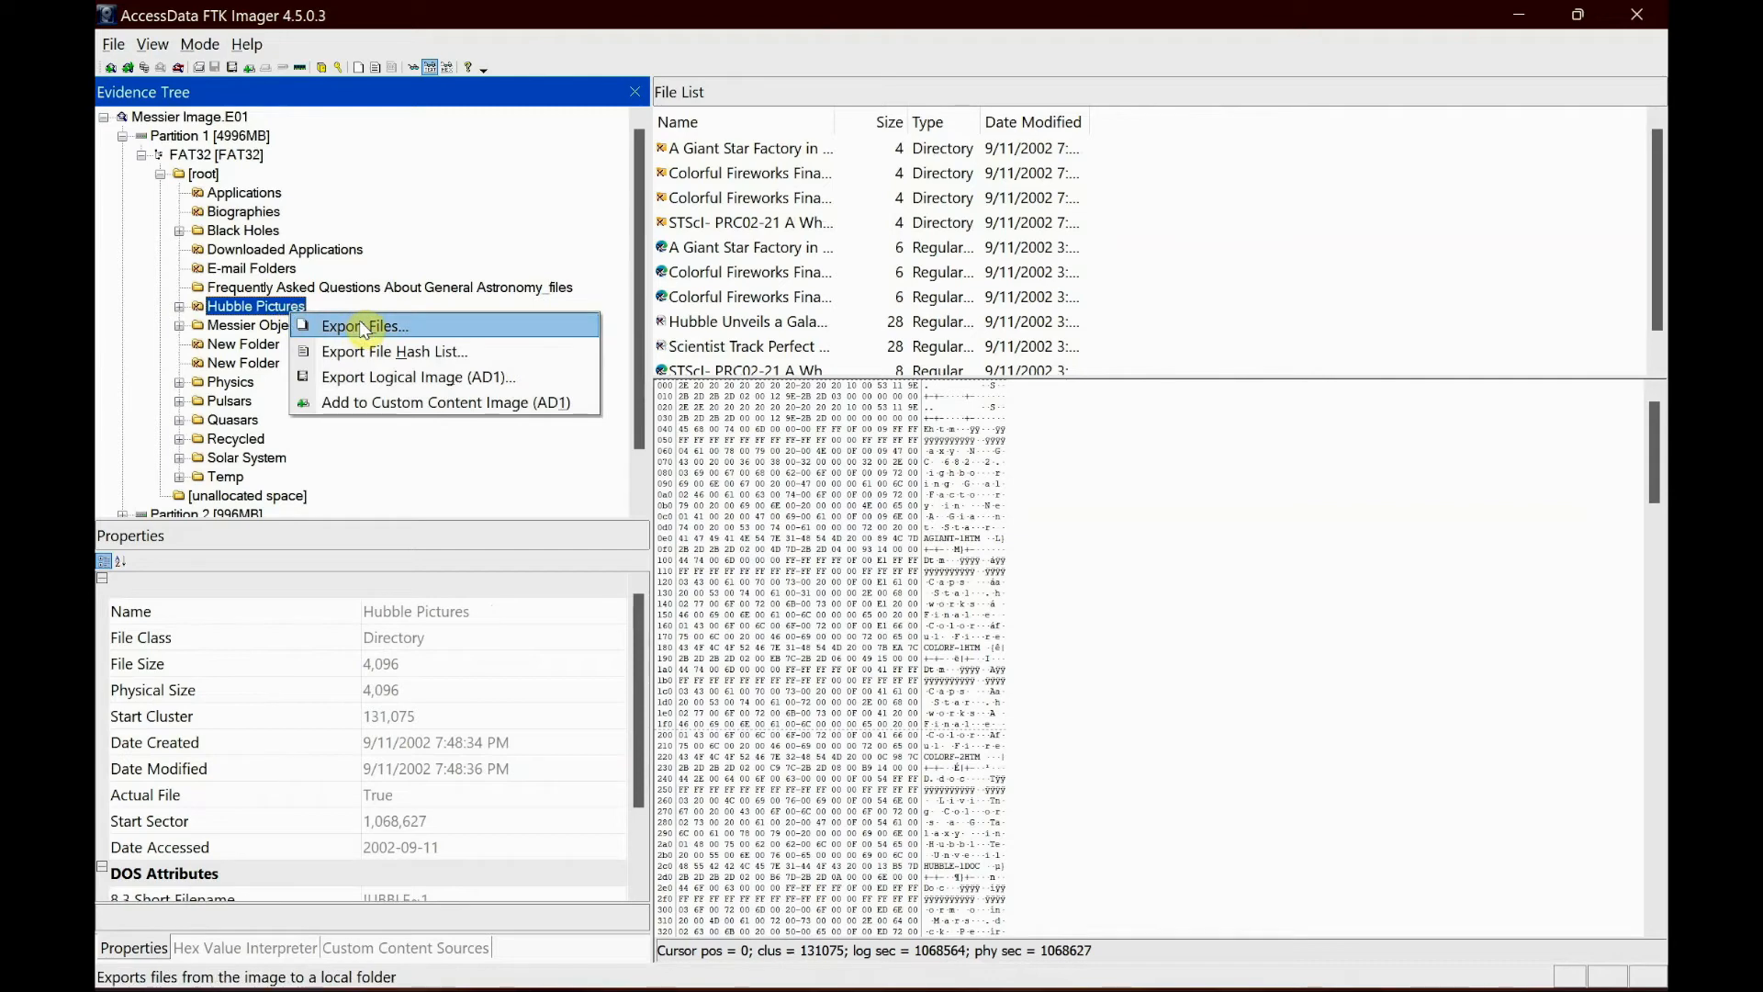
{"action": "left_click", "coordinate": [416, 376]}
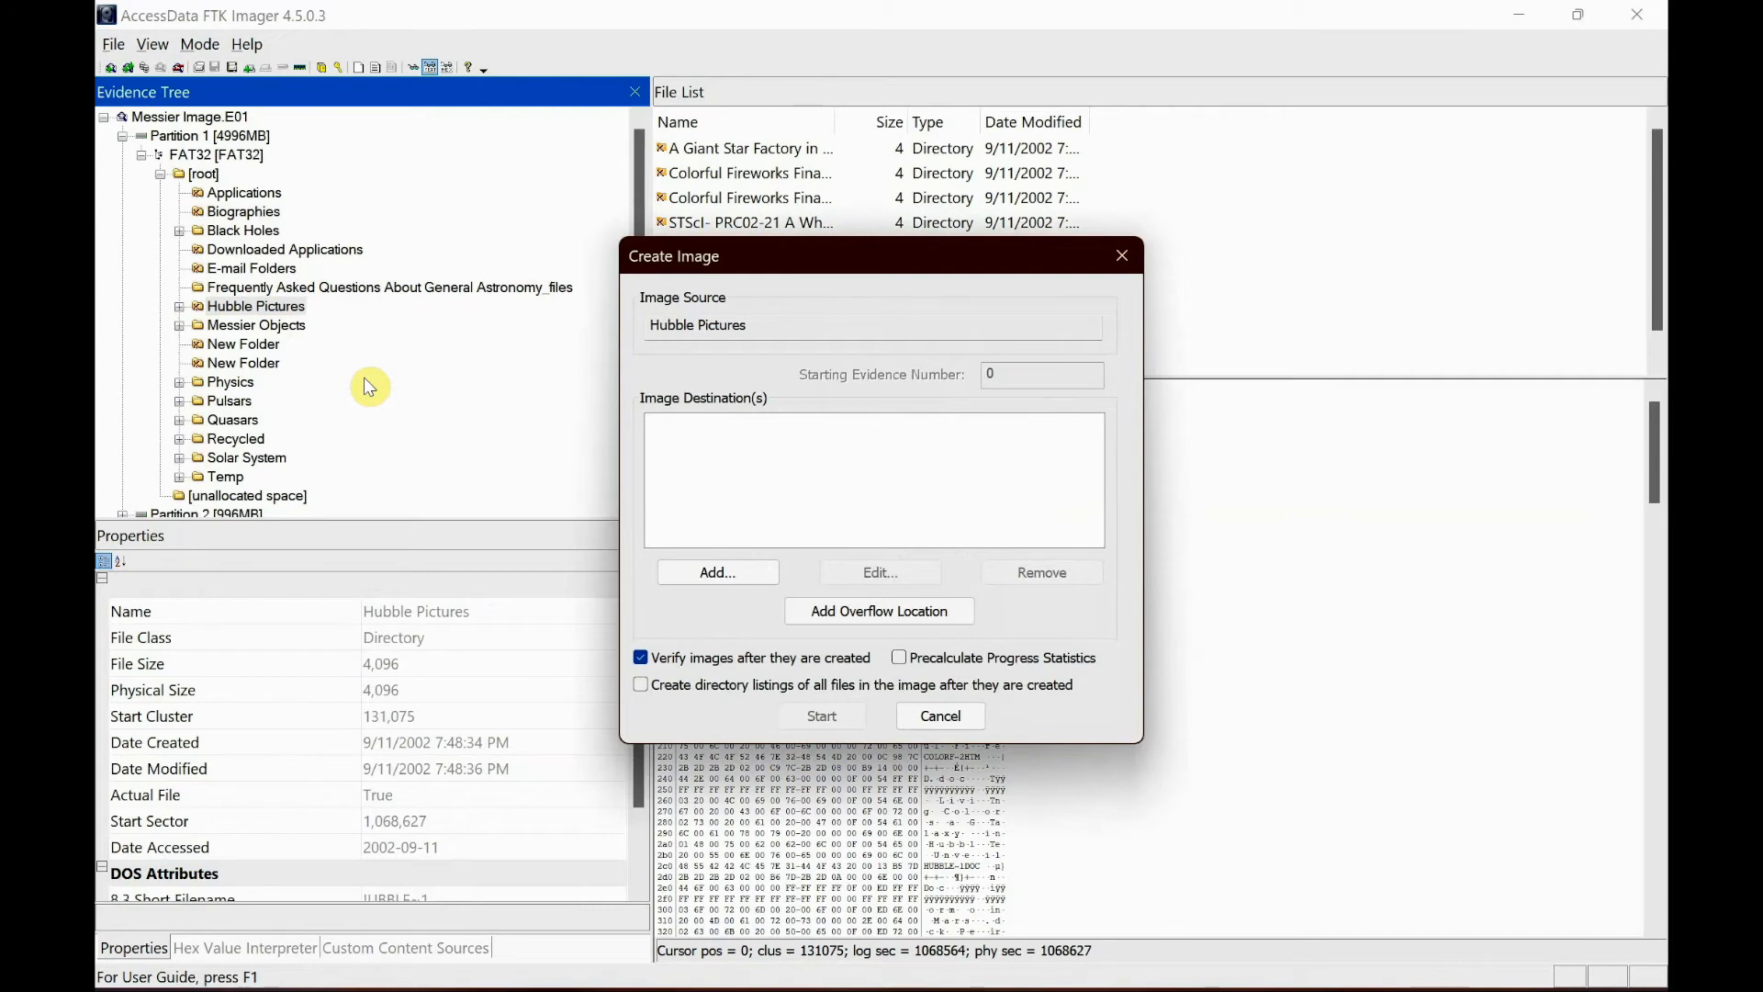
{"action": "mouse_move", "coordinate": [112, 442]}
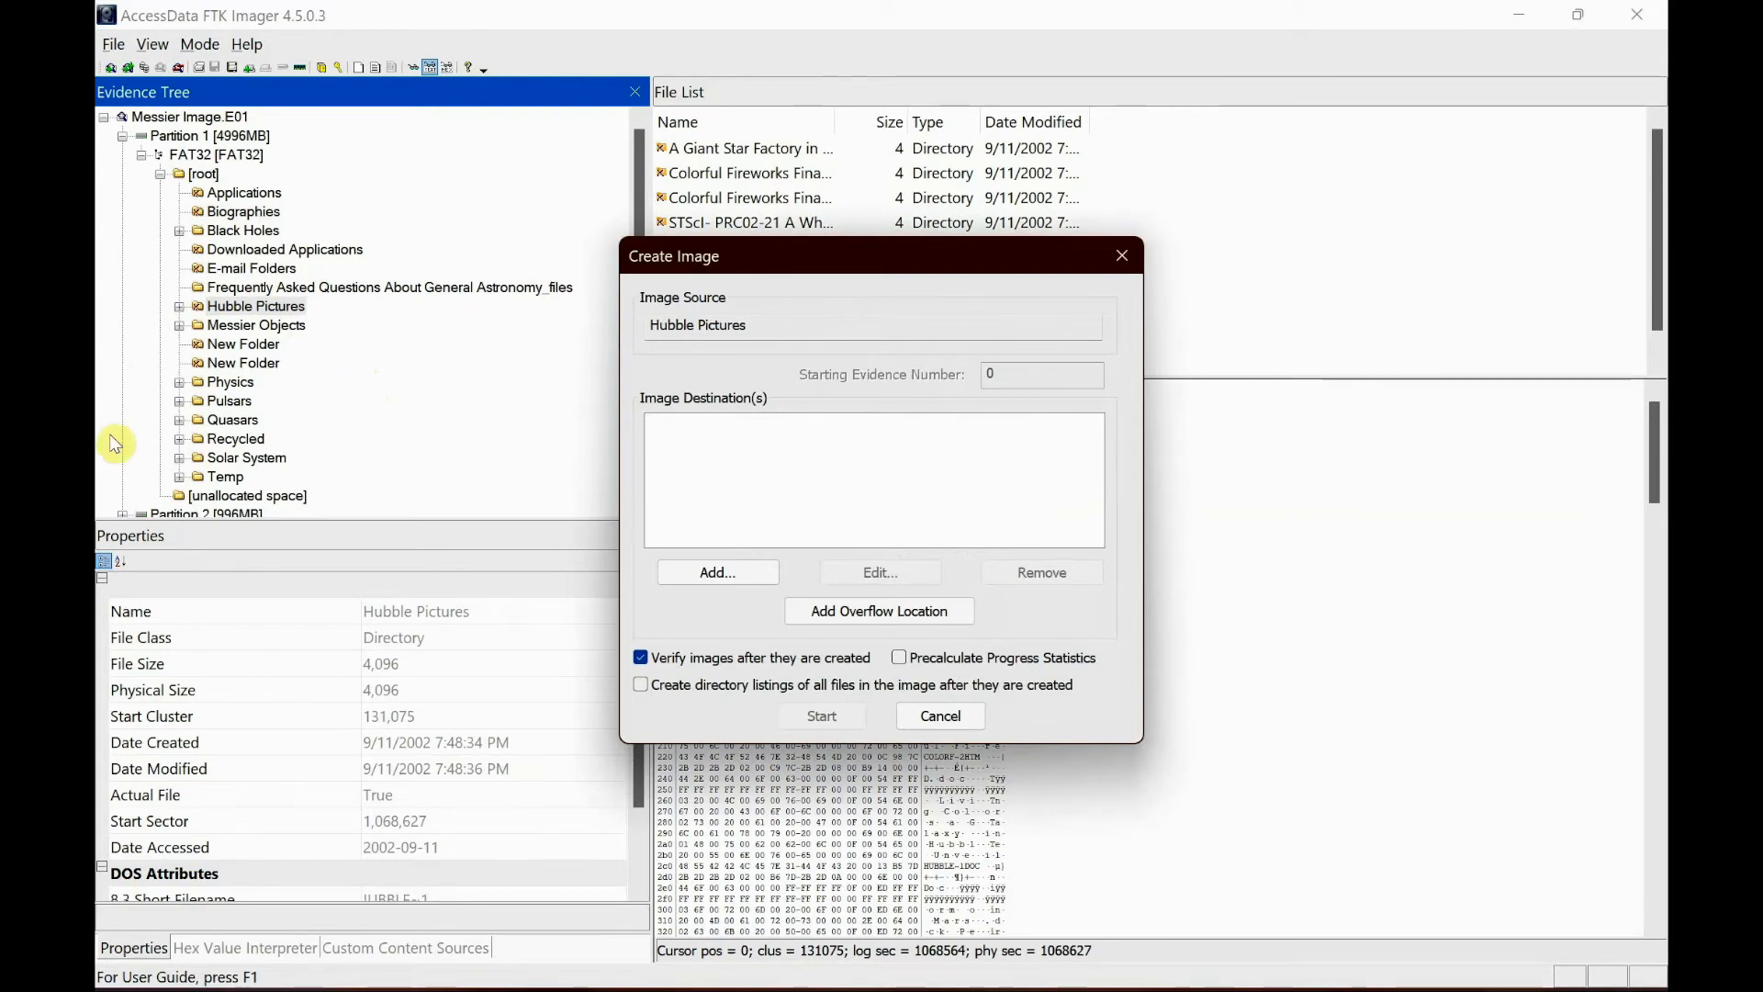
{"action": "mouse_move", "coordinate": [288, 325]}
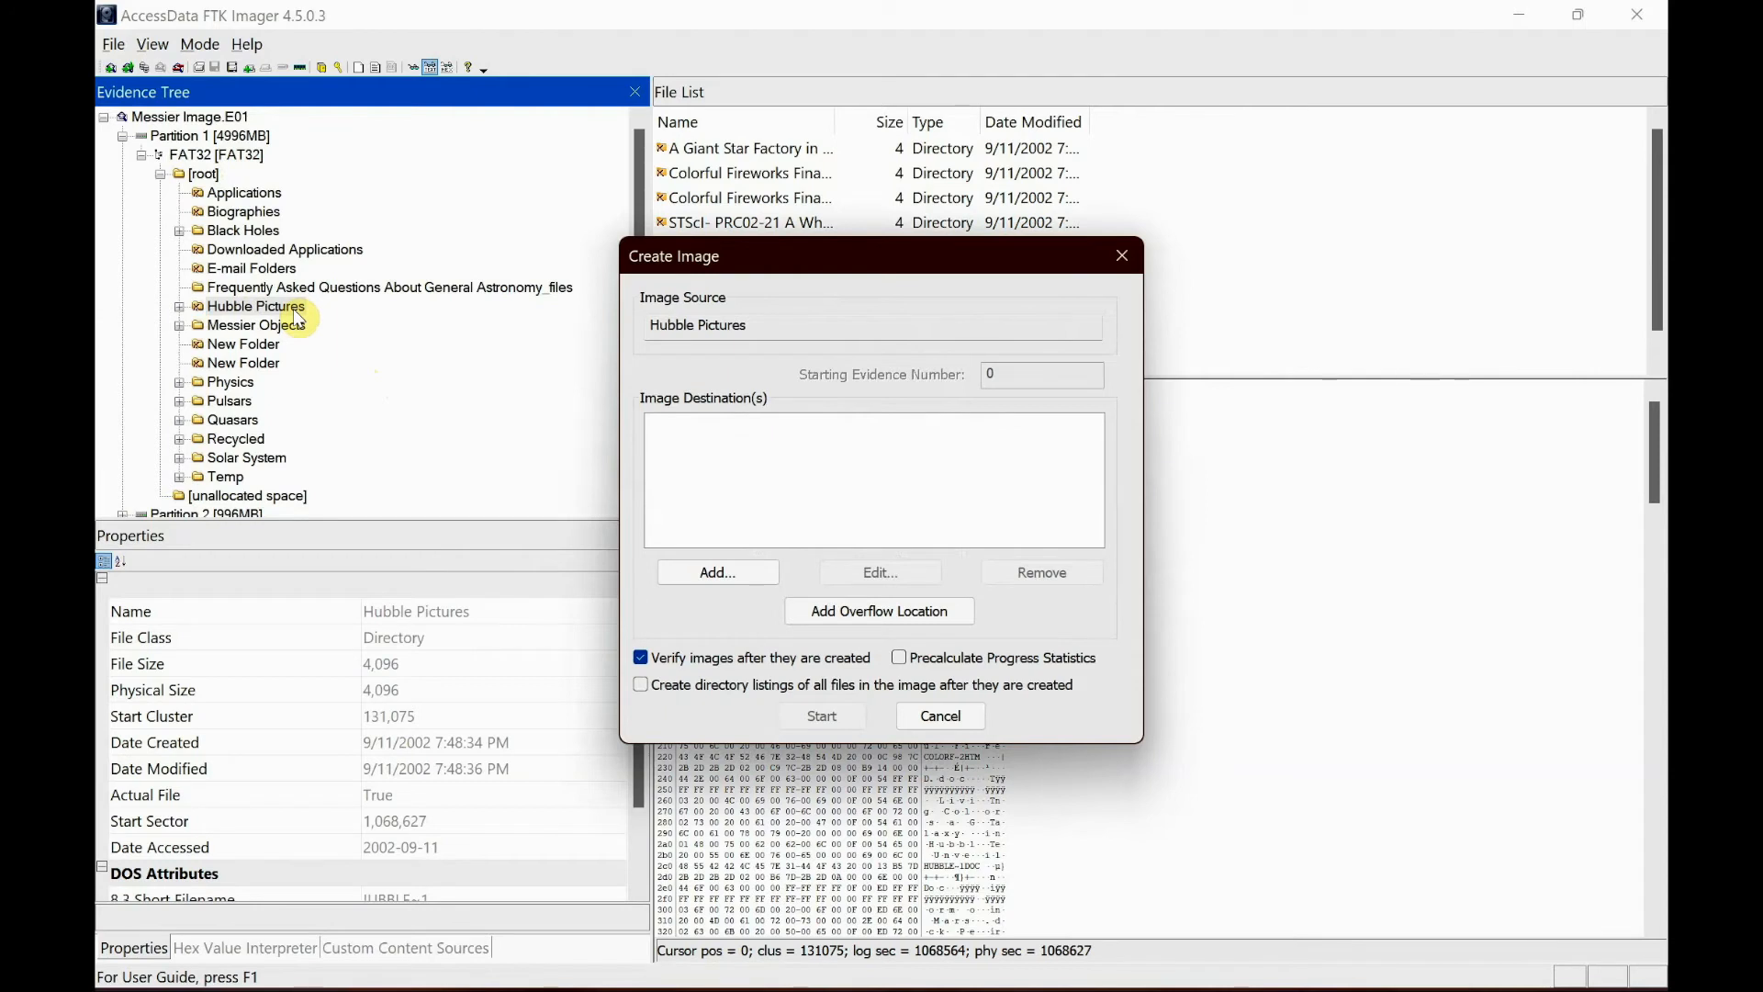
{"action": "mouse_move", "coordinate": [403, 349]}
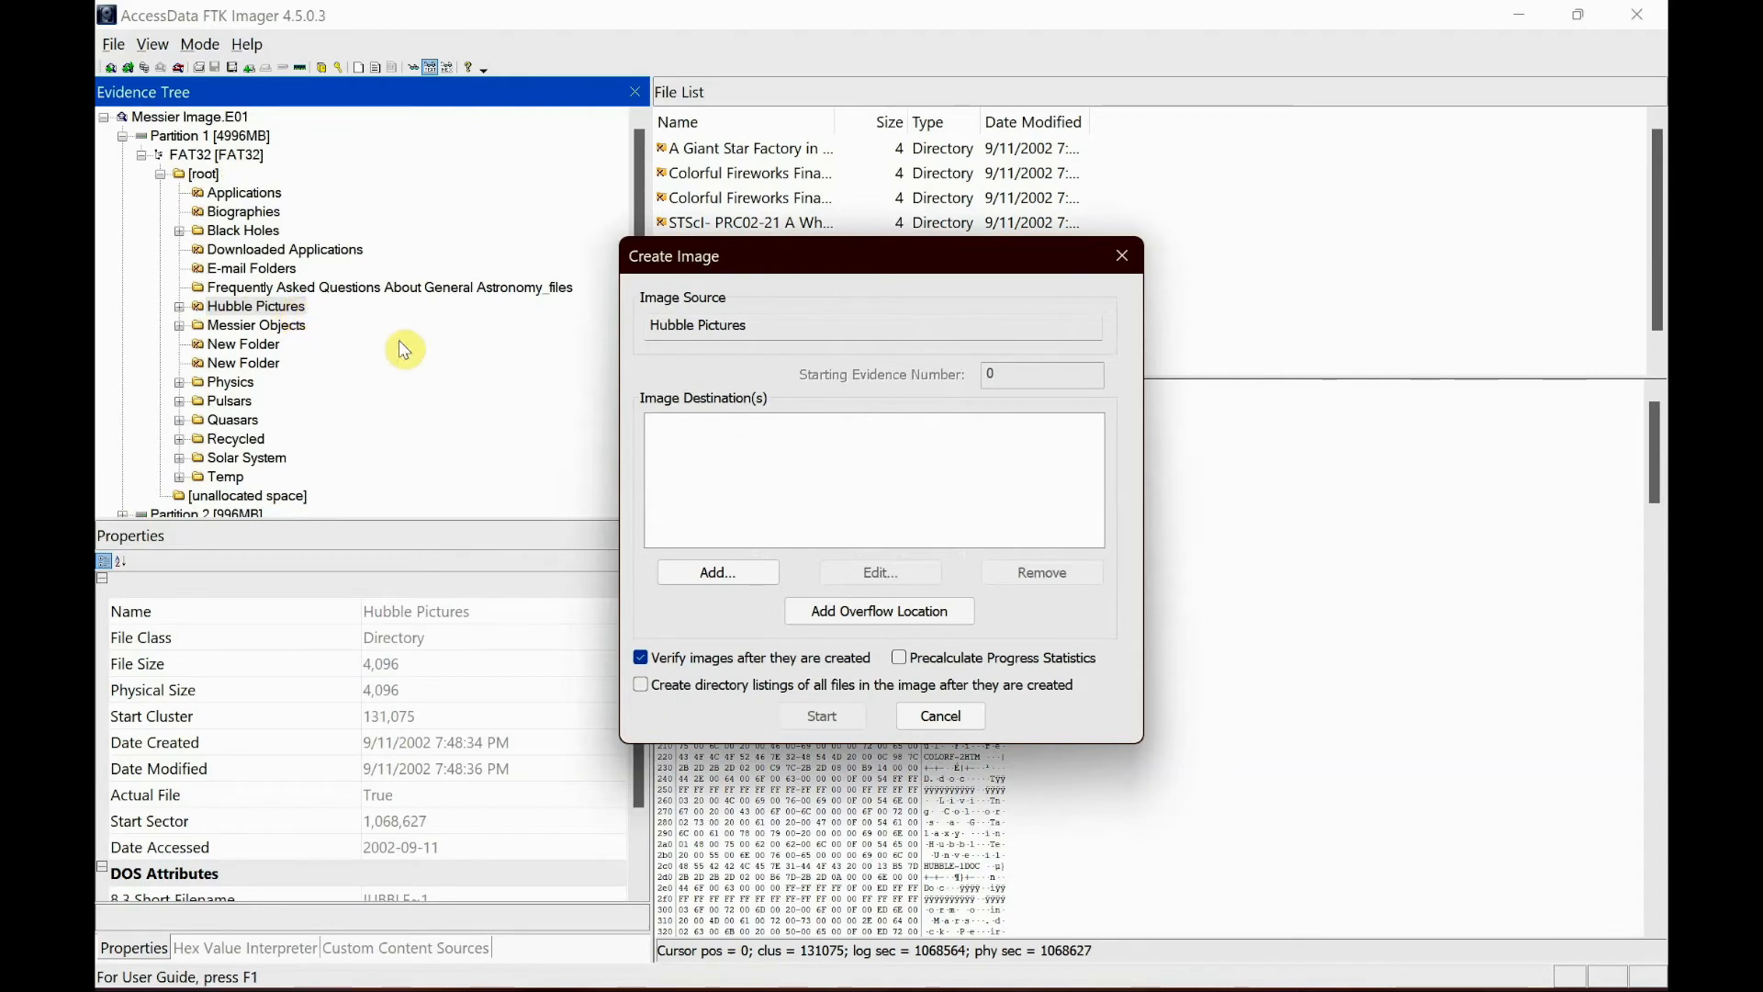
{"action": "mouse_move", "coordinate": [413, 354]}
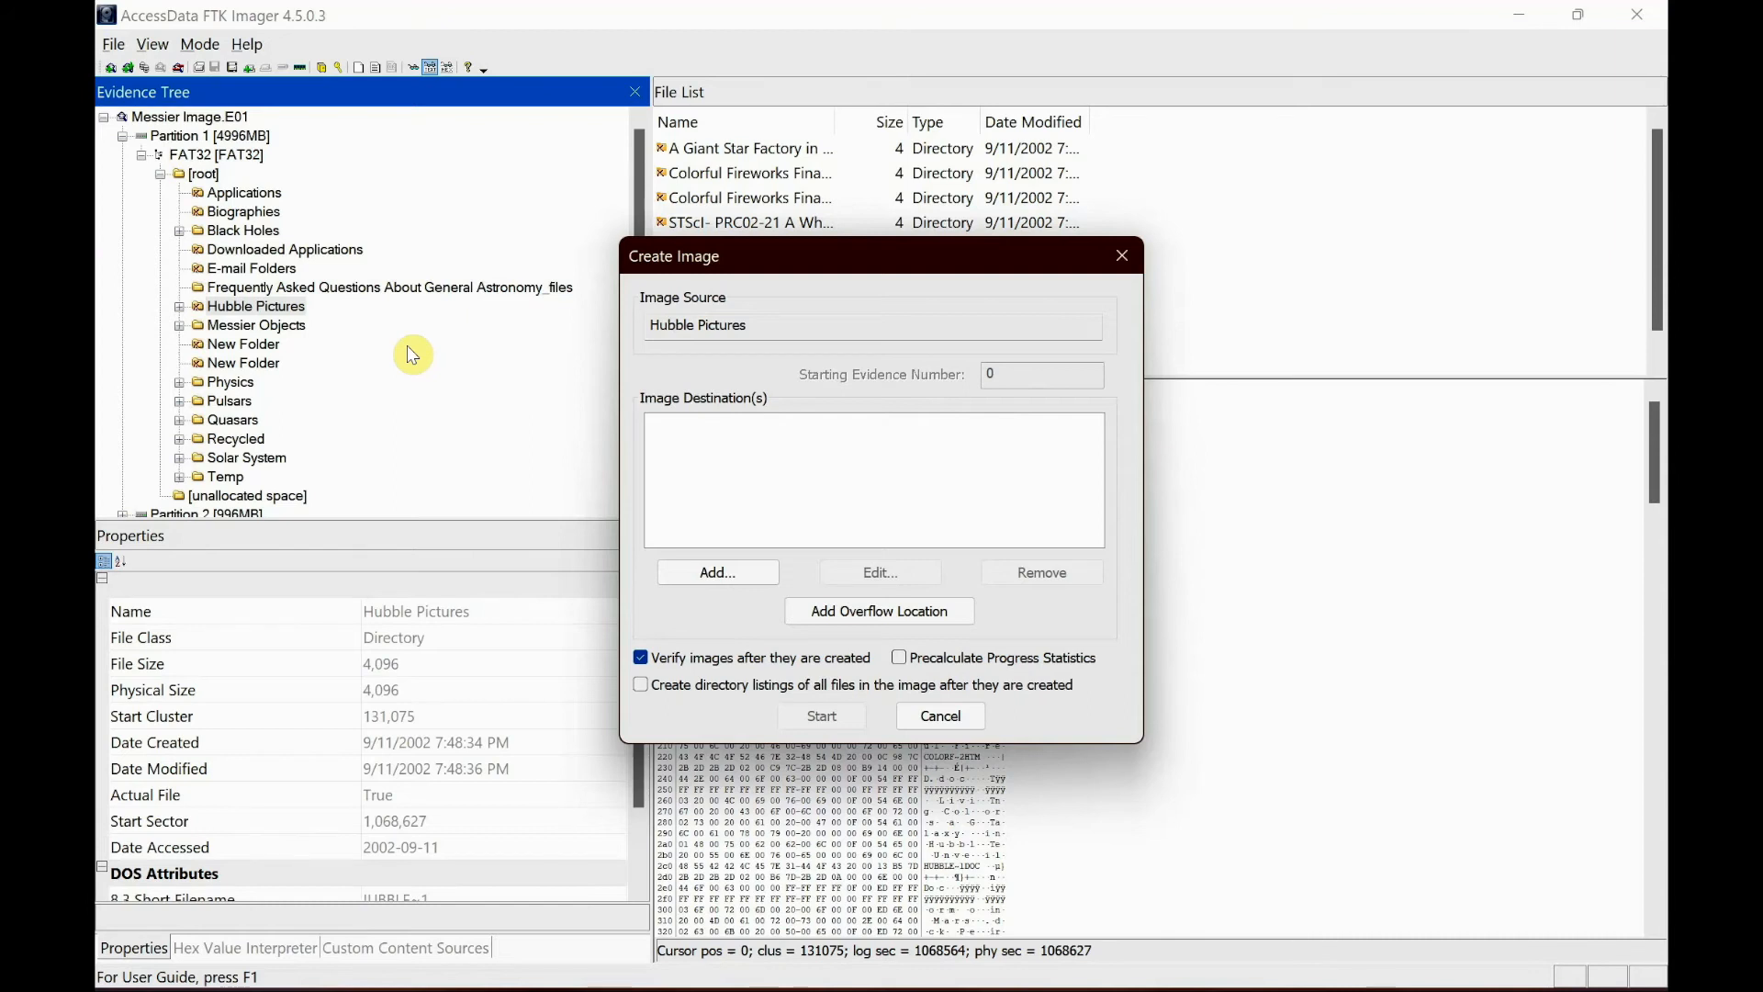
{"action": "mouse_move", "coordinate": [297, 317]}
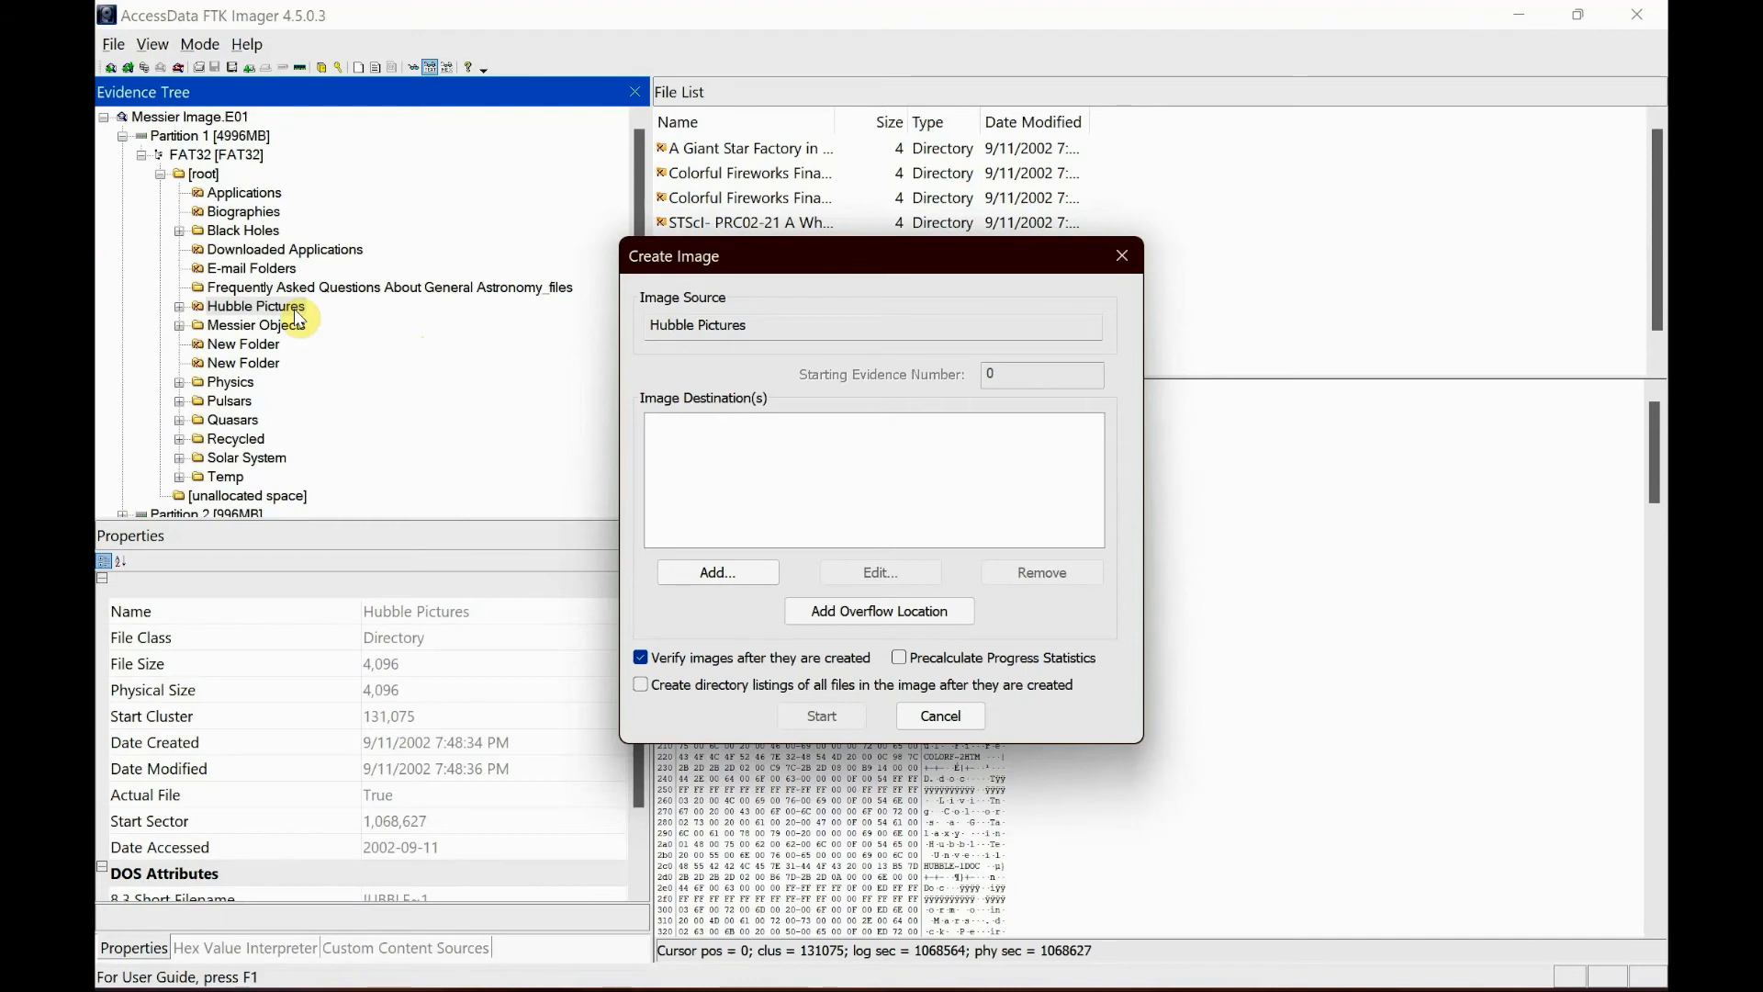
{"action": "mouse_move", "coordinate": [813, 430]}
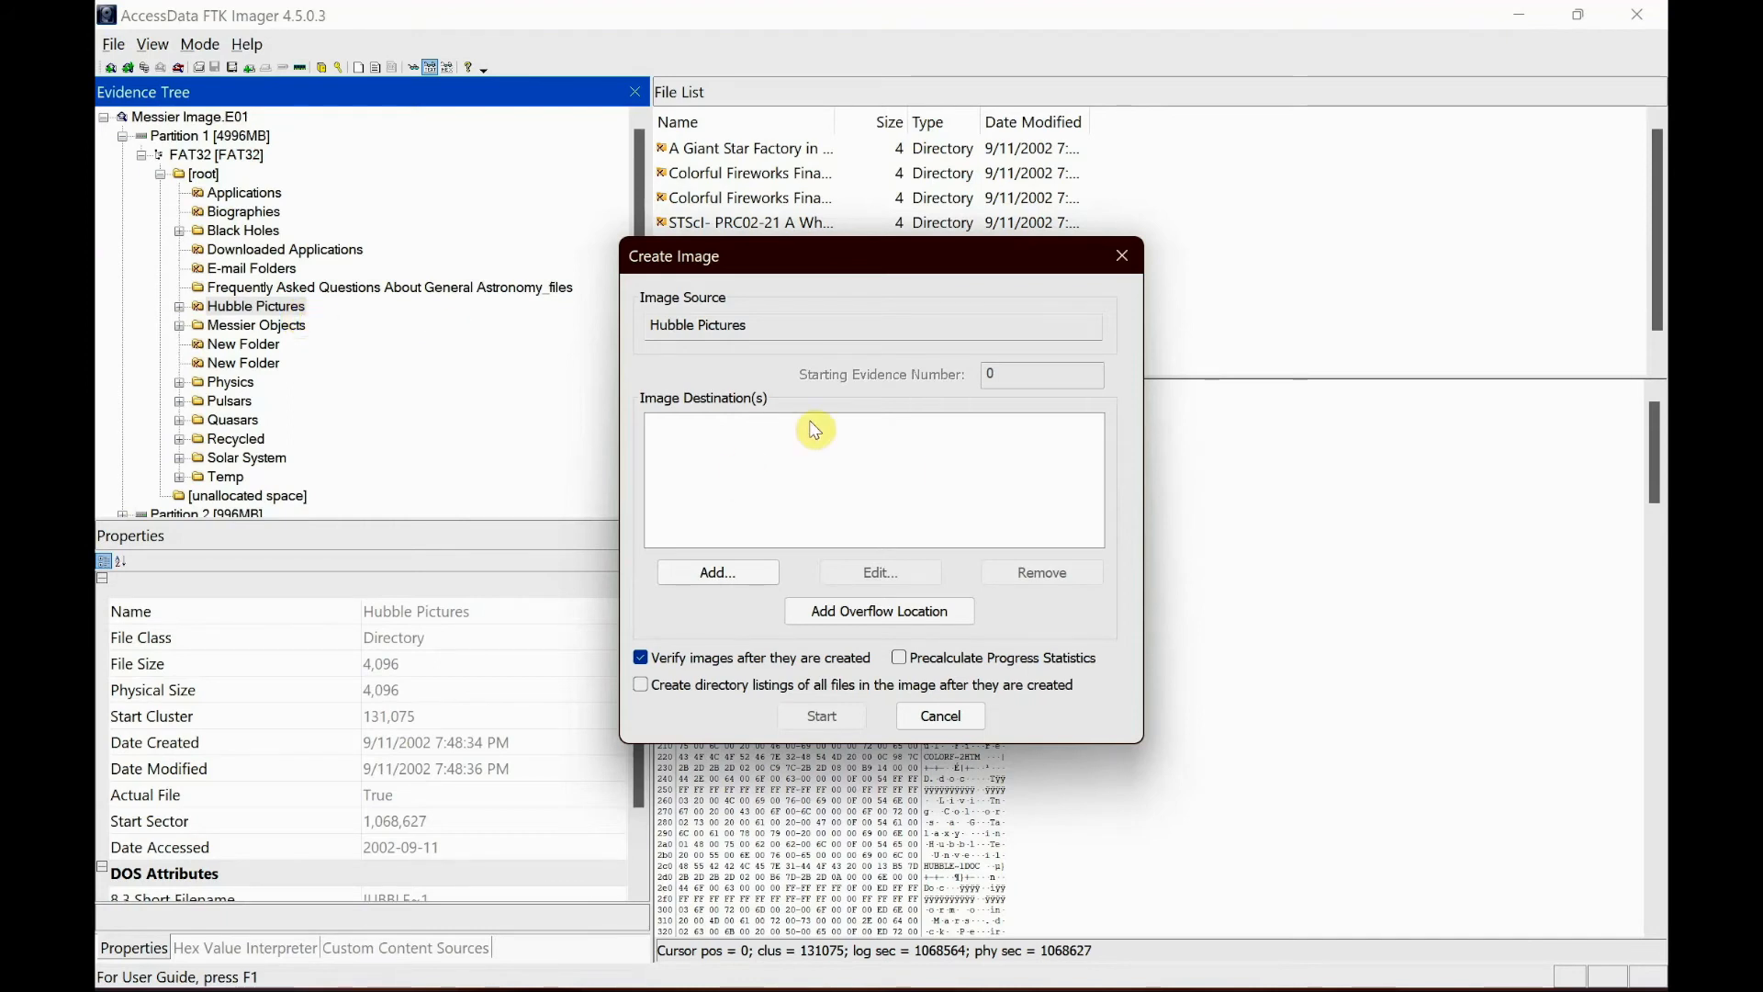
- Enter evidence details: case 001, evidence 23, description Testing, examiner Raj
{"action": "left_click", "coordinate": [716, 571]}
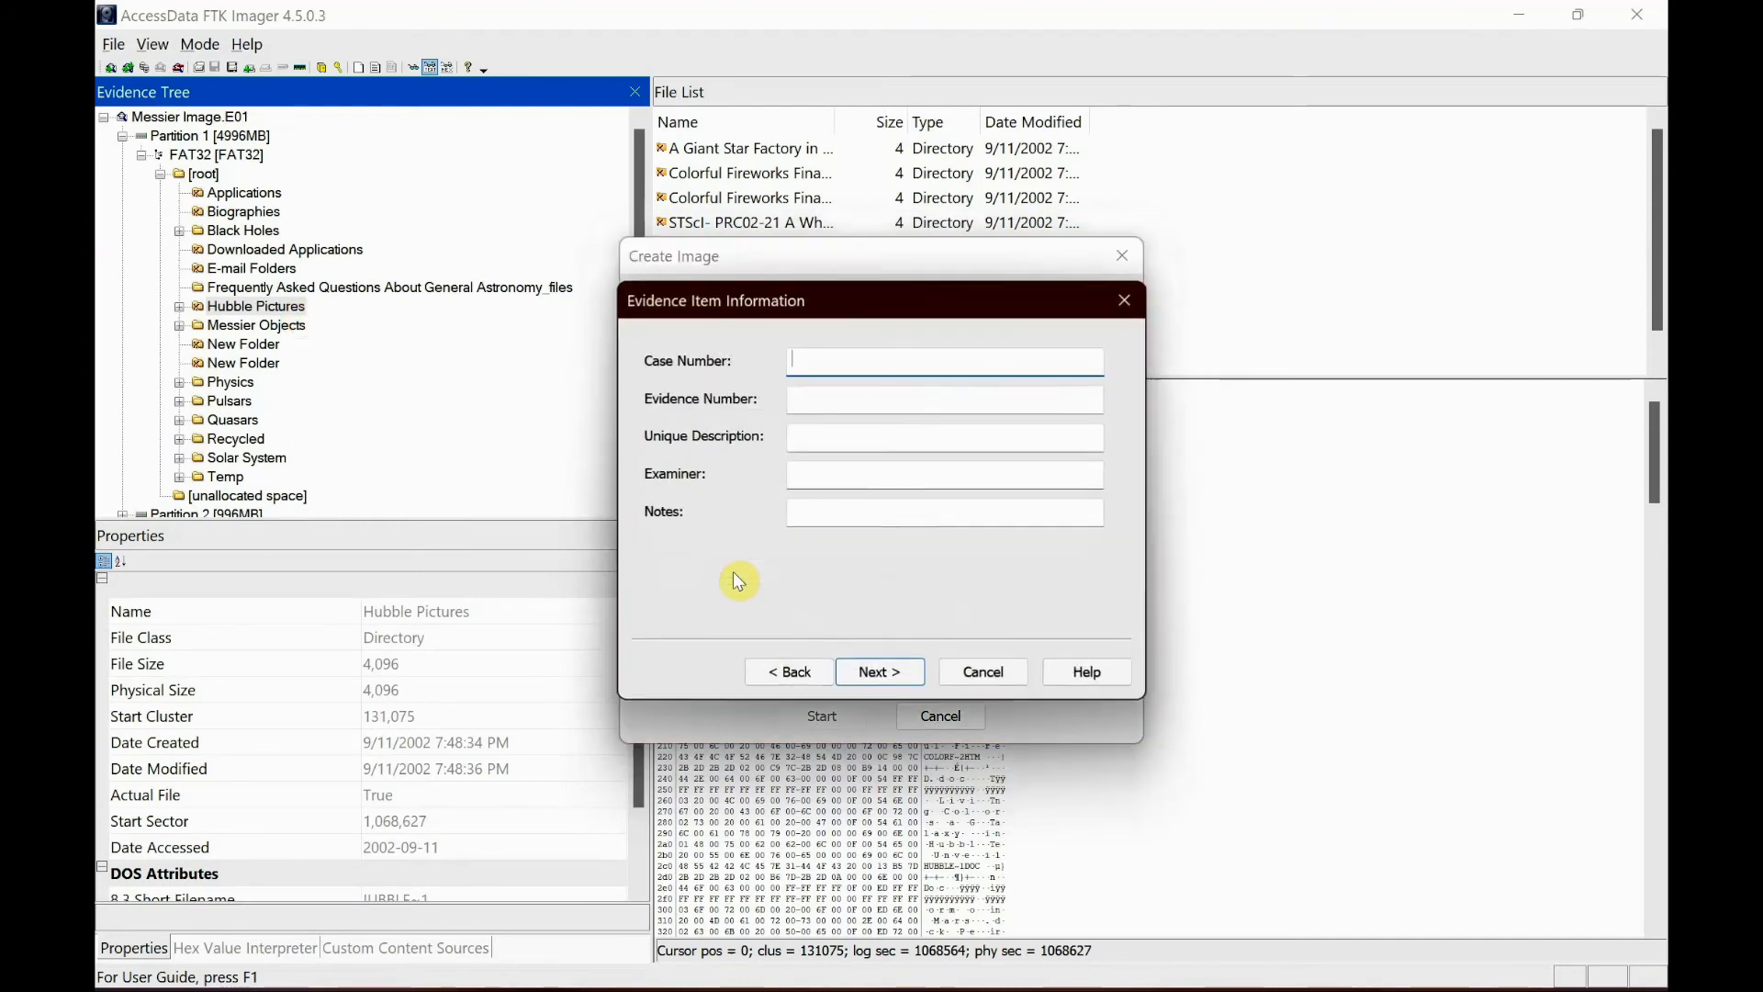
{"action": "type", "text": "001"}
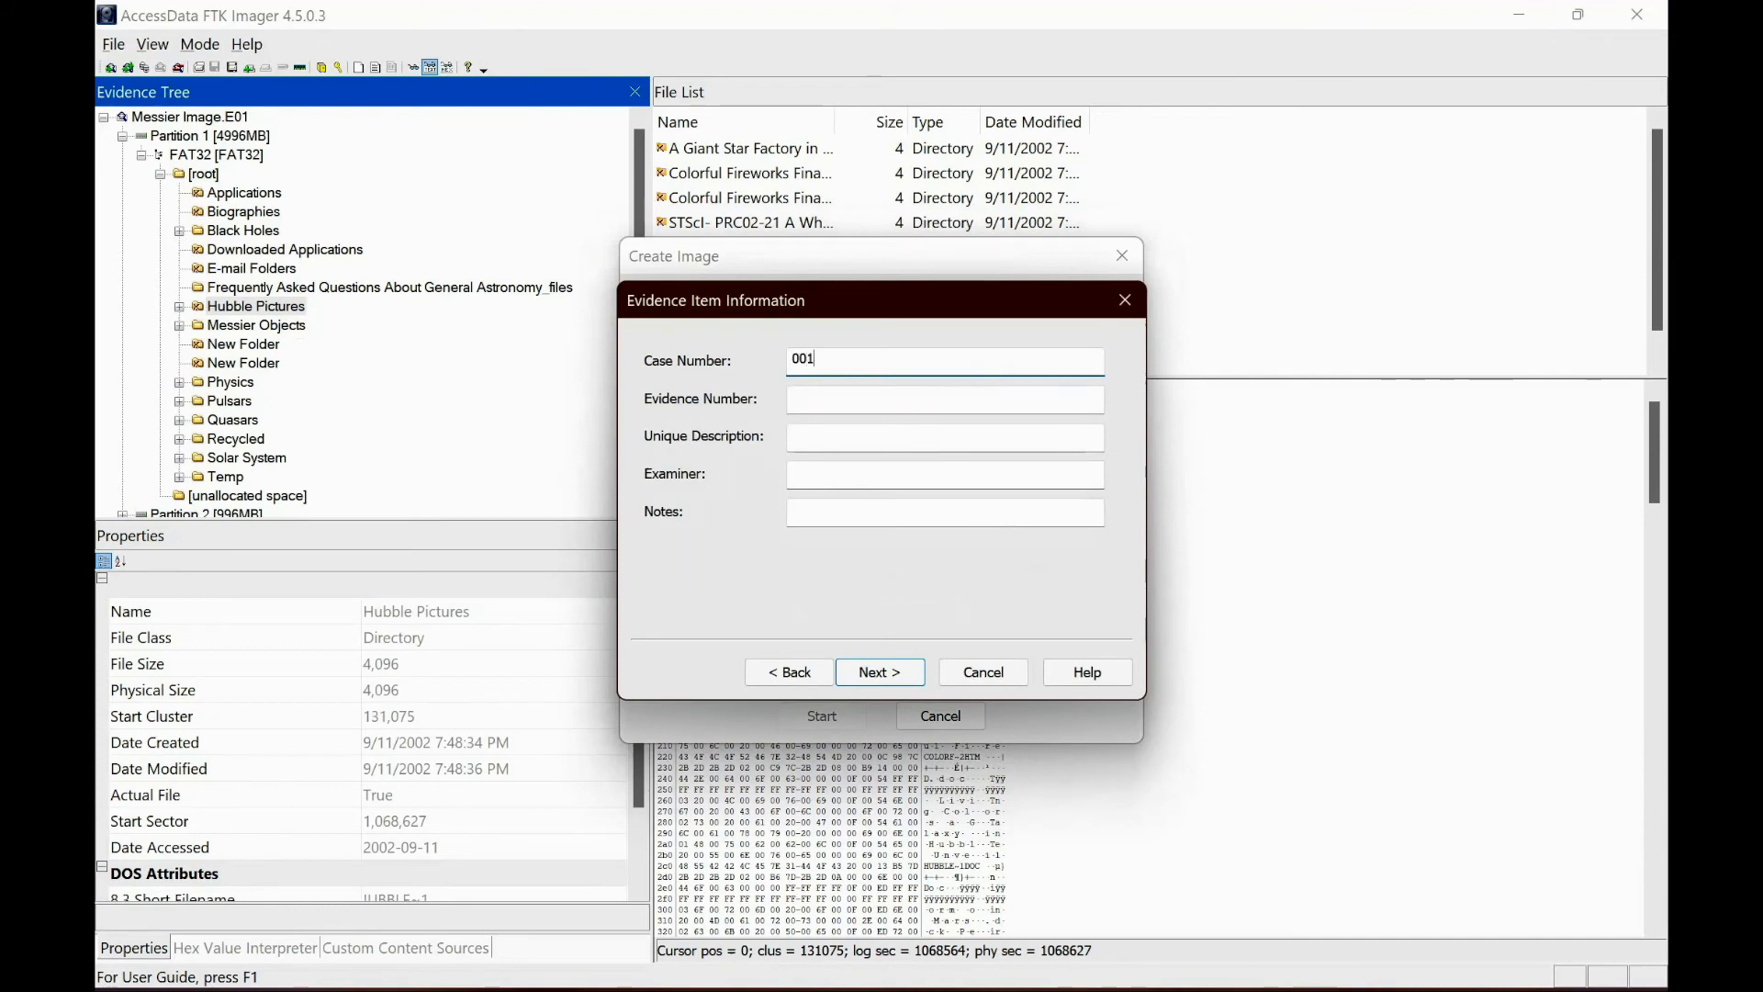
{"action": "type", "text": "2"}
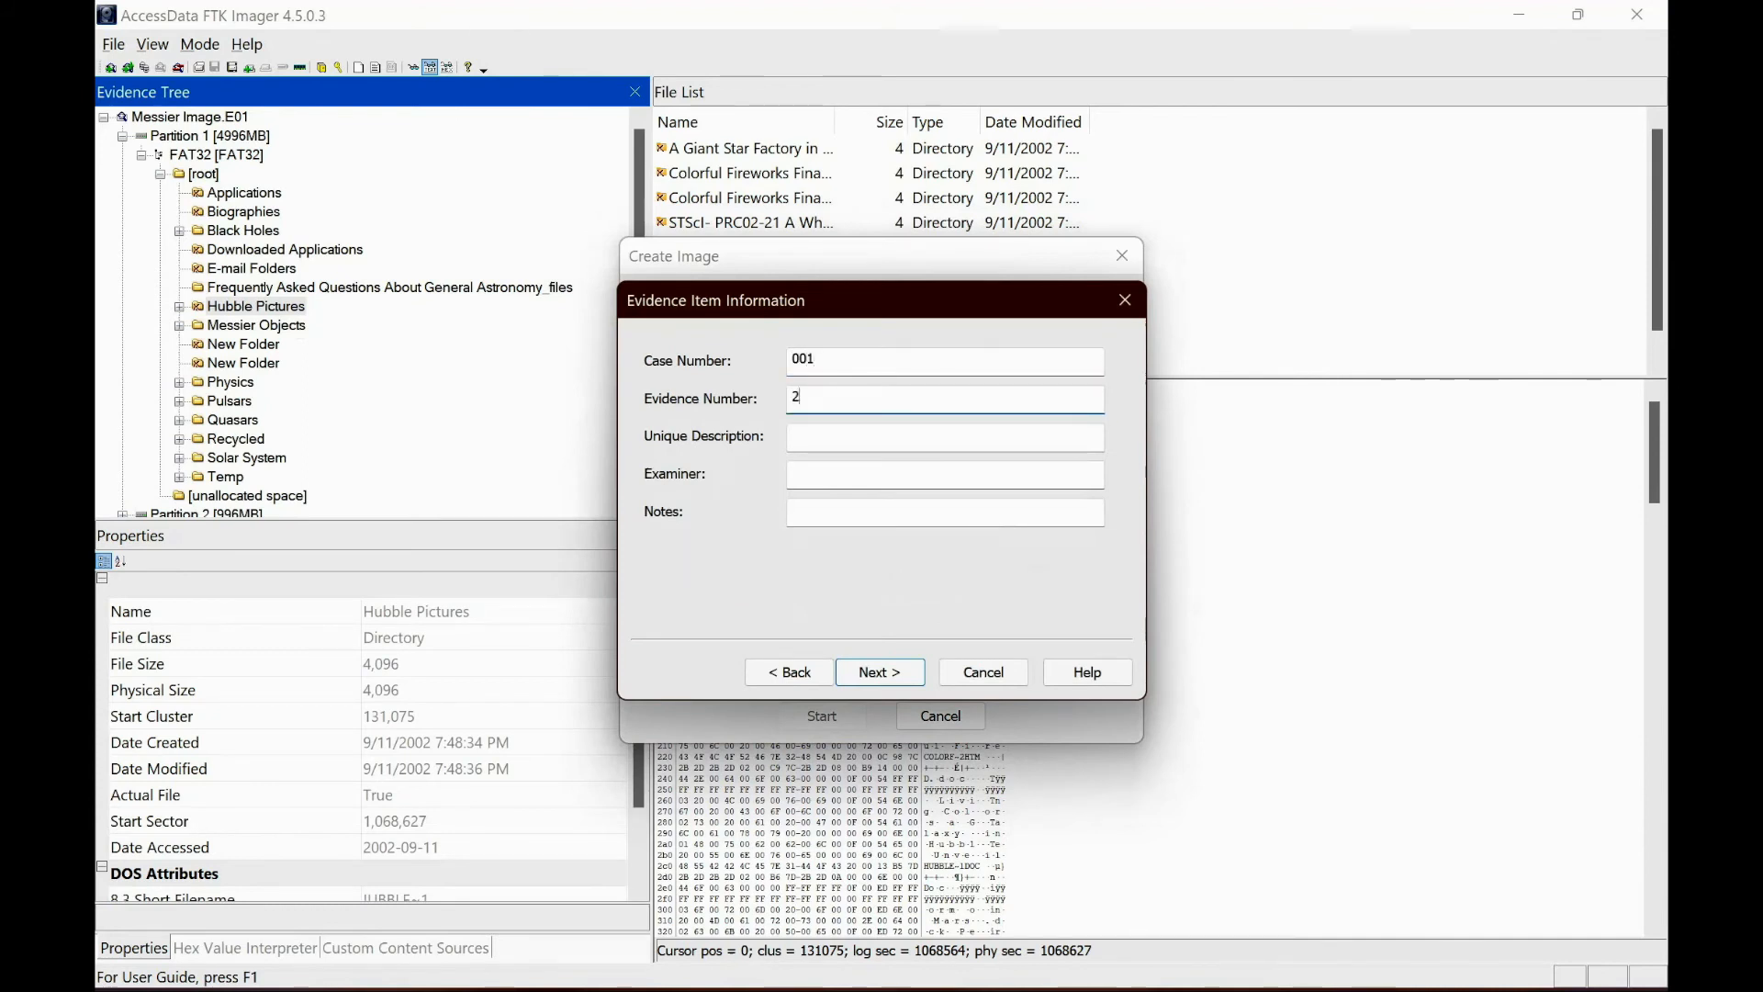
{"action": "type", "text": "3"}
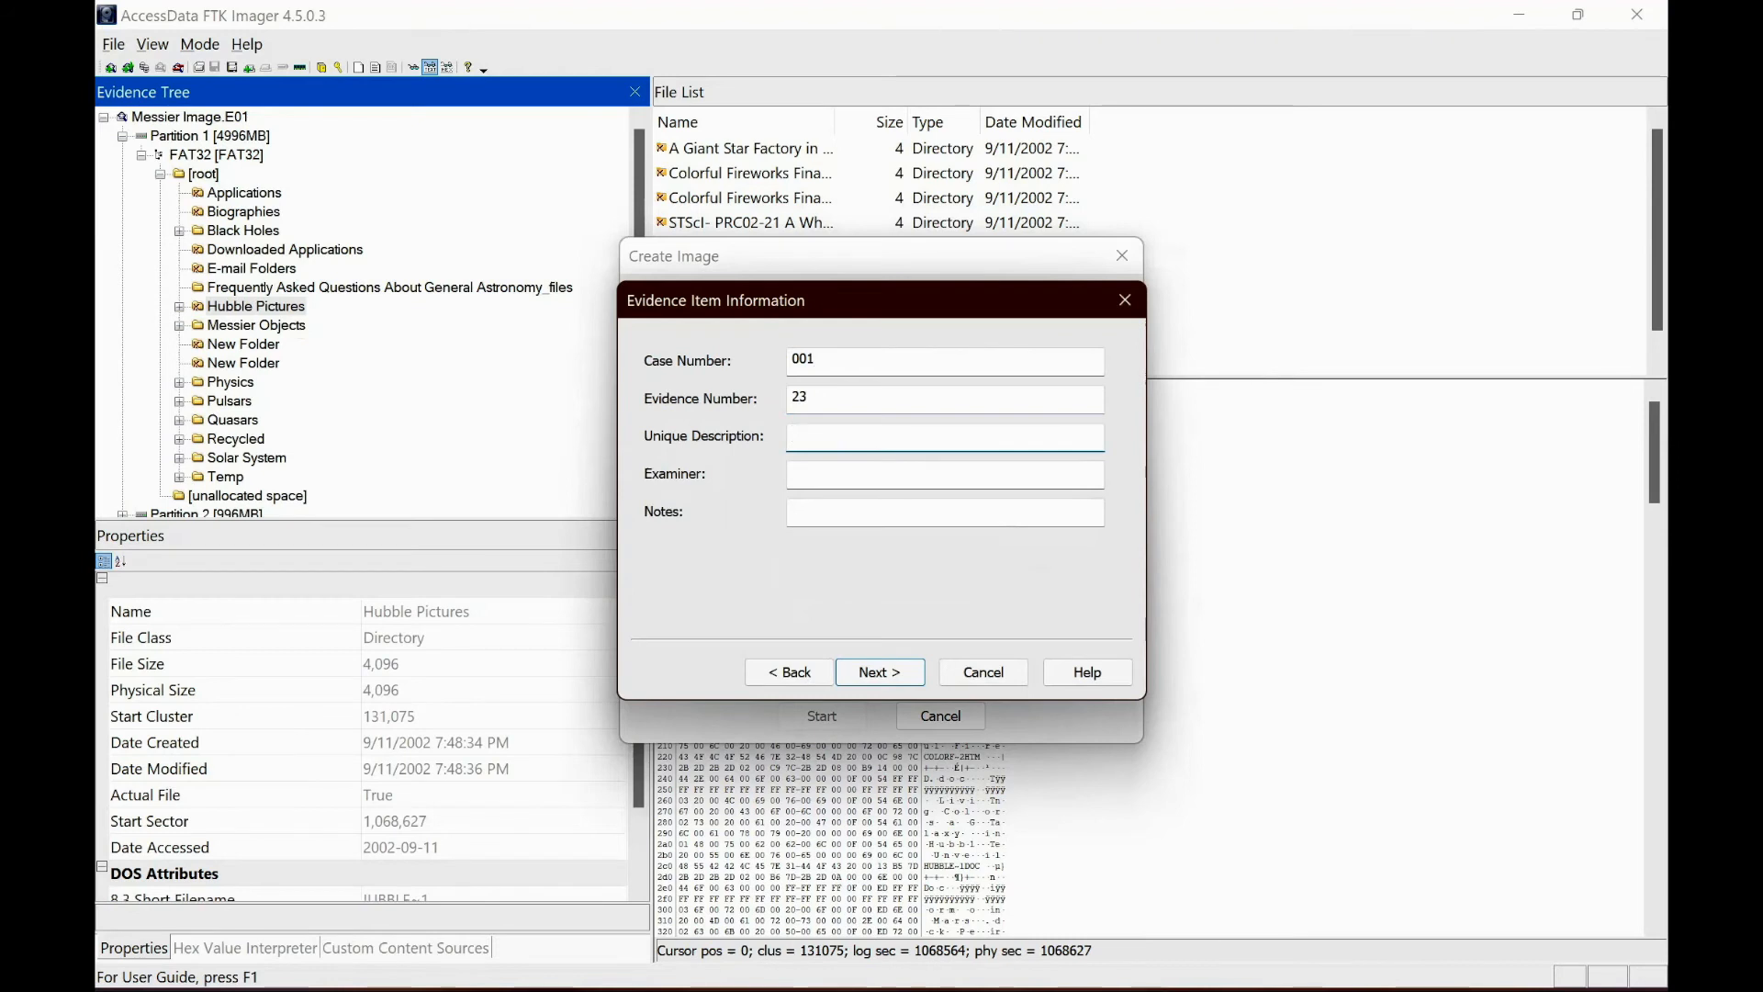
{"action": "type", "text": "Testing"}
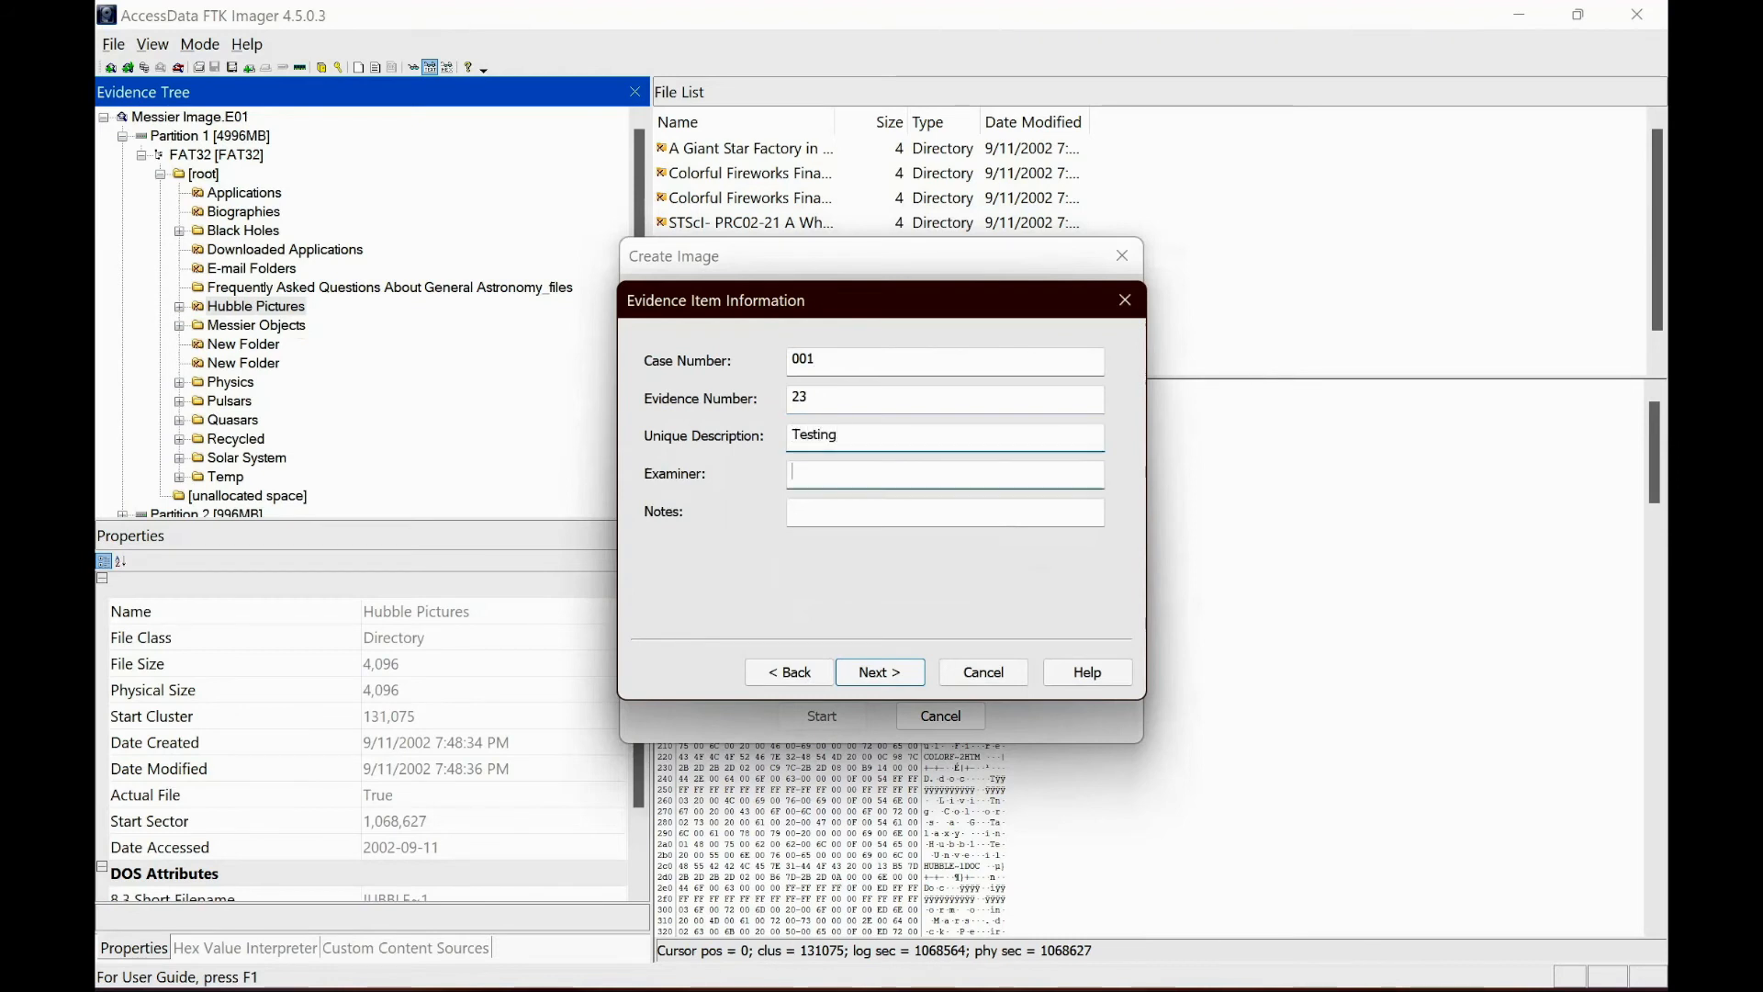
{"action": "type", "text": "Raj"}
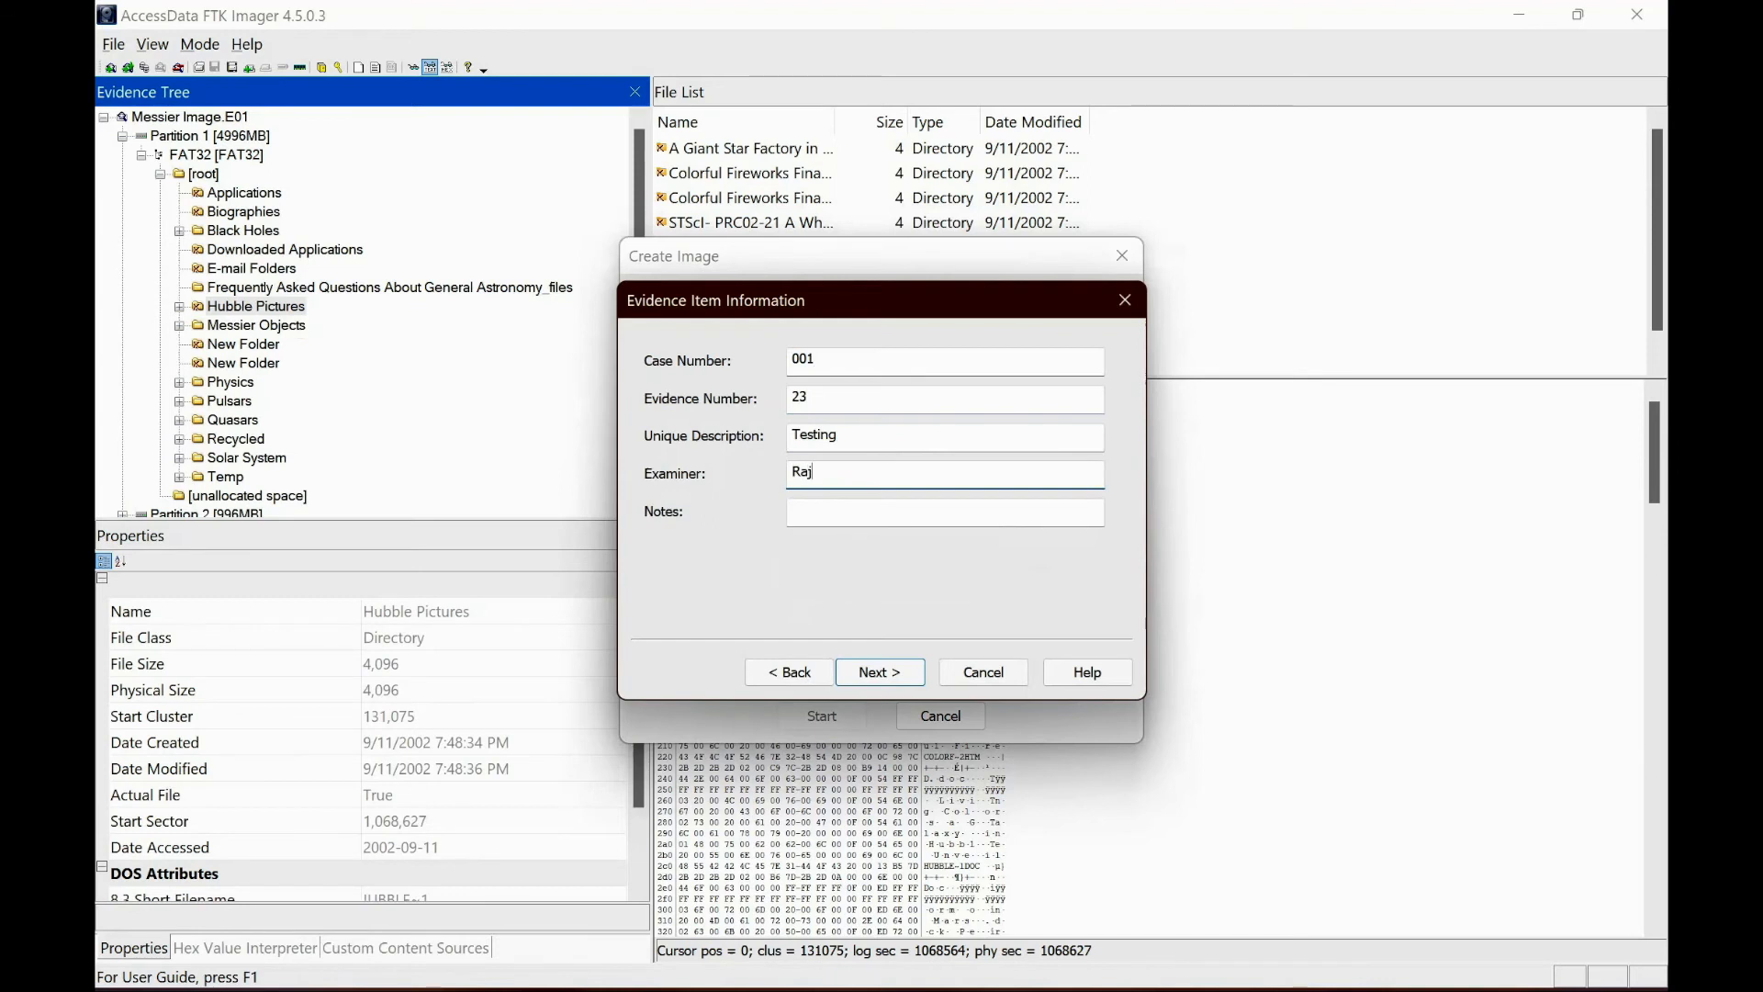
- Add the note 'FTK' and continue to the image destination step
{"action": "left_click", "coordinate": [944, 512]}
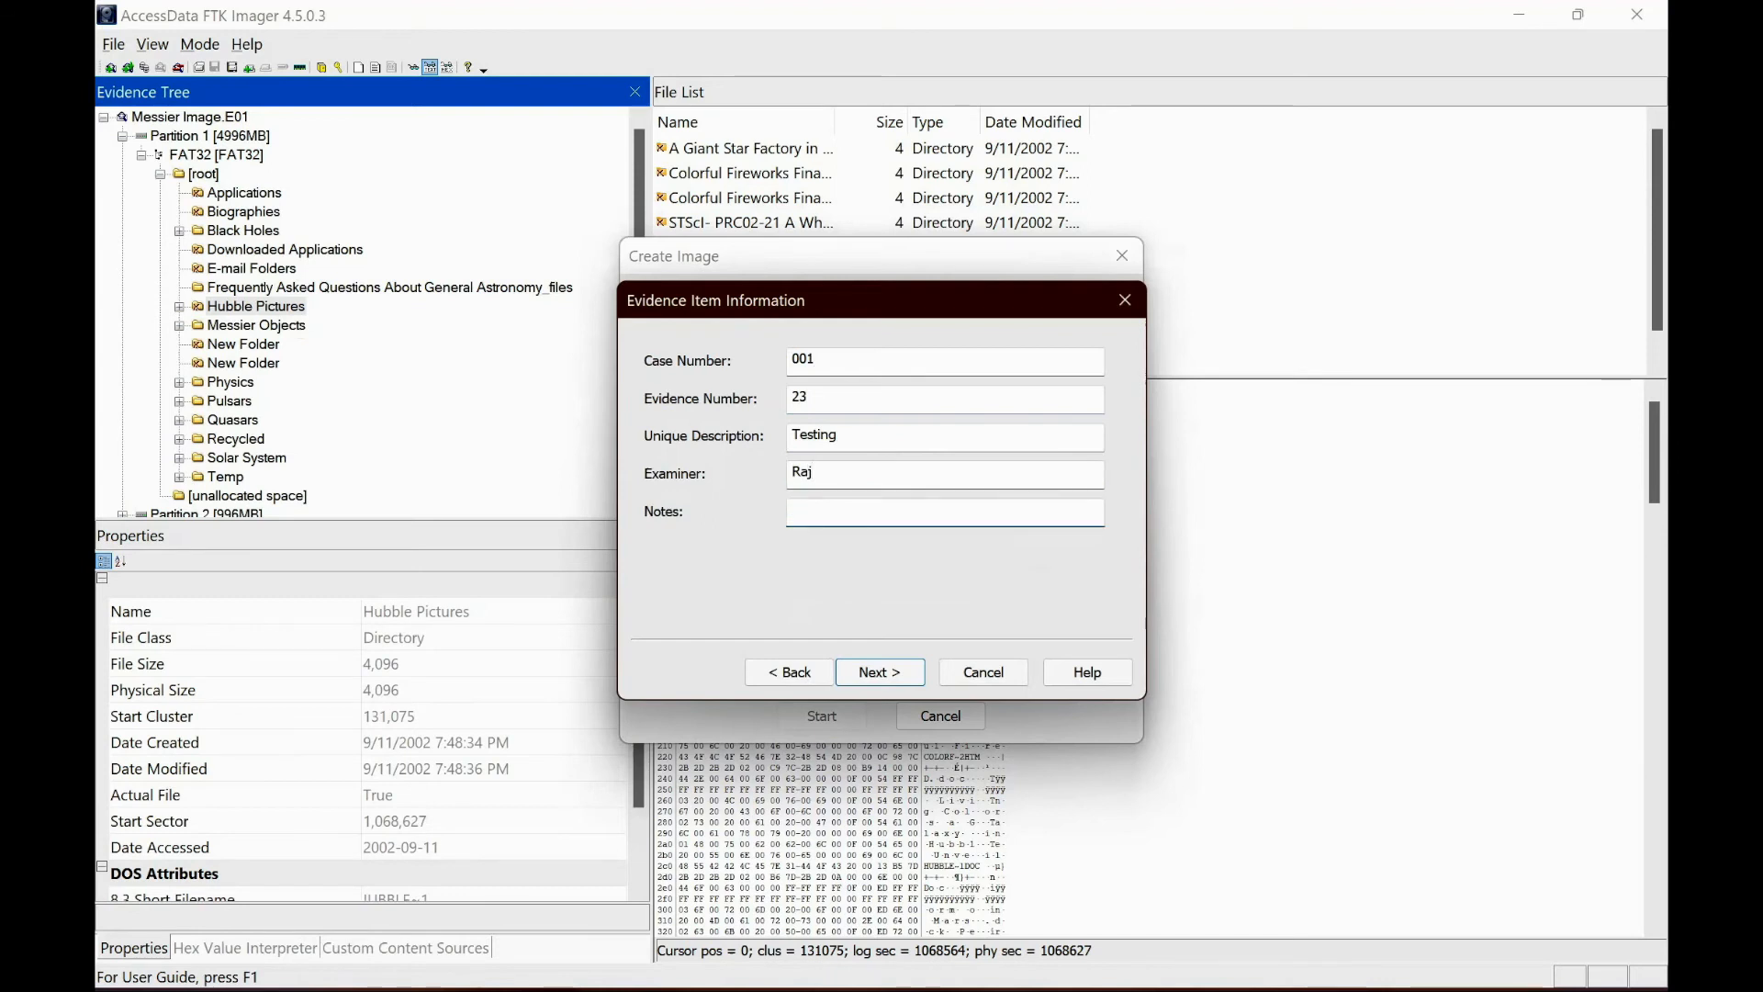
{"action": "type", "text": "FTK"}
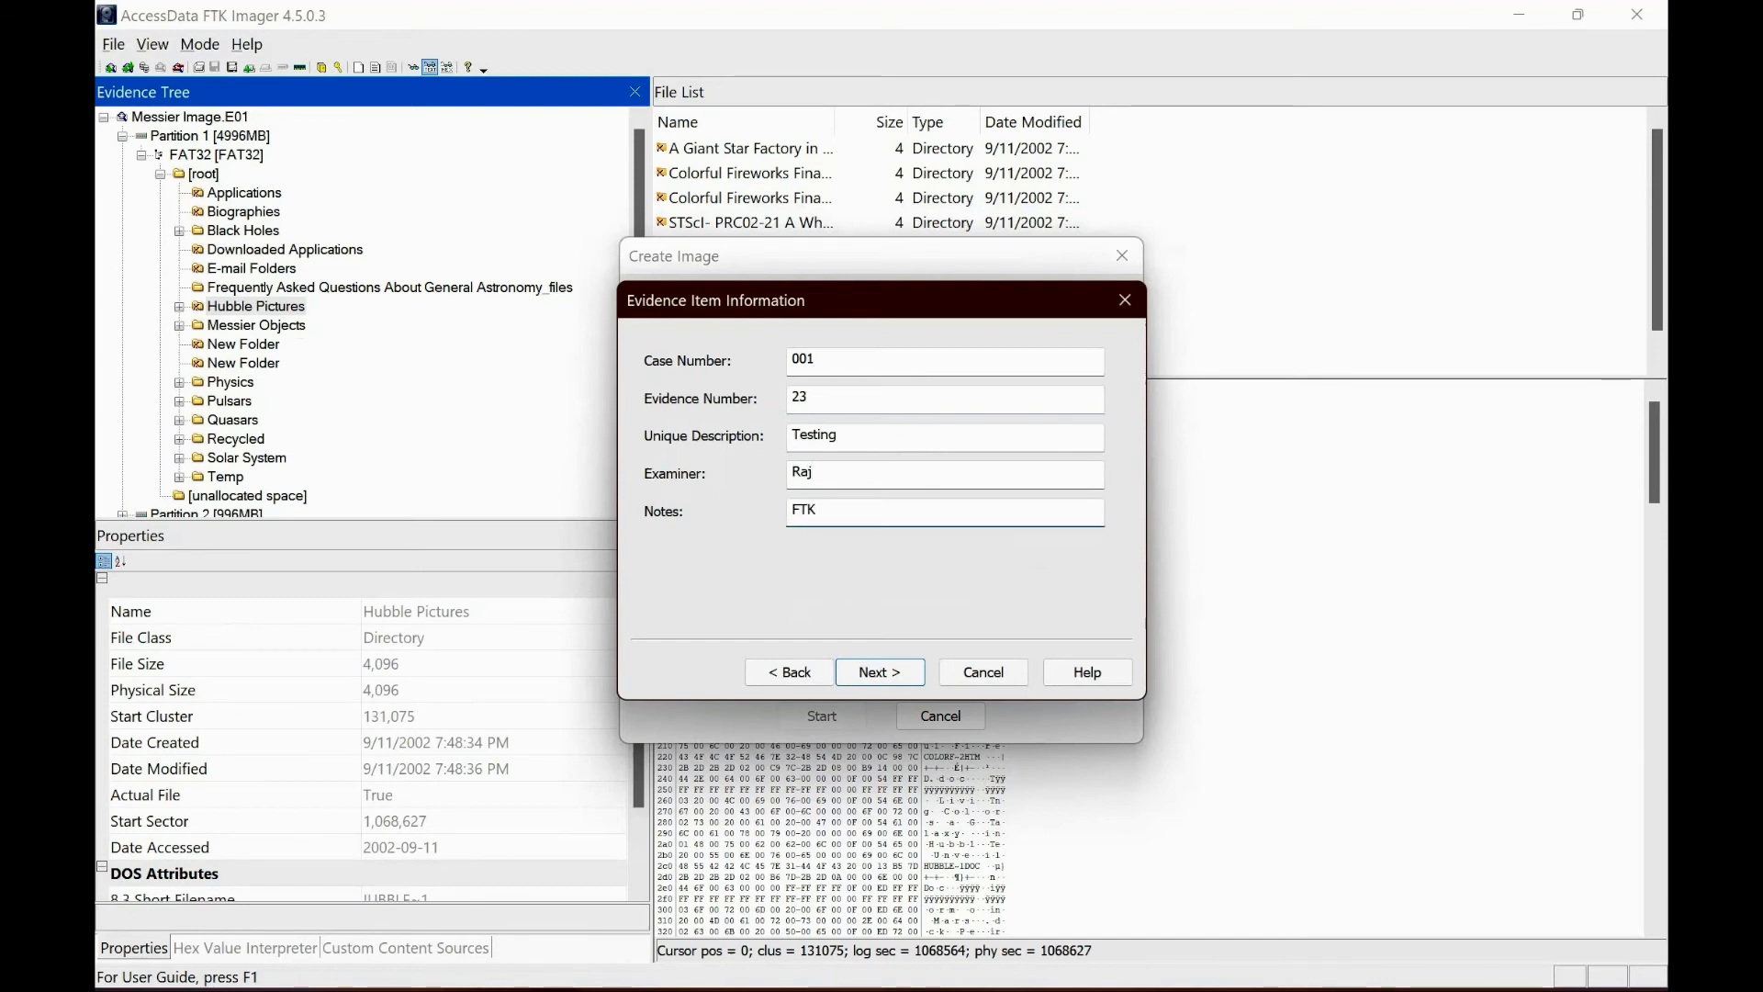
{"action": "left_click", "coordinate": [879, 672]}
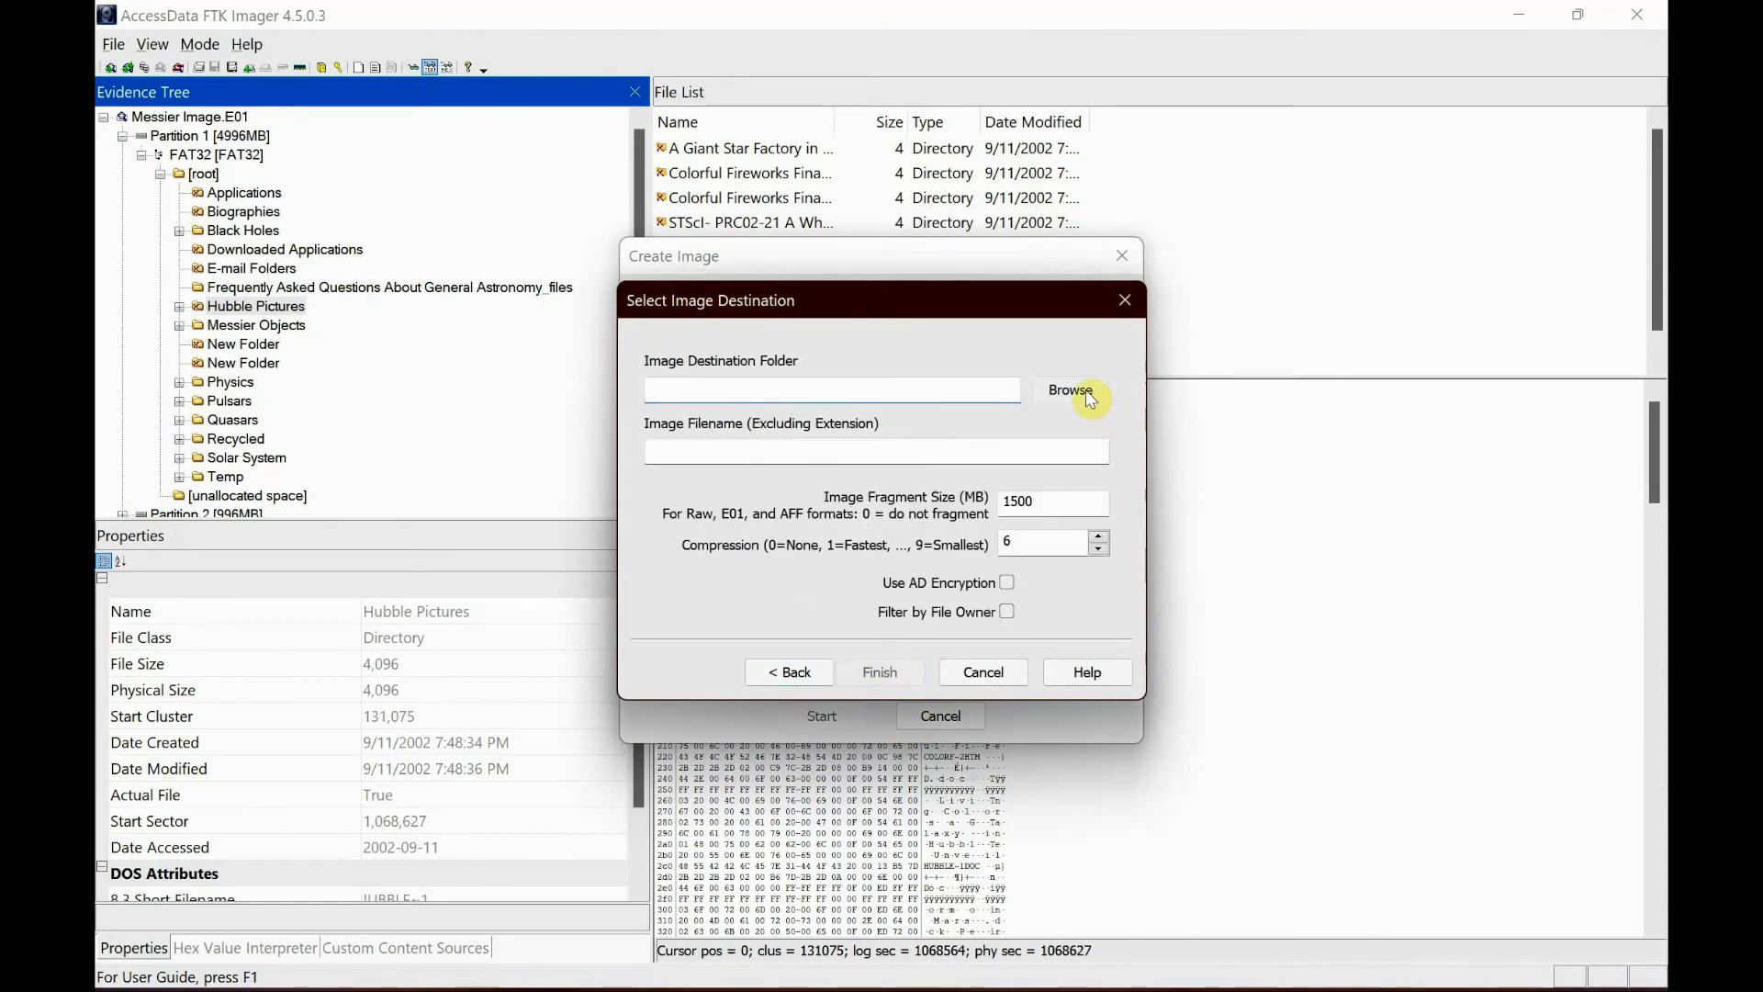
- Set the Desktop as destination folder with image filename 23 and add it
{"action": "left_click", "coordinate": [1068, 389]}
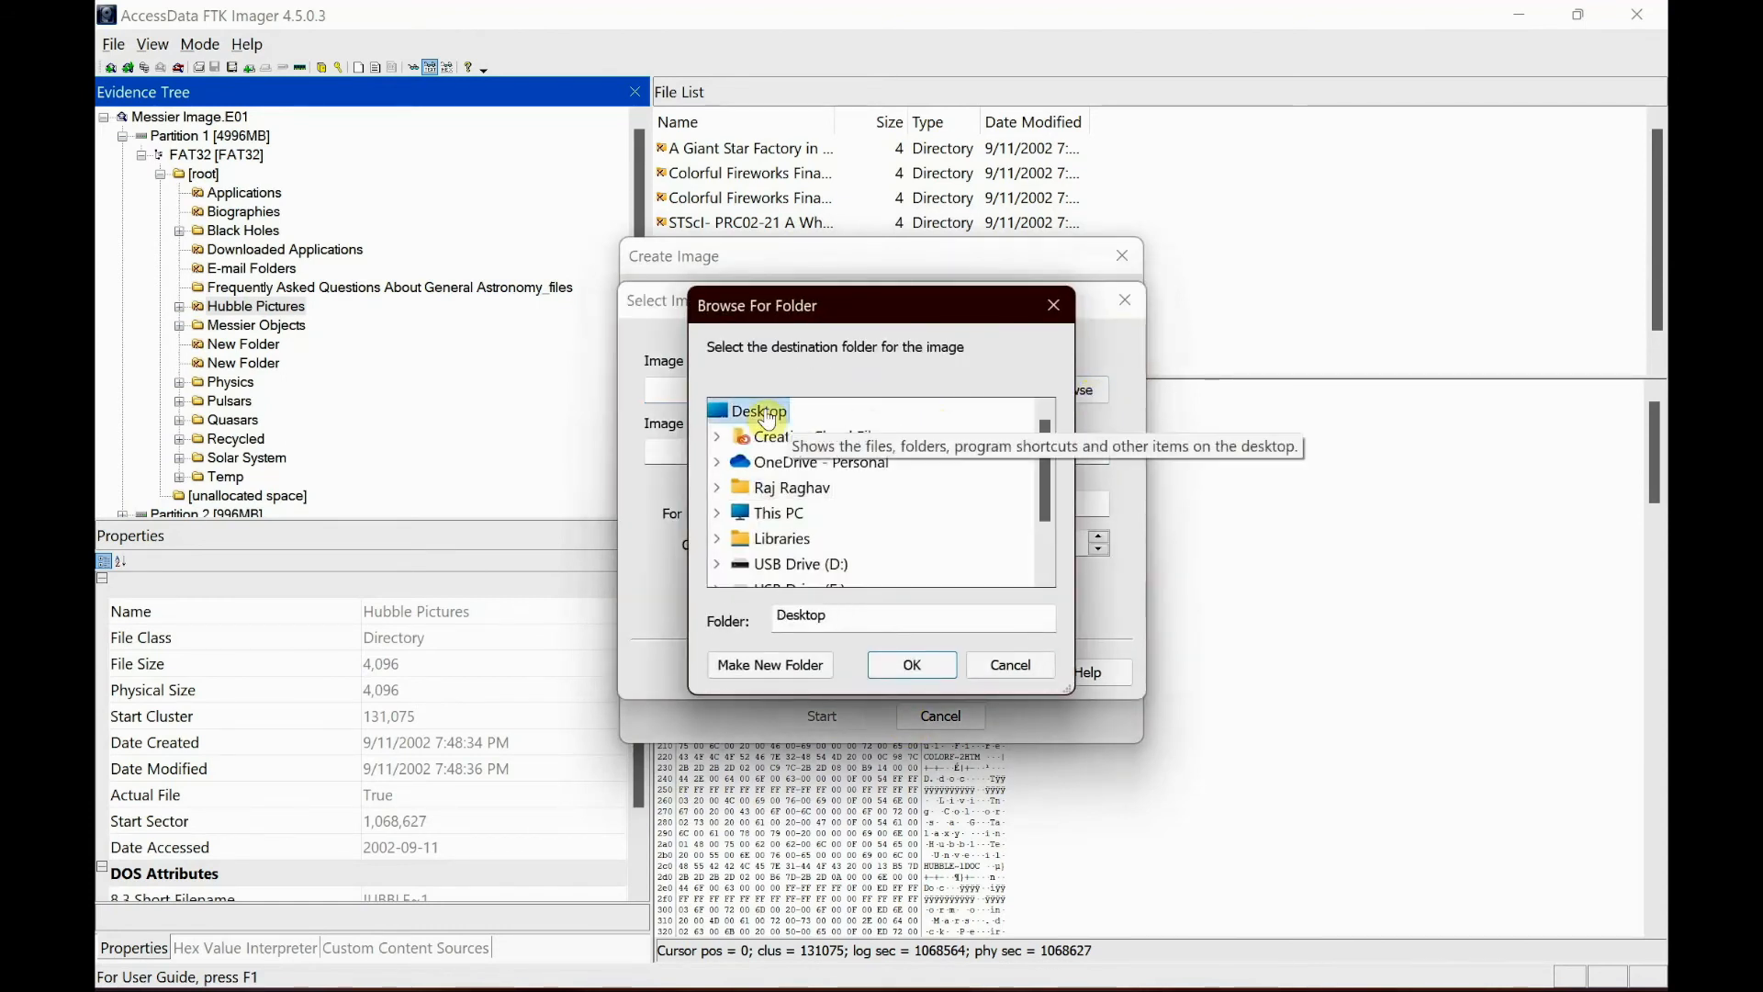
{"action": "left_click", "coordinate": [911, 664]}
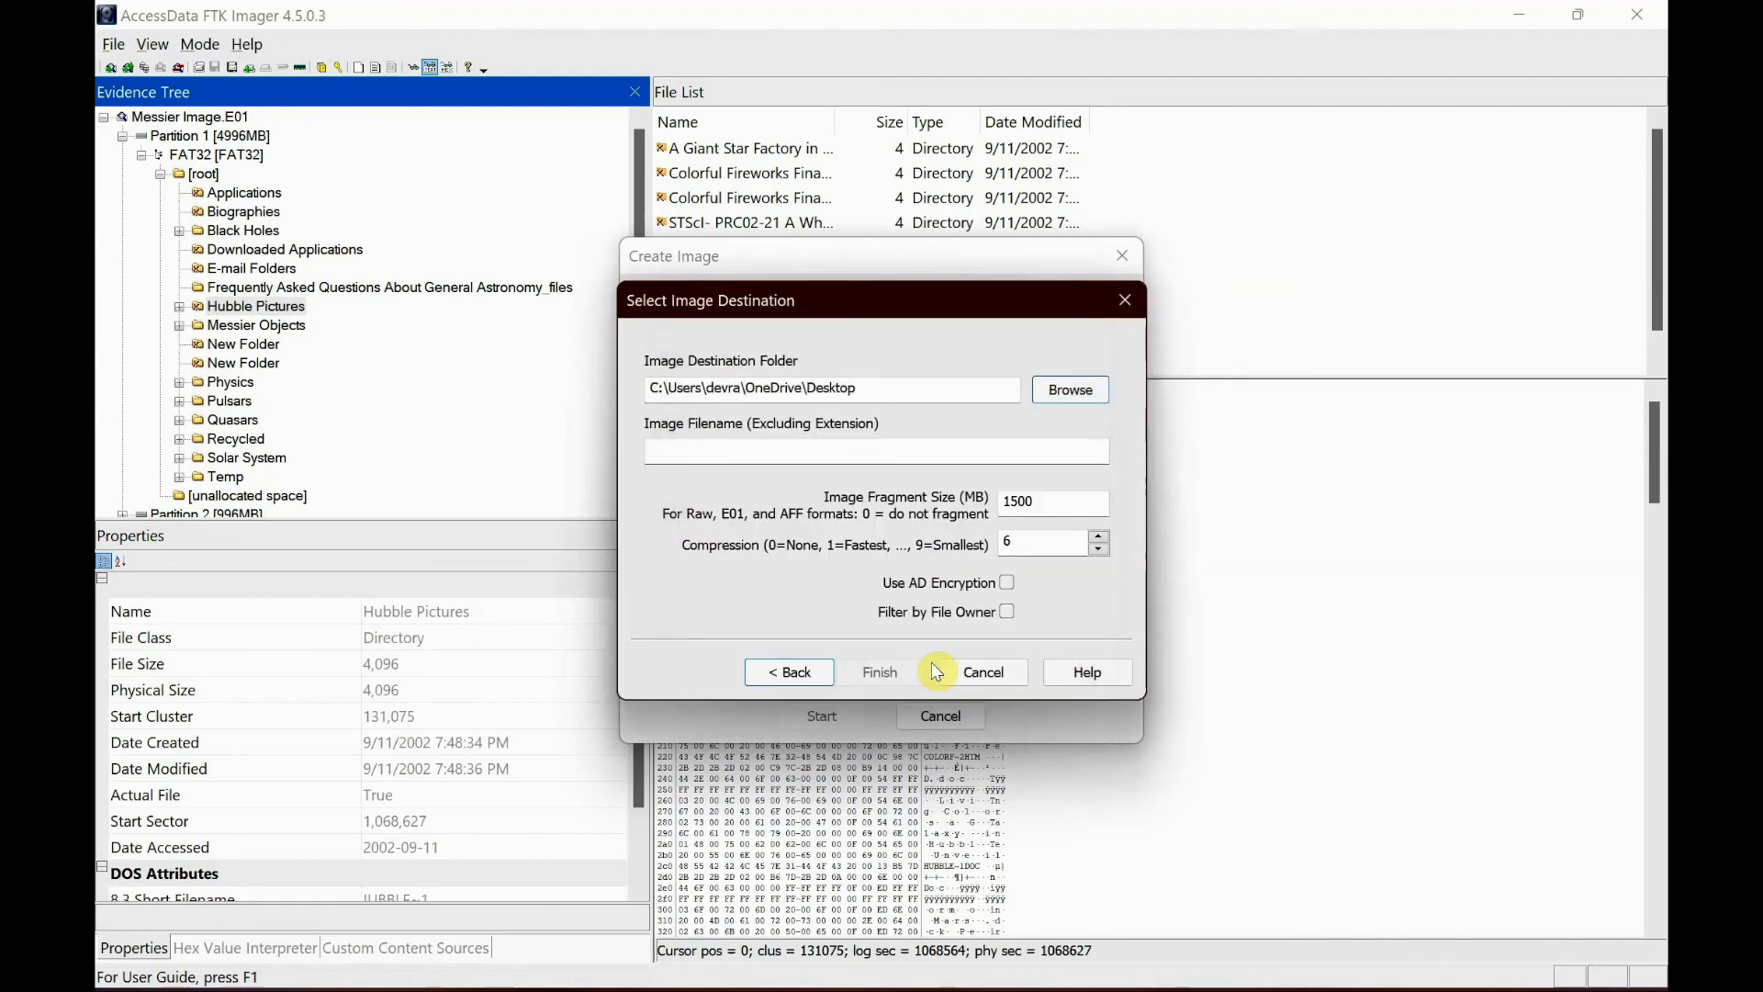
{"action": "left_click", "coordinate": [830, 450]}
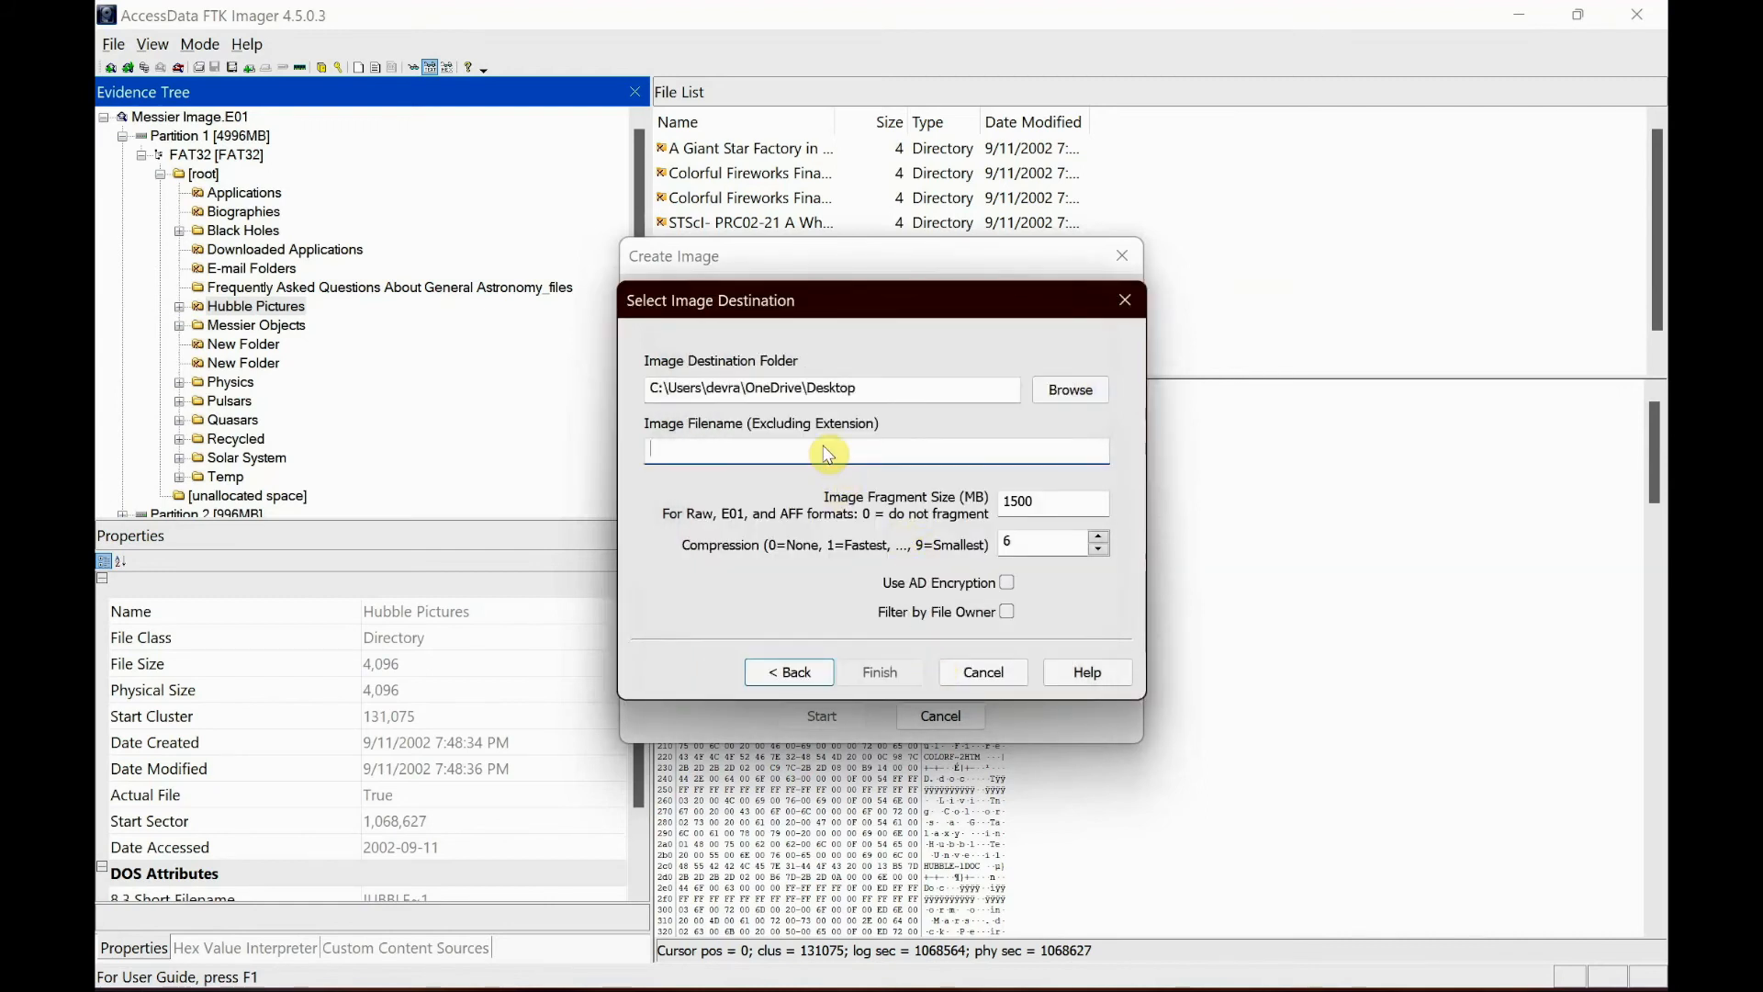
{"action": "type", "text": "23"}
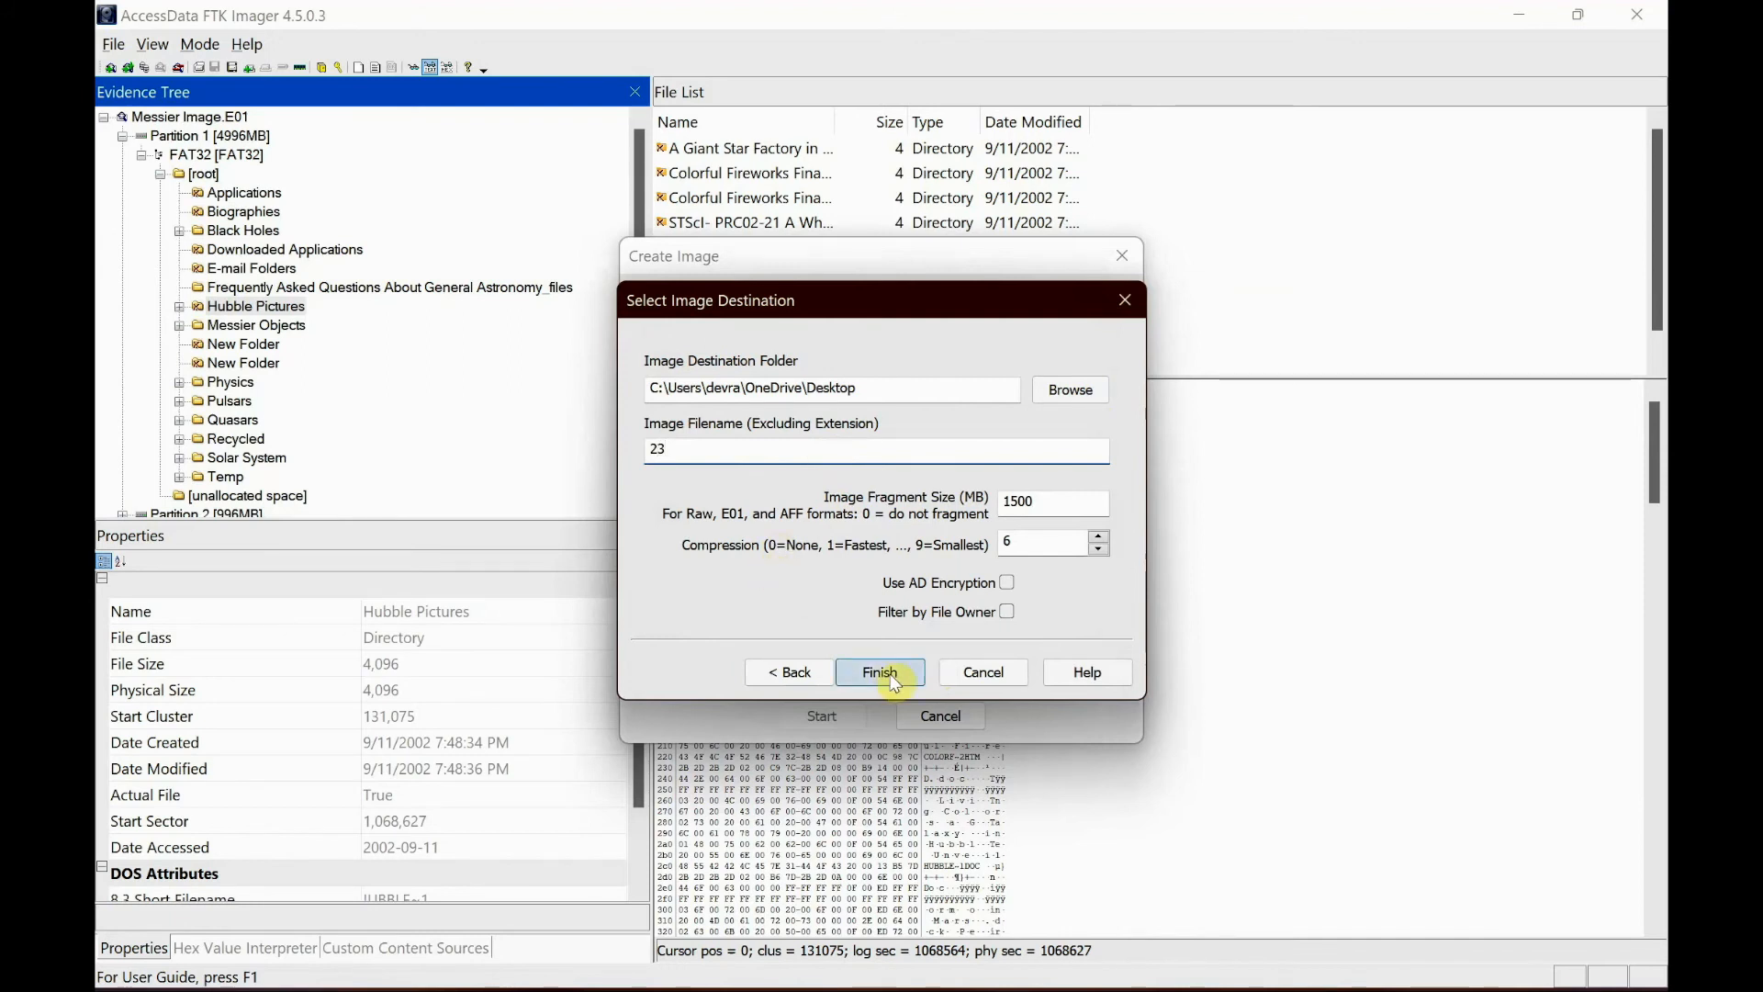
{"action": "left_click", "coordinate": [880, 672]}
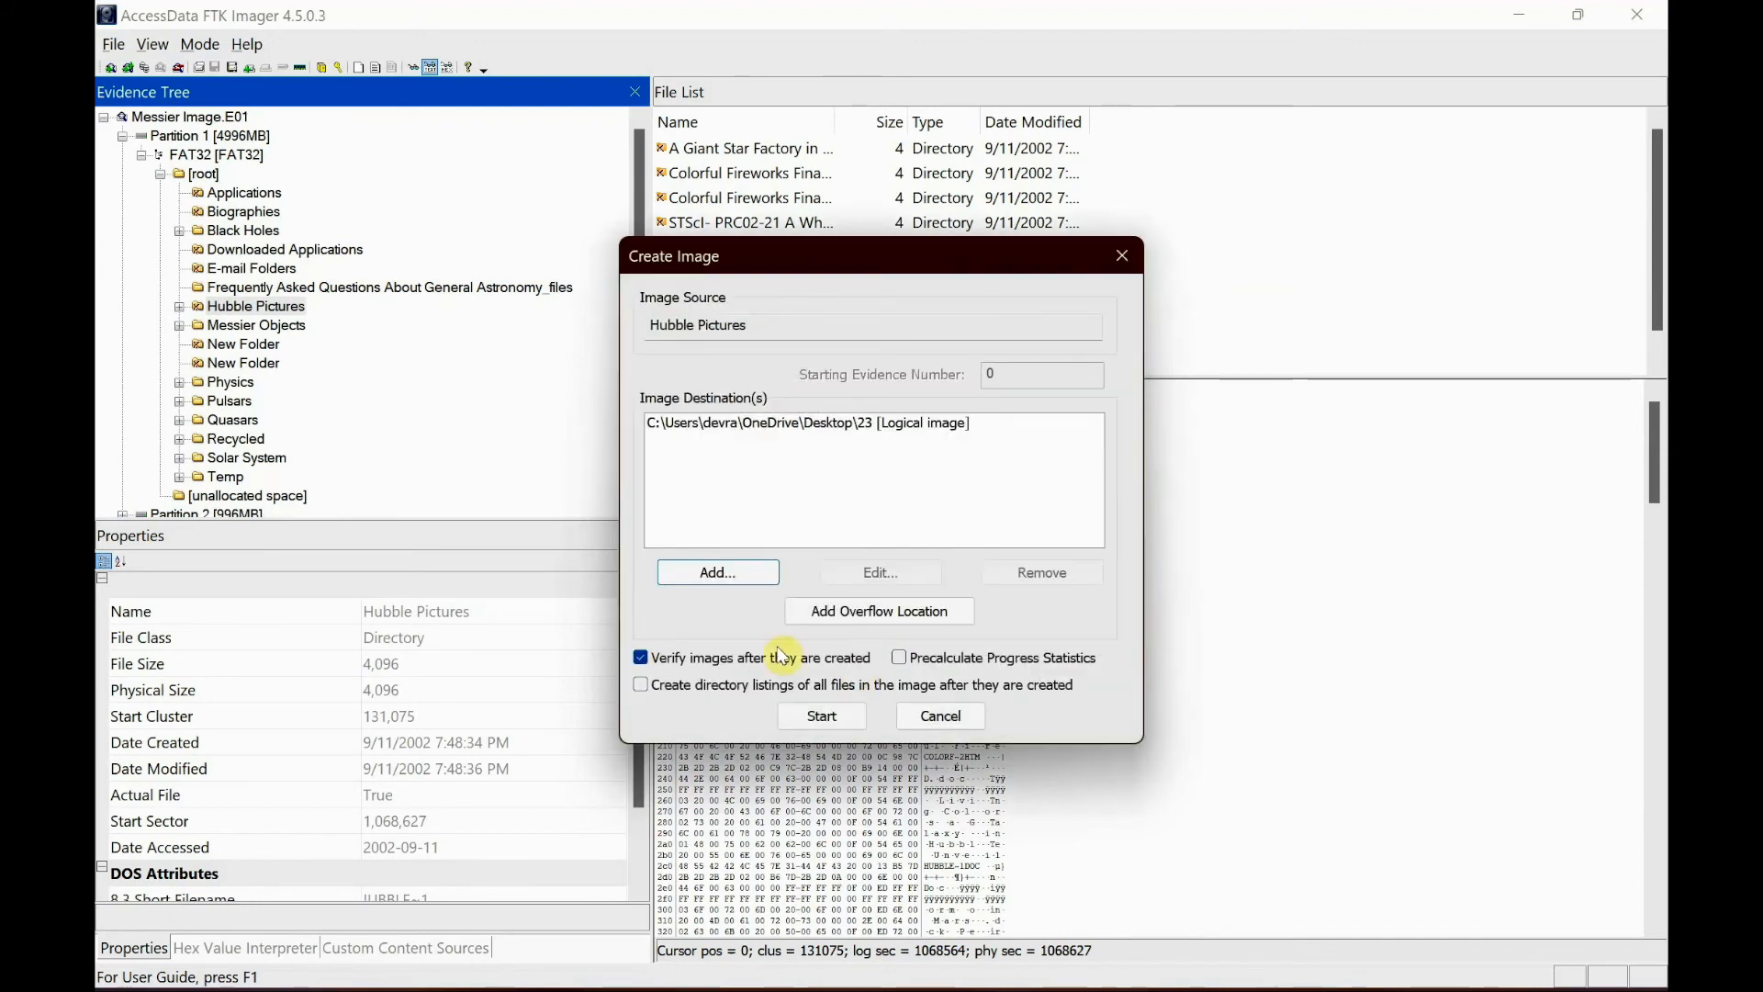
{"action": "mouse_move", "coordinate": [762, 673]}
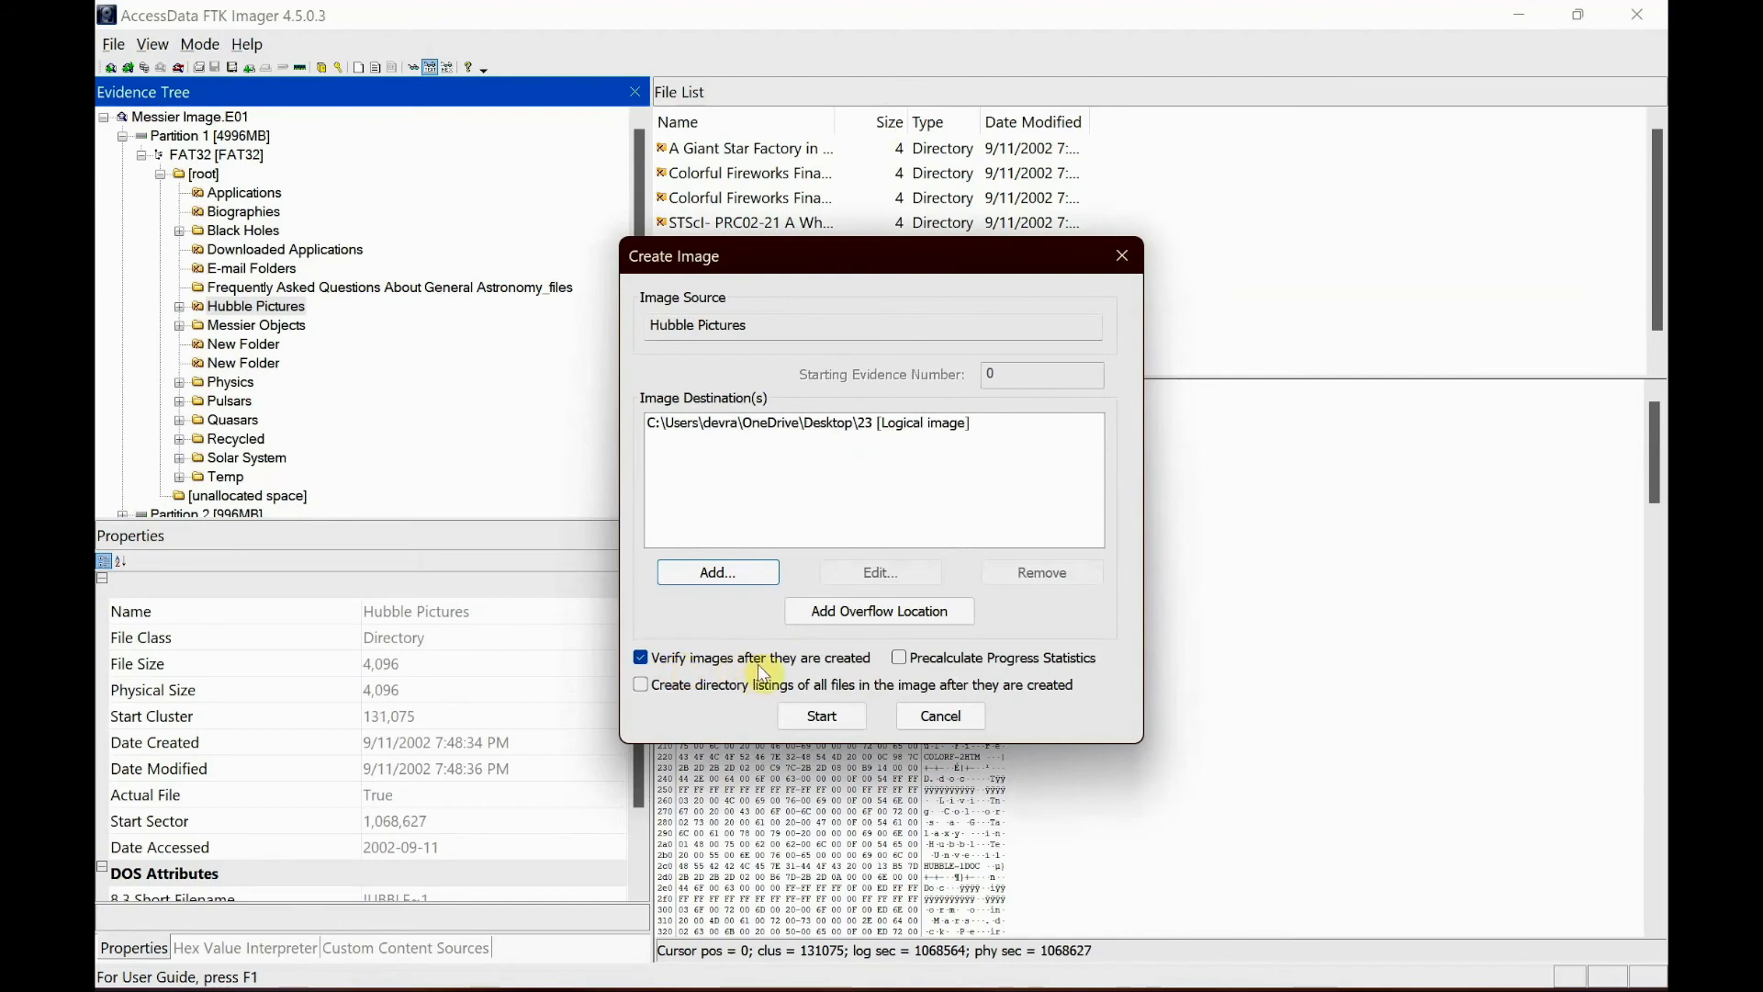
{"action": "mouse_move", "coordinate": [820, 716]}
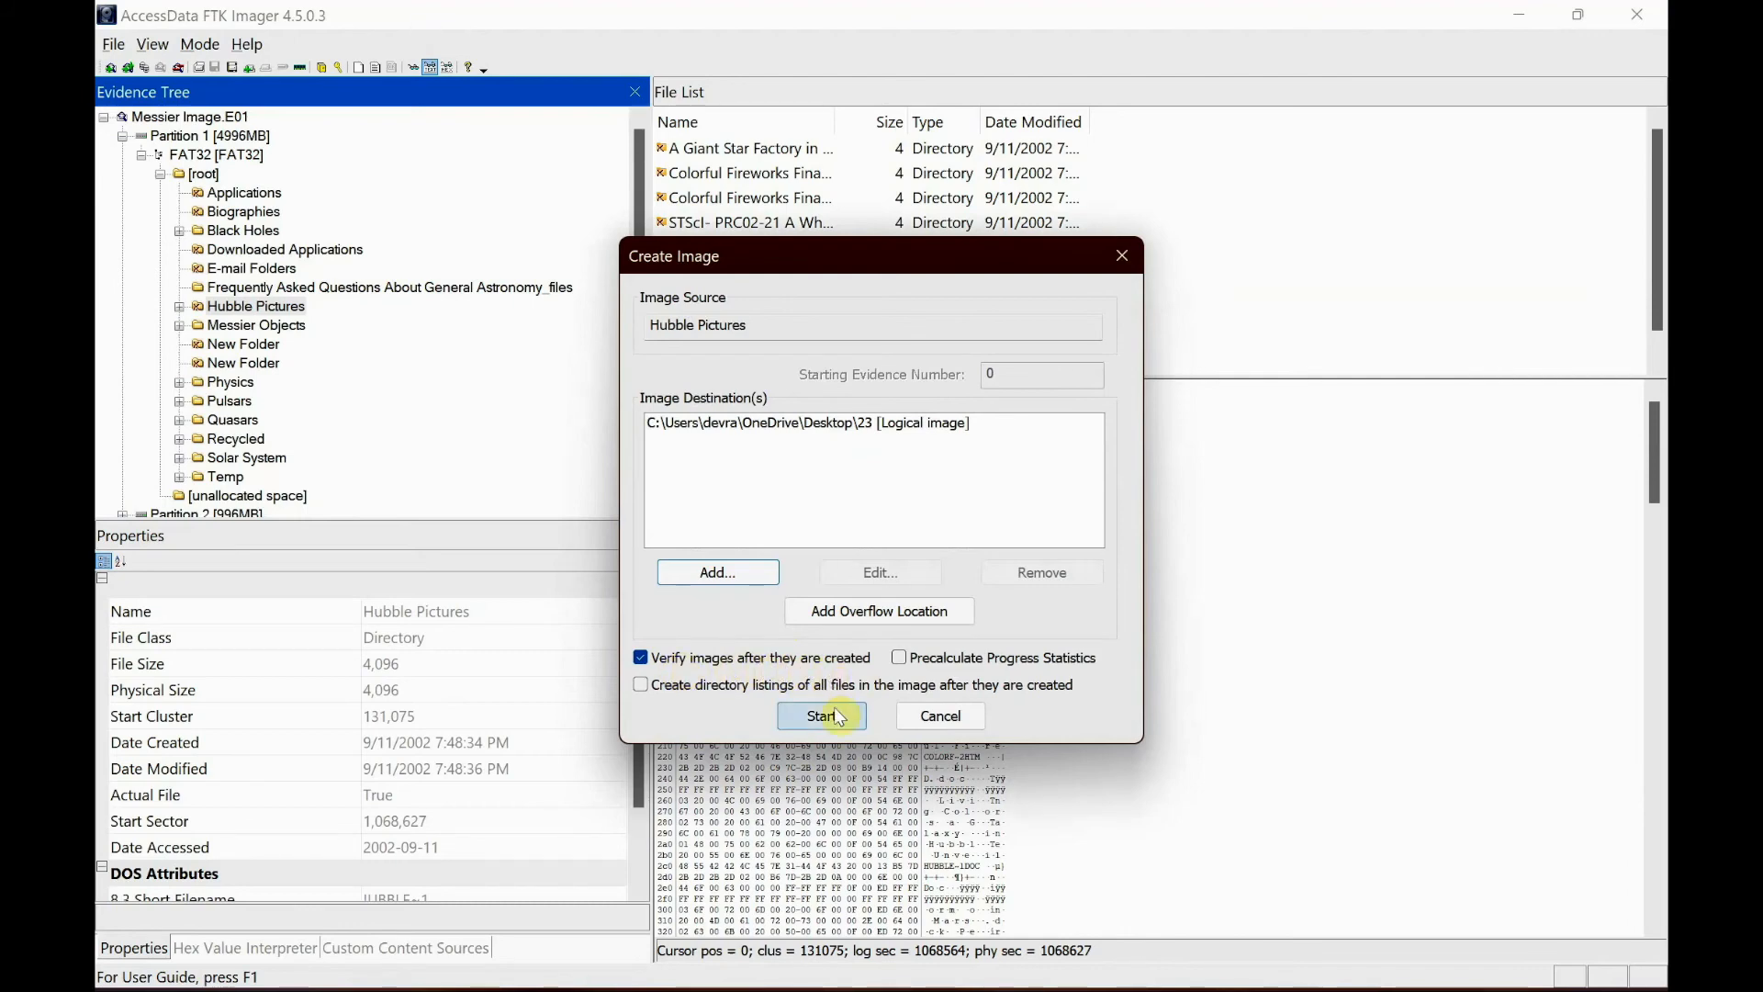
- Start the image creation, let it verify, and close the completed progress windows
{"action": "left_click", "coordinate": [821, 716]}
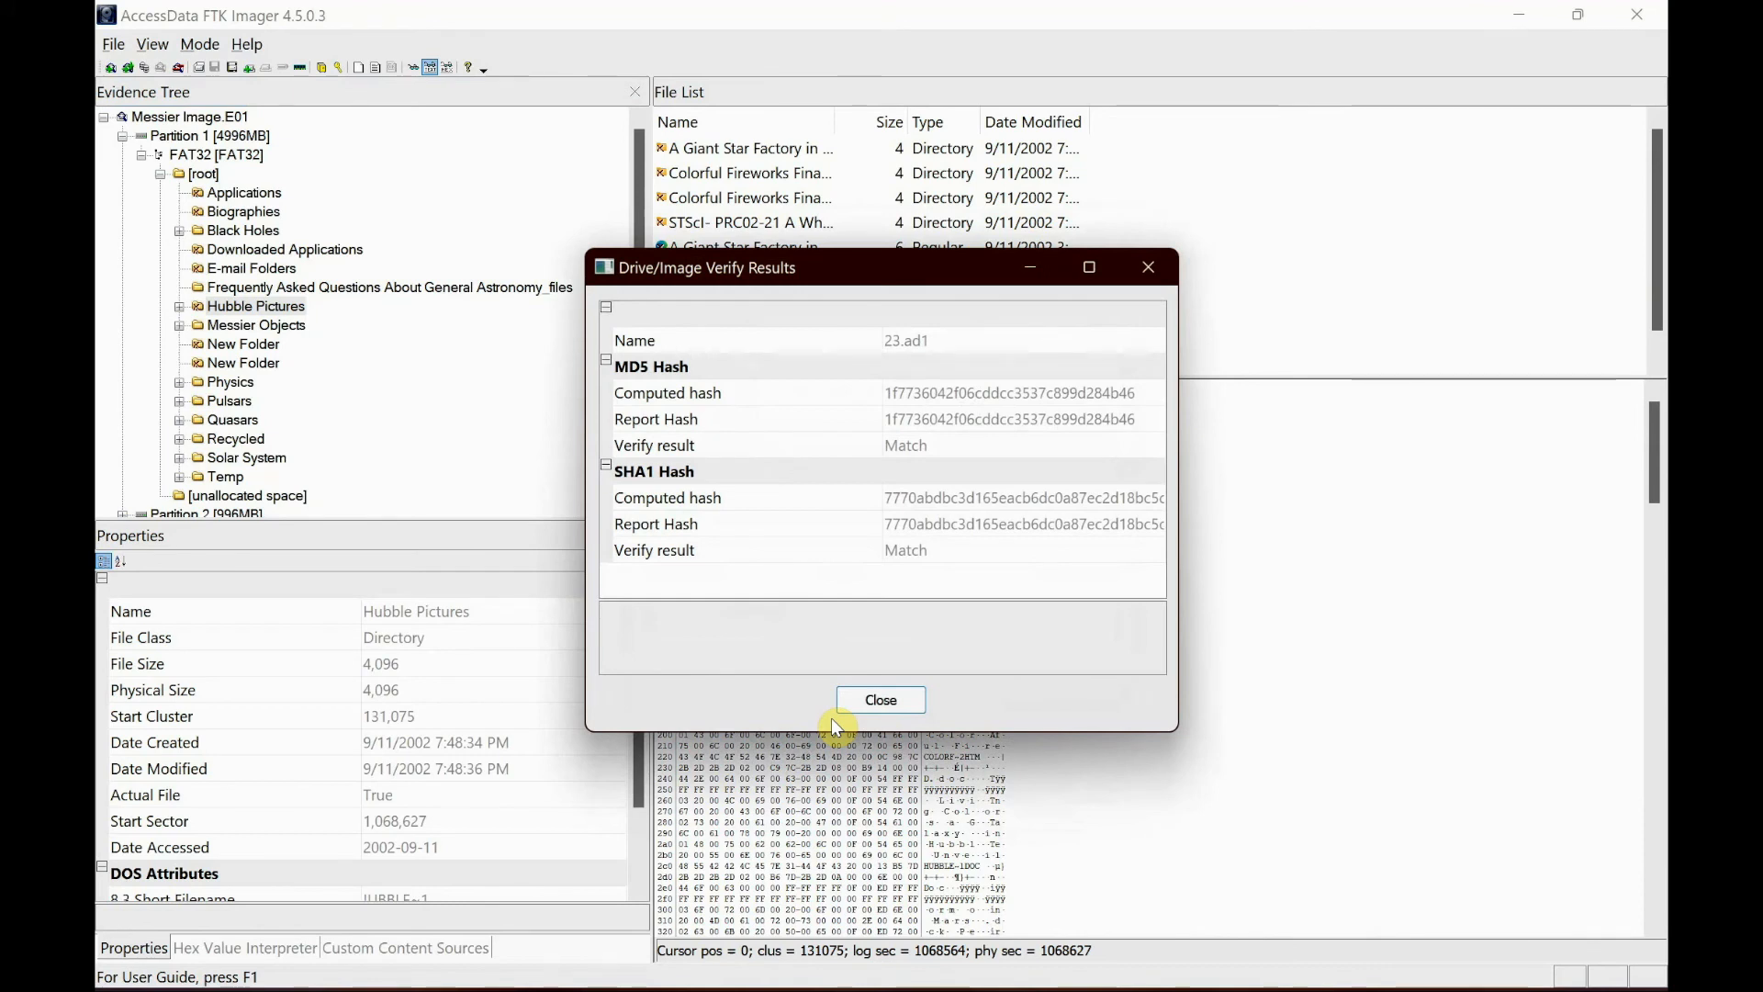
{"action": "mouse_move", "coordinate": [840, 474]}
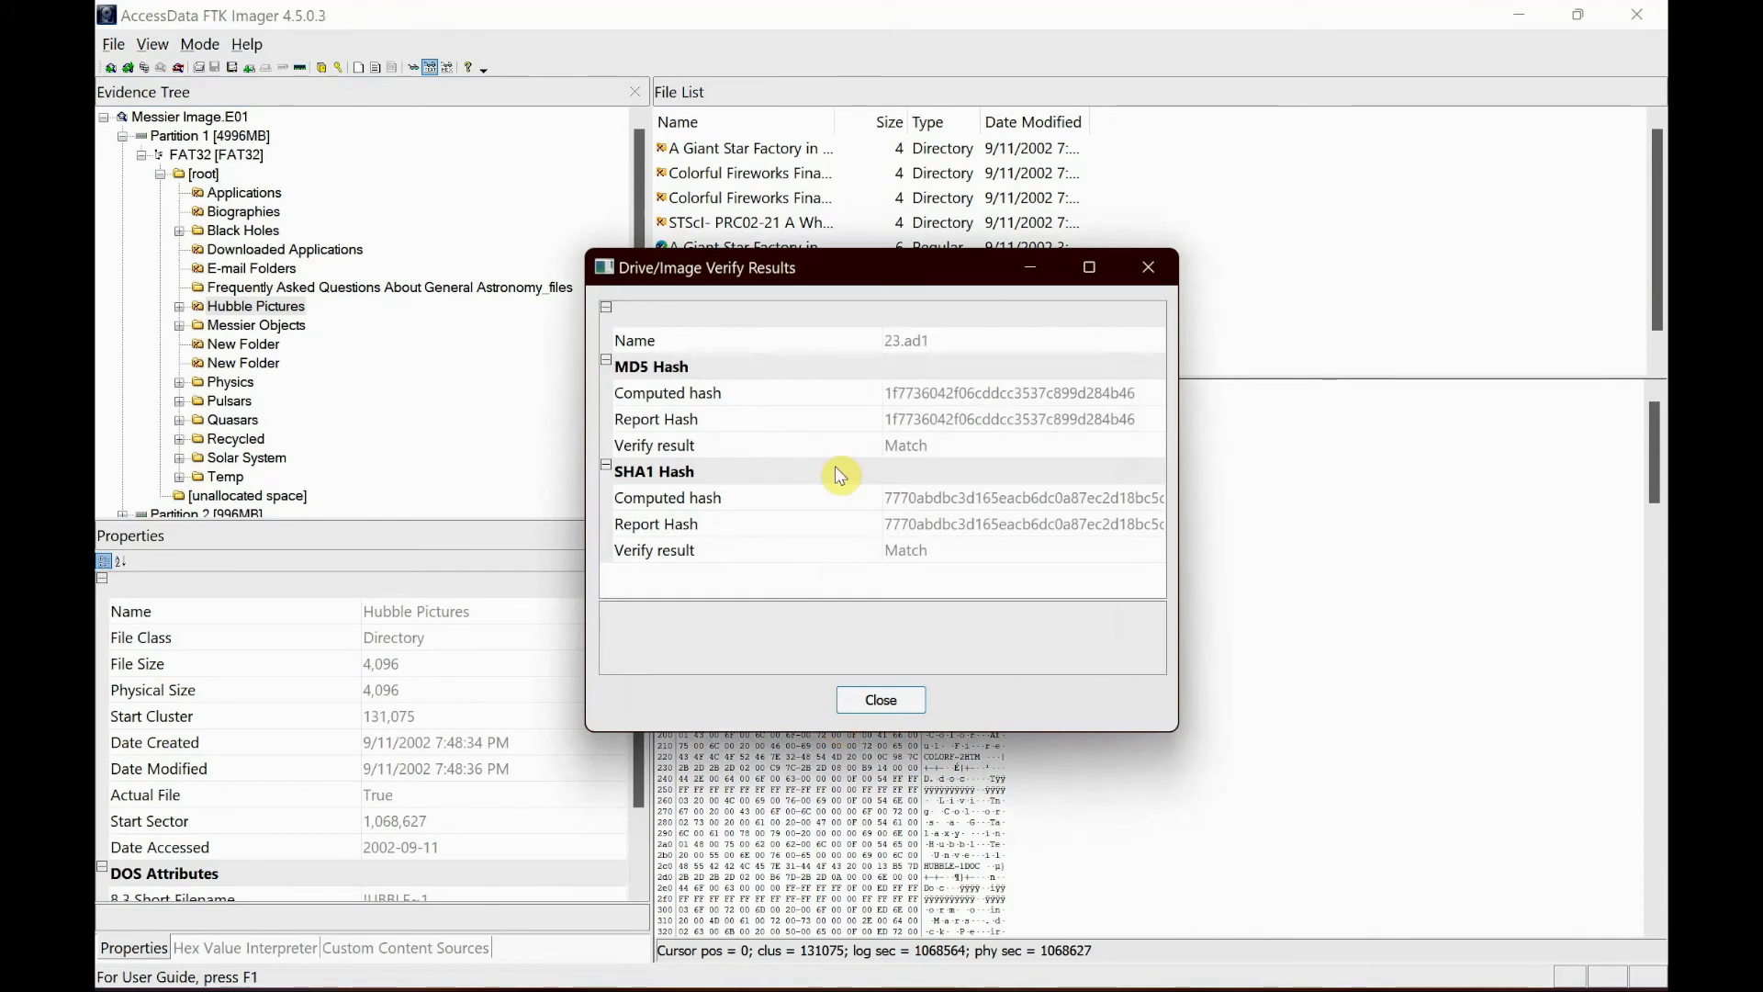
{"action": "mouse_move", "coordinate": [795, 424]}
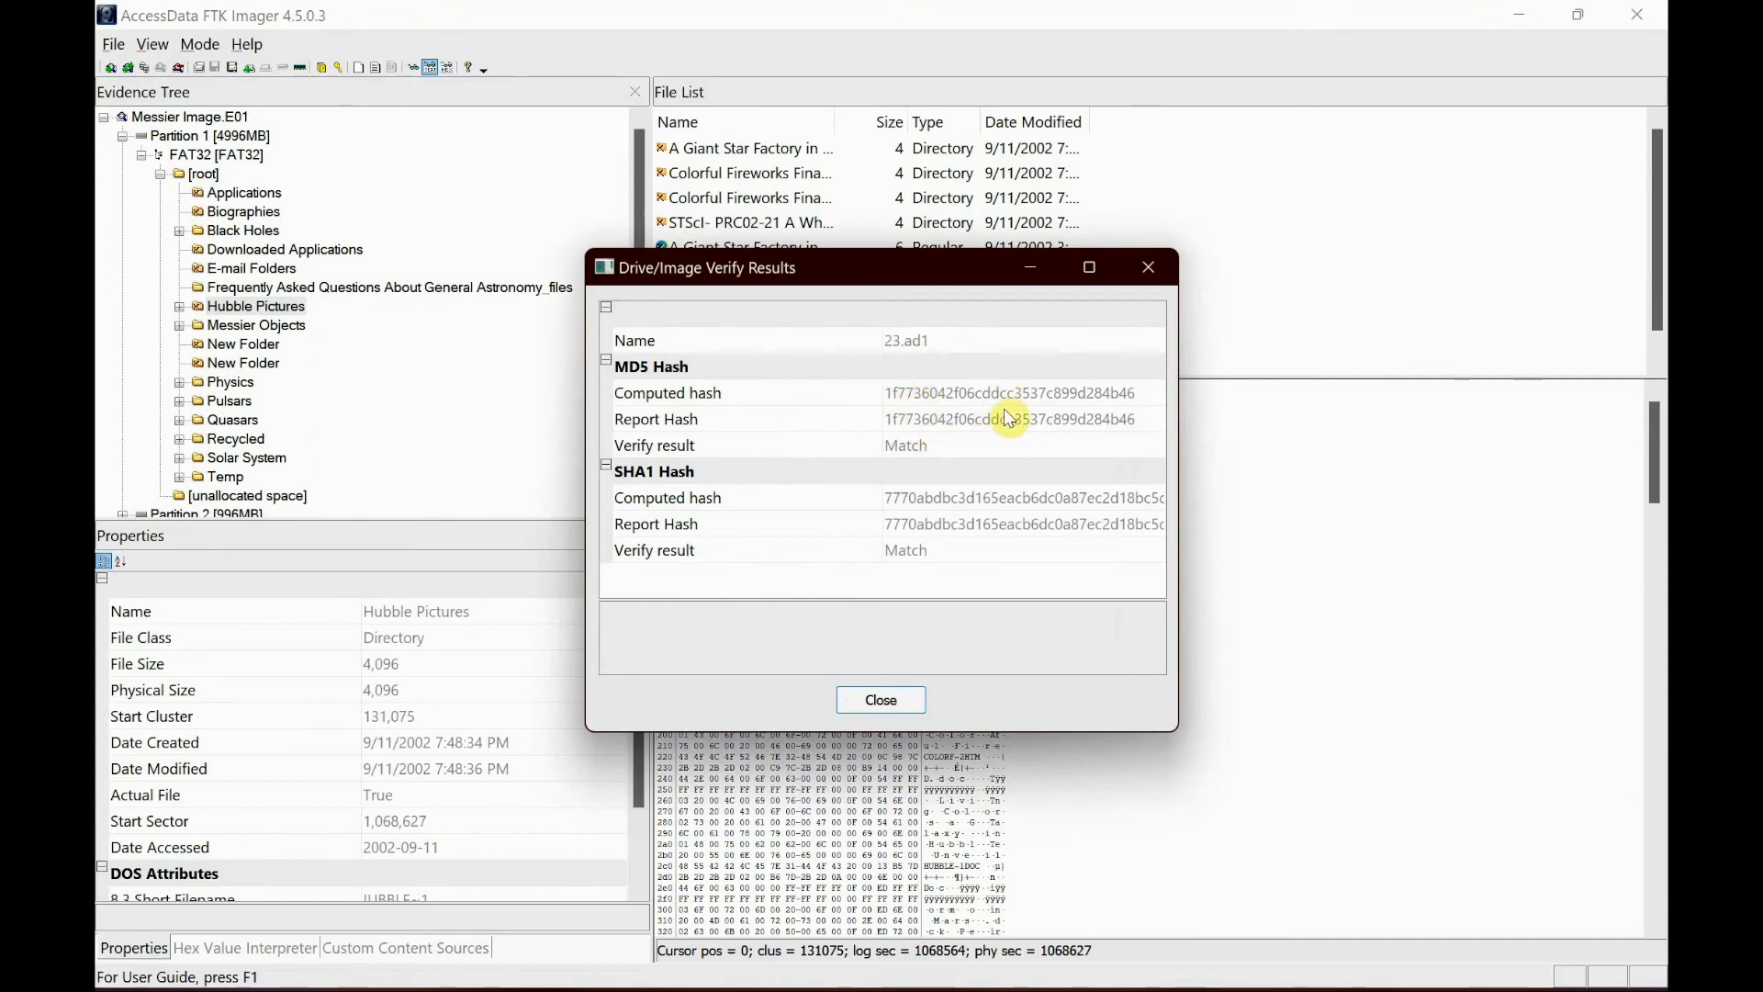
{"action": "mouse_move", "coordinate": [879, 496]}
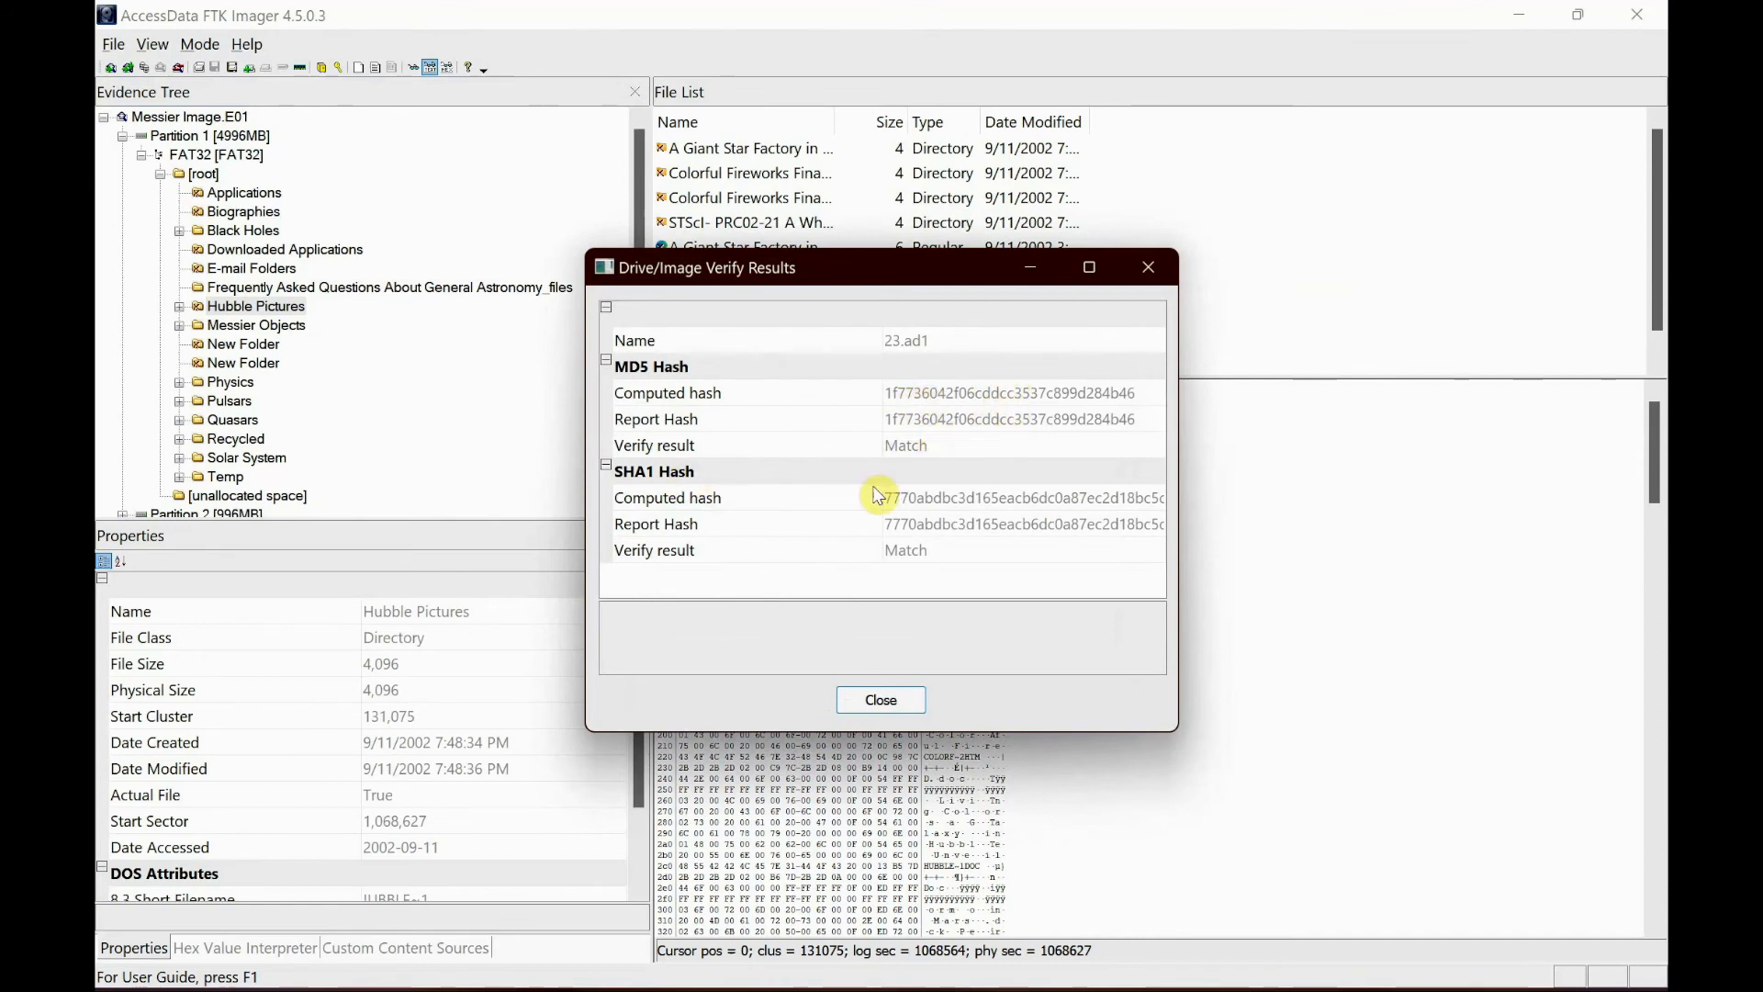
{"action": "mouse_move", "coordinate": [1084, 575]}
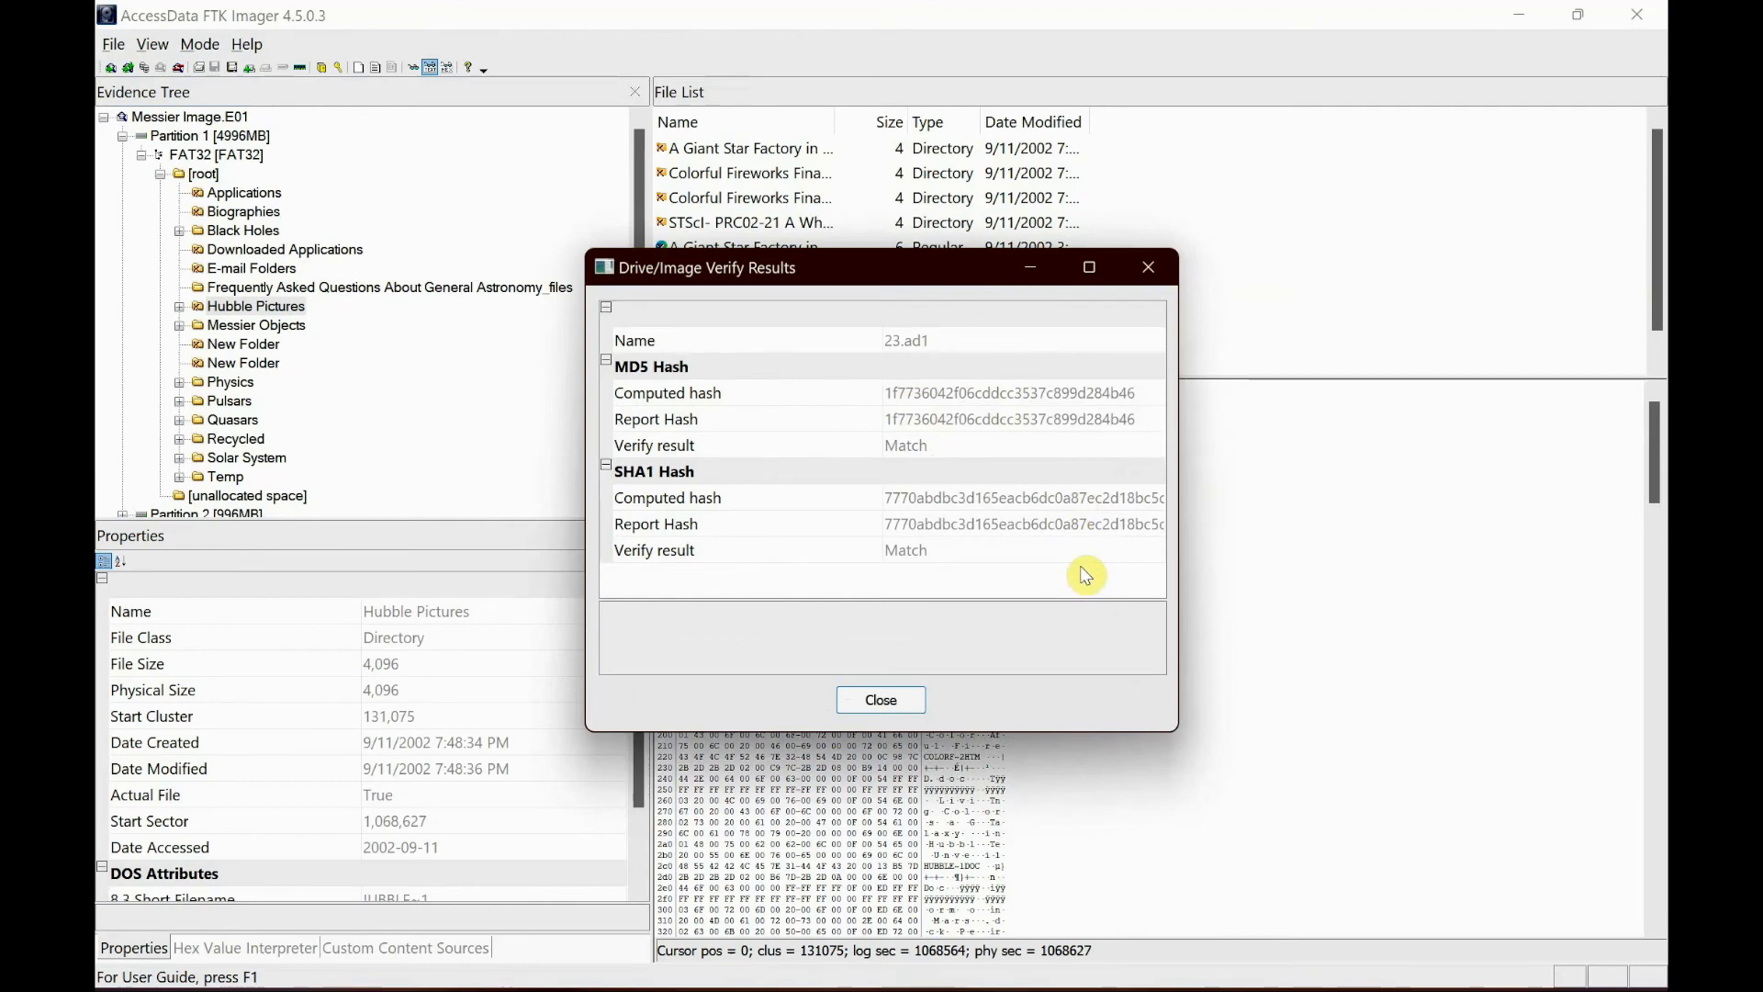
{"action": "left_click", "coordinate": [880, 700]}
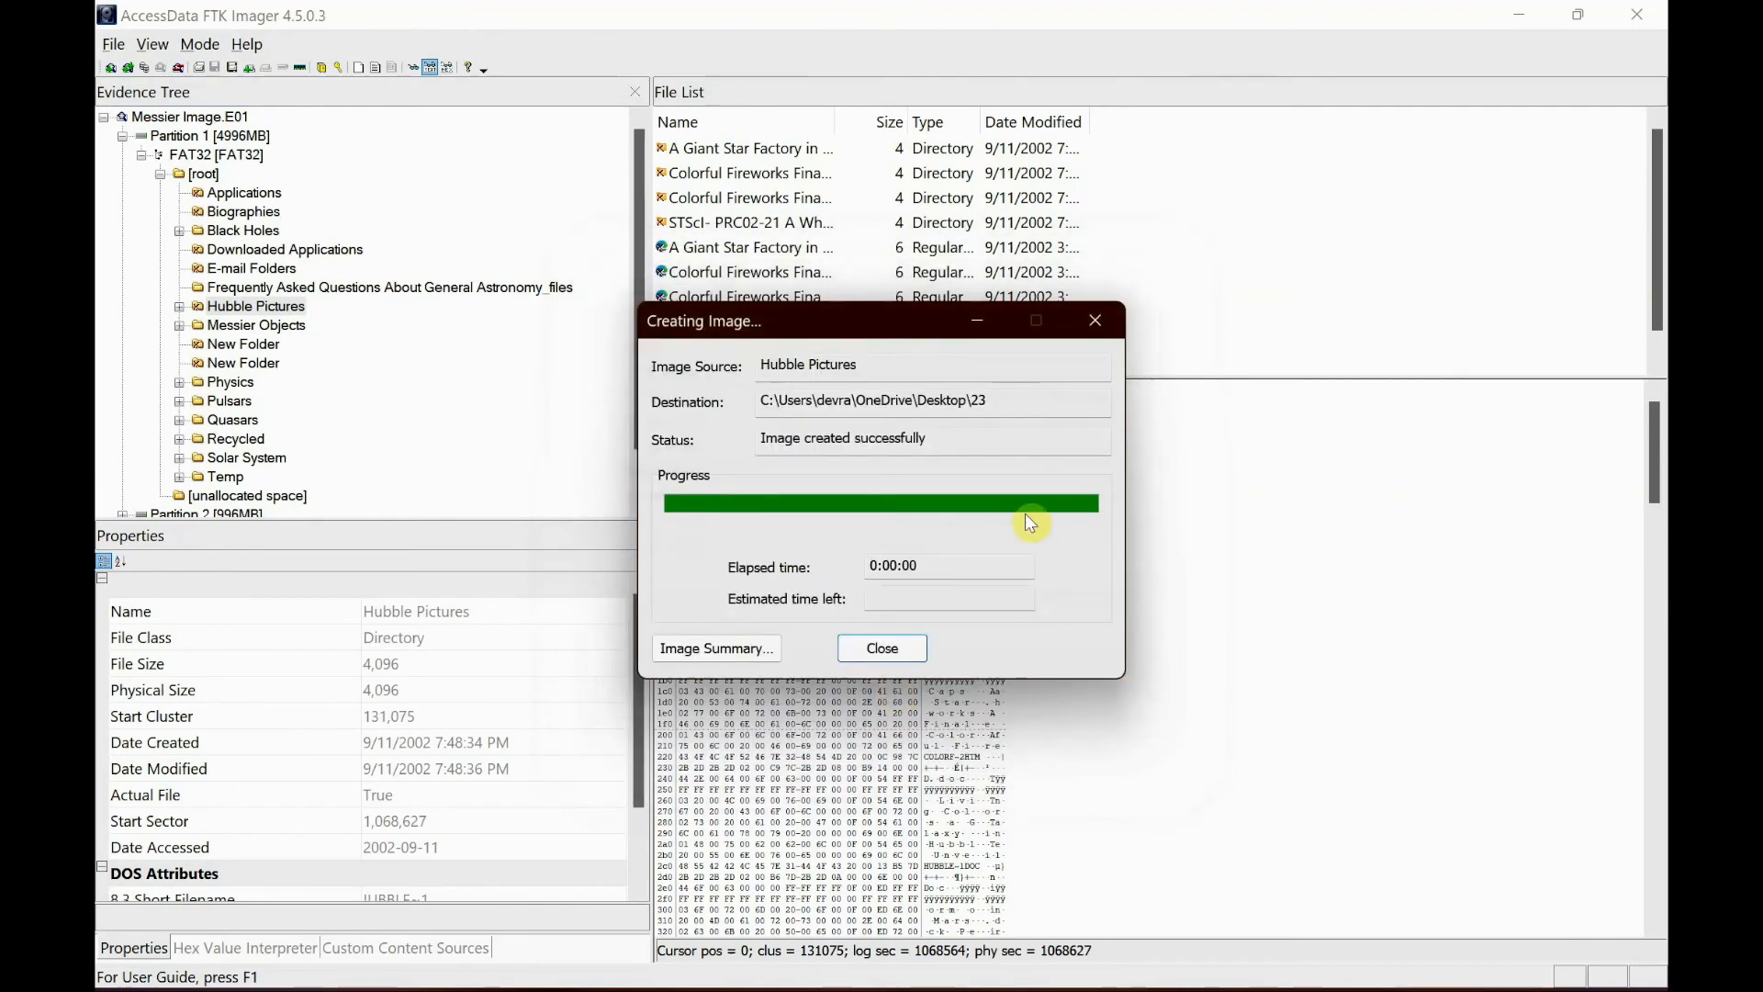
{"action": "left_click", "coordinate": [882, 648]}
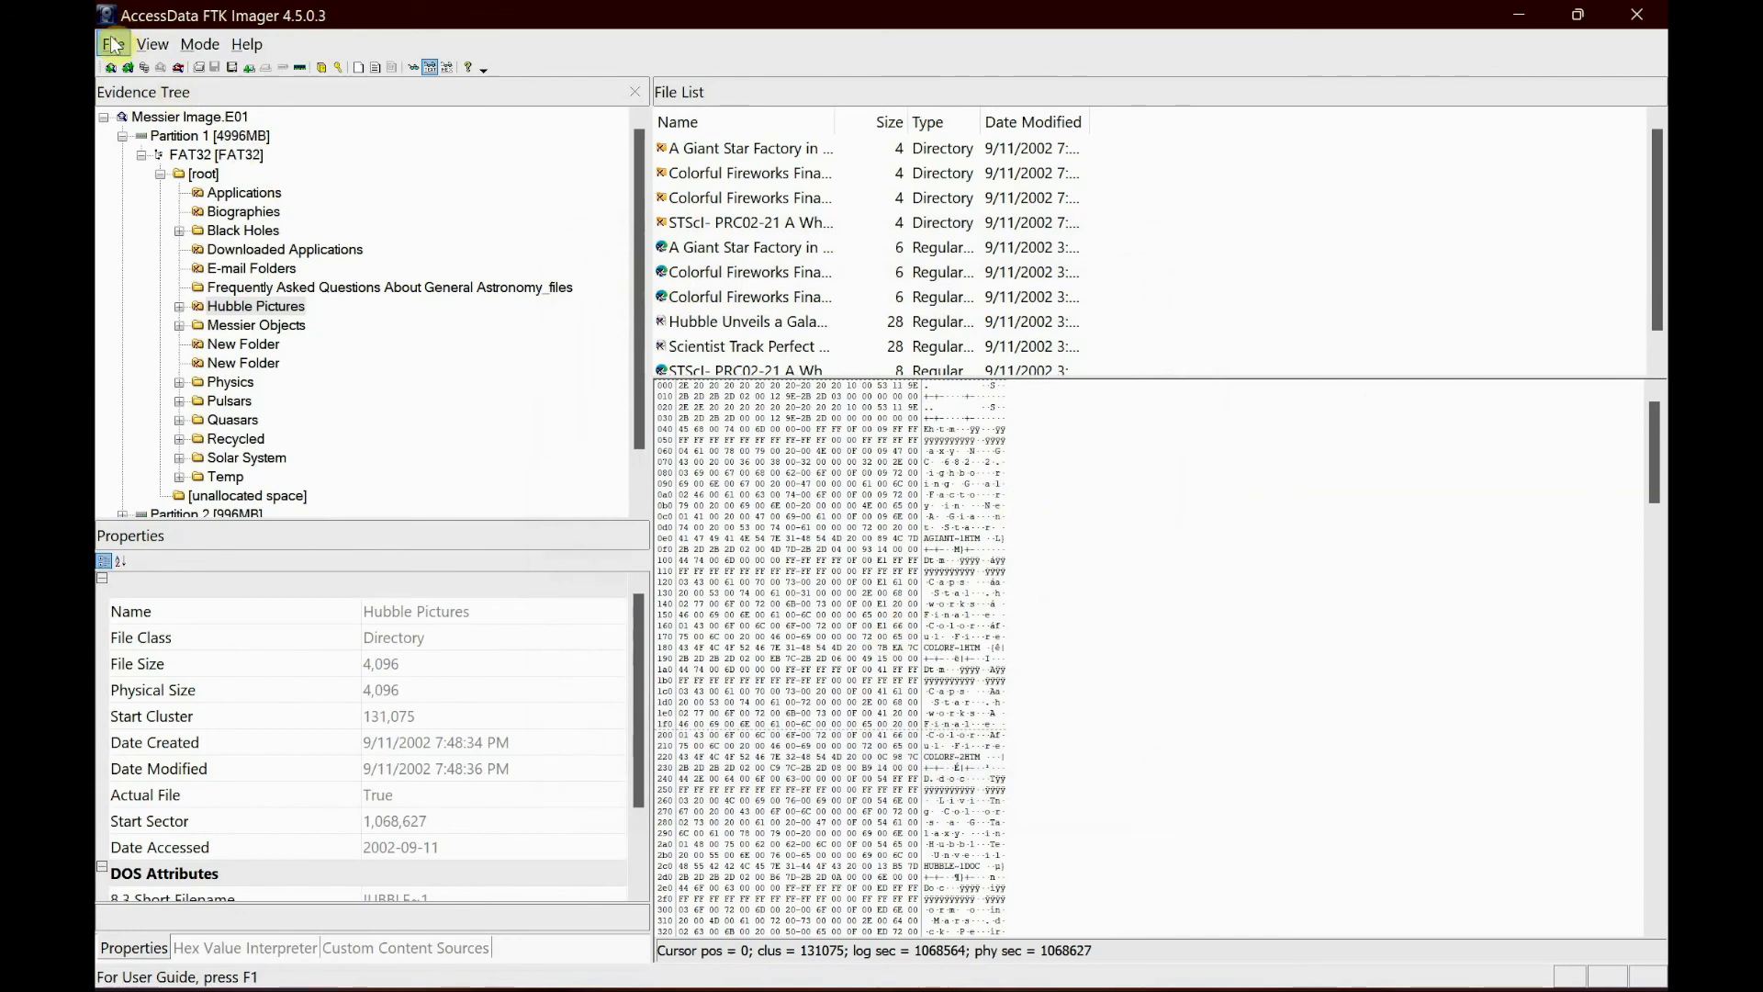
- Remove all evidence items and begin adding a new Image File evidence item
{"action": "left_click", "coordinate": [112, 44]}
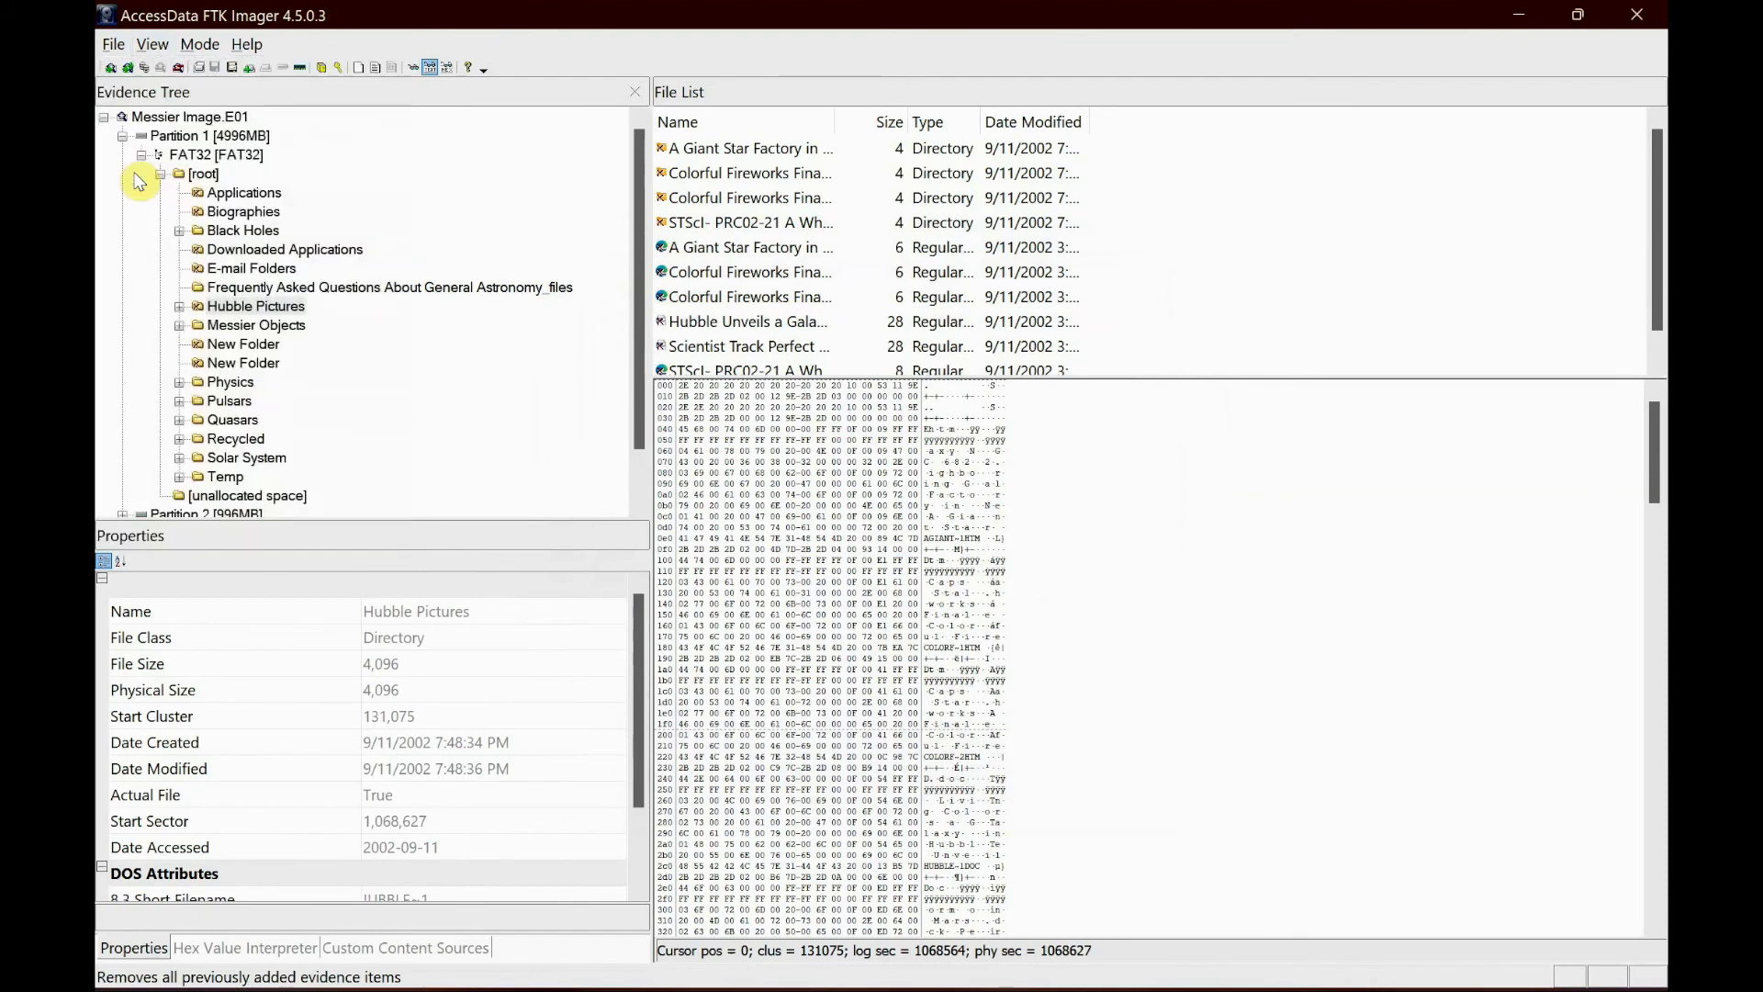
{"action": "left_click", "coordinate": [112, 45]}
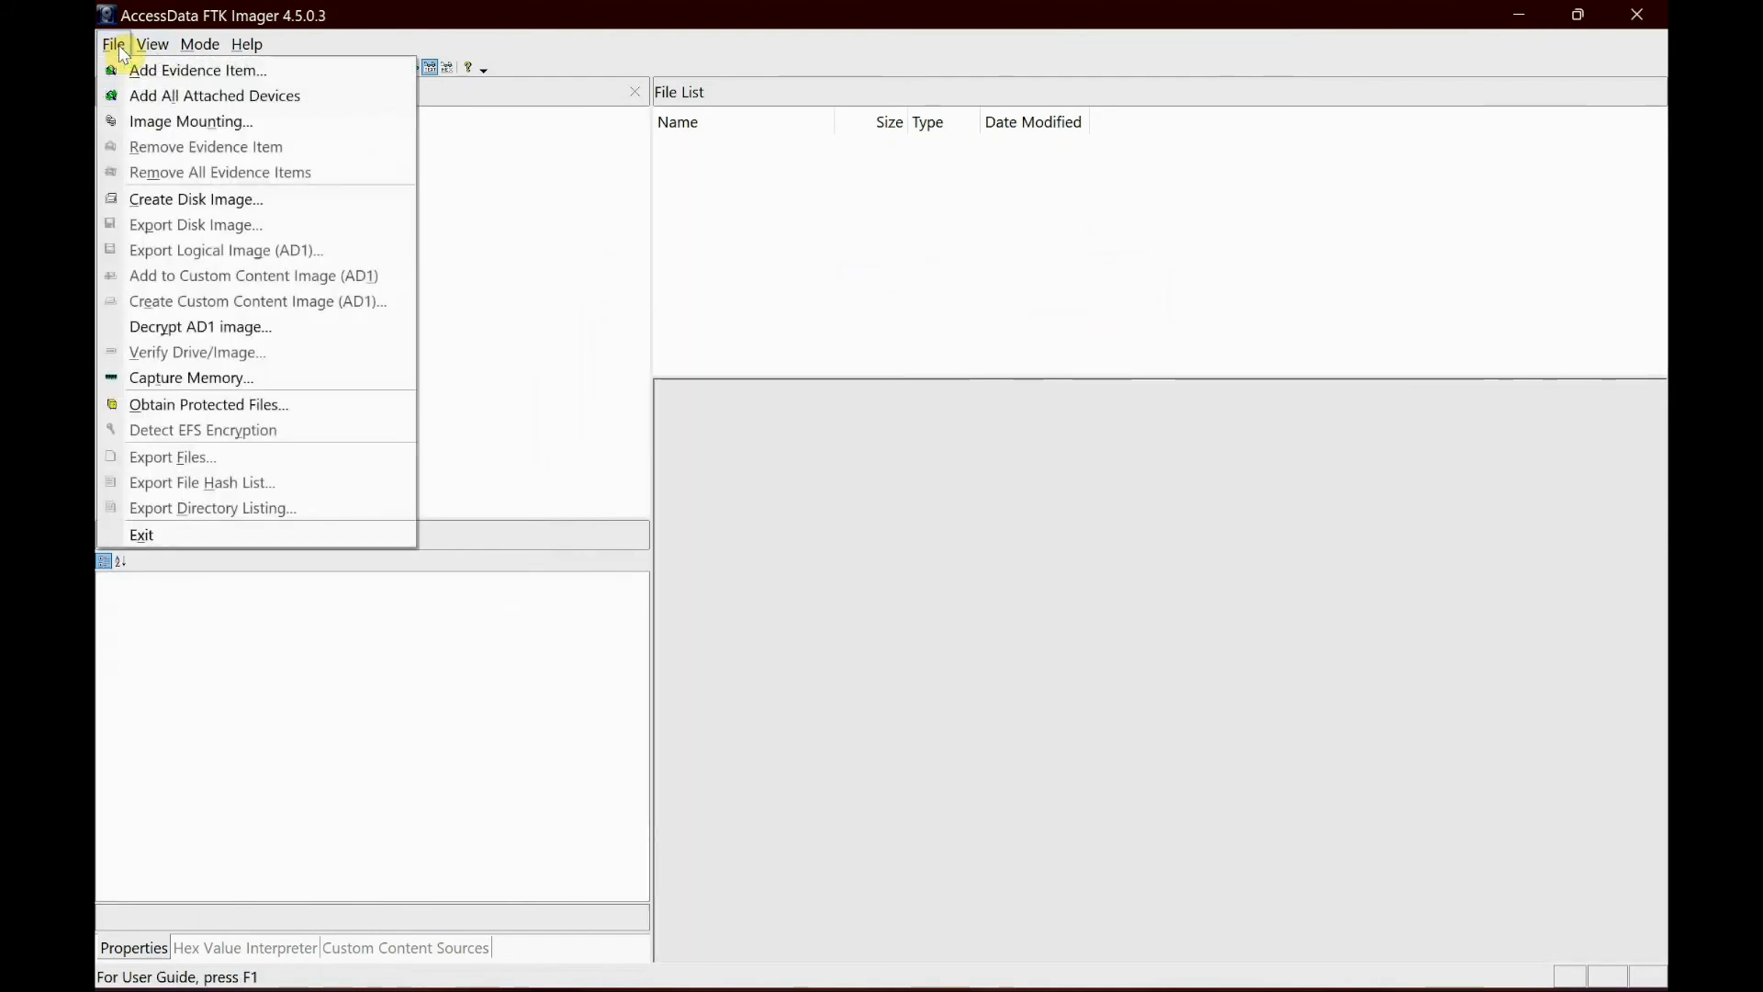
{"action": "left_click", "coordinate": [196, 69]}
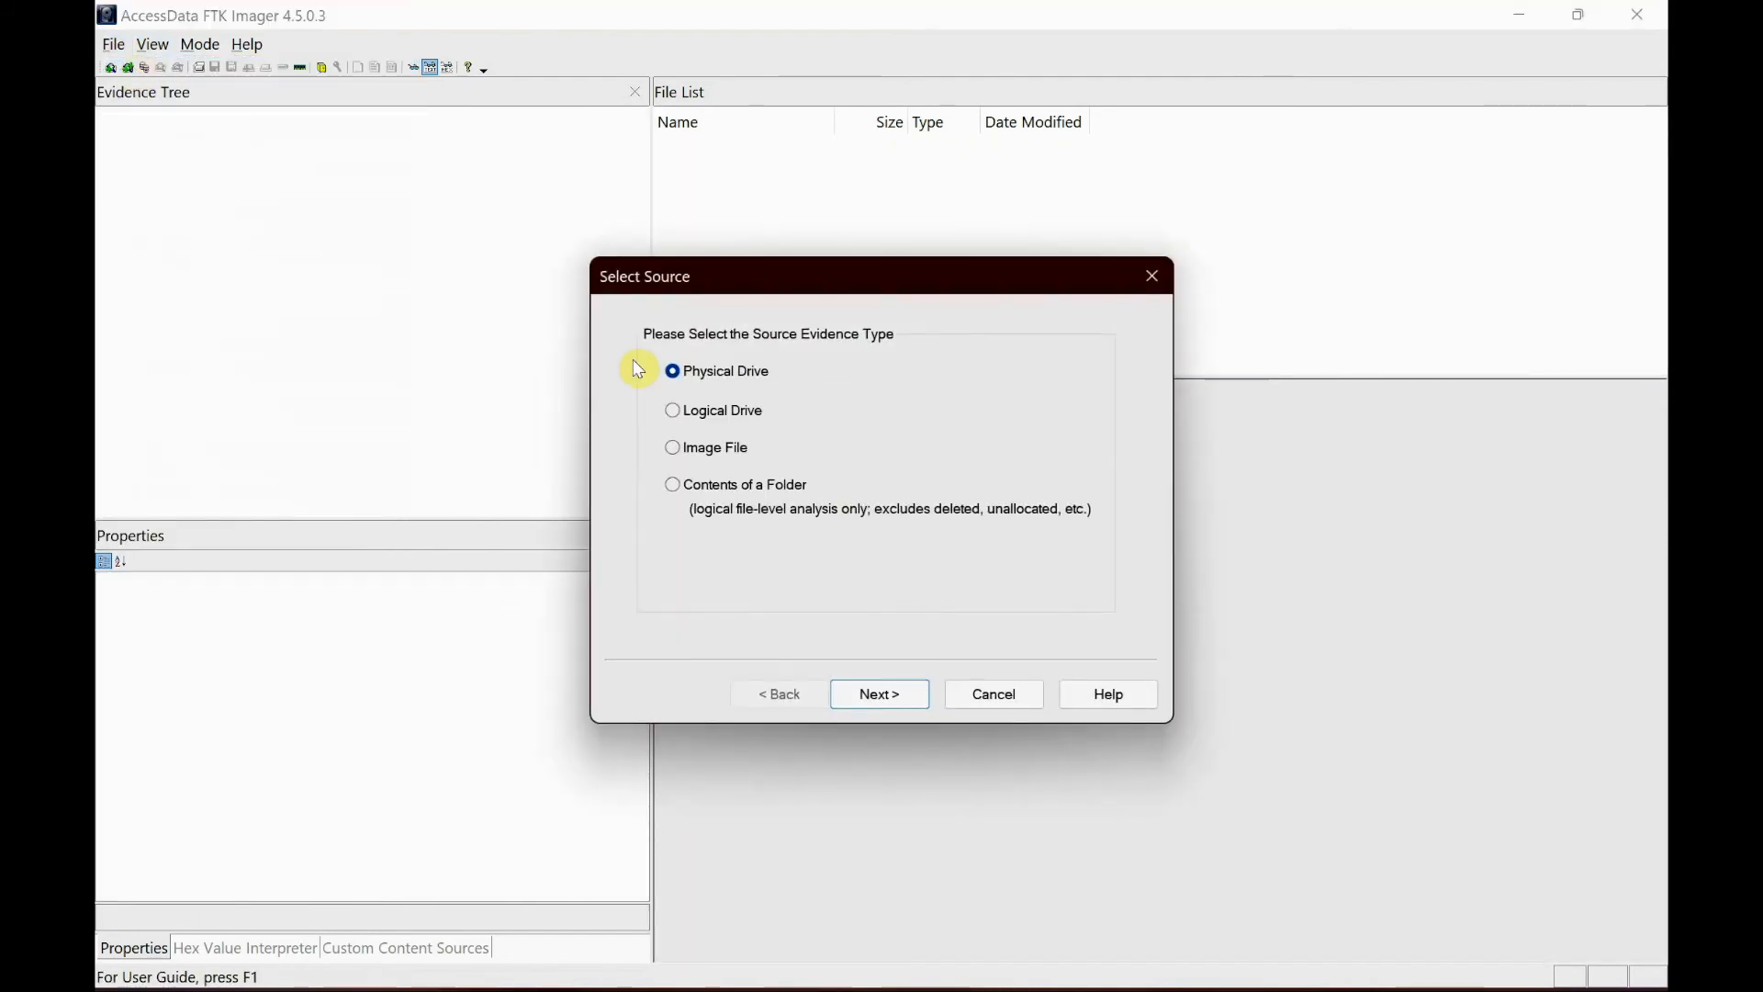
{"action": "left_click", "coordinate": [672, 446]}
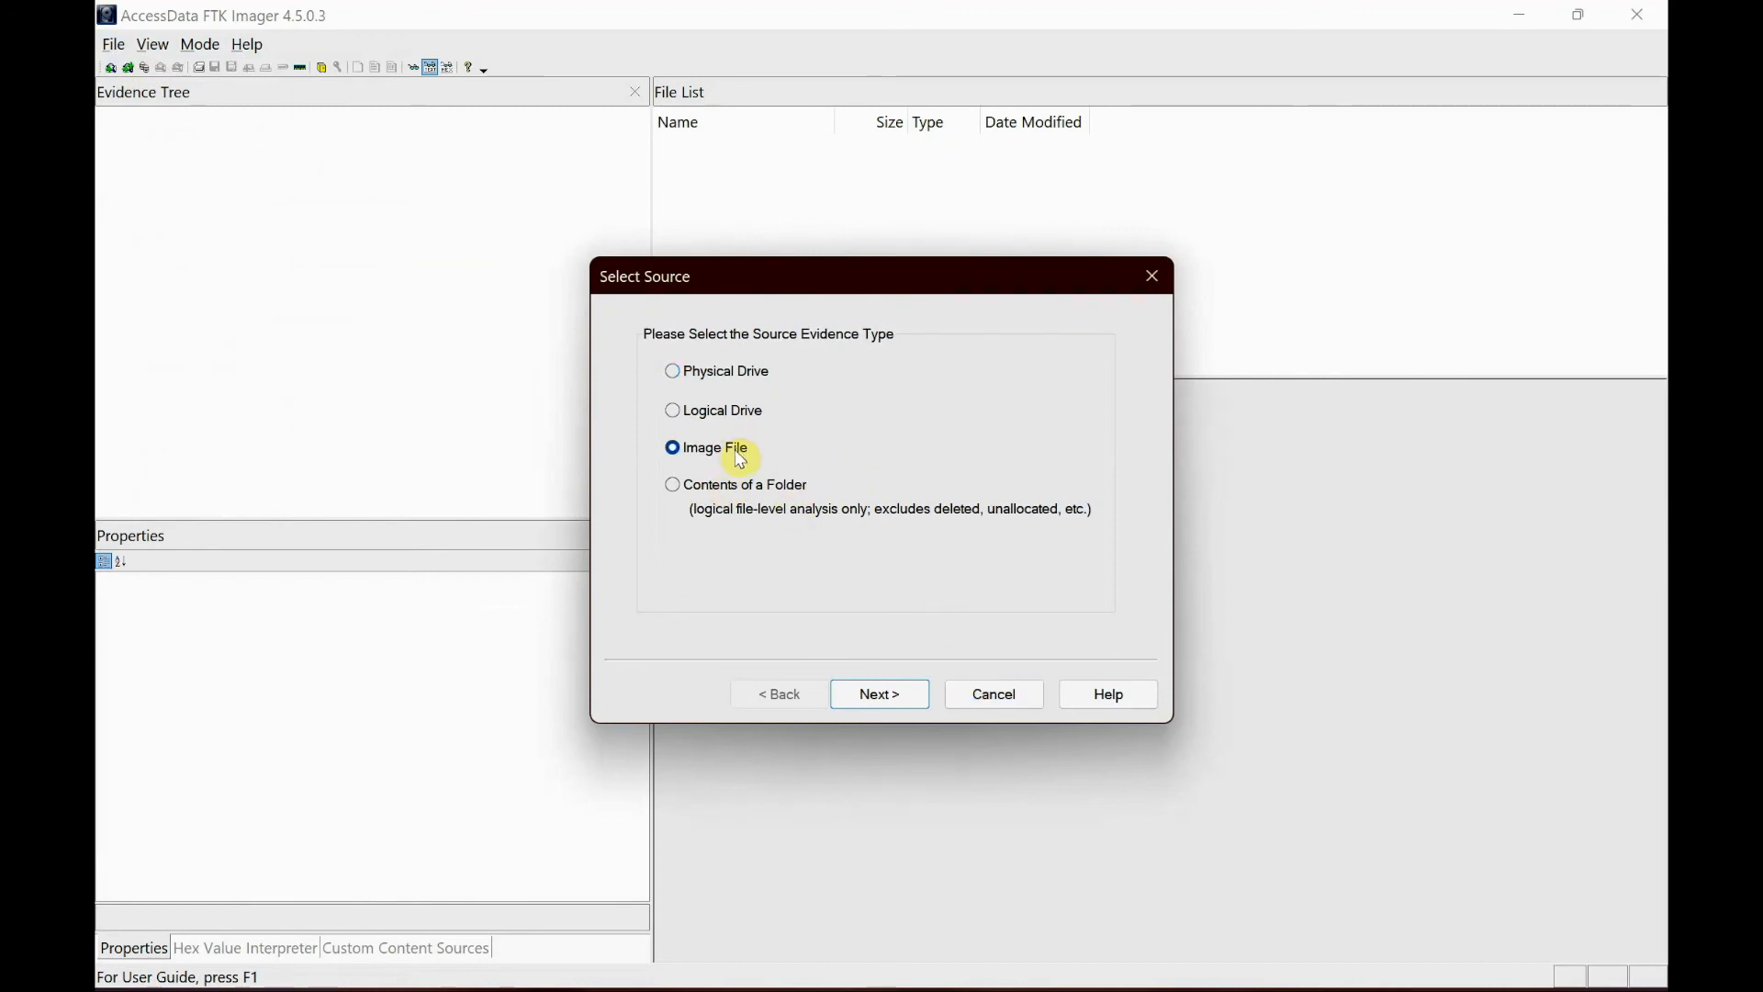
{"action": "left_click", "coordinate": [880, 694]}
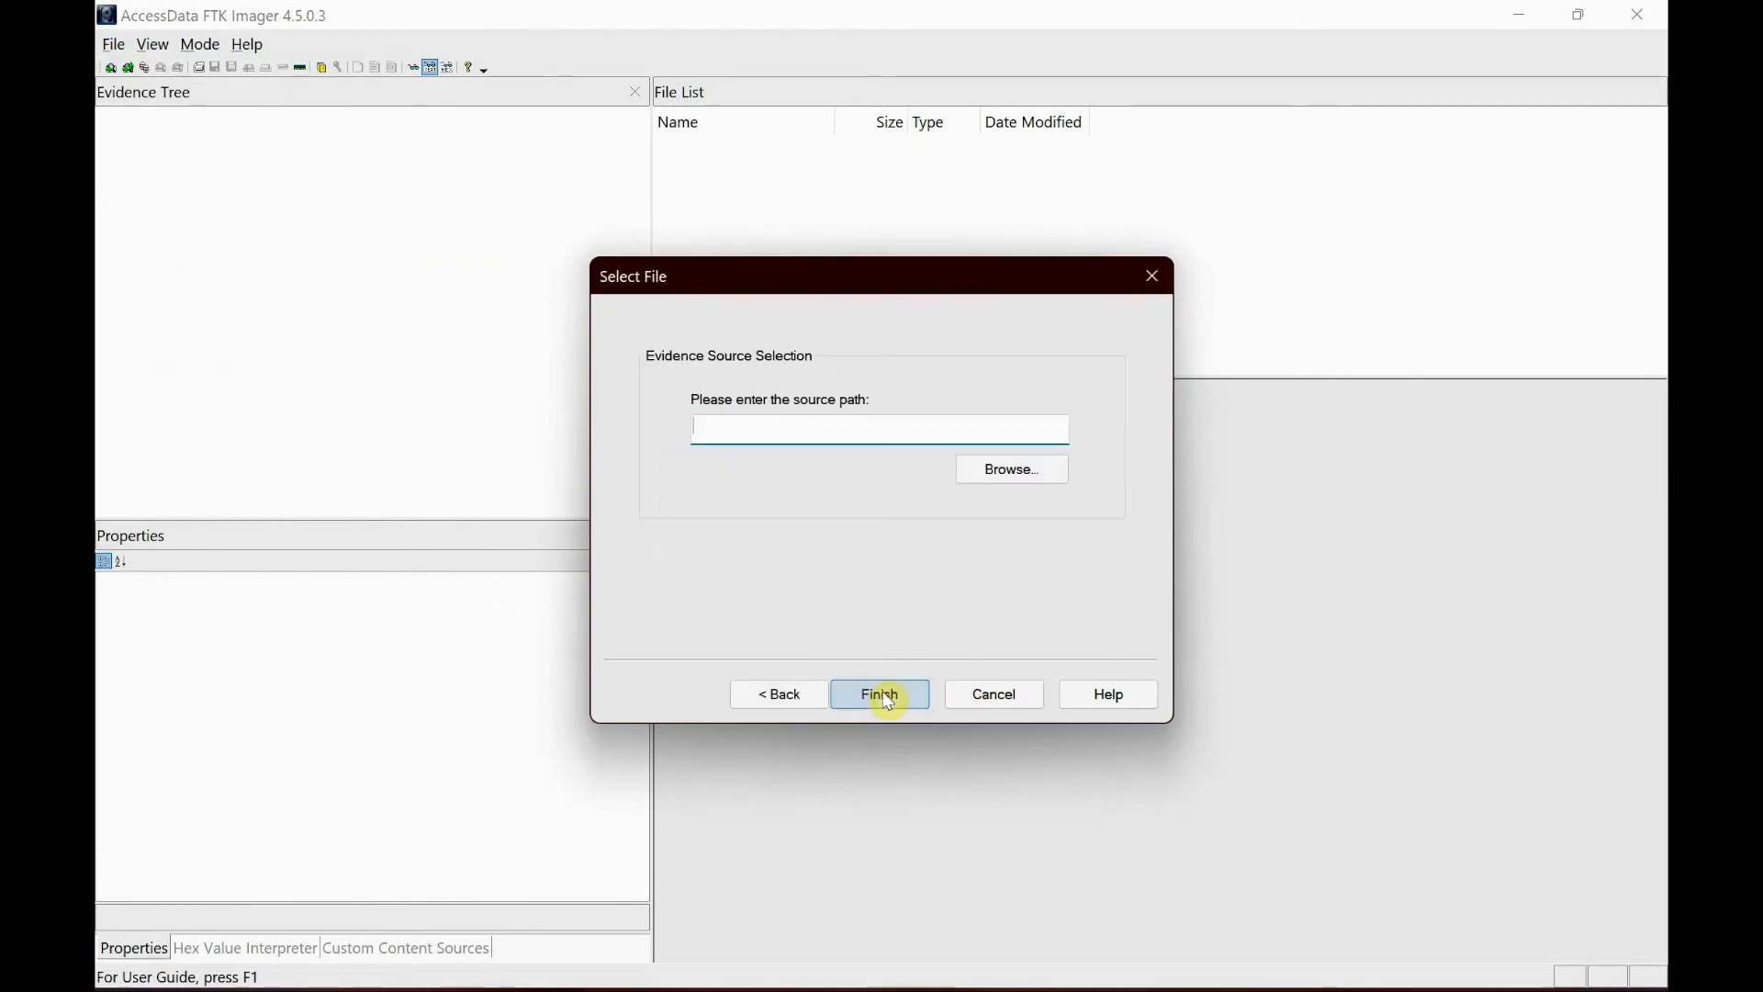
{"action": "mouse_move", "coordinate": [1010, 468]}
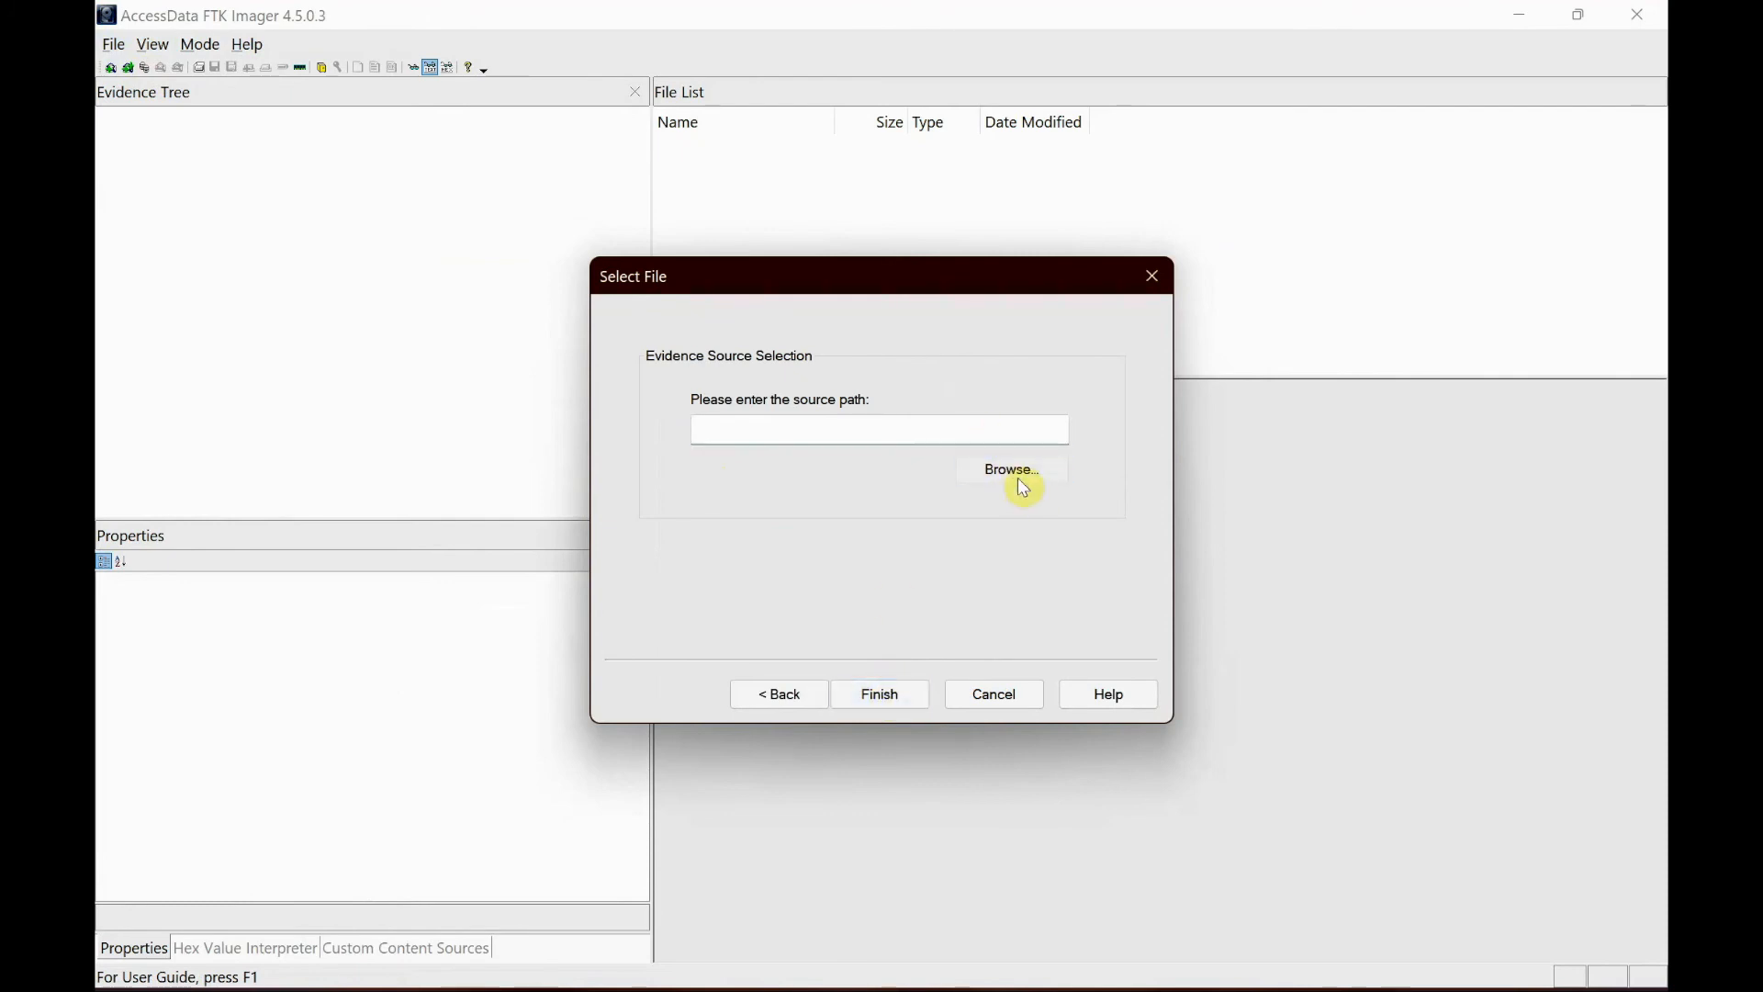
- Browse to the Desktop and choose 23.ad1 as the evidence source path
{"action": "left_click", "coordinate": [1008, 468]}
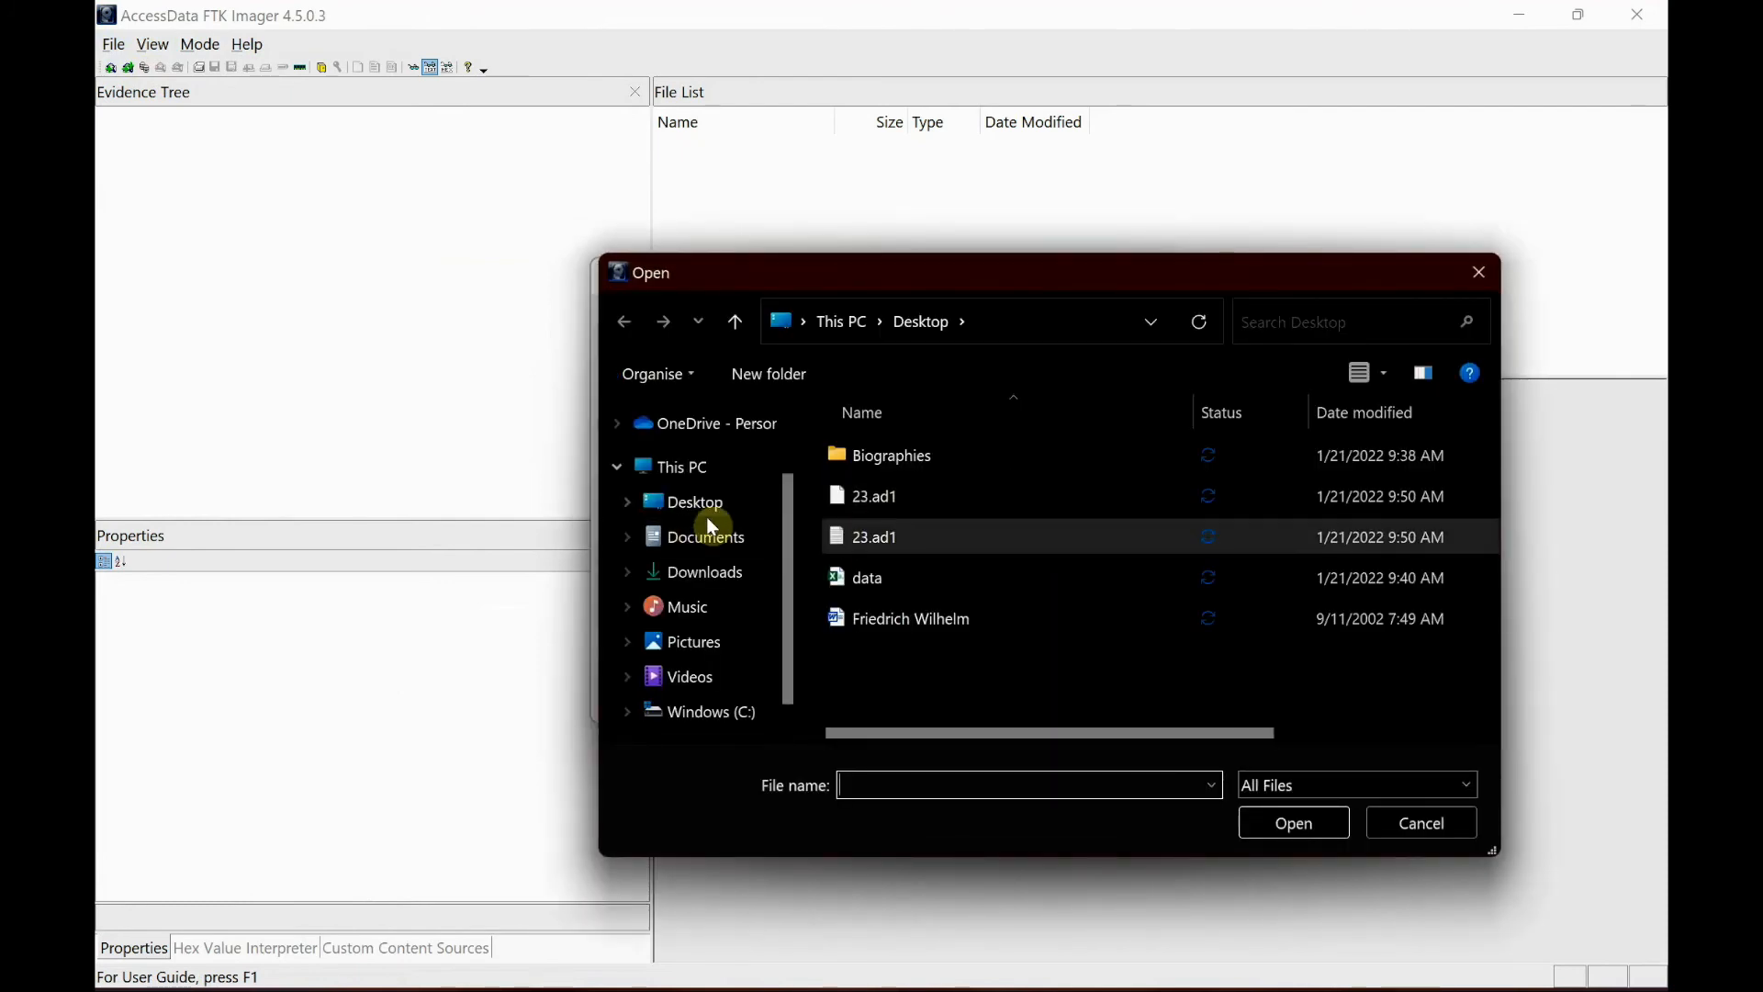
{"action": "mouse_move", "coordinate": [914, 496]}
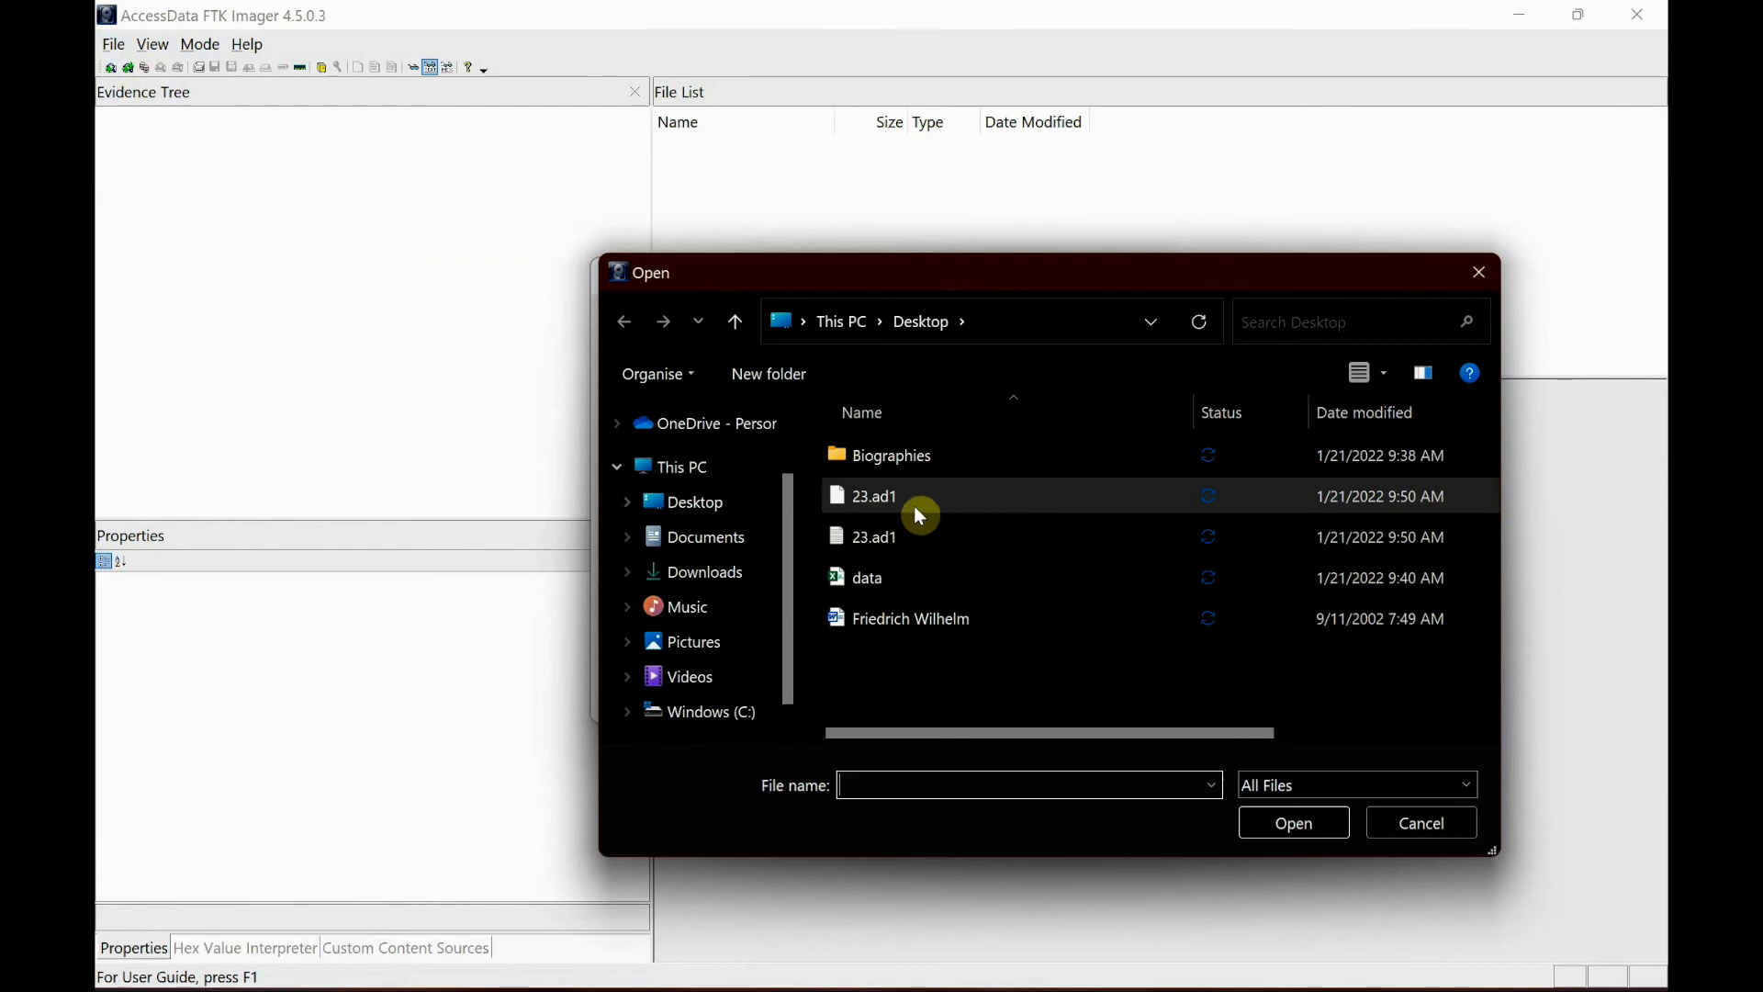
{"action": "left_click", "coordinate": [874, 496]}
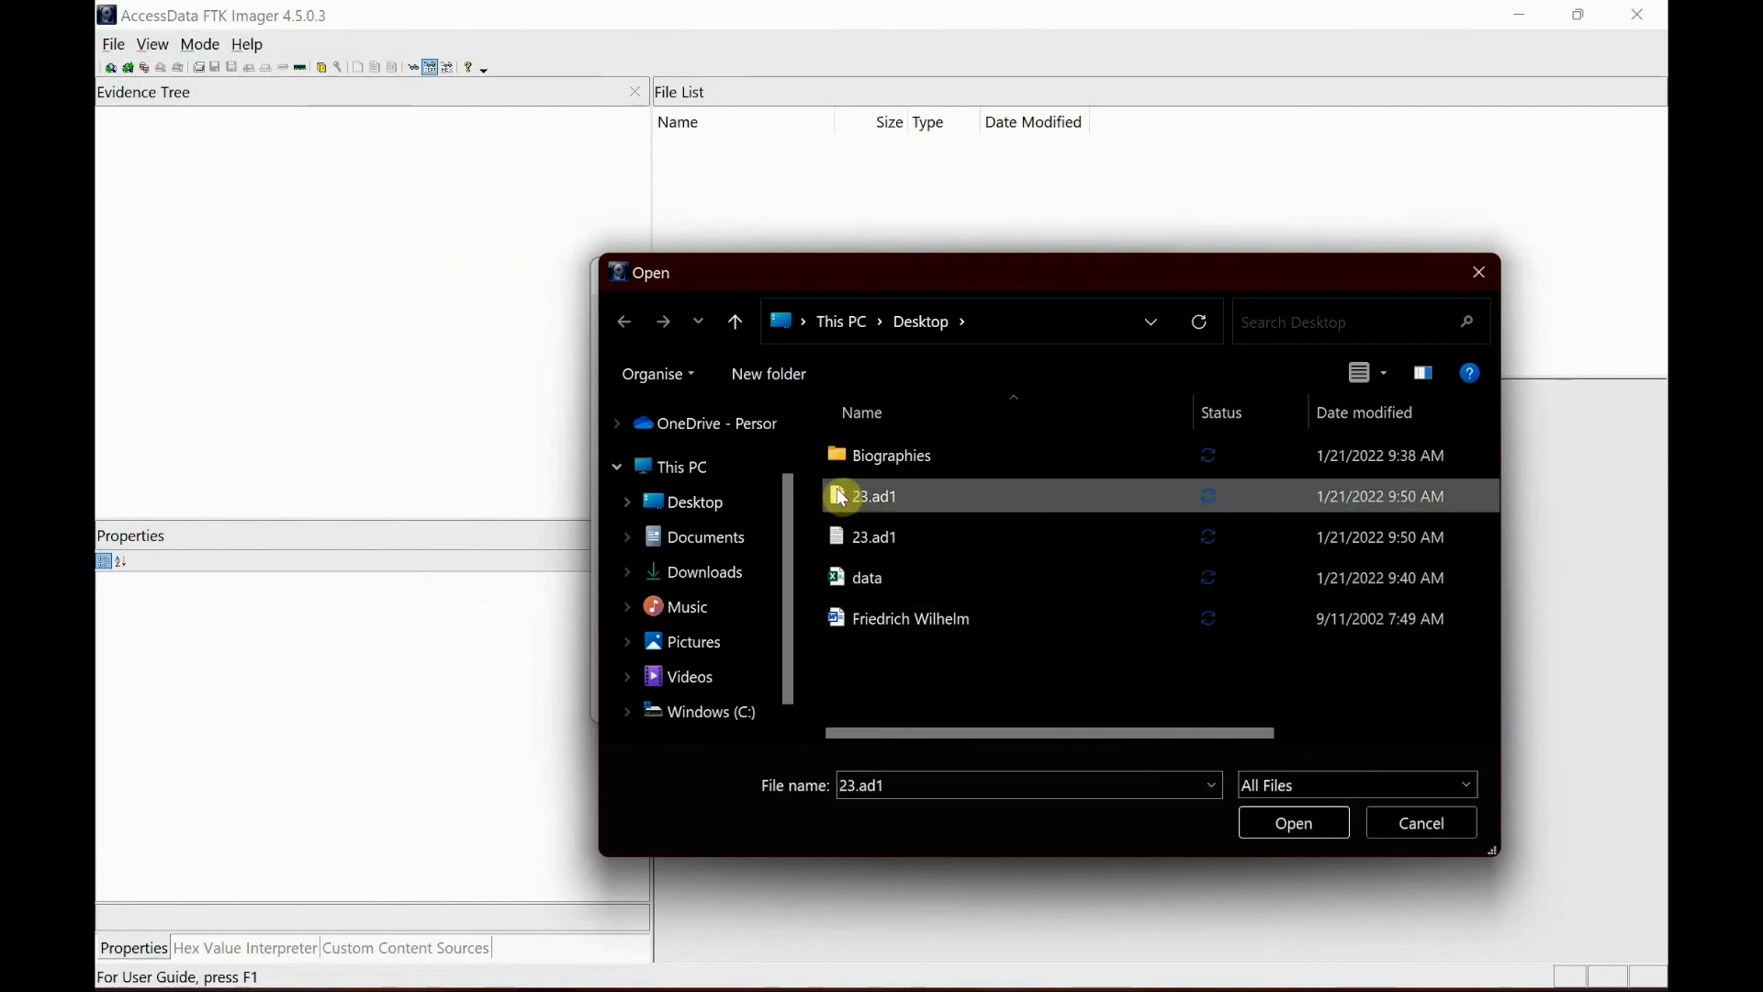
{"action": "left_click", "coordinate": [874, 536]}
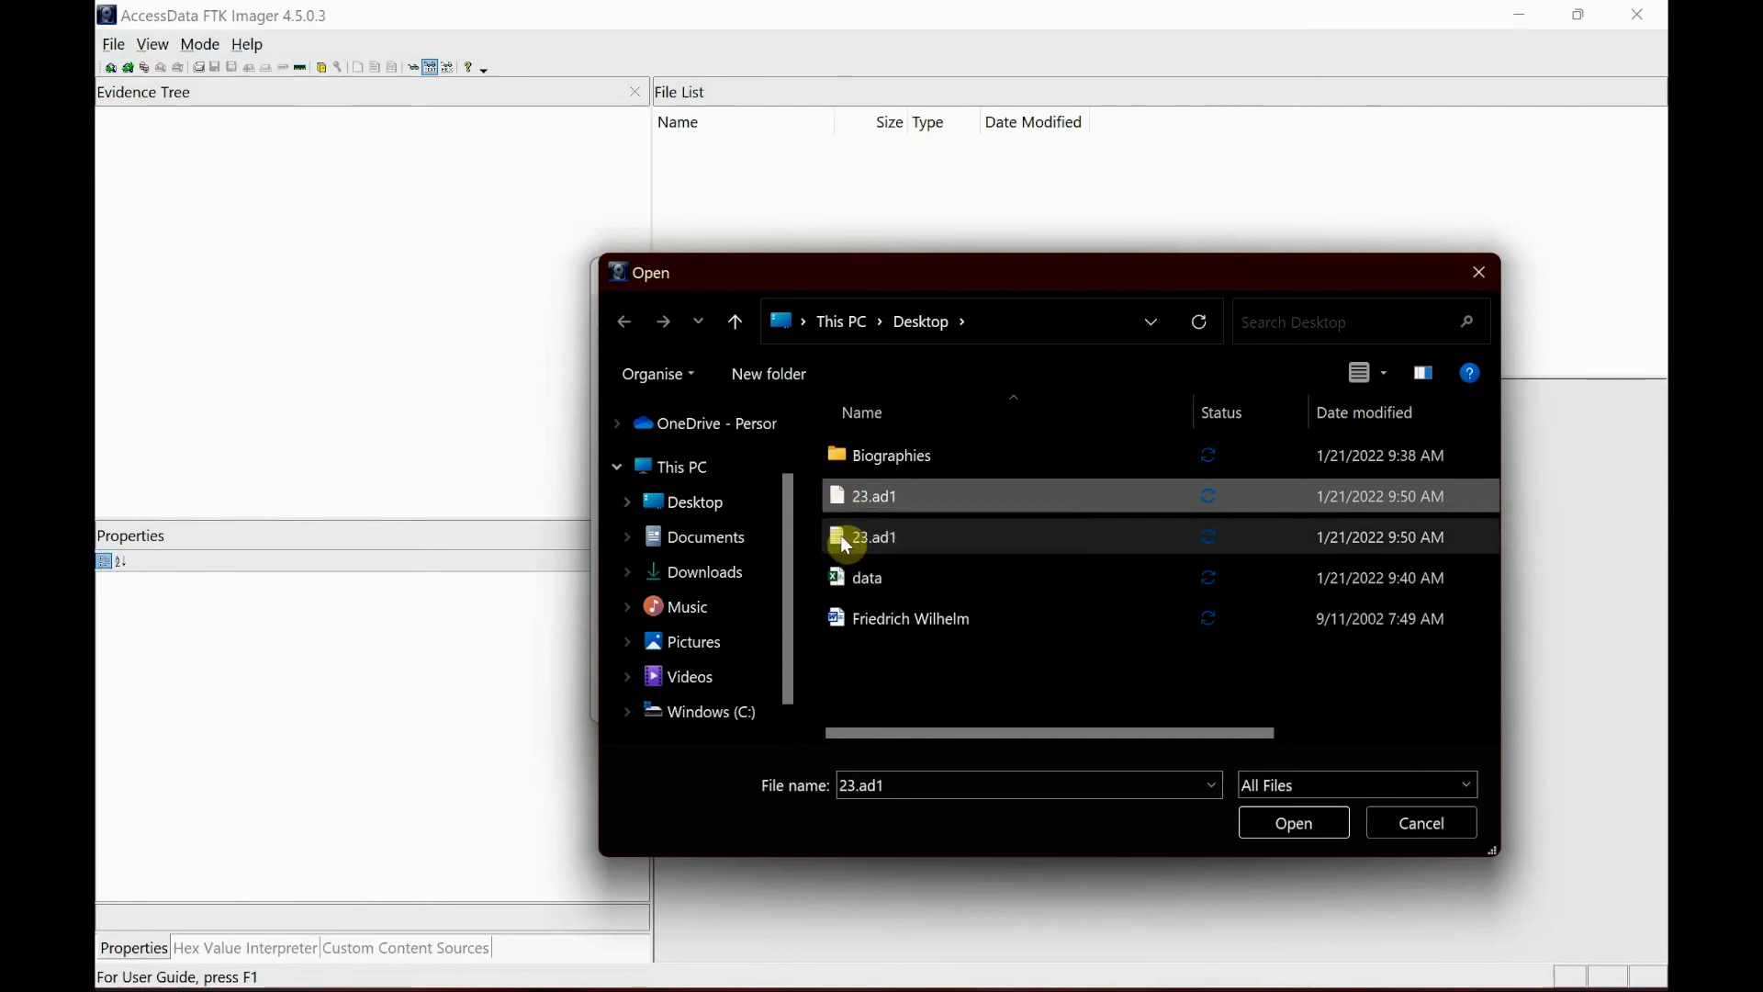
{"action": "mouse_move", "coordinate": [911, 540]}
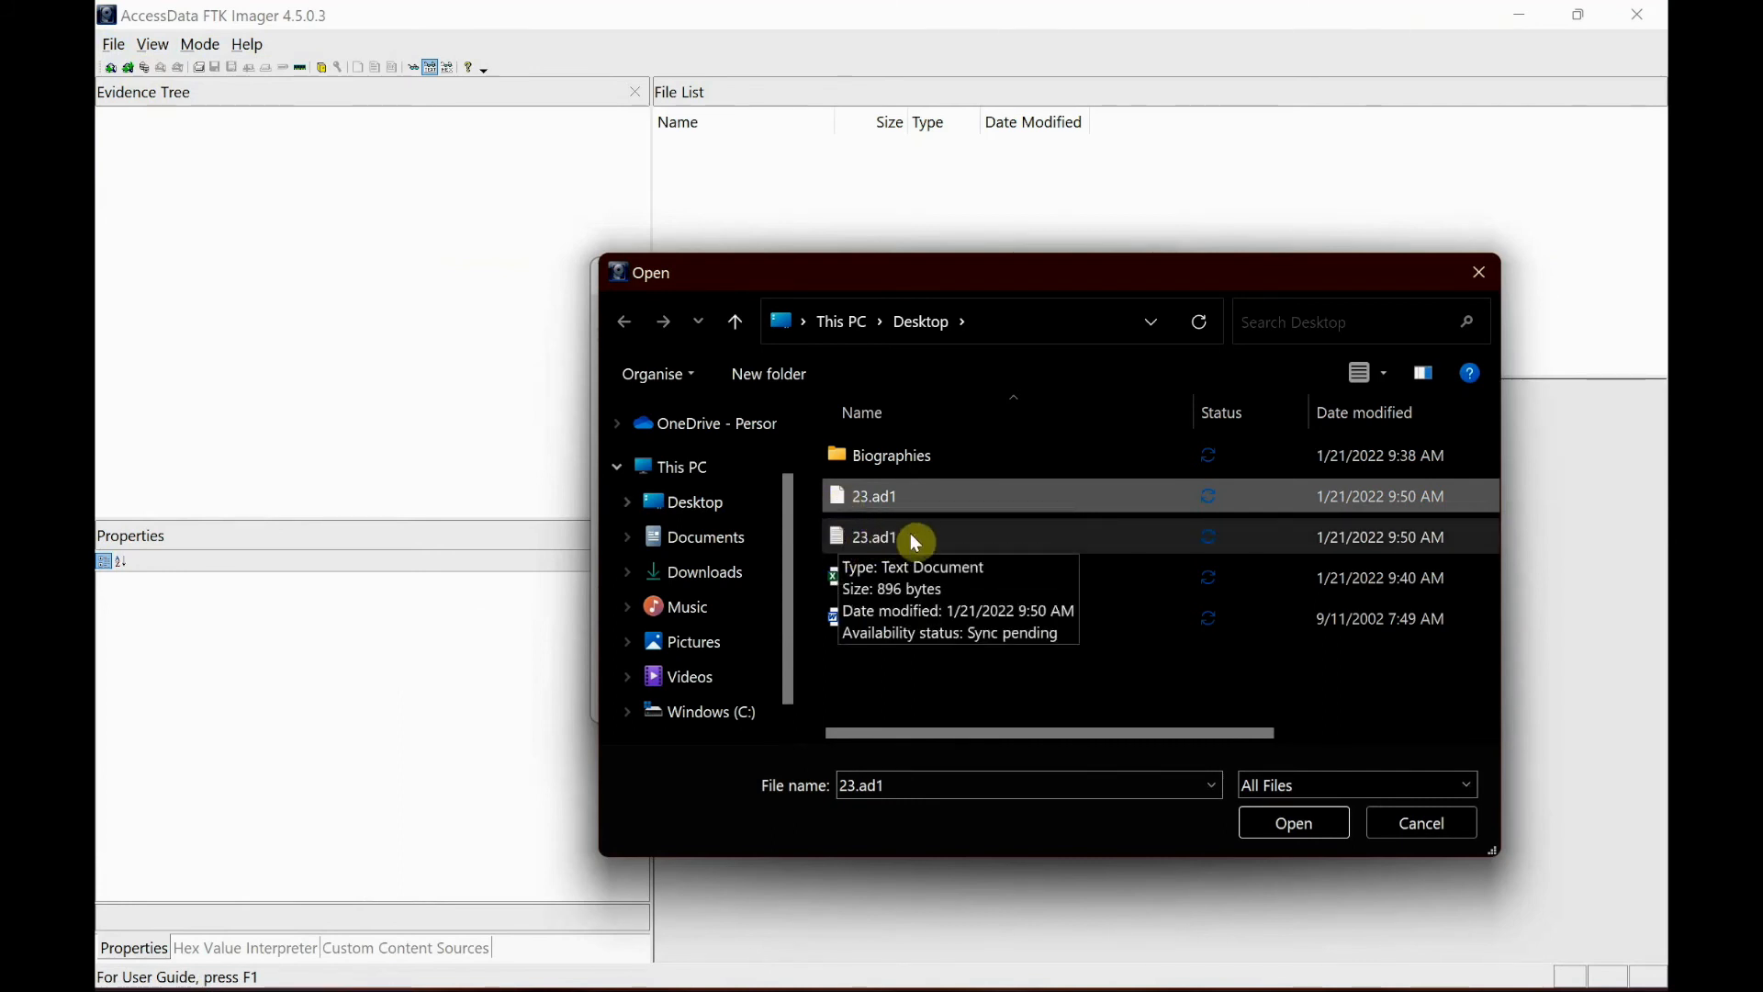
{"action": "mouse_move", "coordinate": [993, 560]}
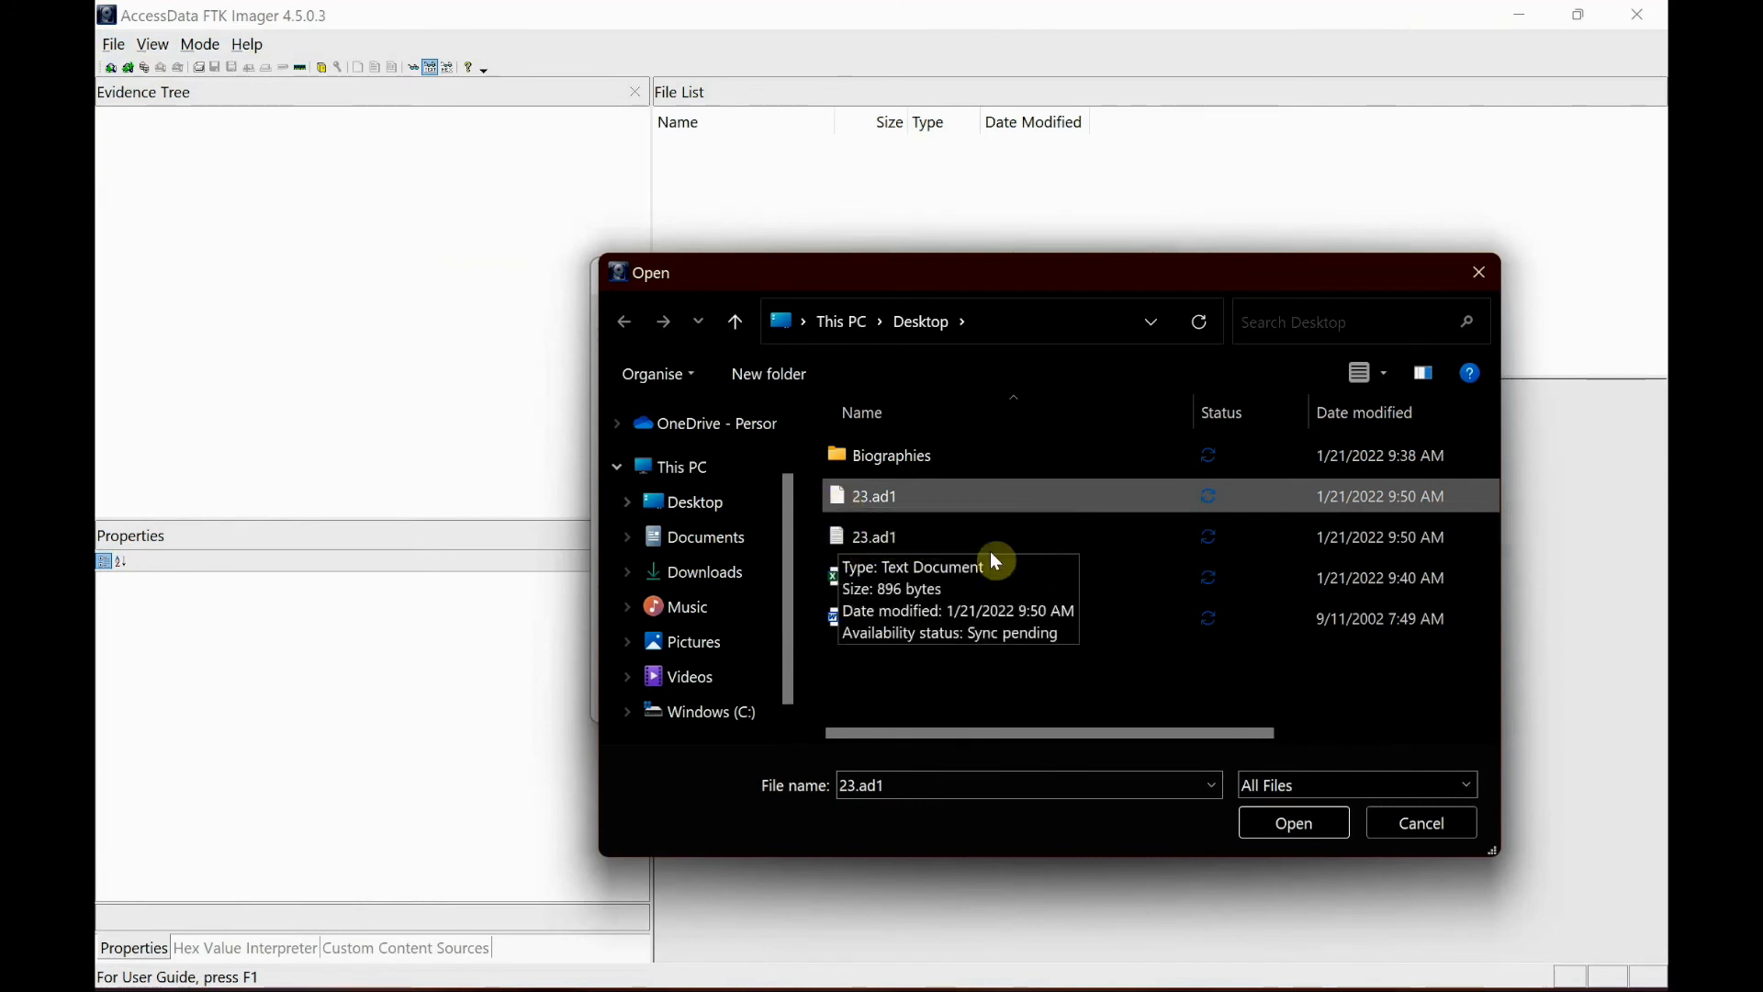
{"action": "left_click", "coordinate": [1293, 823]}
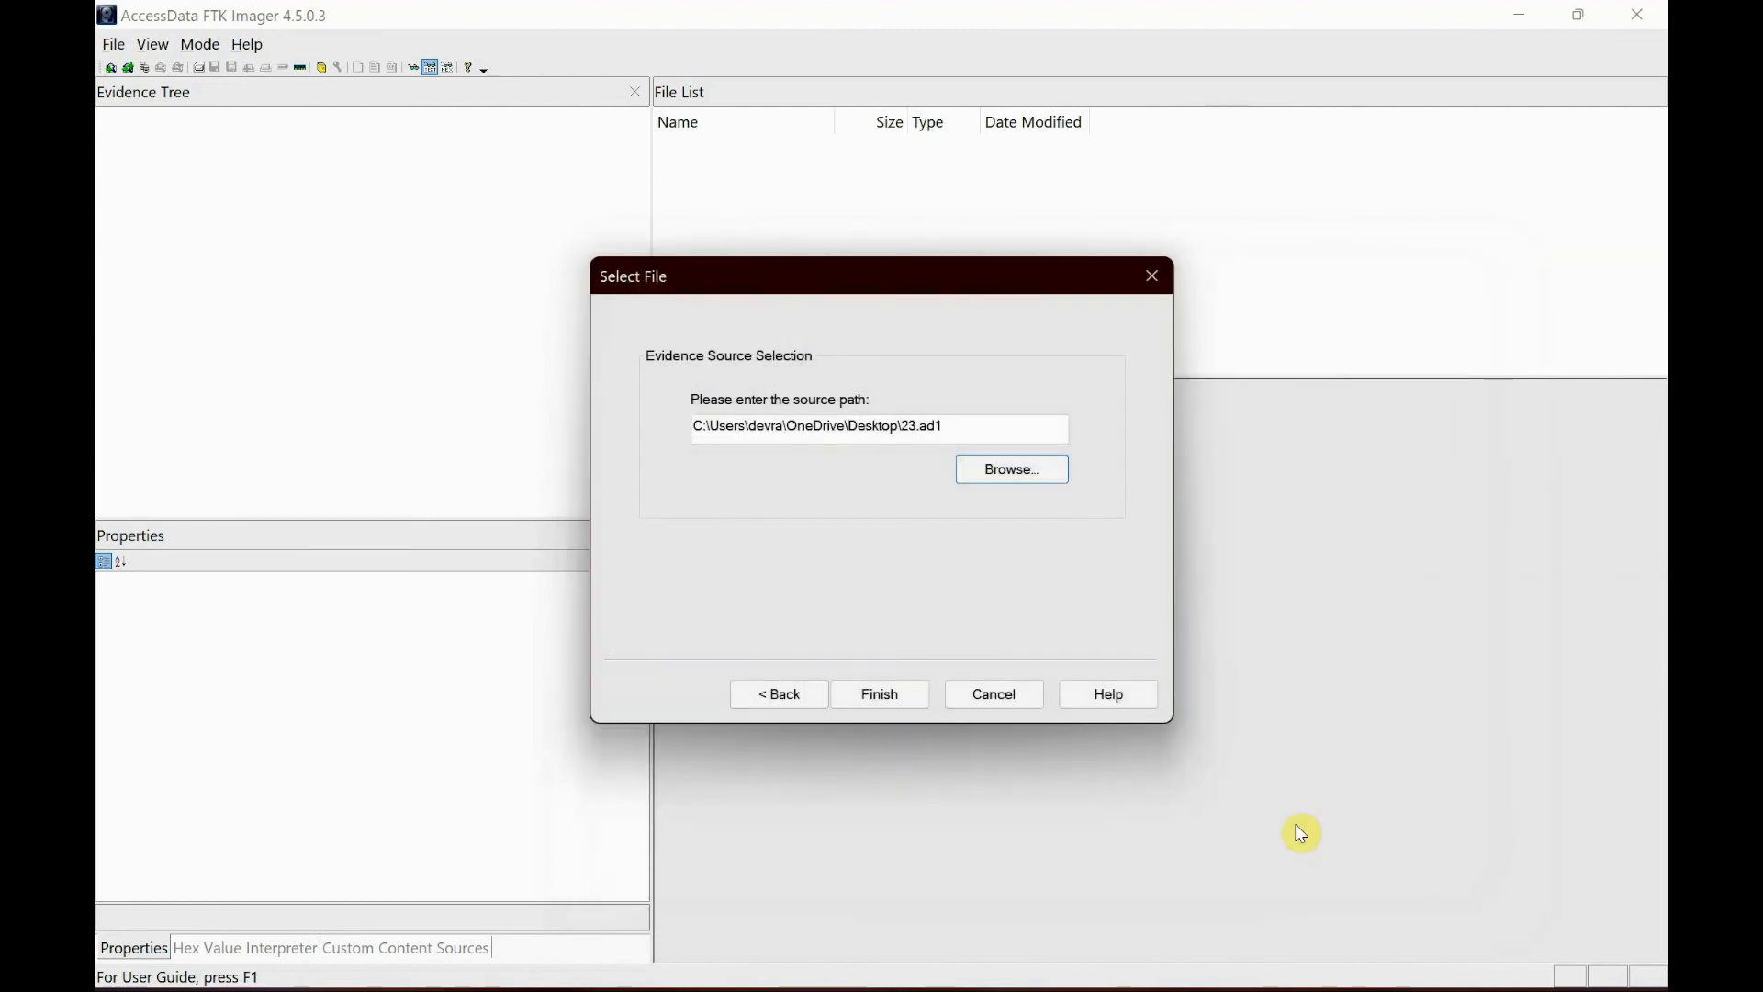
- Finish loading 23.ad1 as evidence and expand it in the Evidence Tree
{"action": "left_click", "coordinate": [880, 694]}
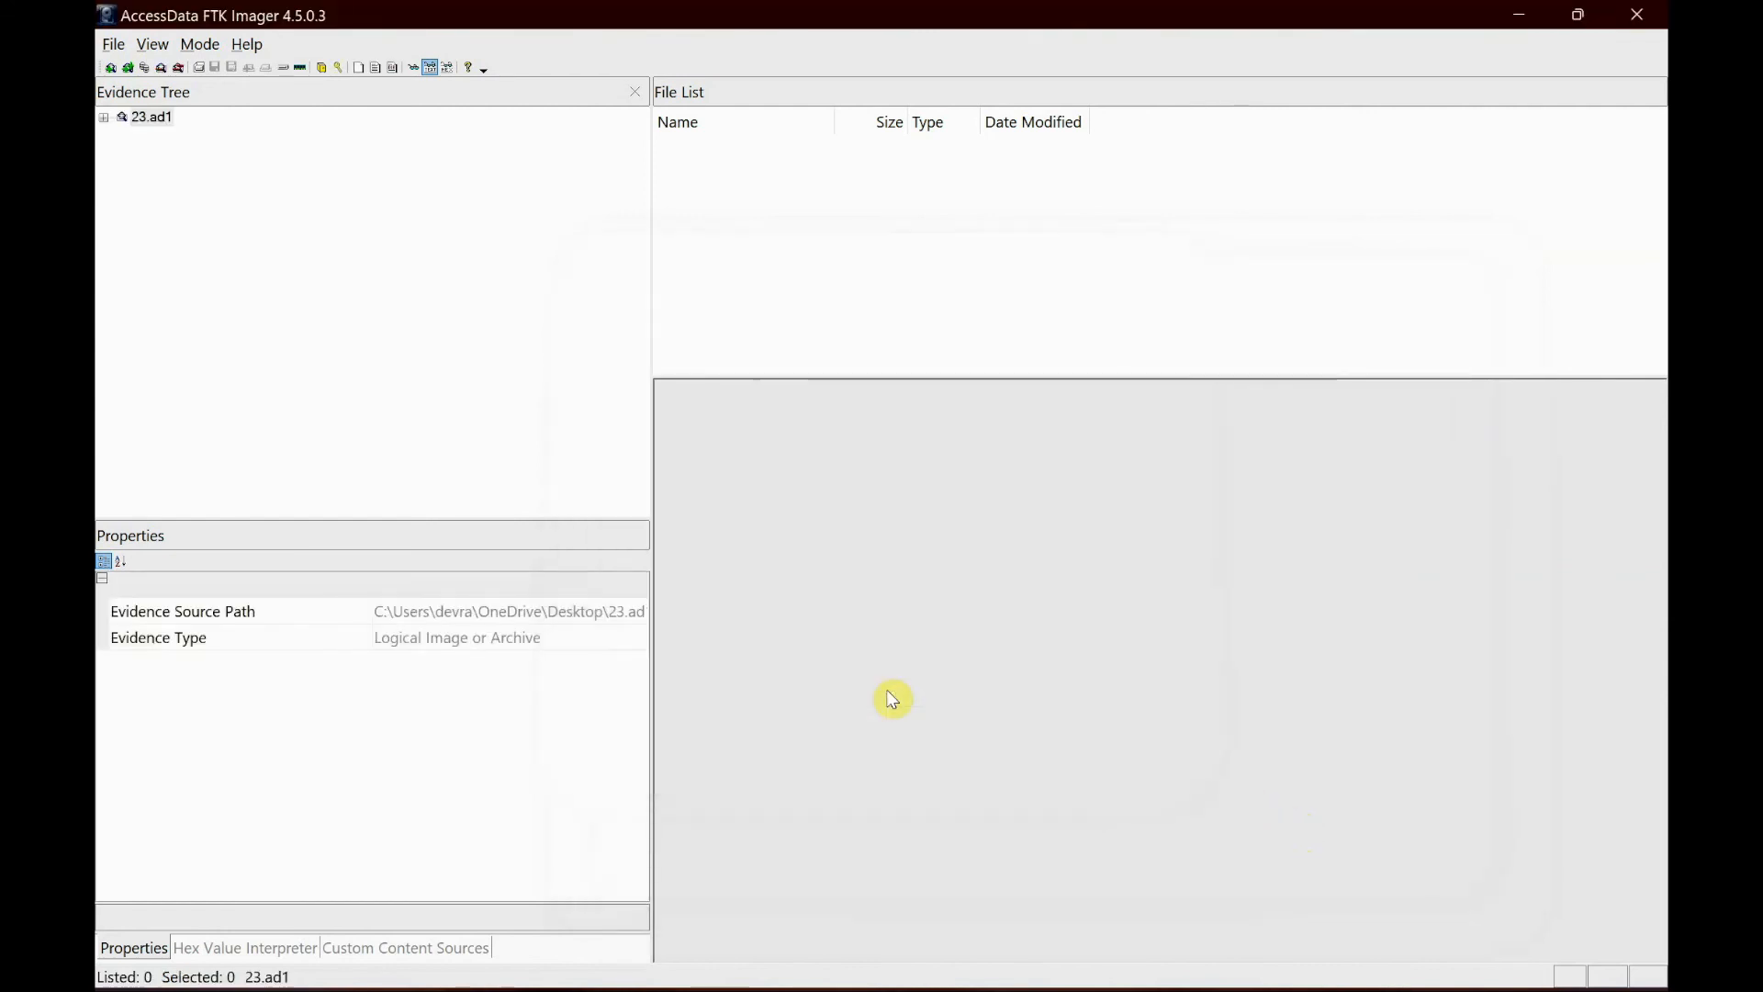
{"action": "left_click", "coordinate": [103, 116]}
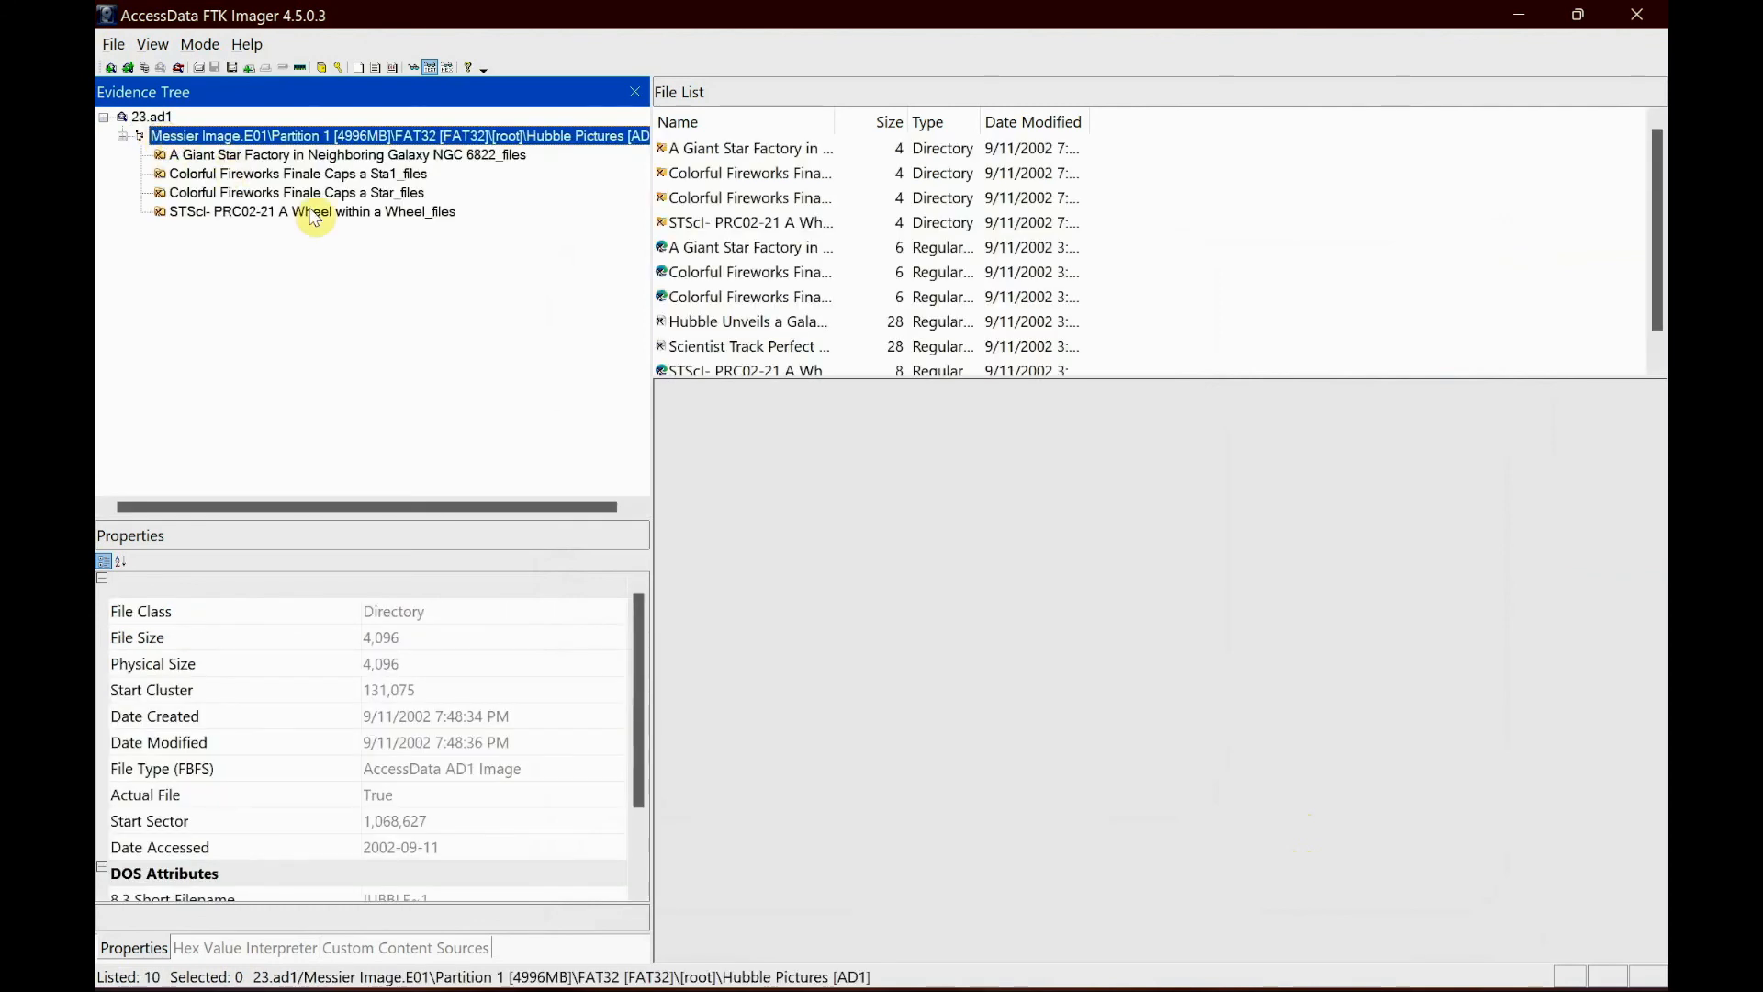
{"action": "mouse_move", "coordinate": [821, 248]}
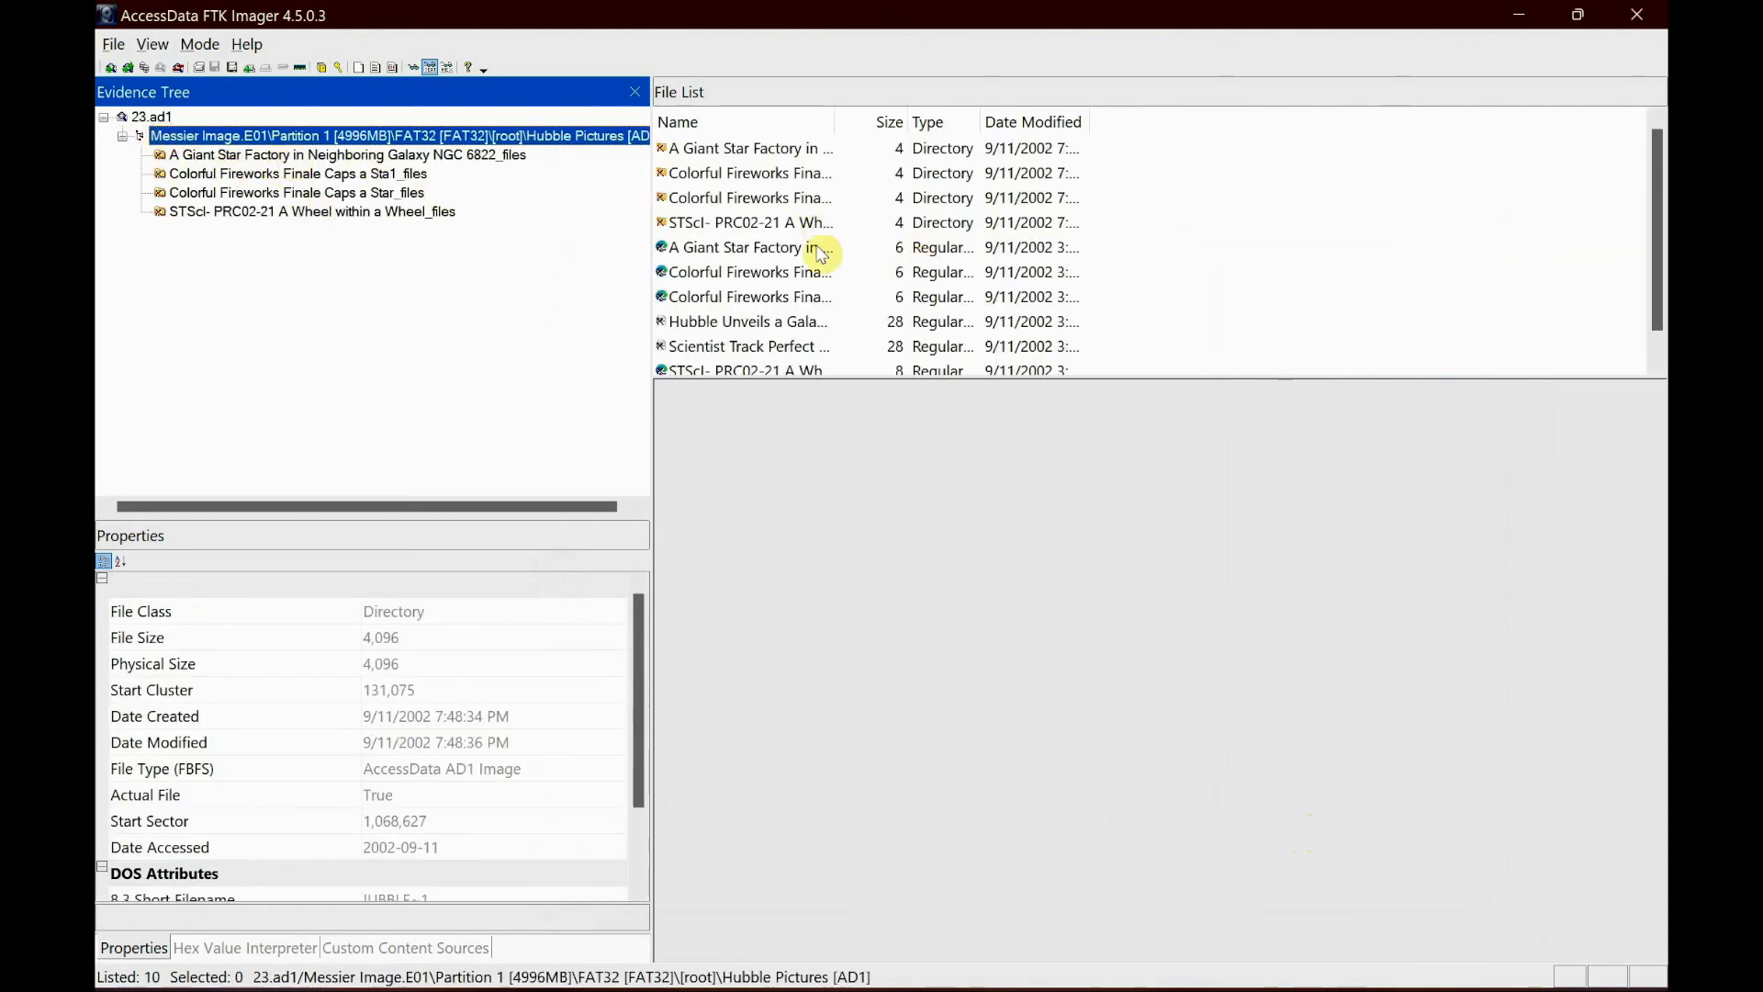
{"action": "left_click", "coordinate": [747, 248]}
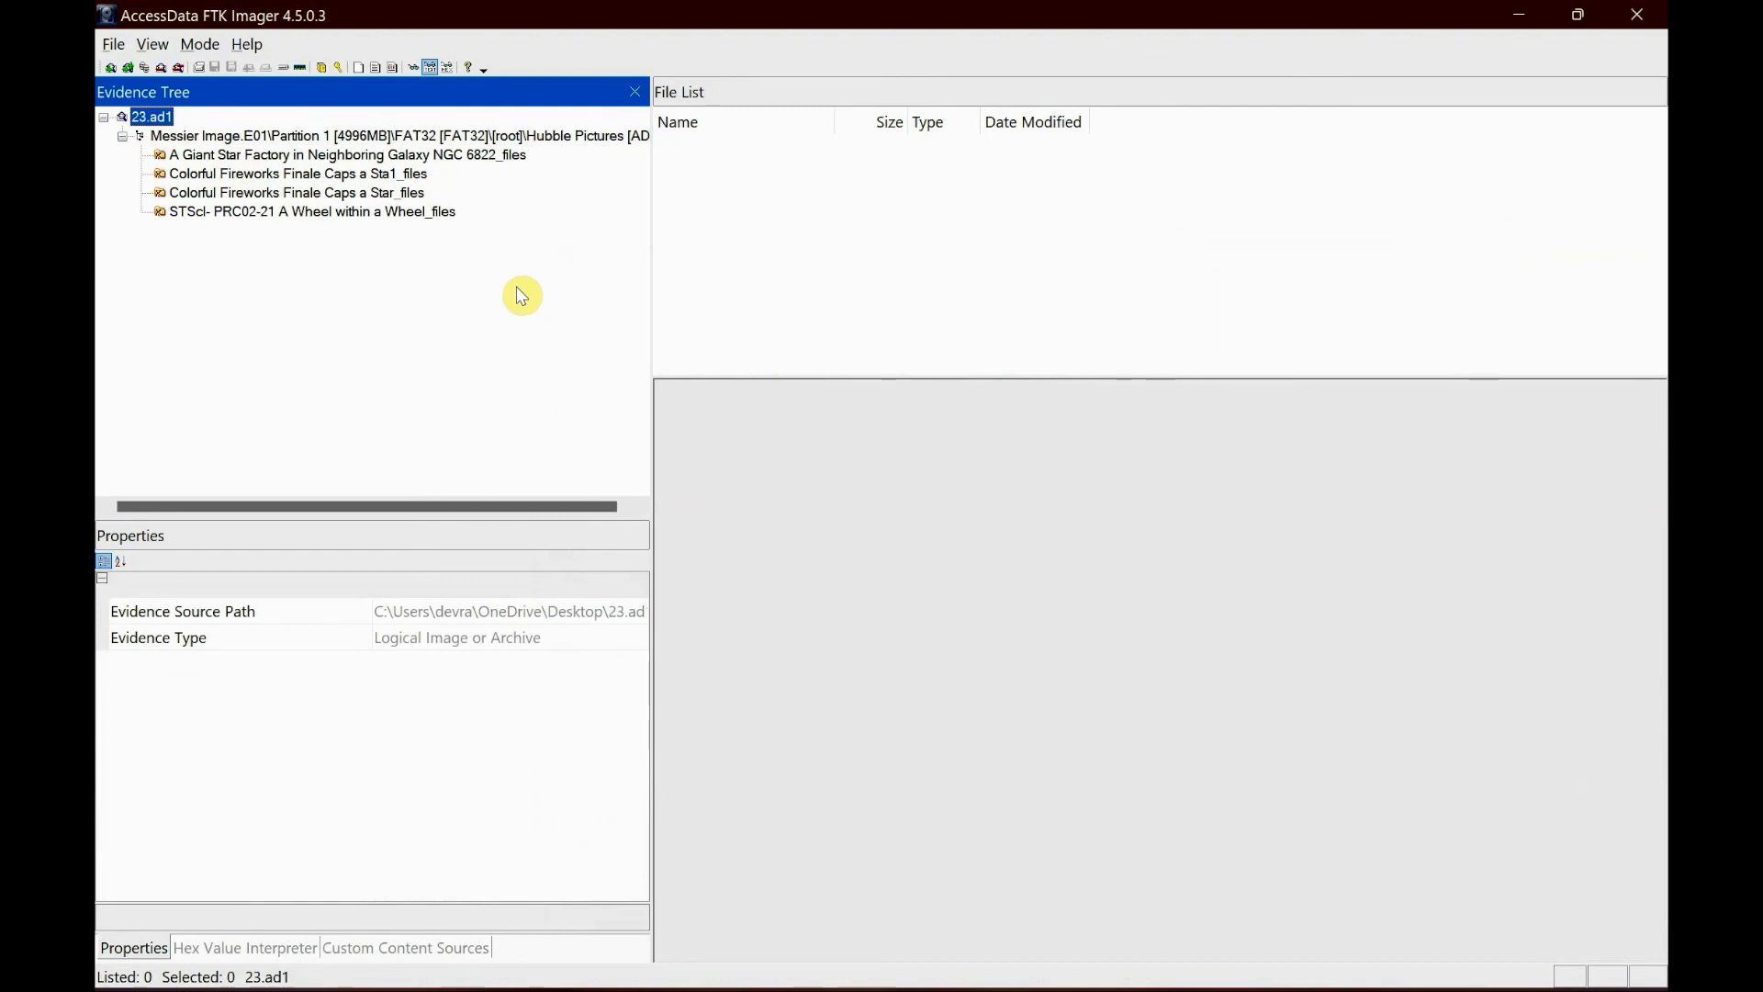
{"action": "mouse_move", "coordinate": [448, 239]}
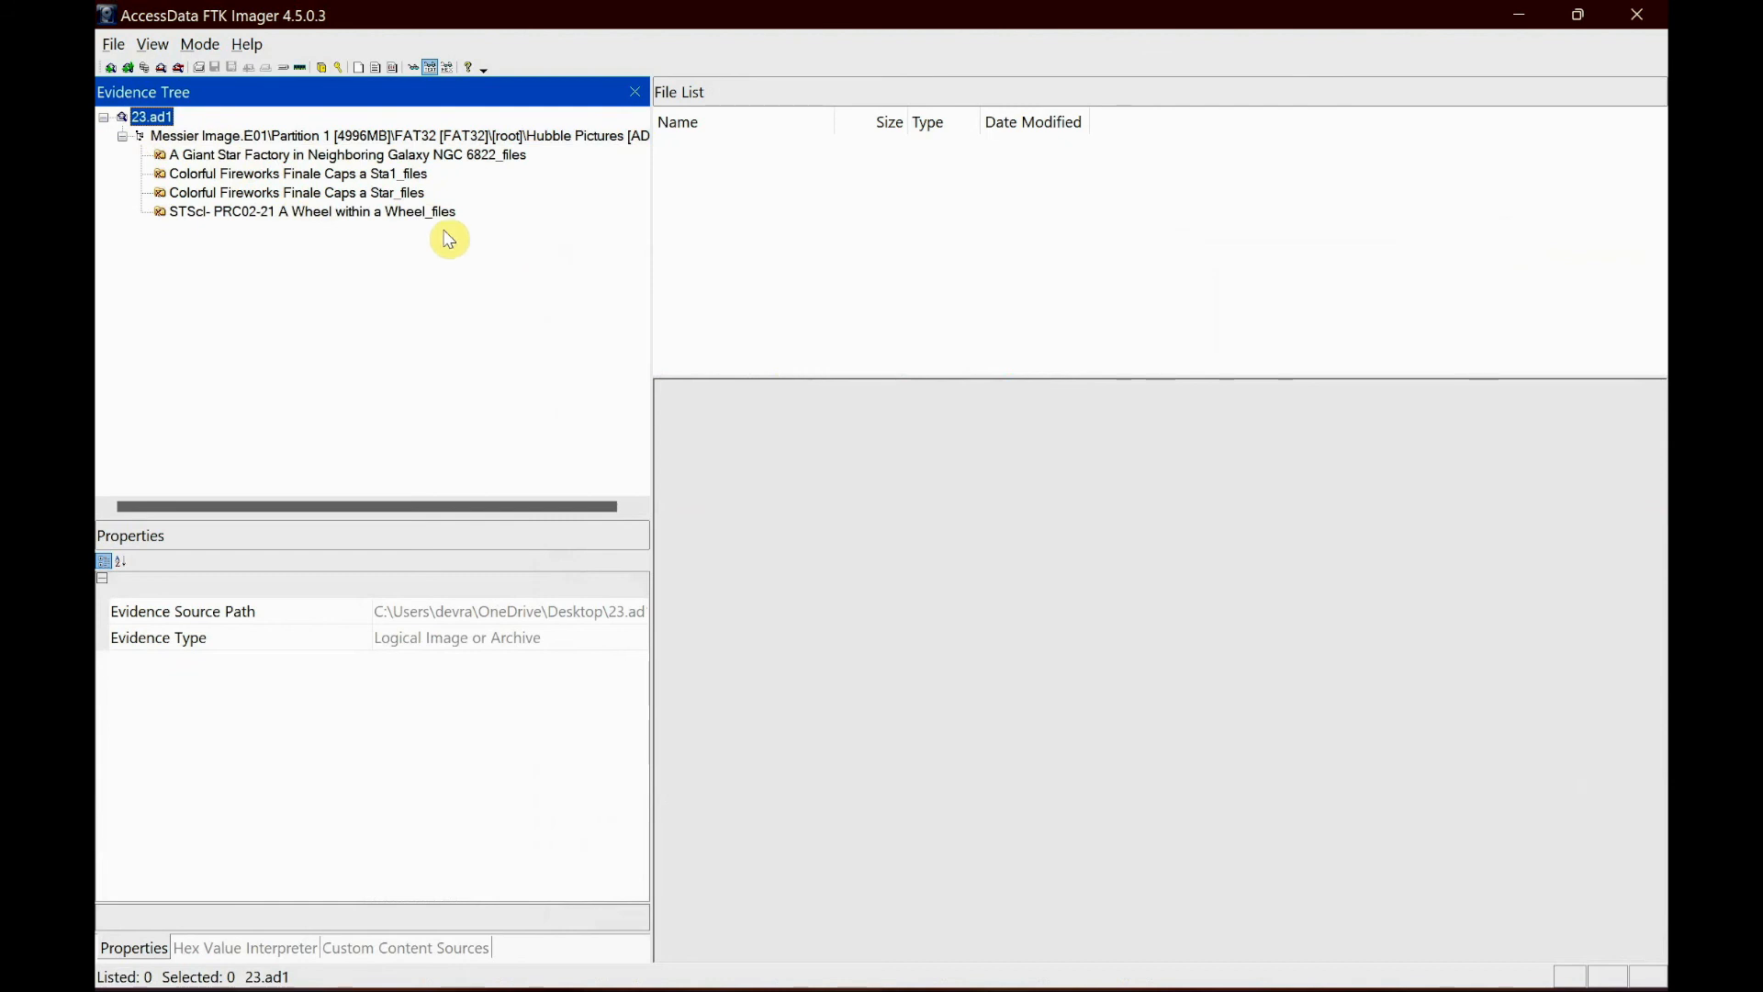
- Browse the Giant Star Factory and Colorful Fireworks subfolders and the Hubble Pictures folder contents
{"action": "left_click", "coordinate": [345, 154]}
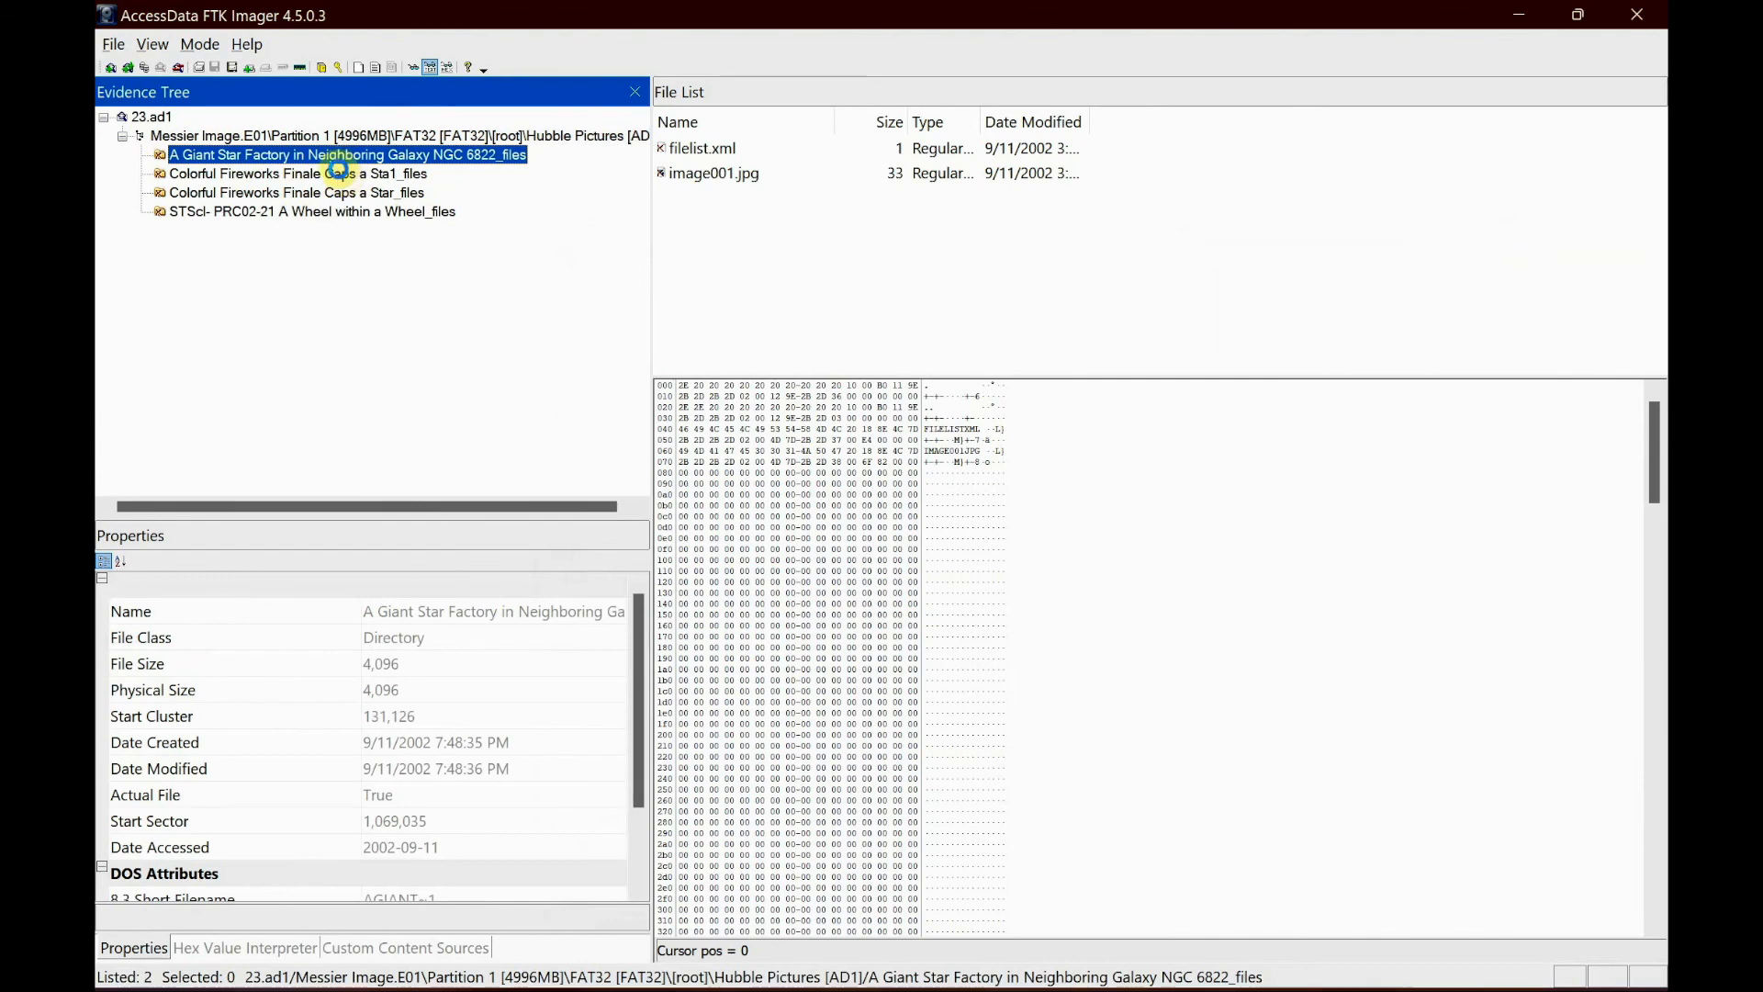
{"action": "left_click", "coordinate": [295, 191]}
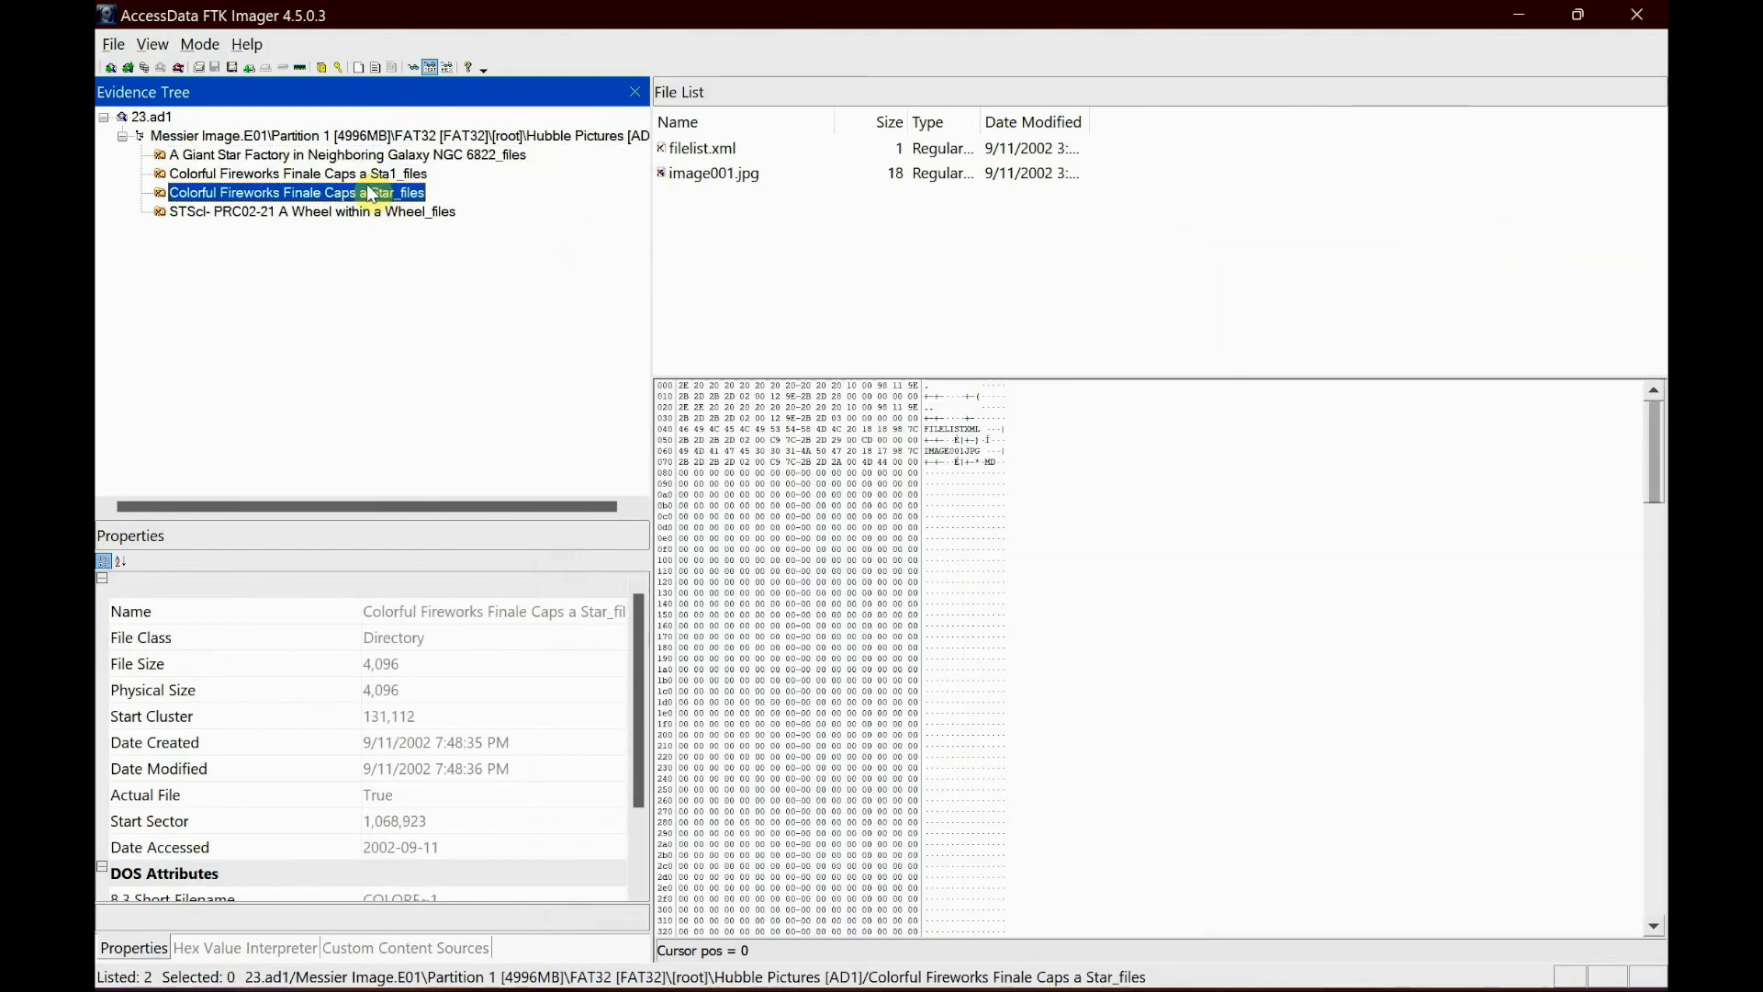
{"action": "left_click", "coordinate": [404, 134]}
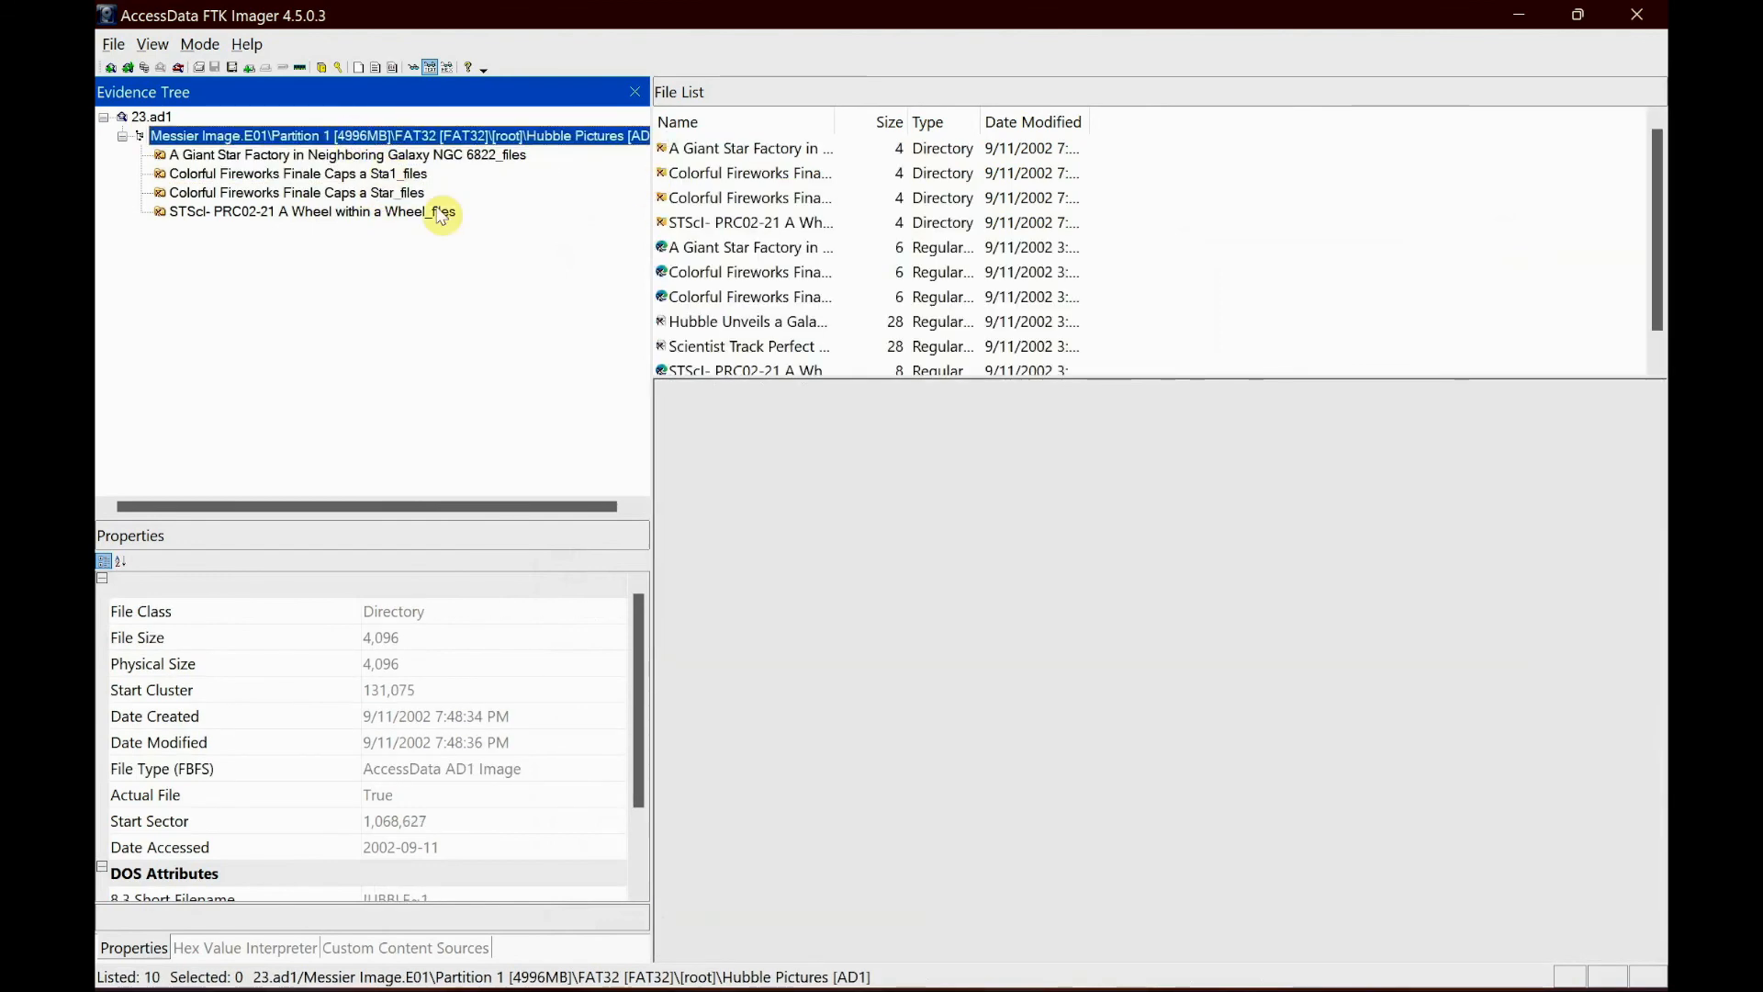
{"action": "mouse_move", "coordinate": [488, 323]}
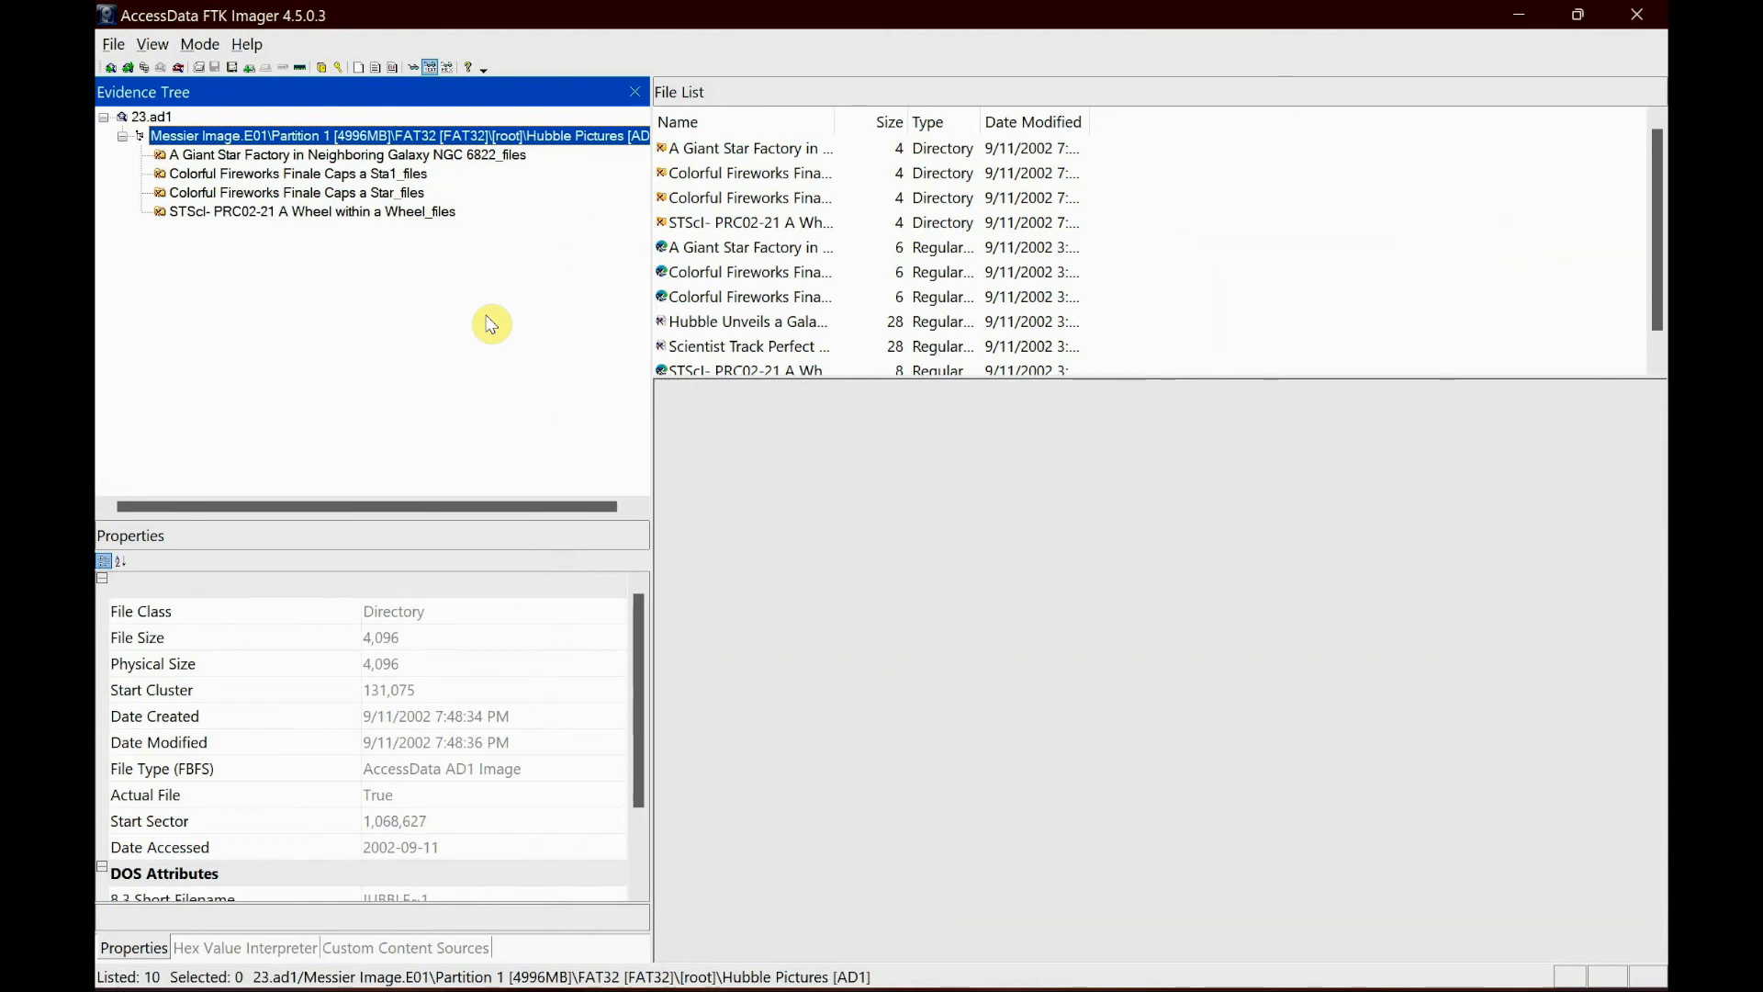
{"action": "mouse_move", "coordinate": [810, 615]}
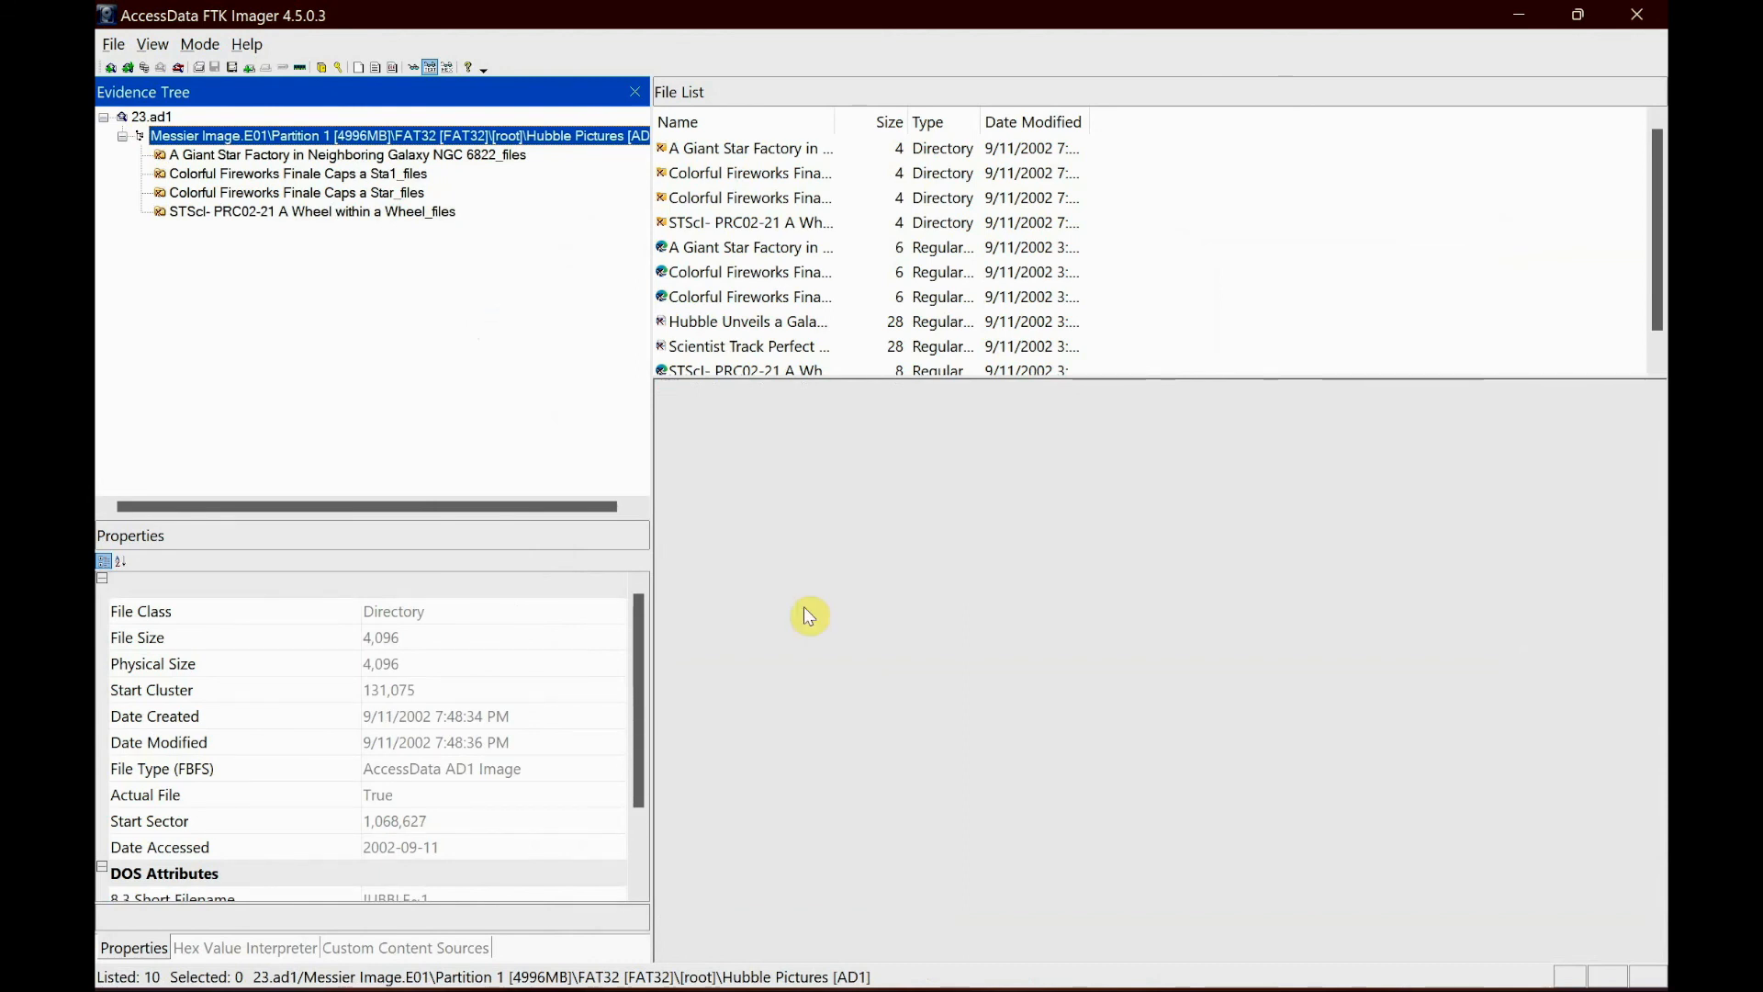